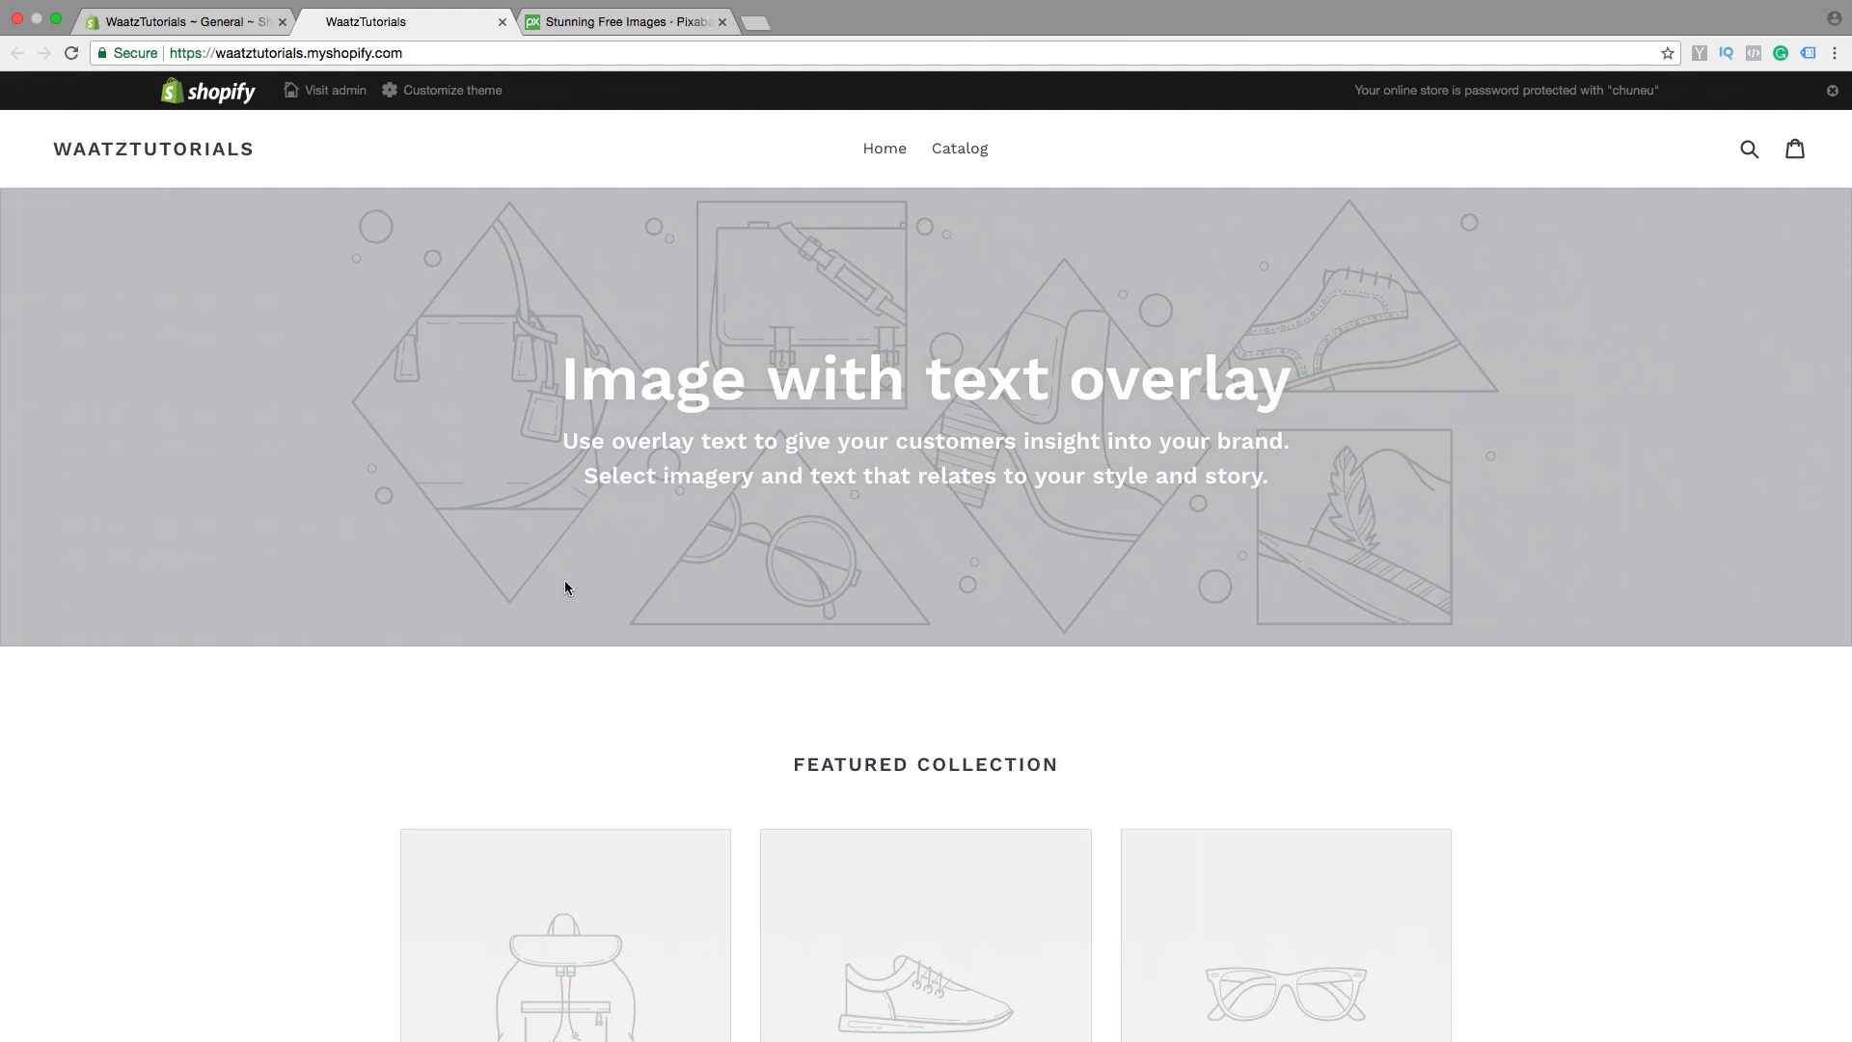
mouse_move(942, 241)
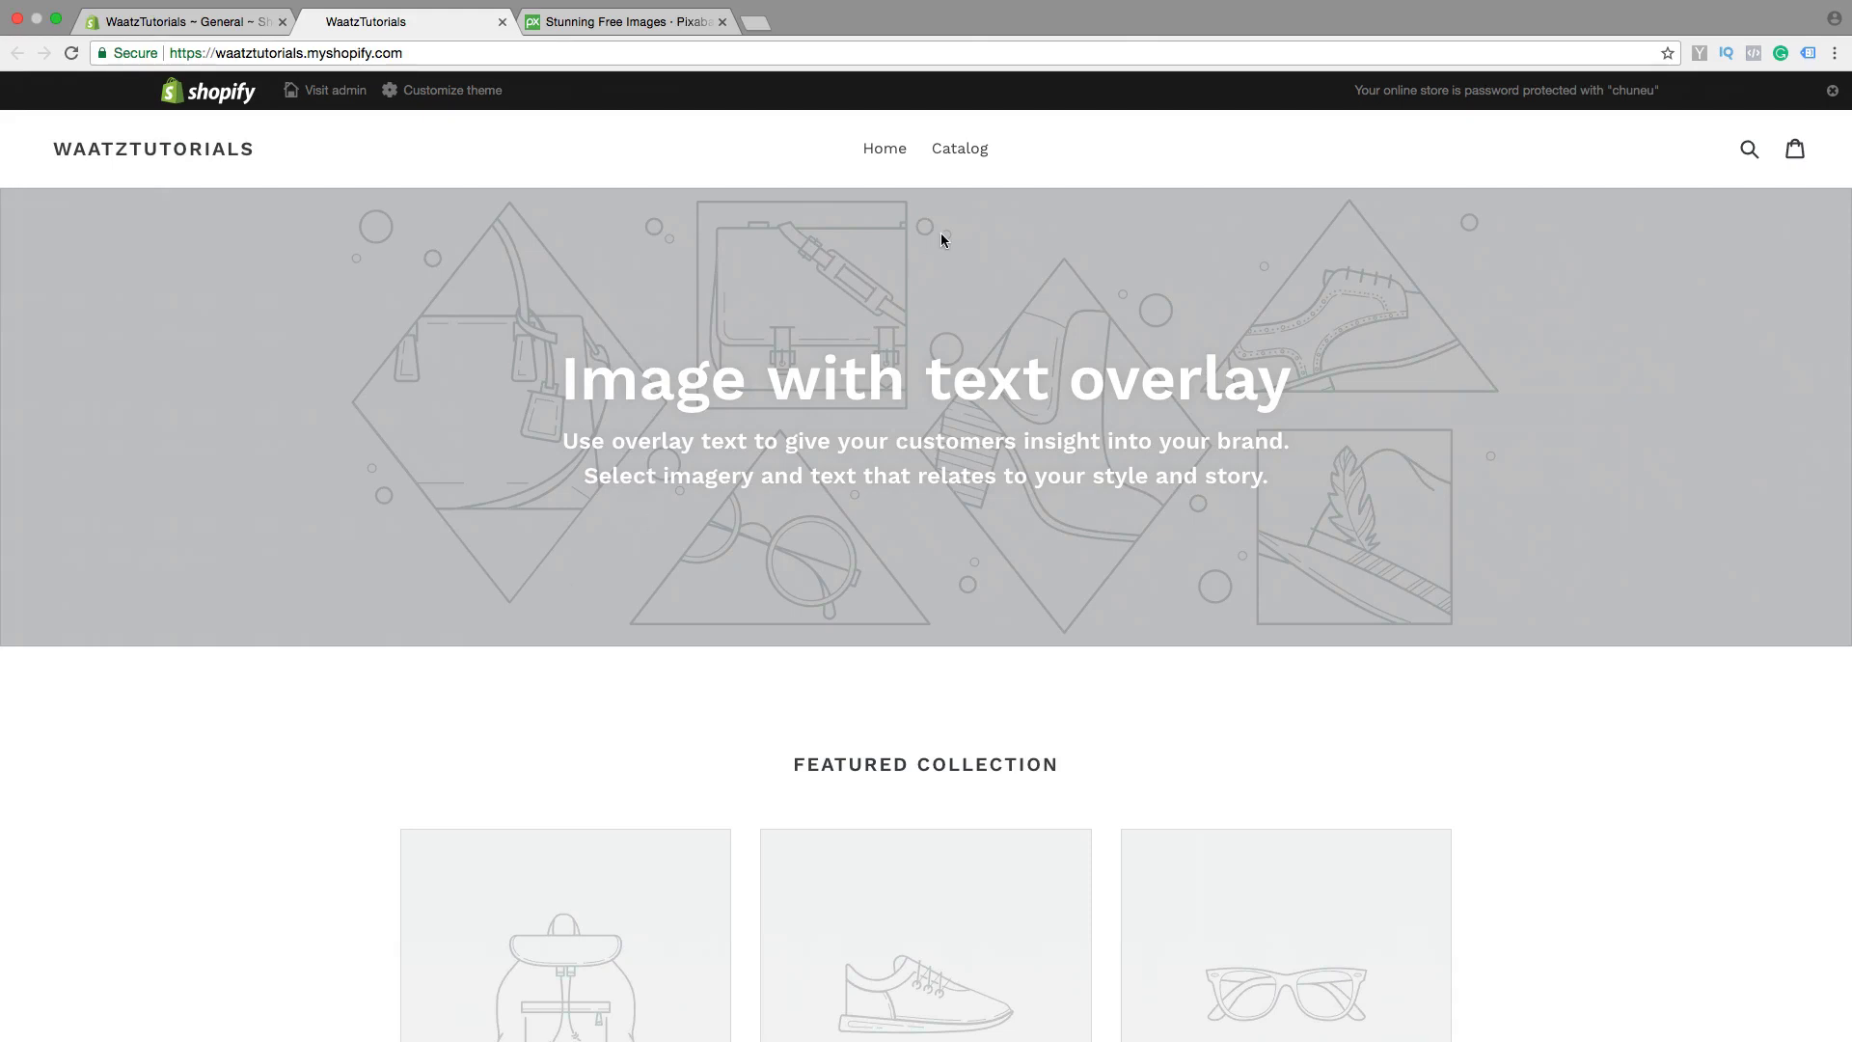
mouse_move(1057, 159)
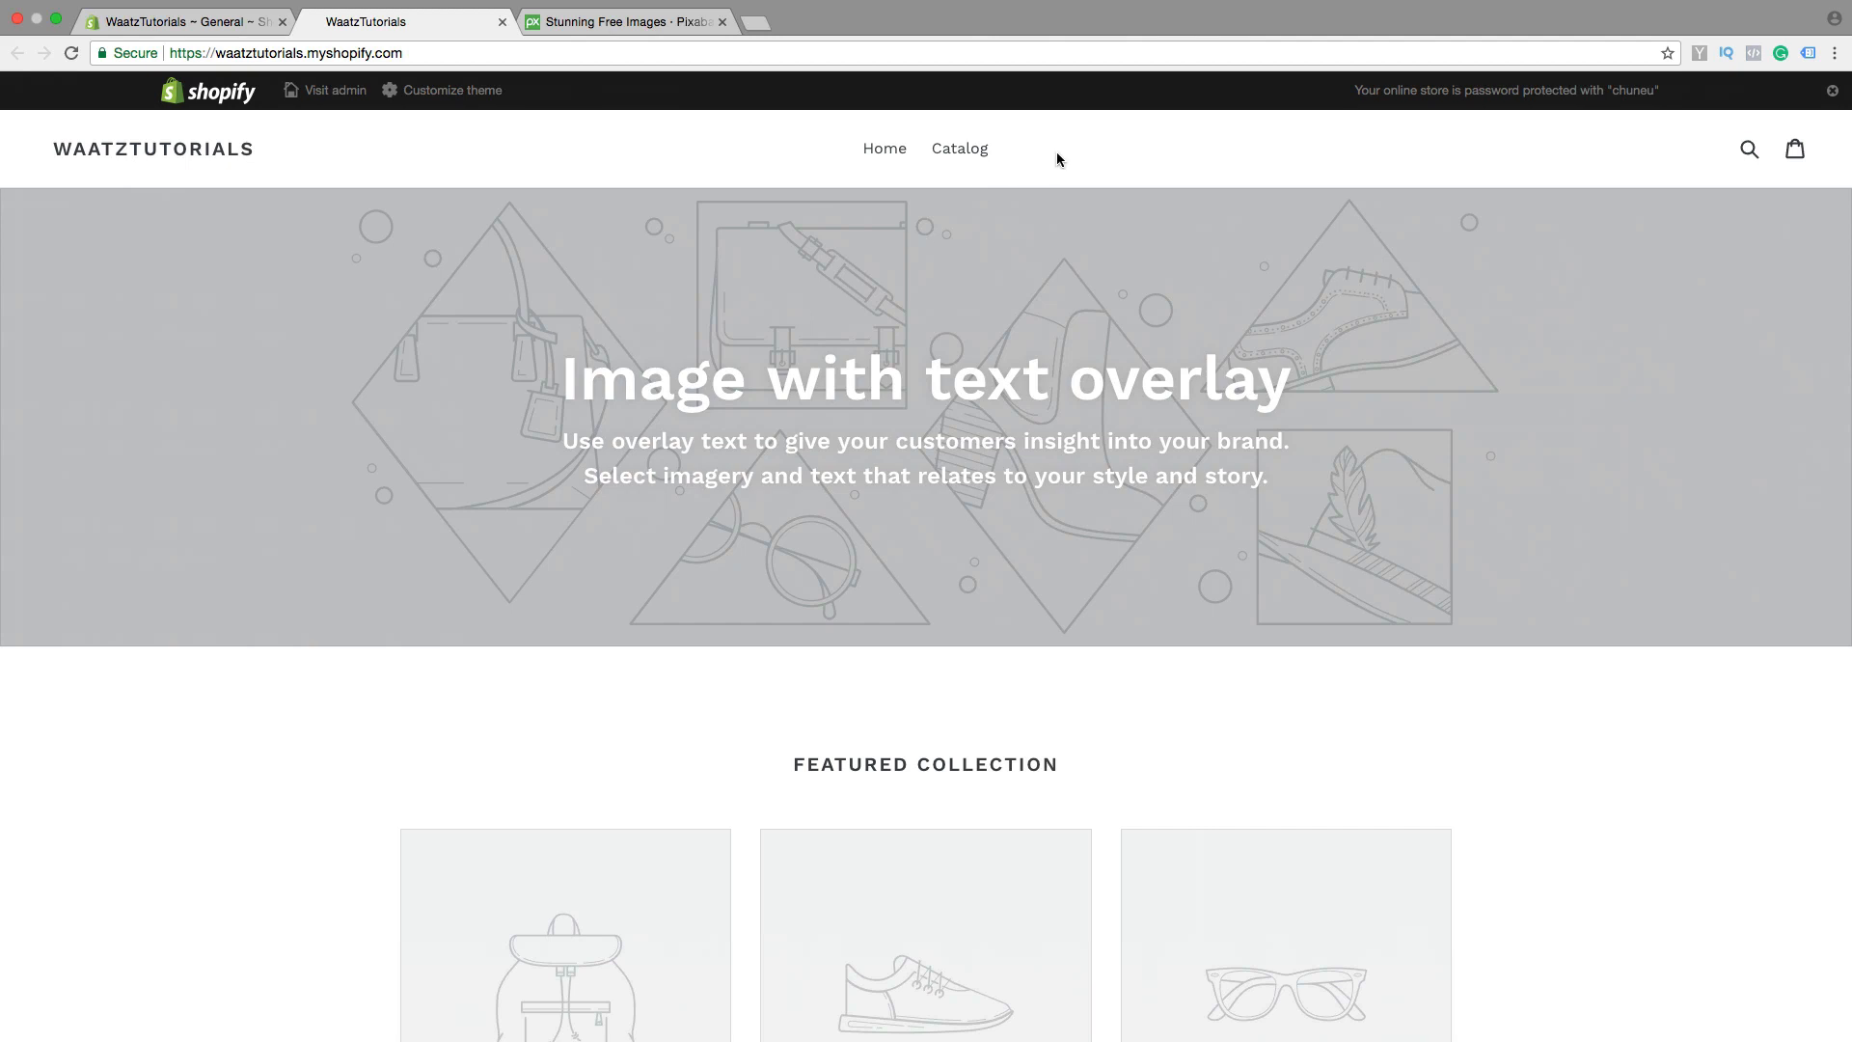
mouse_move(1084, 152)
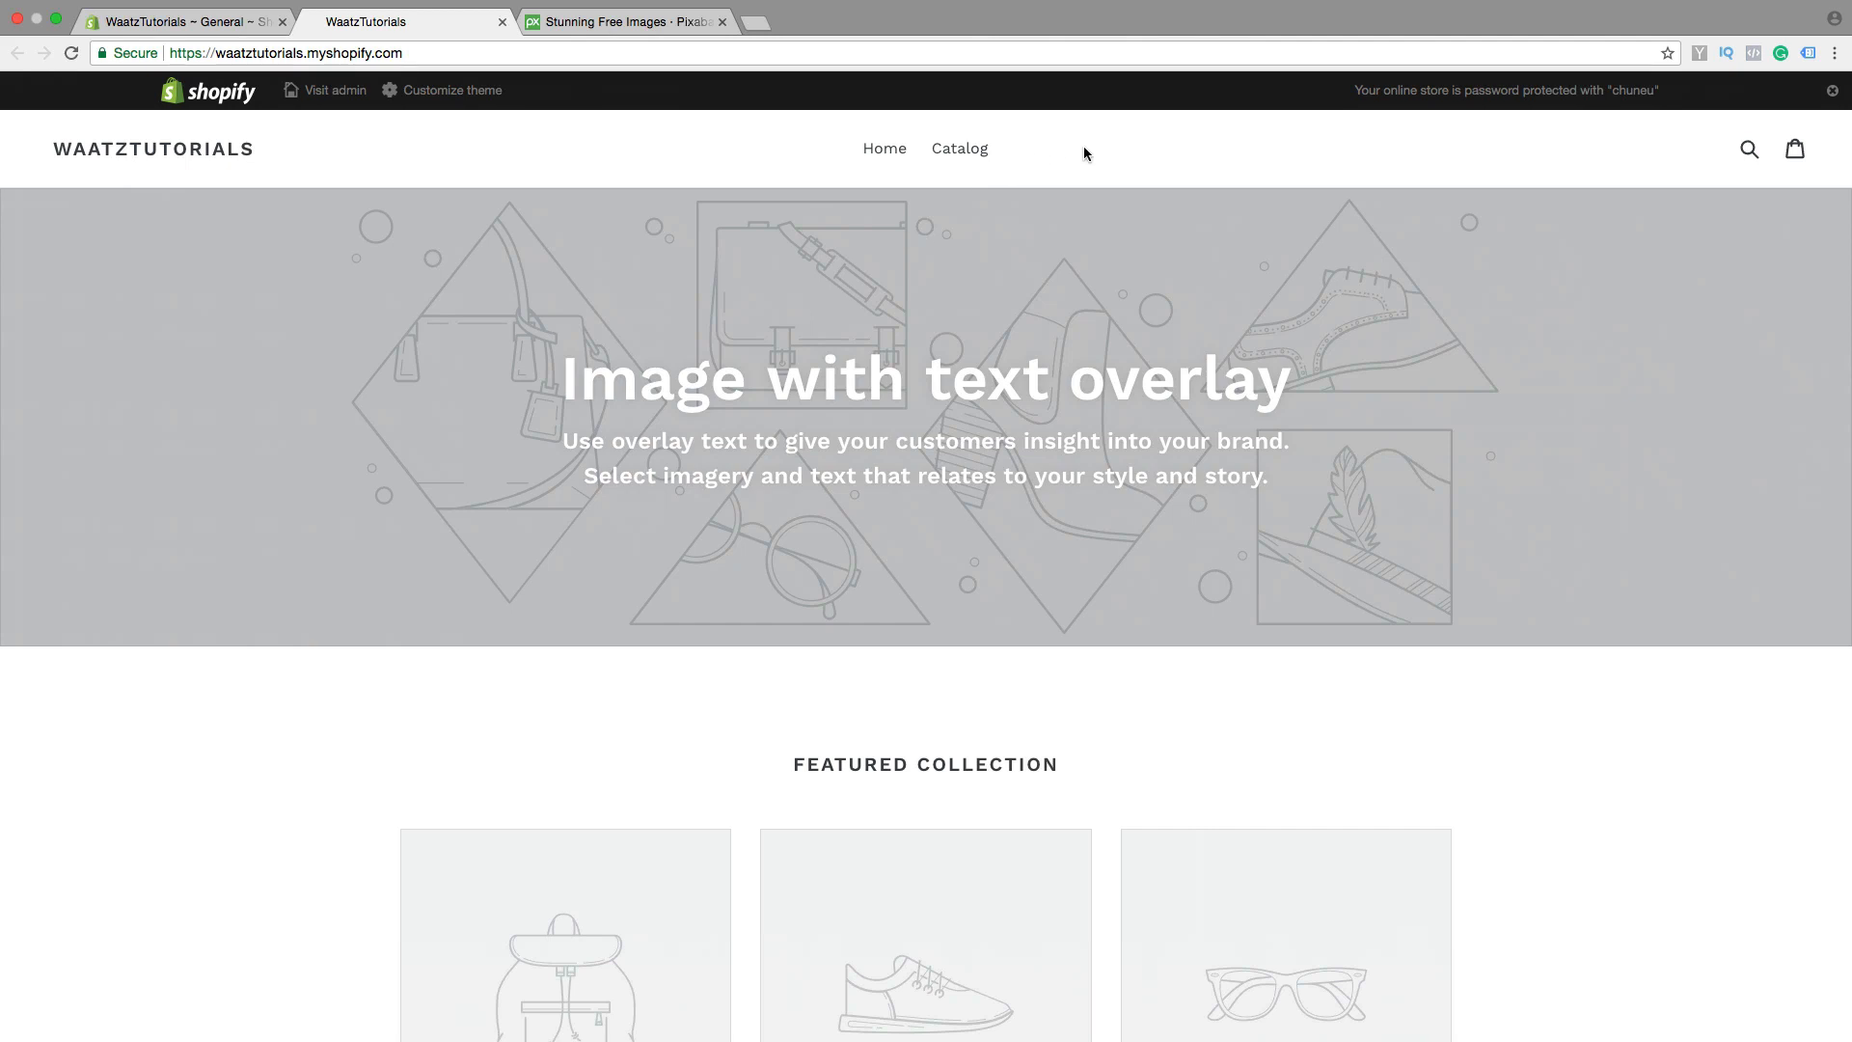
mouse_move(1041, 154)
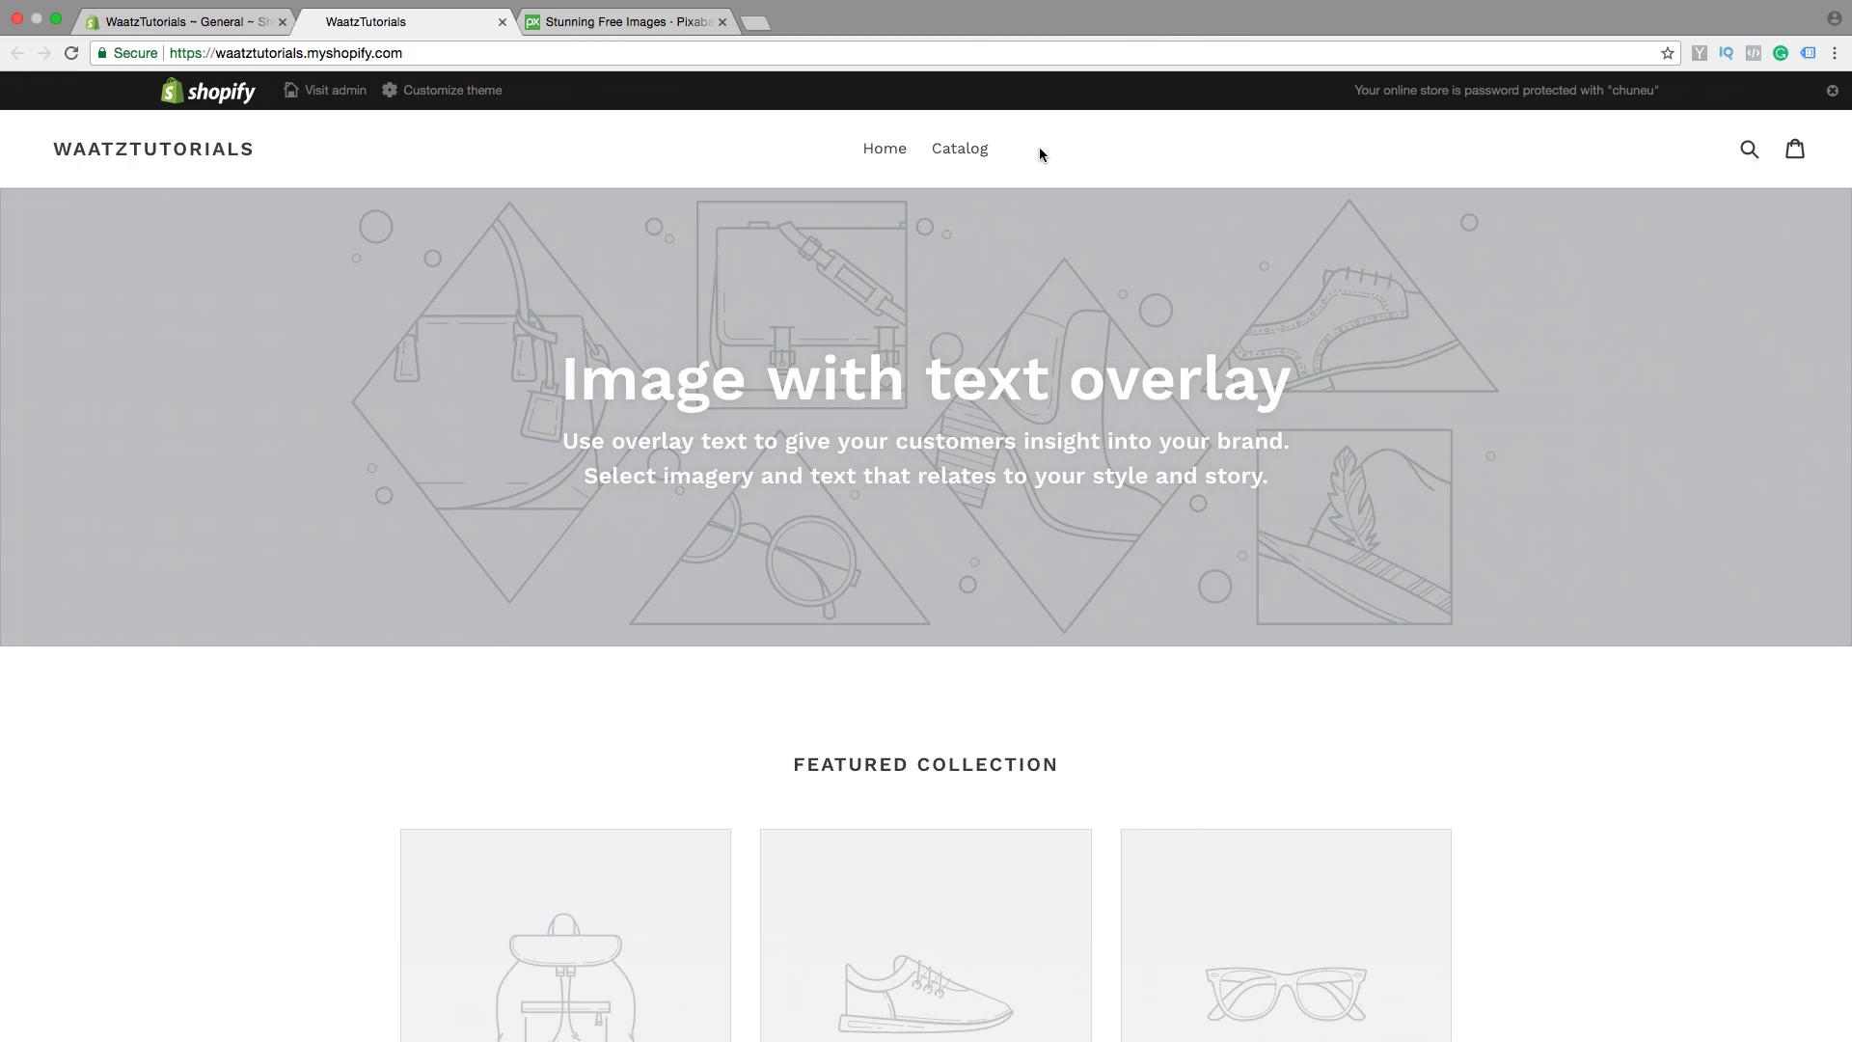
mouse_move(338, 90)
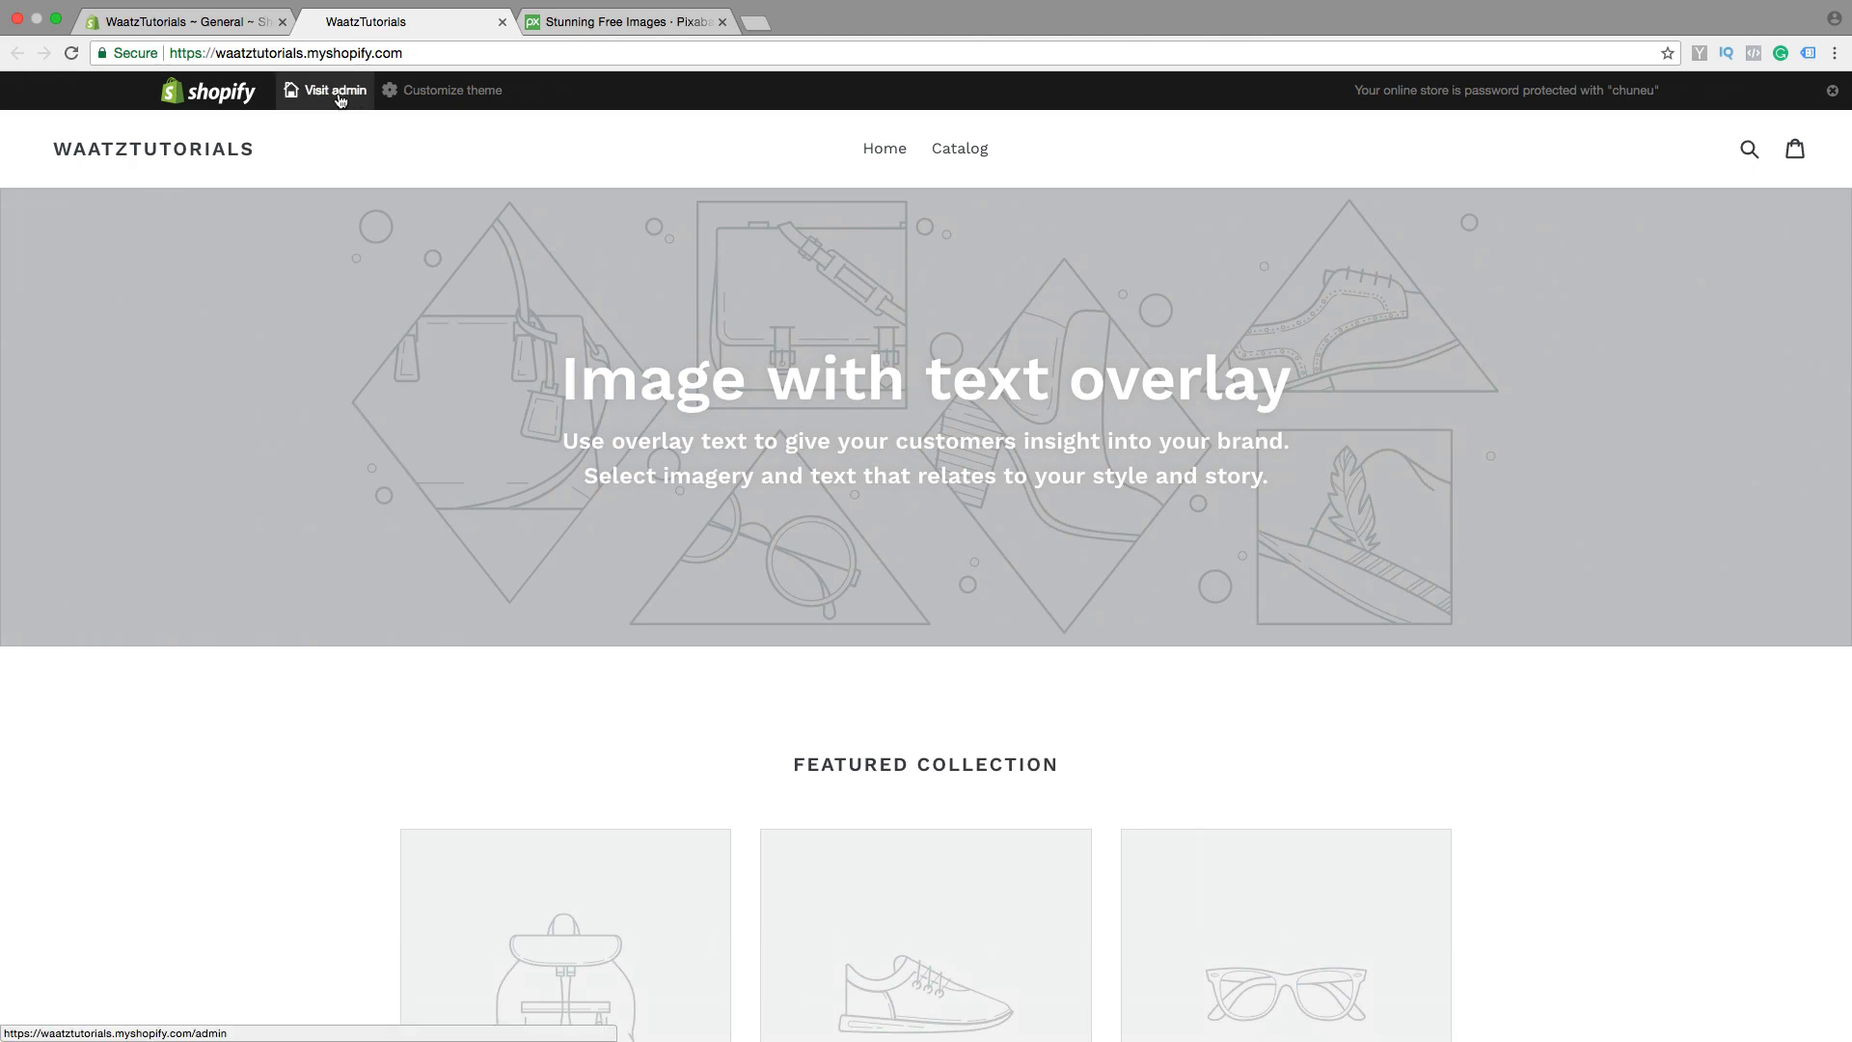
Go from the store admin to Online Store > Pages
left_click(335, 90)
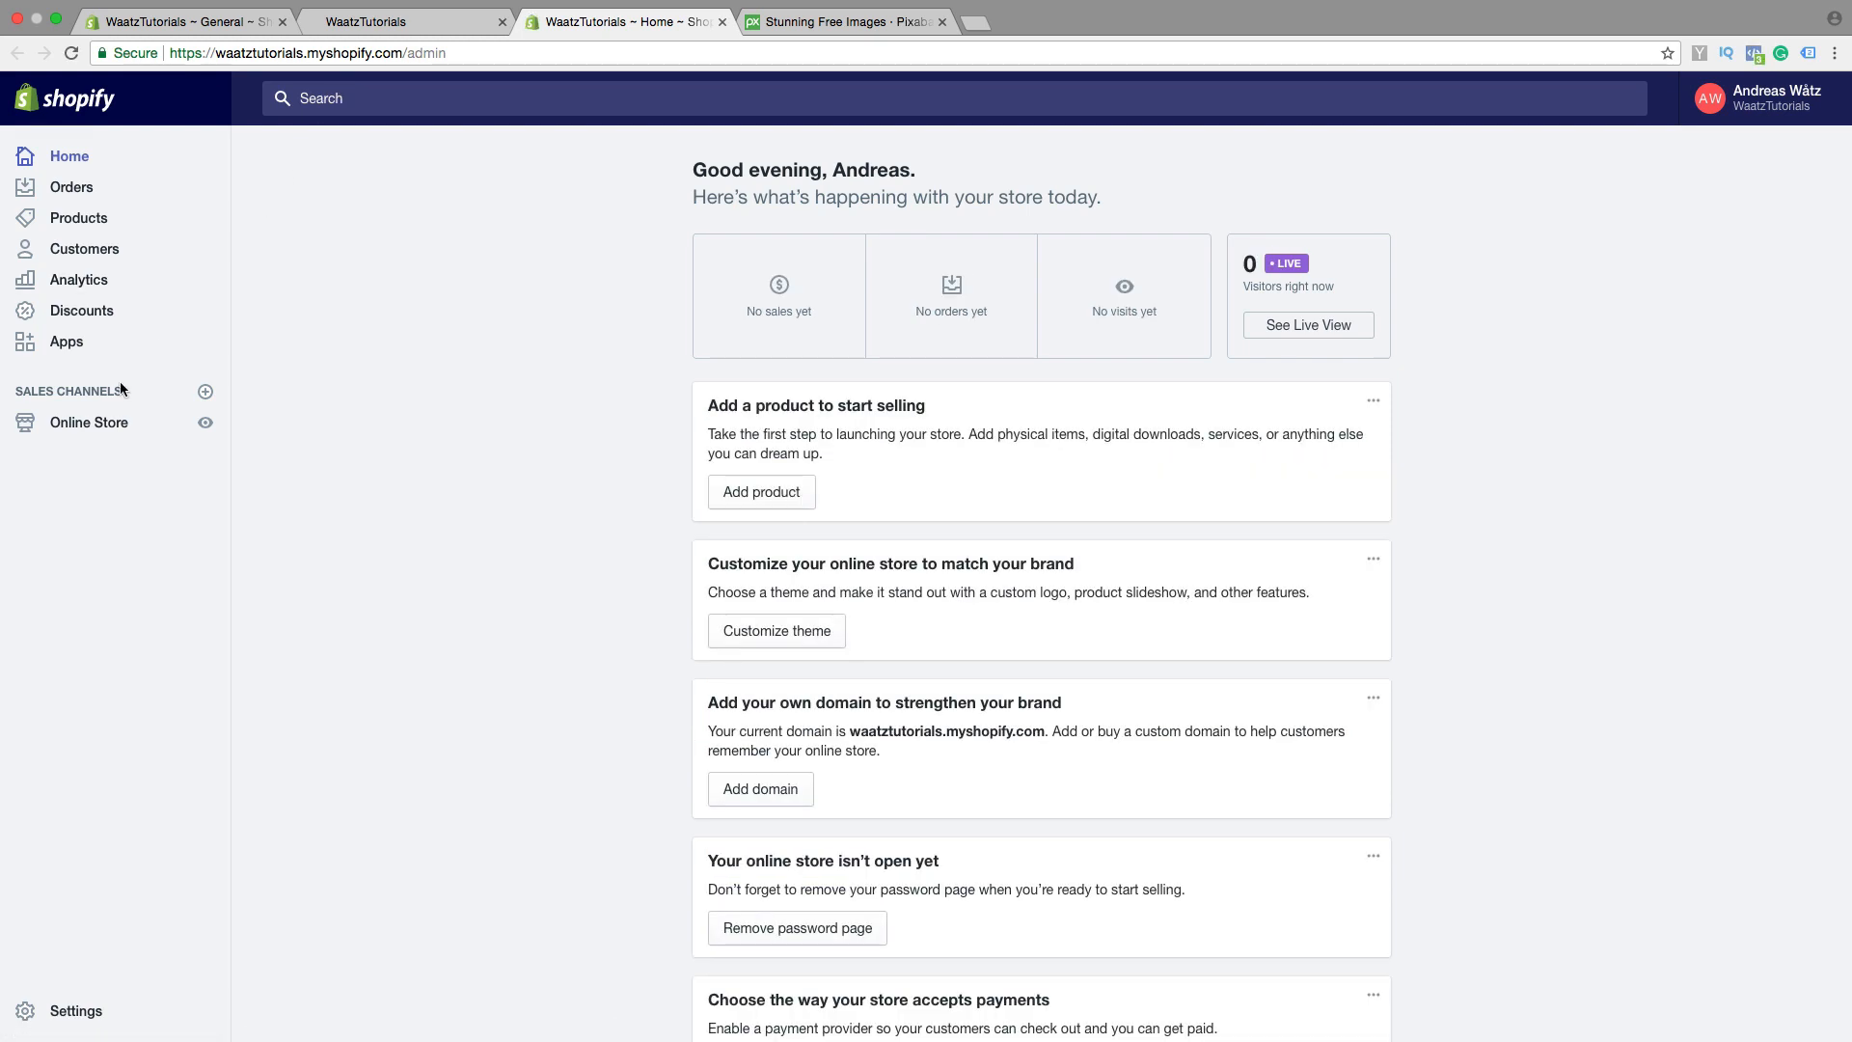
mouse_move(89, 422)
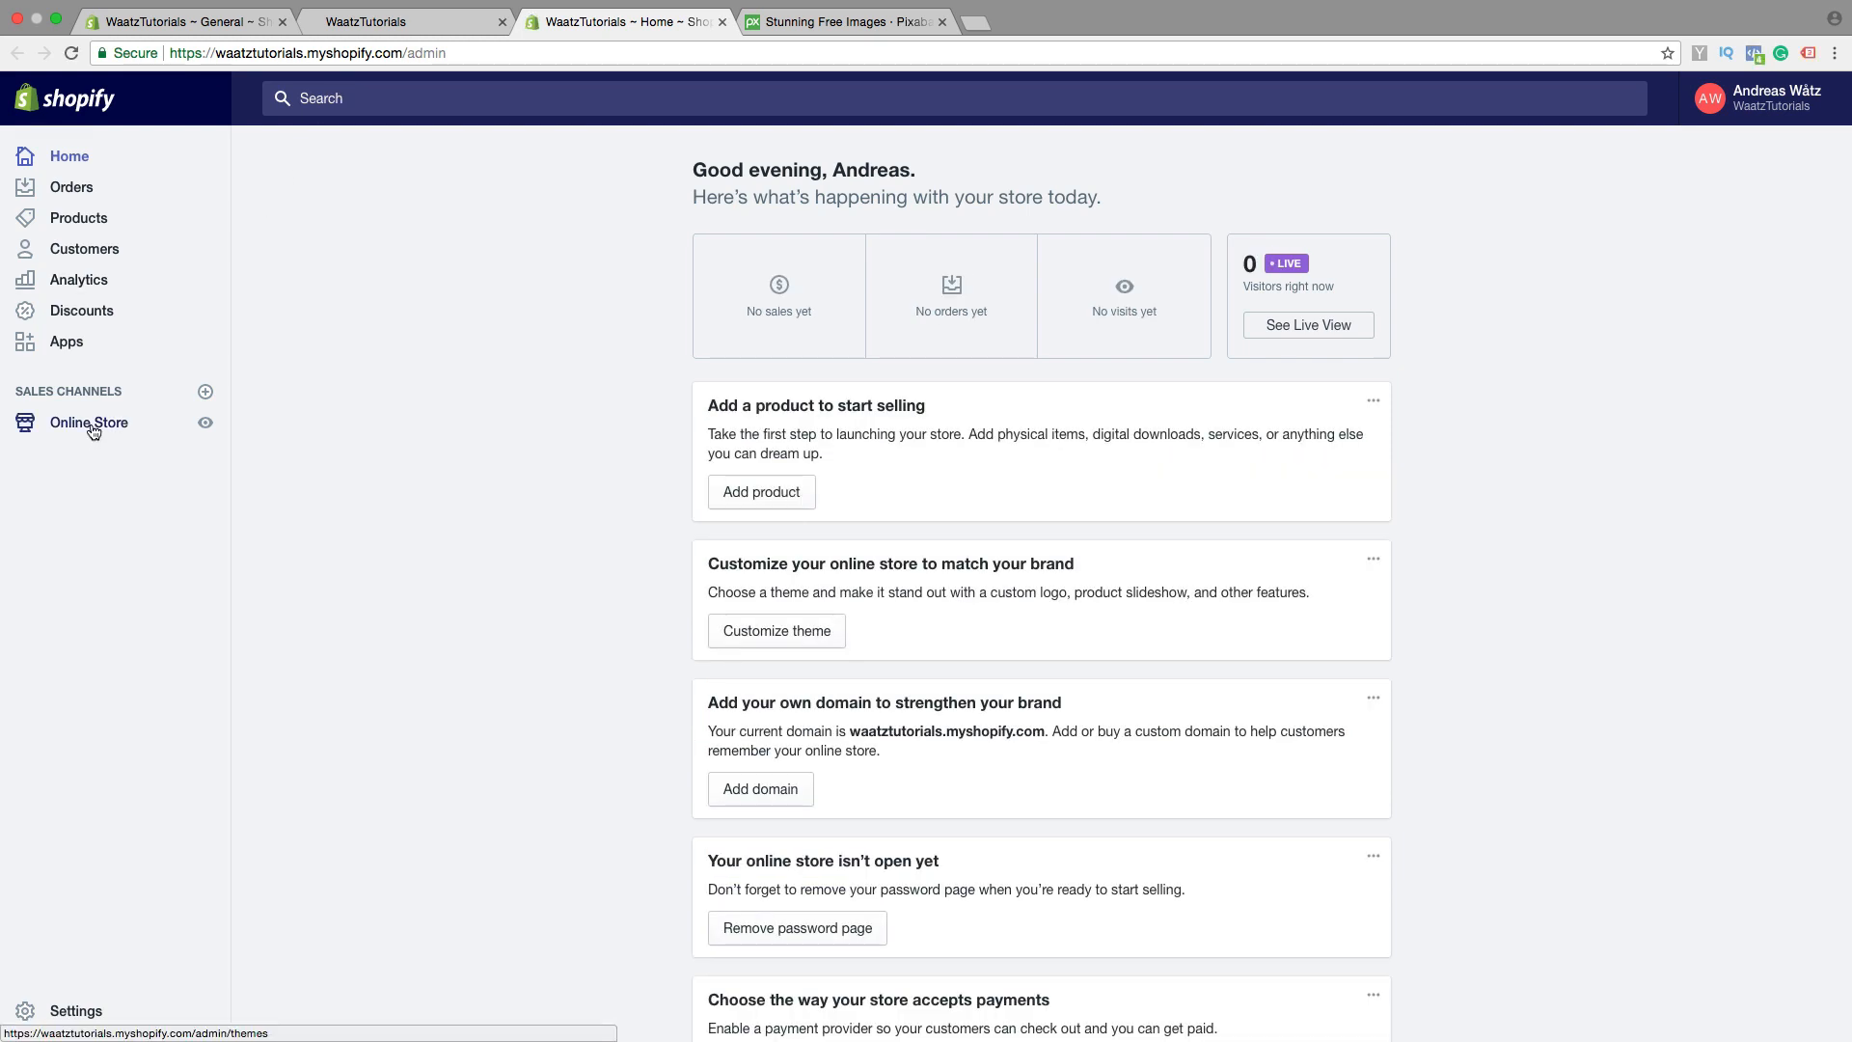
left_click(88, 423)
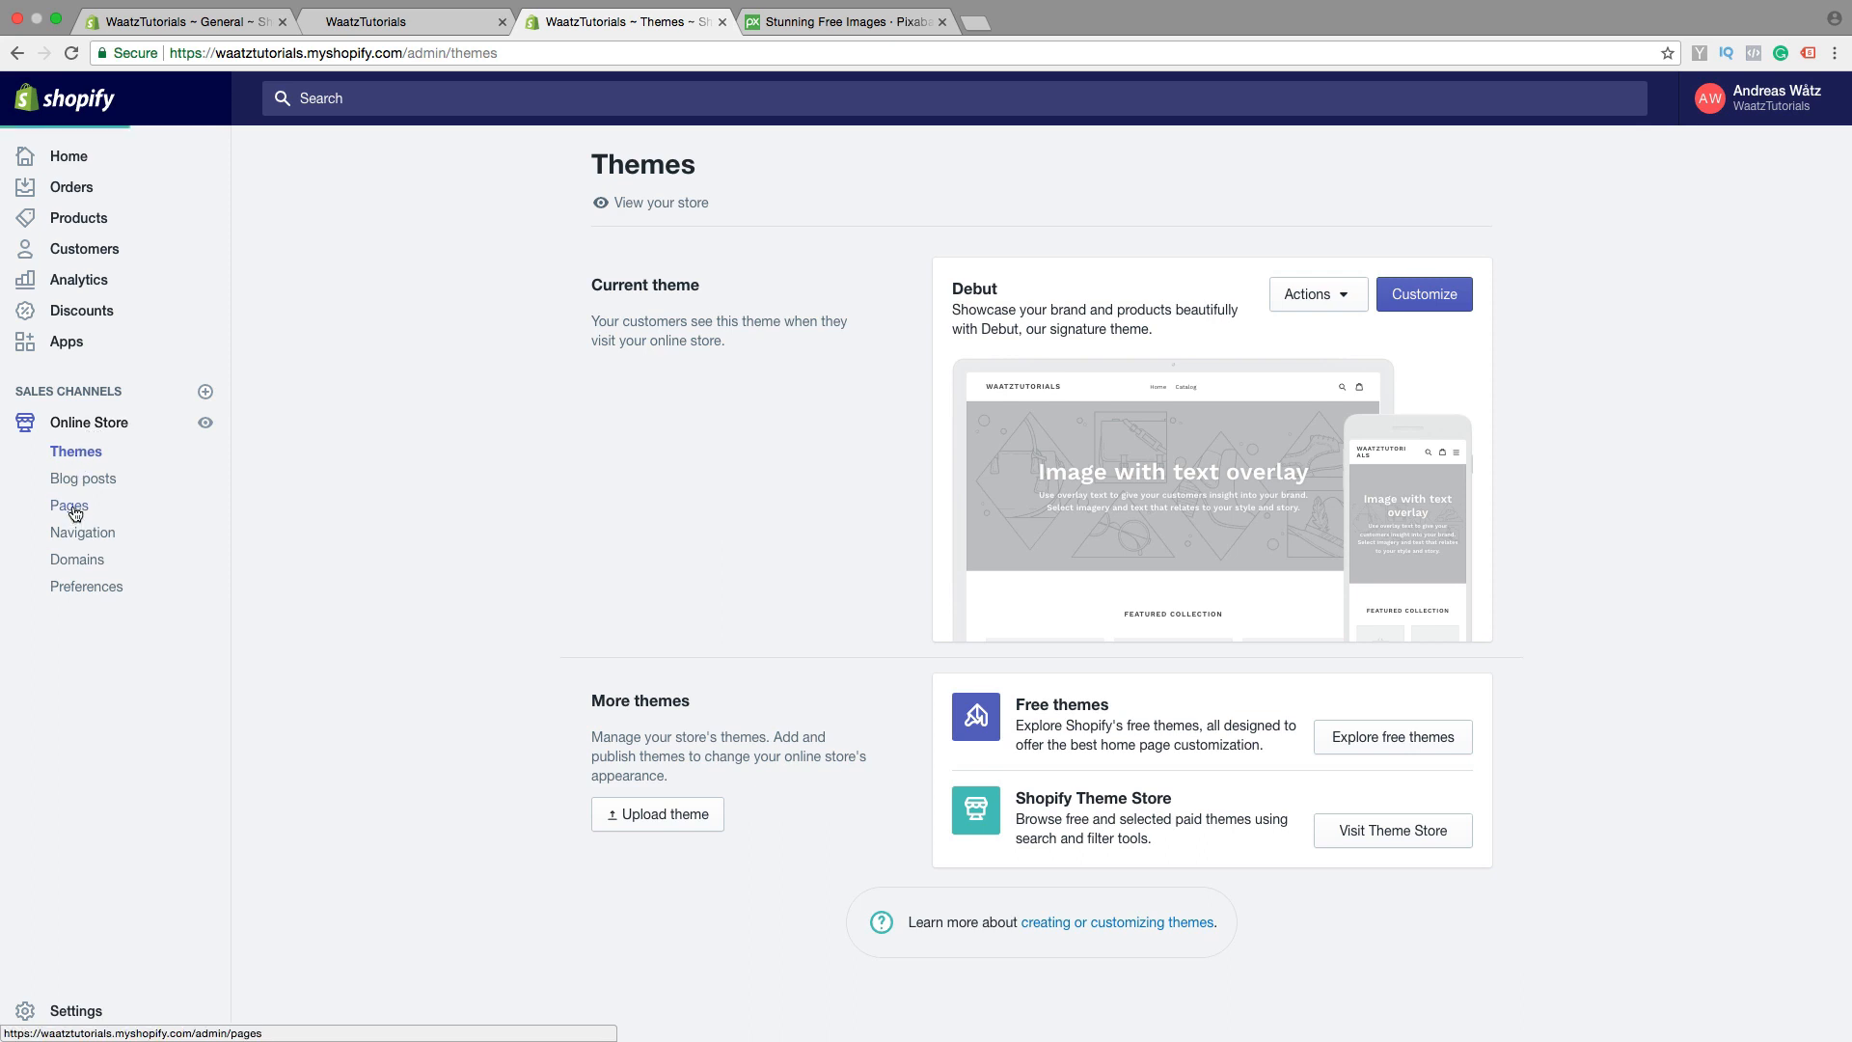
left_click(68, 505)
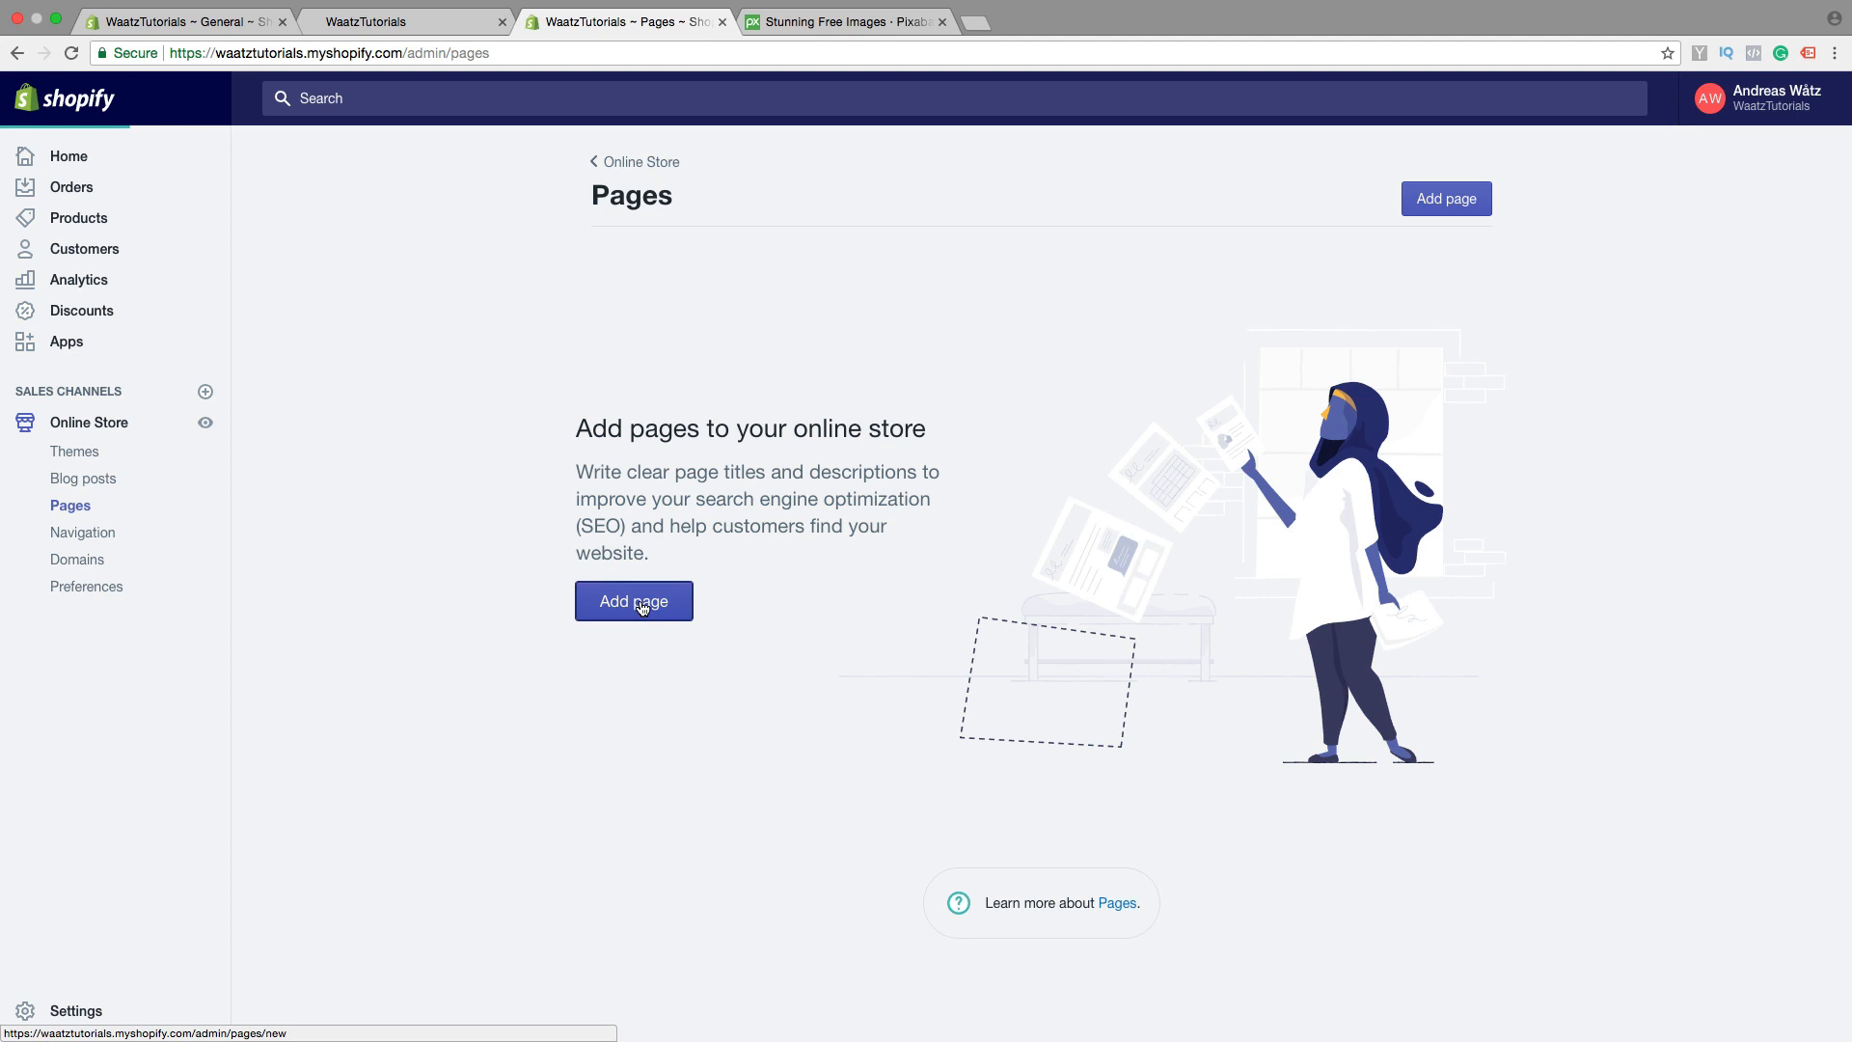
Add a new page titled 'Contact us' and focus its empty content editor
left_click(635, 601)
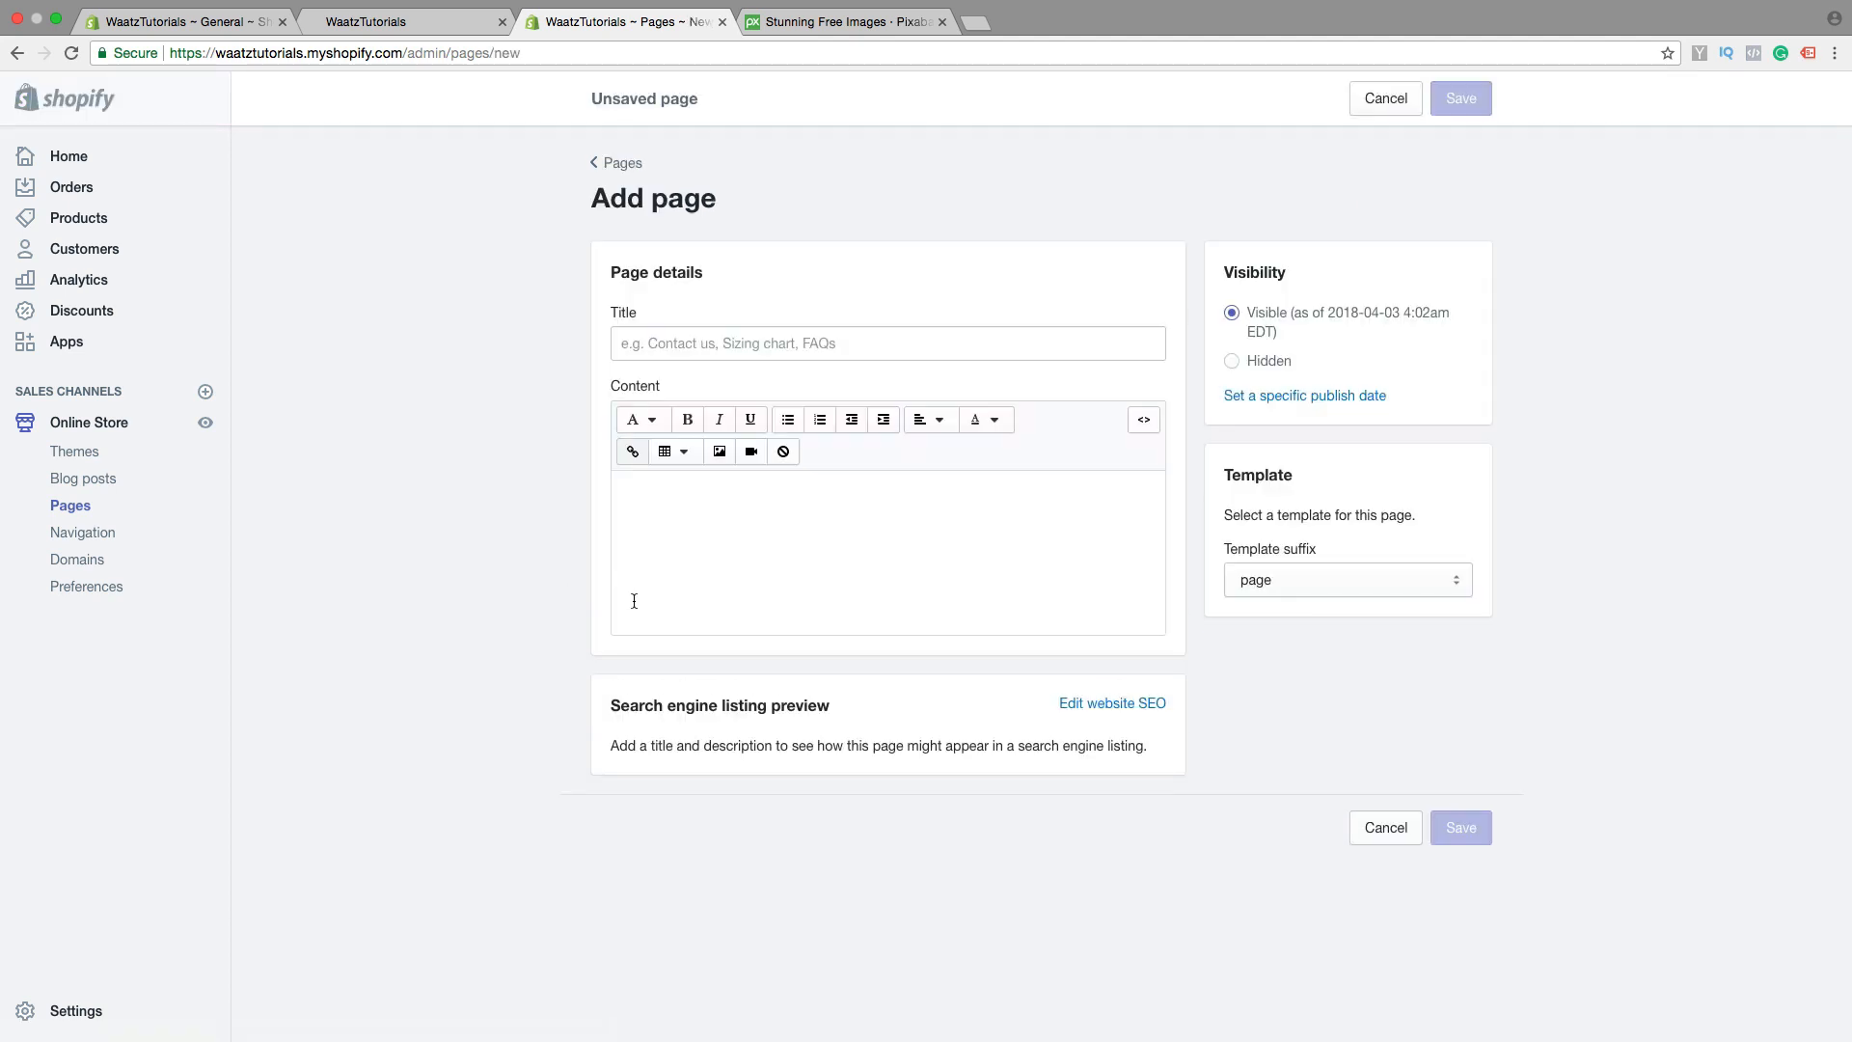
left_click(886, 342)
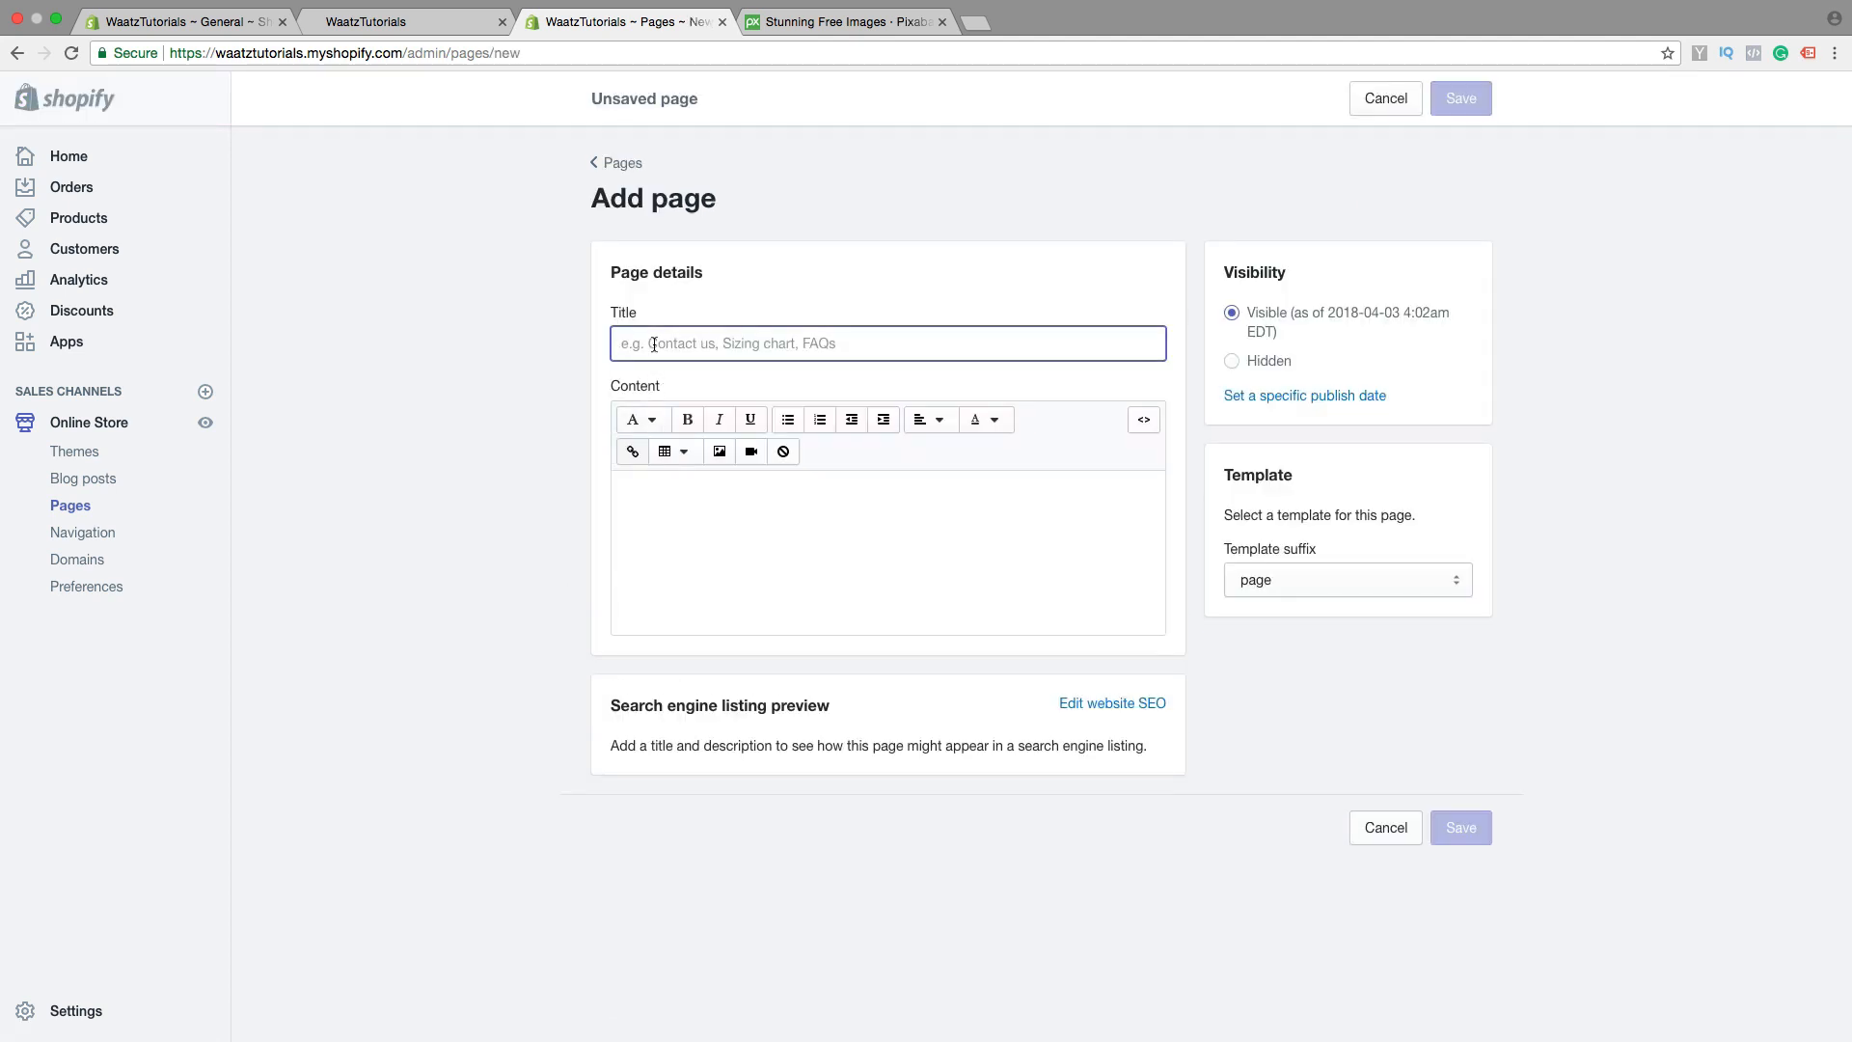
type("C")
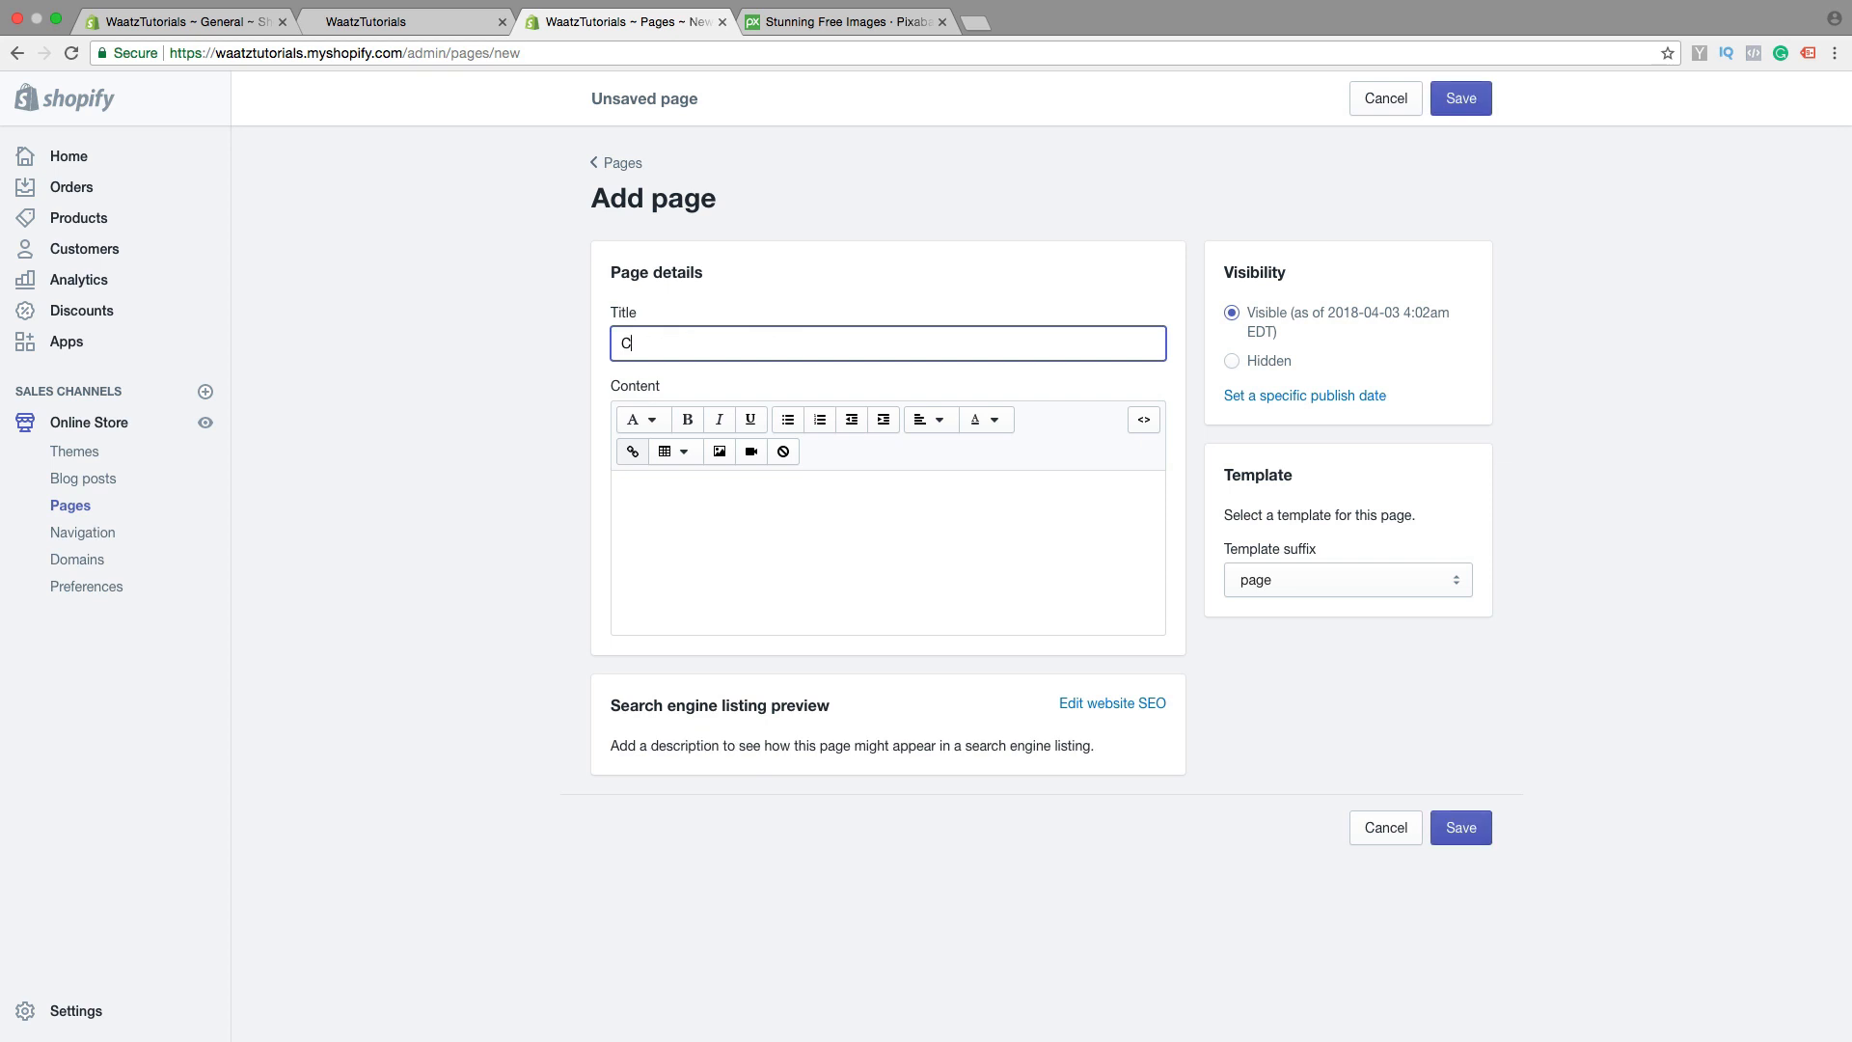
type("ontact")
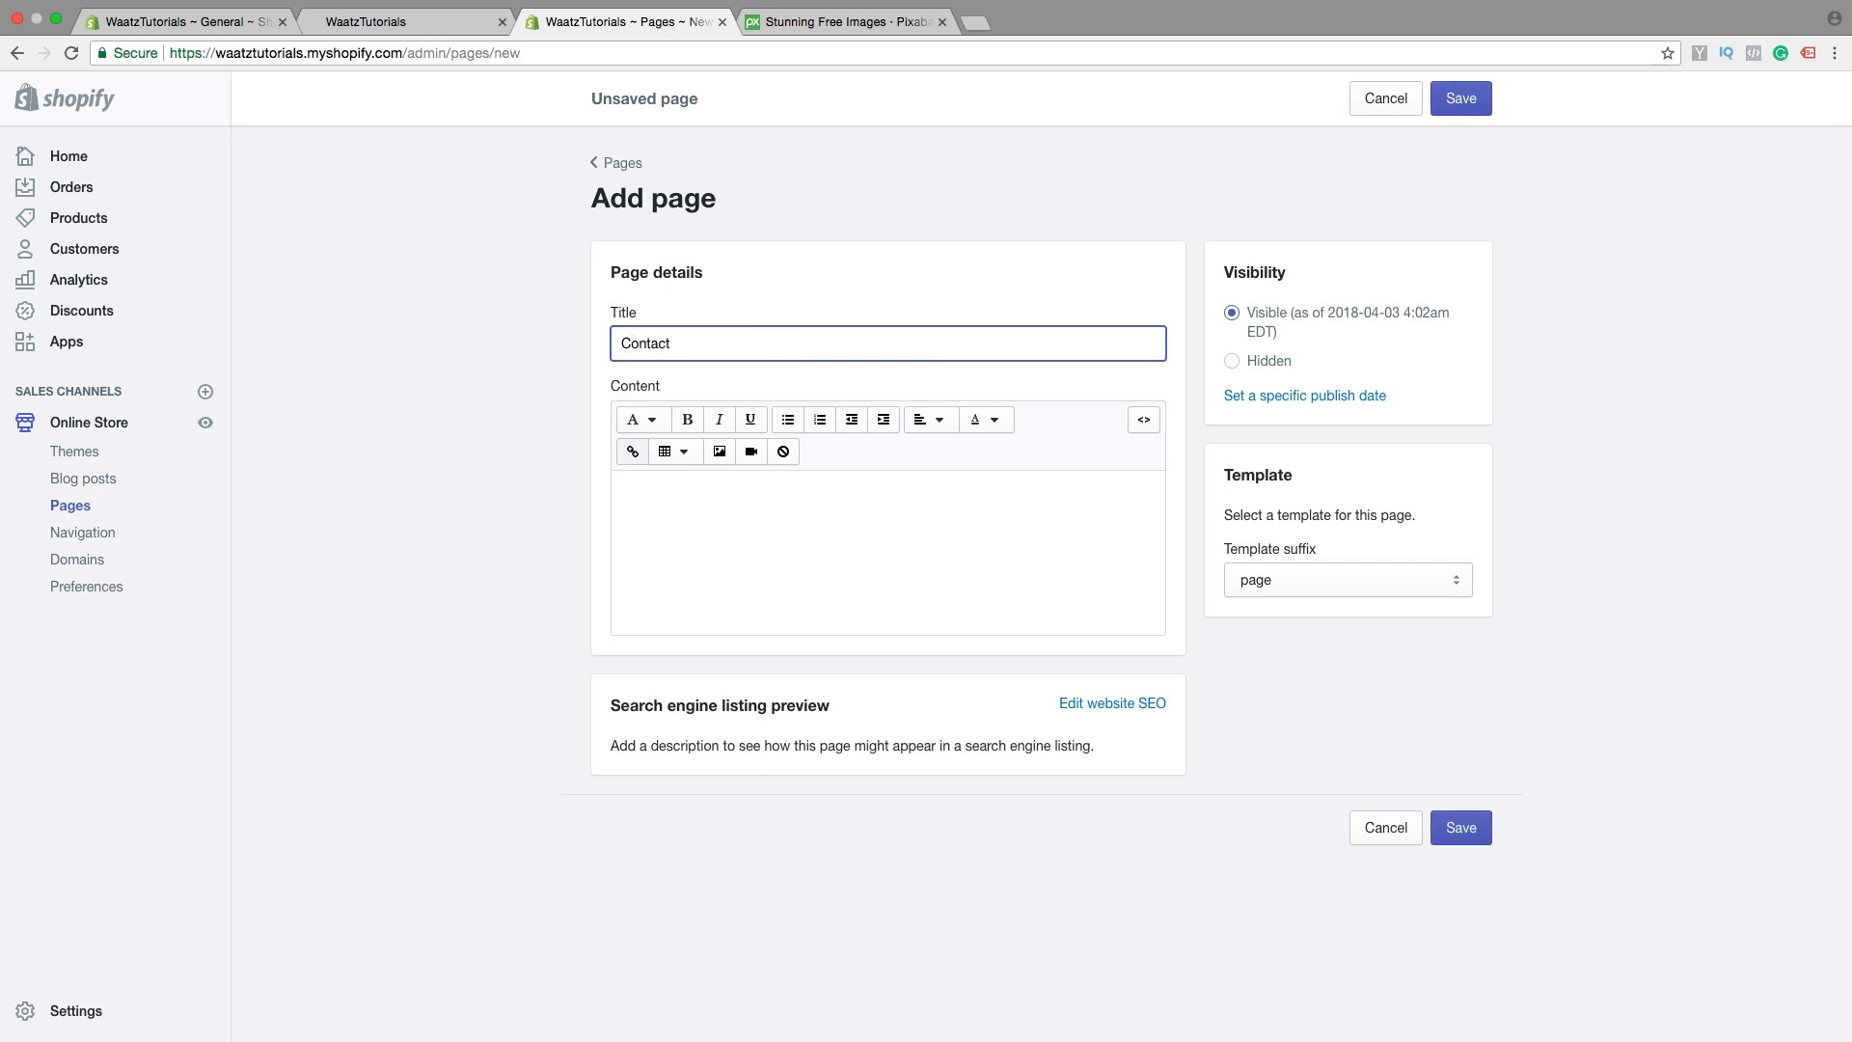
type("us")
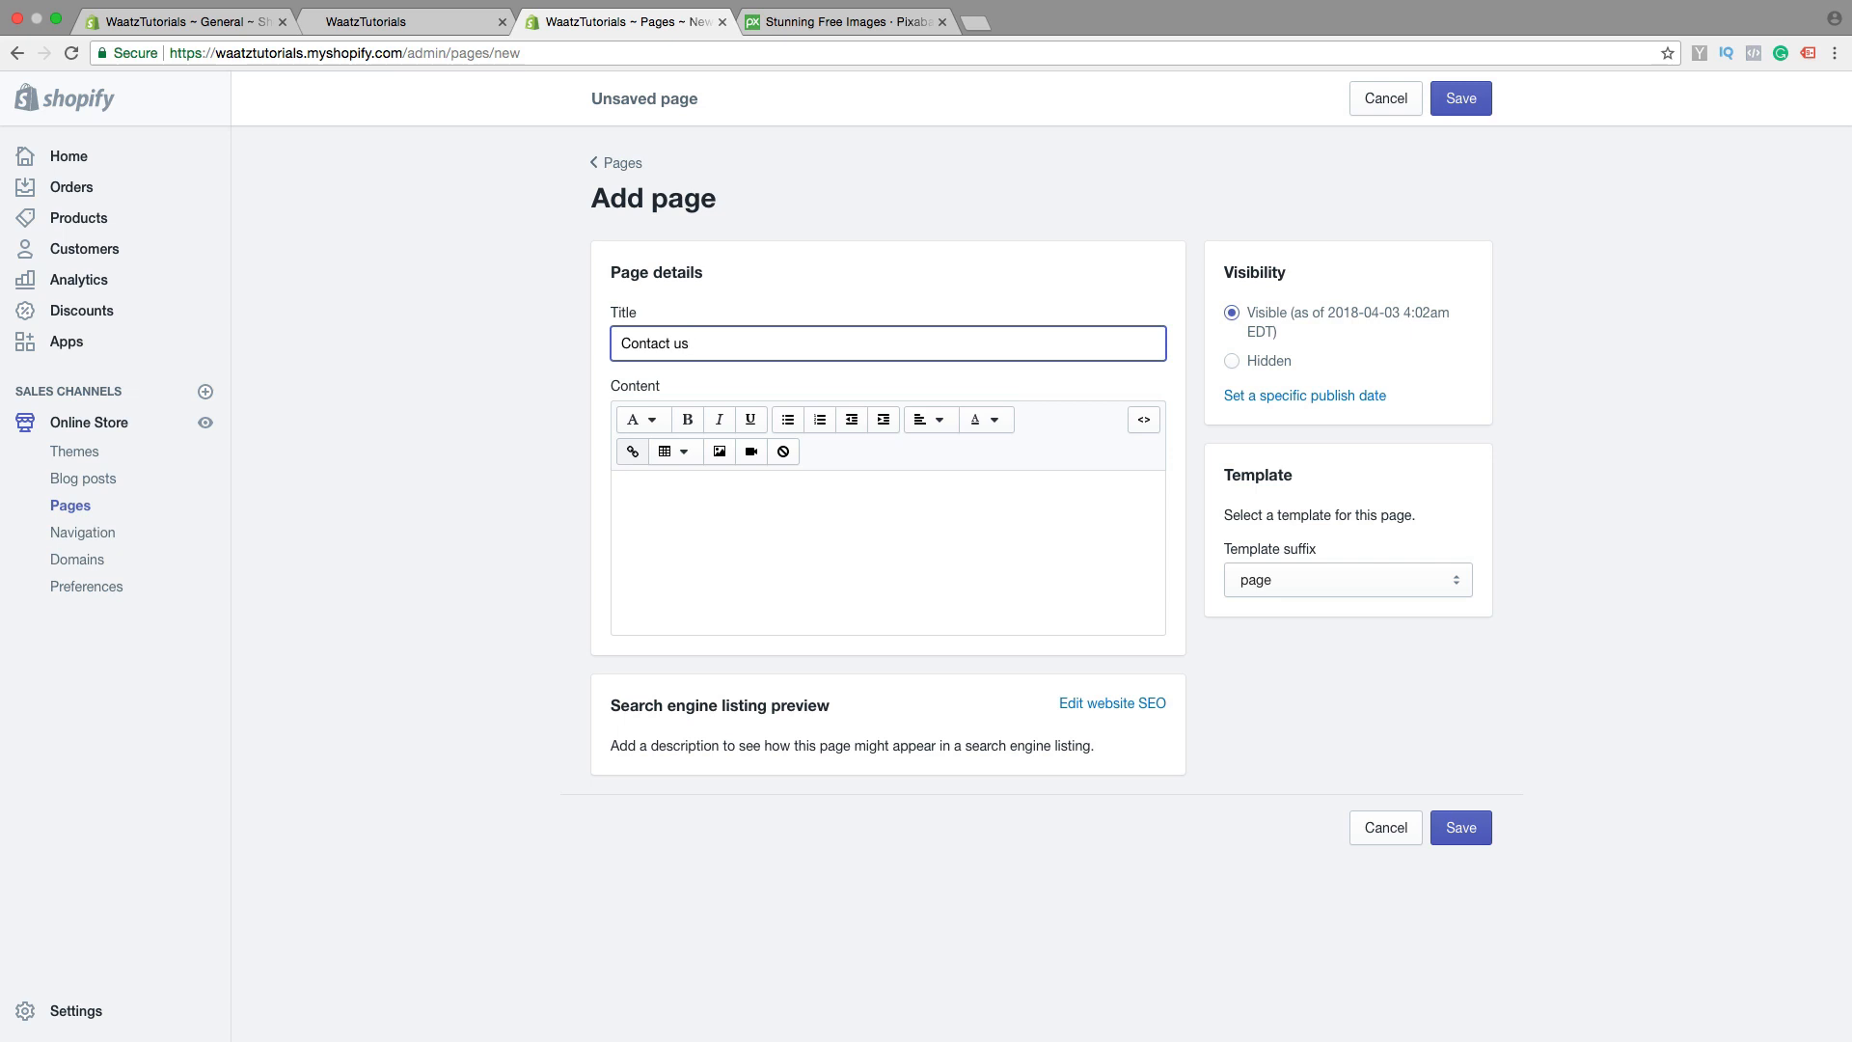
left_click(886, 552)
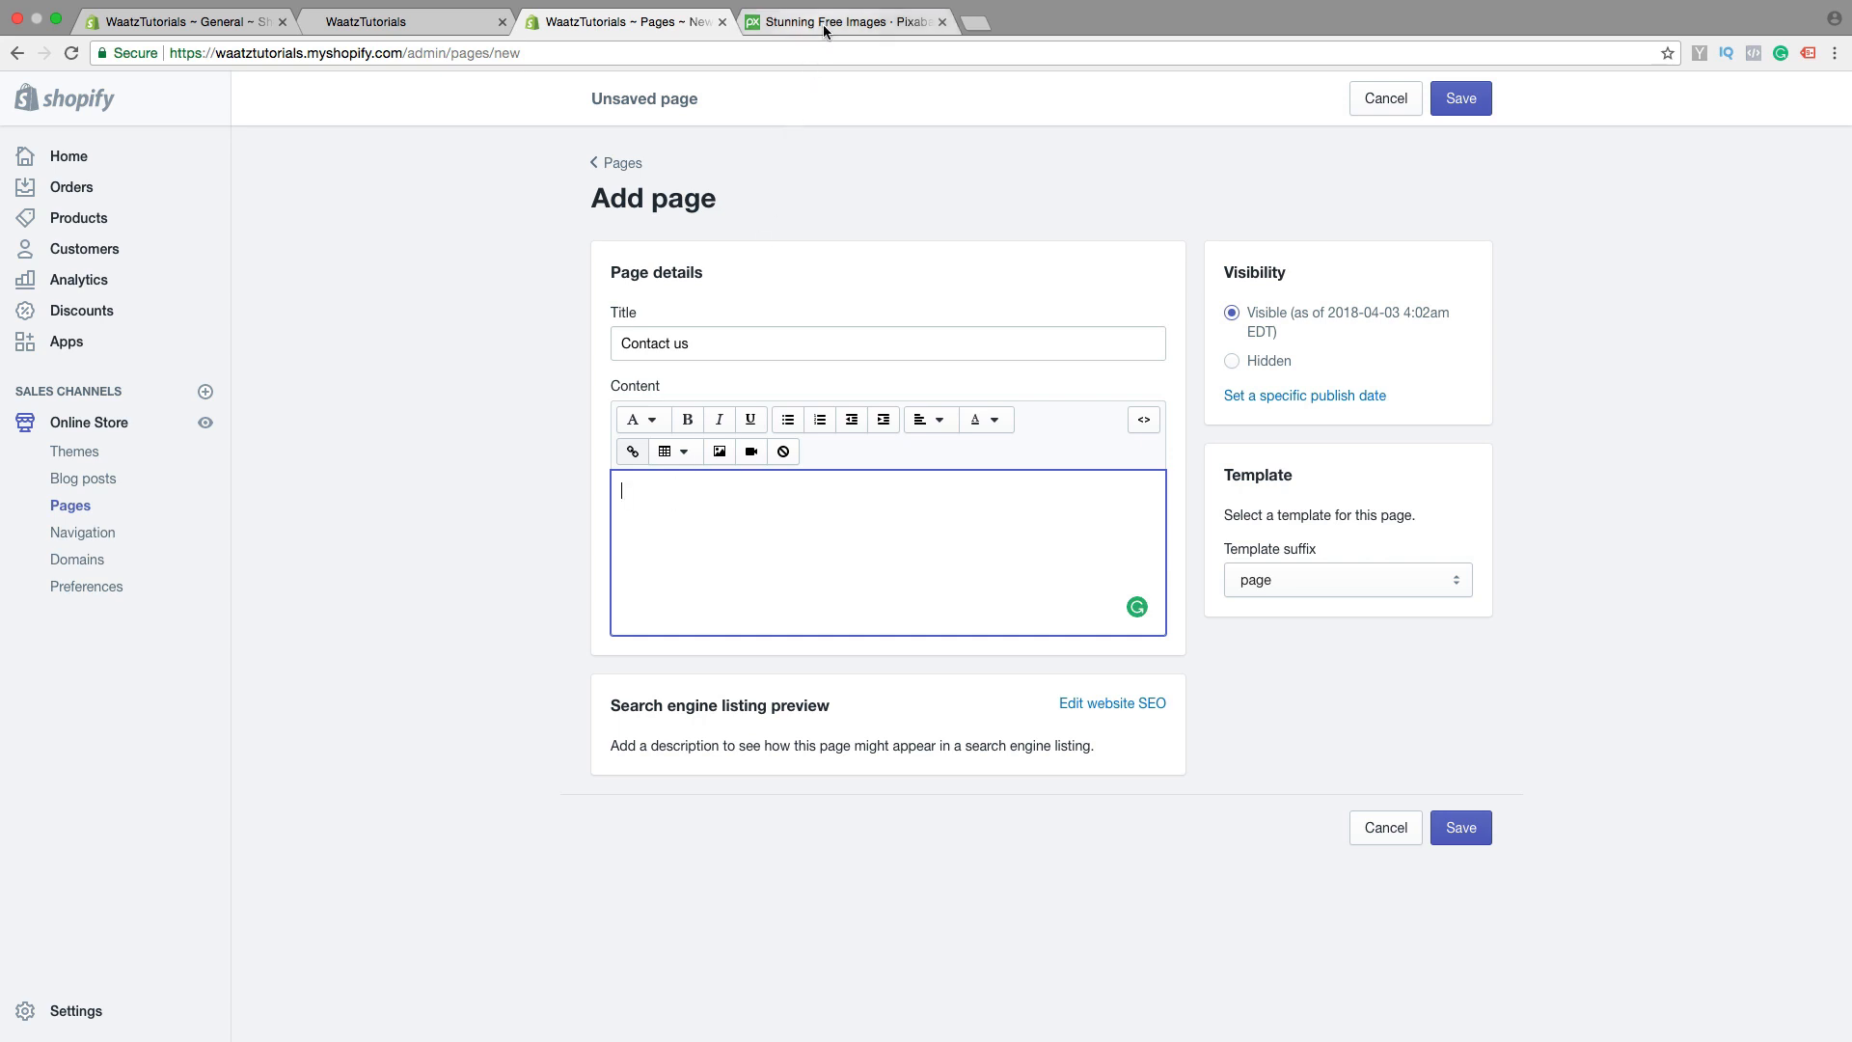
Search Pixabay for 'contact' and browse the results
left_click(846, 21)
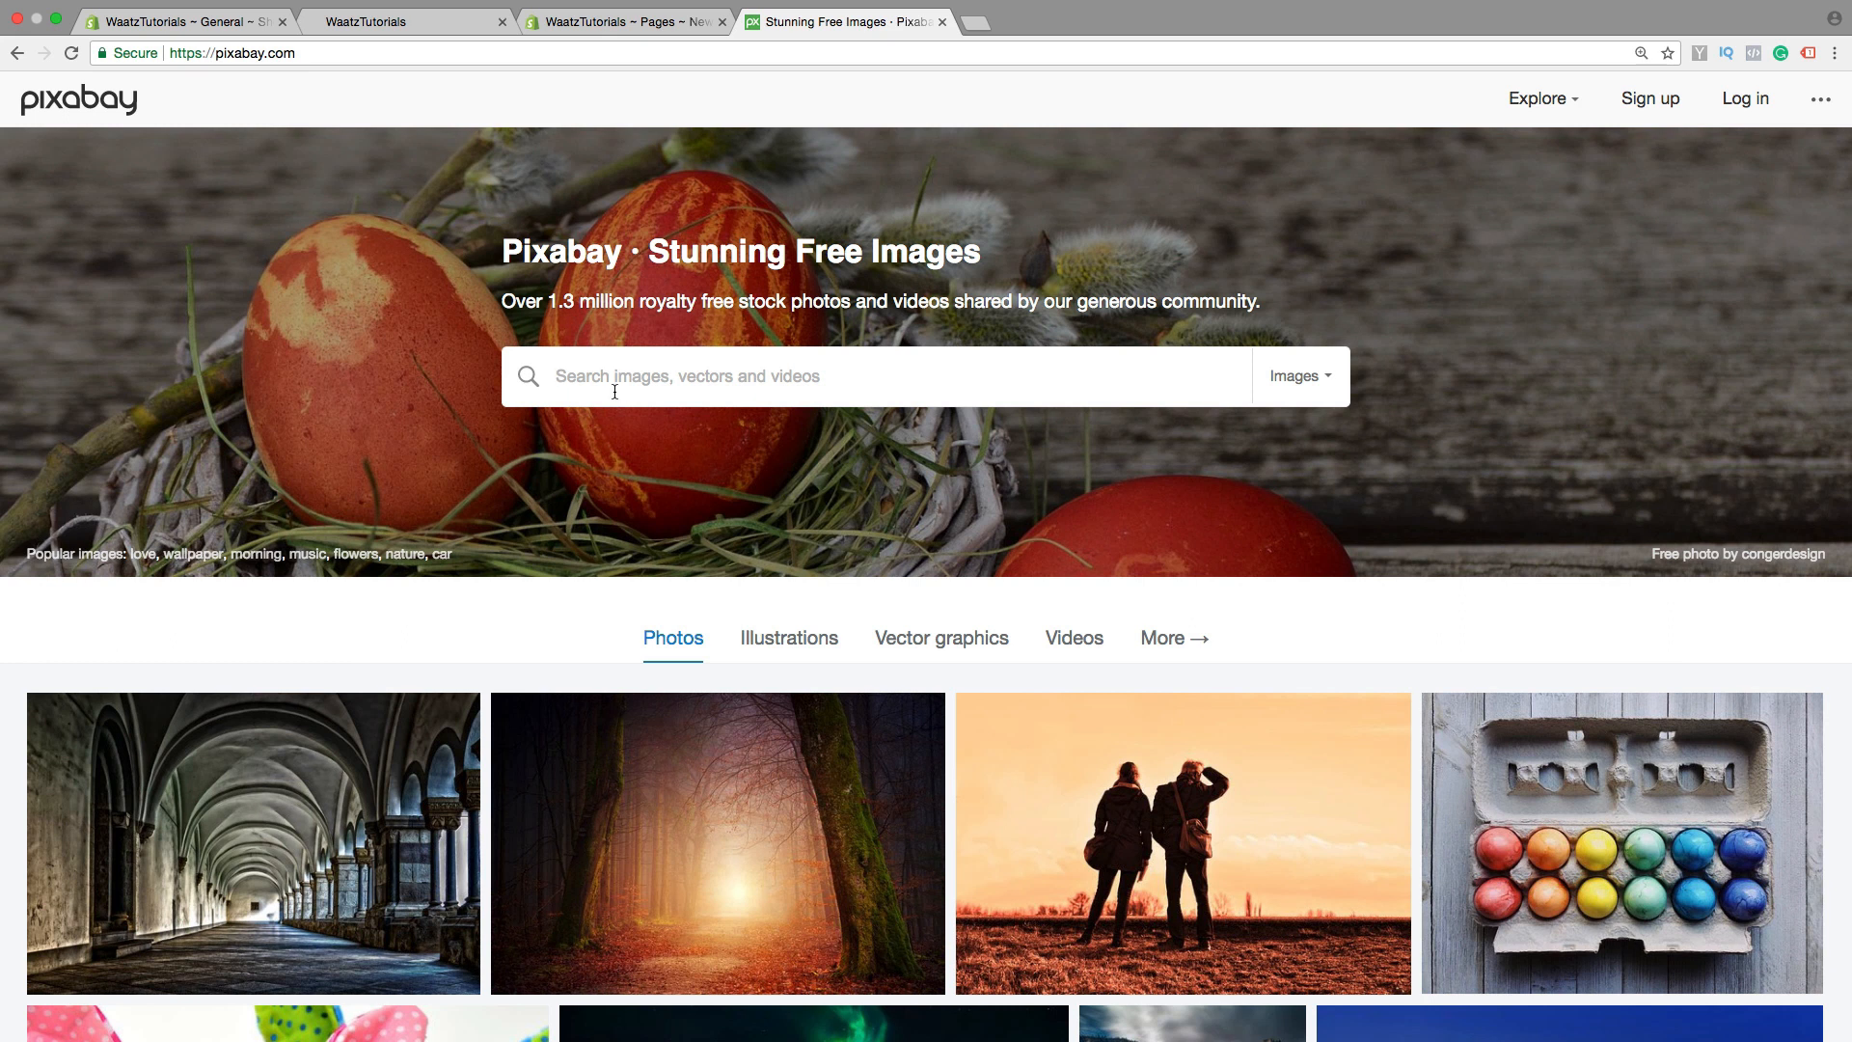
type("con")
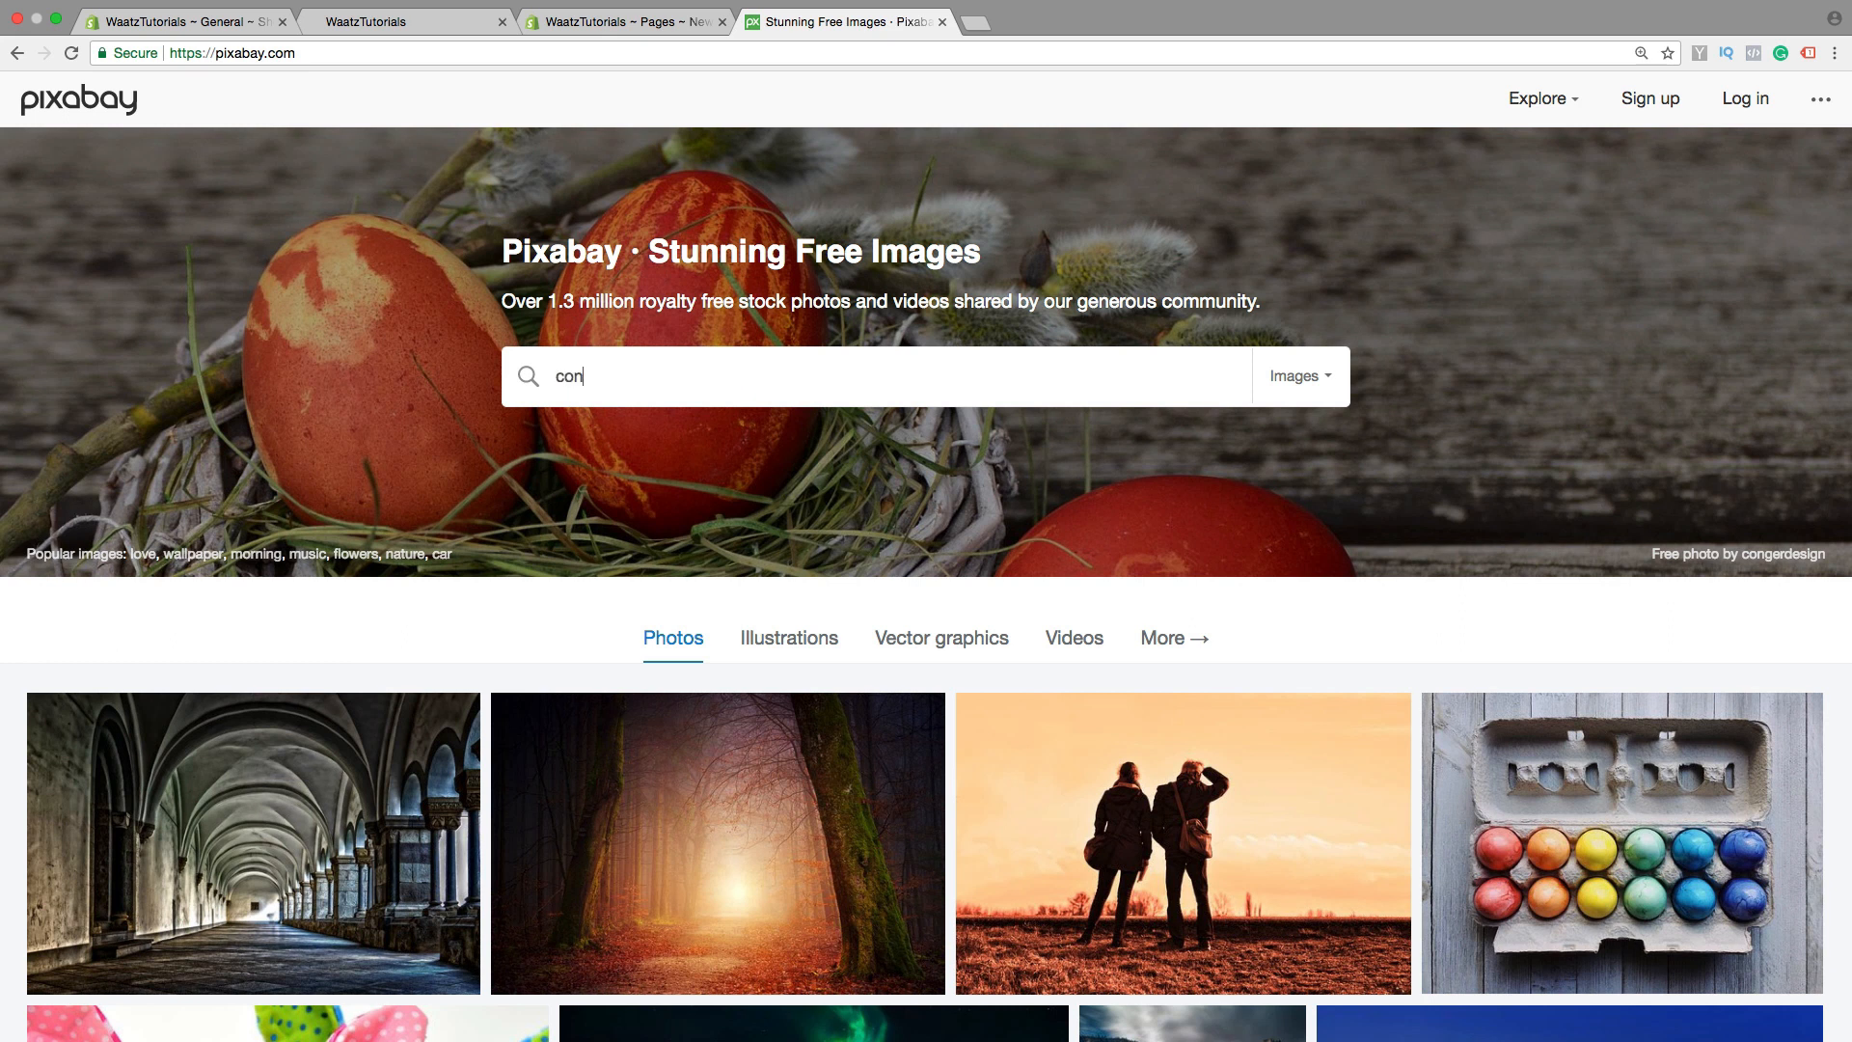
type("tact us")
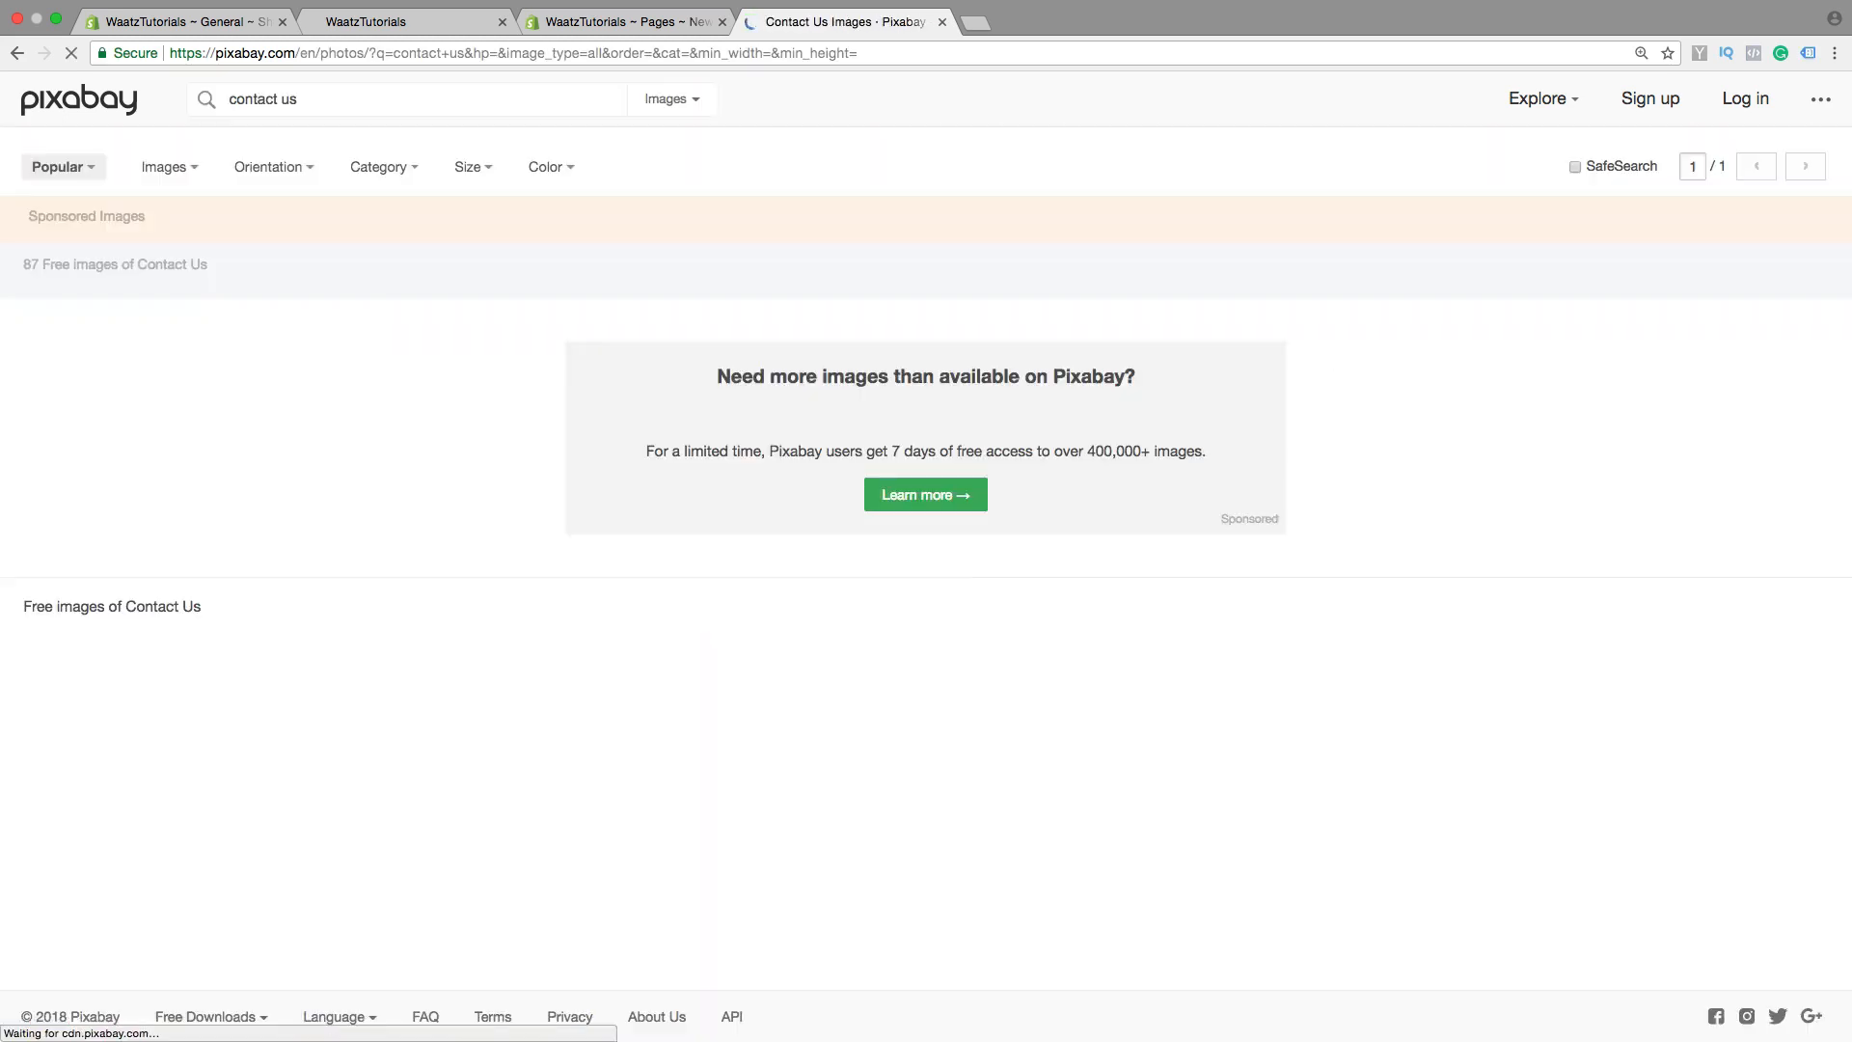
scroll("down", 3)
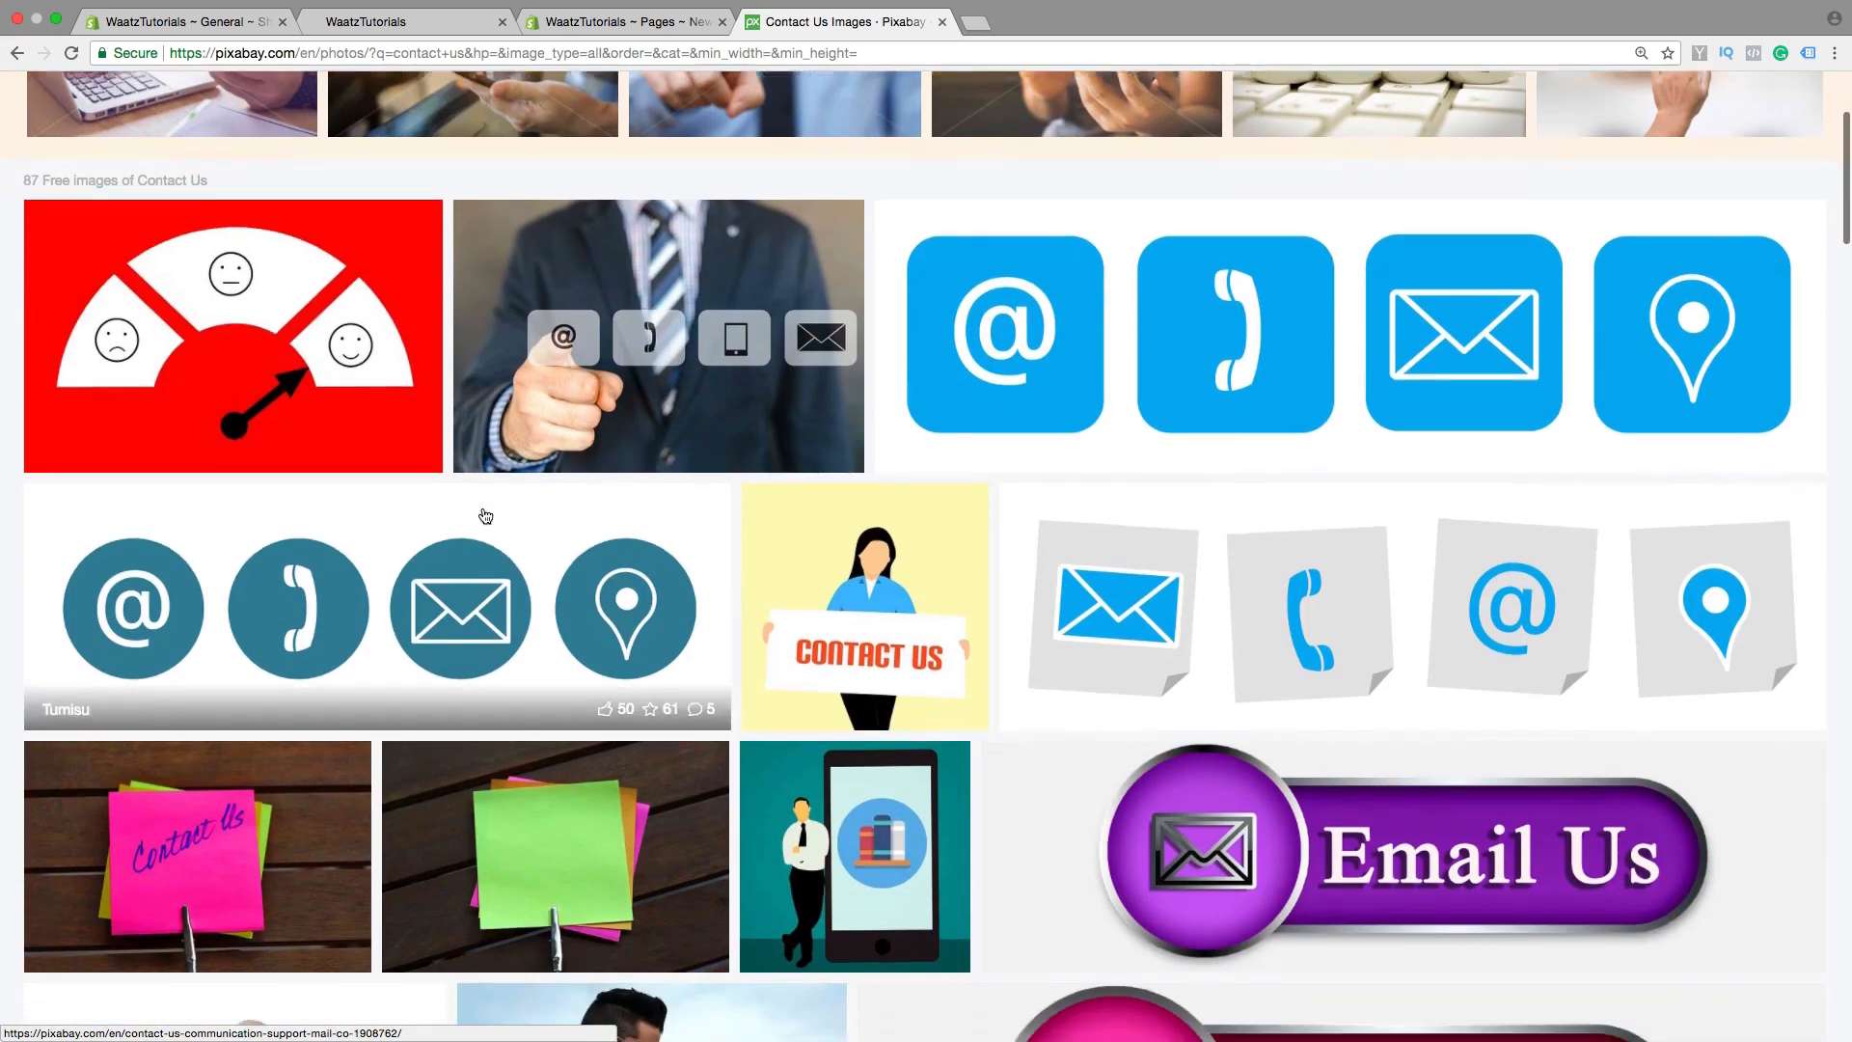
scroll("down", 3)
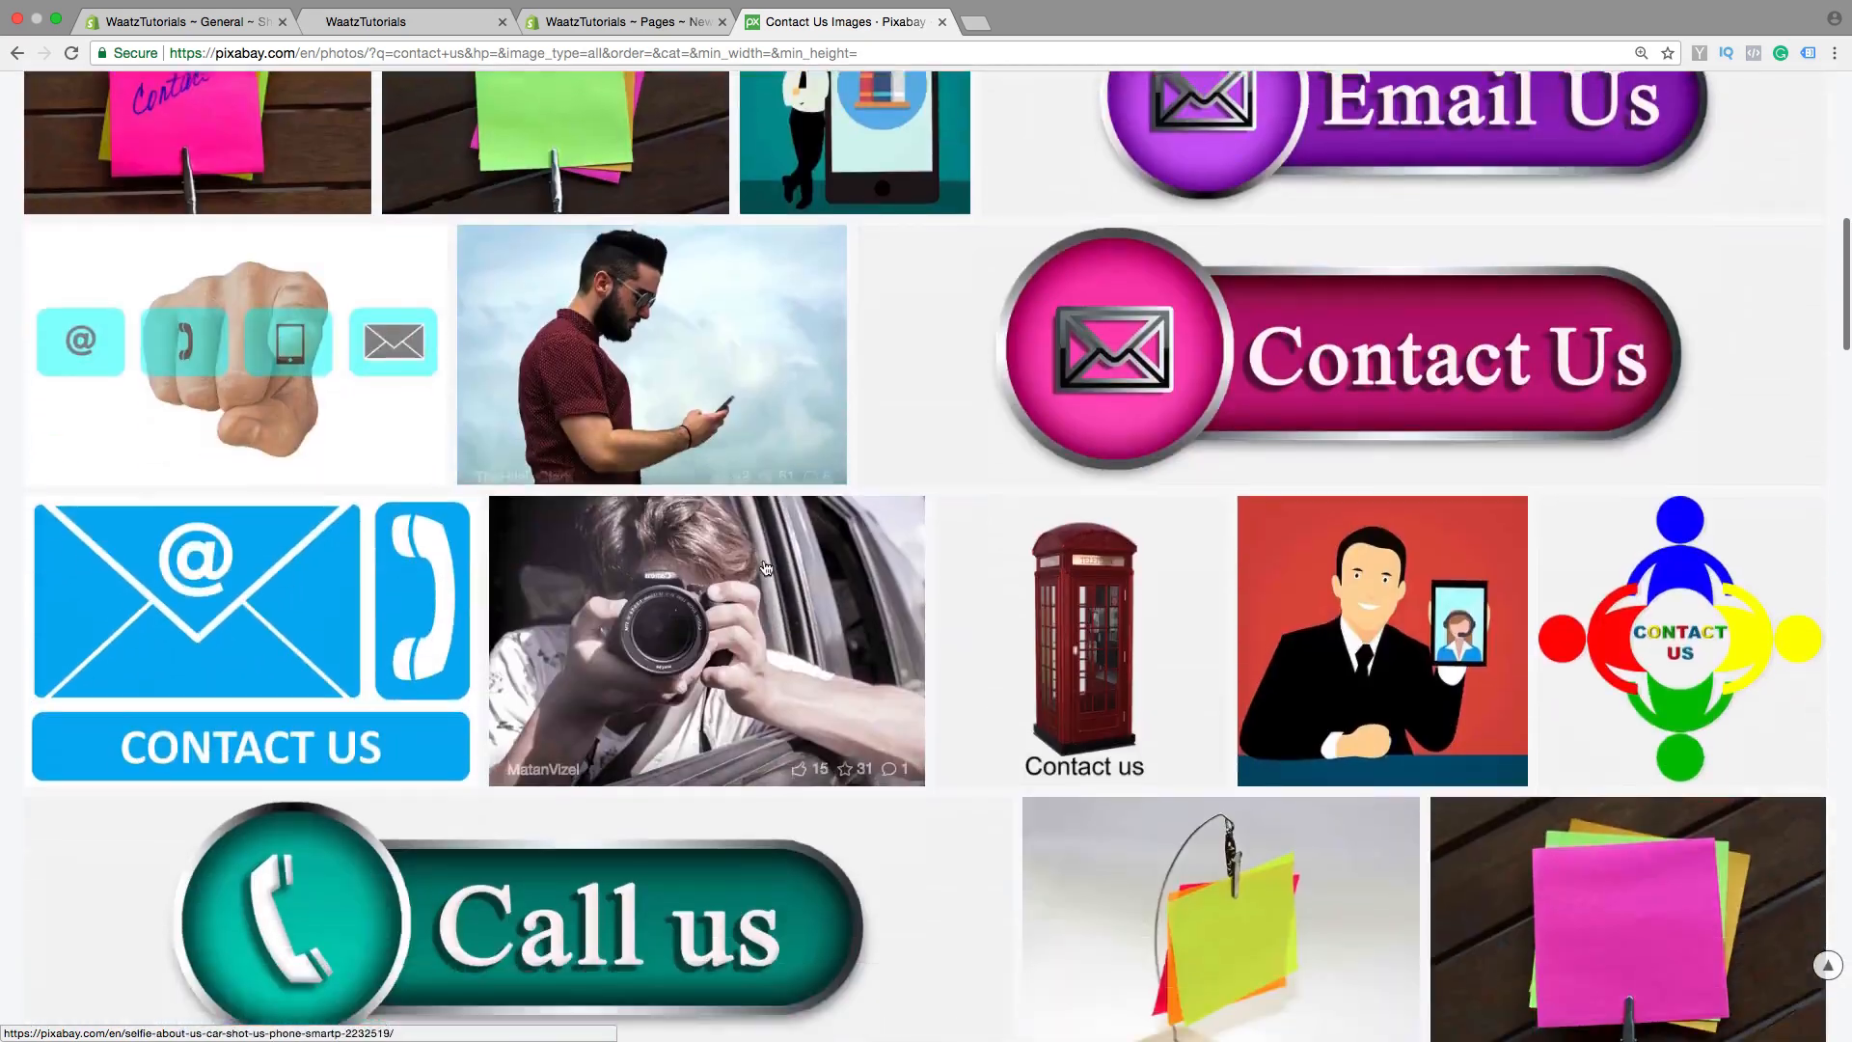
scroll("up", 3)
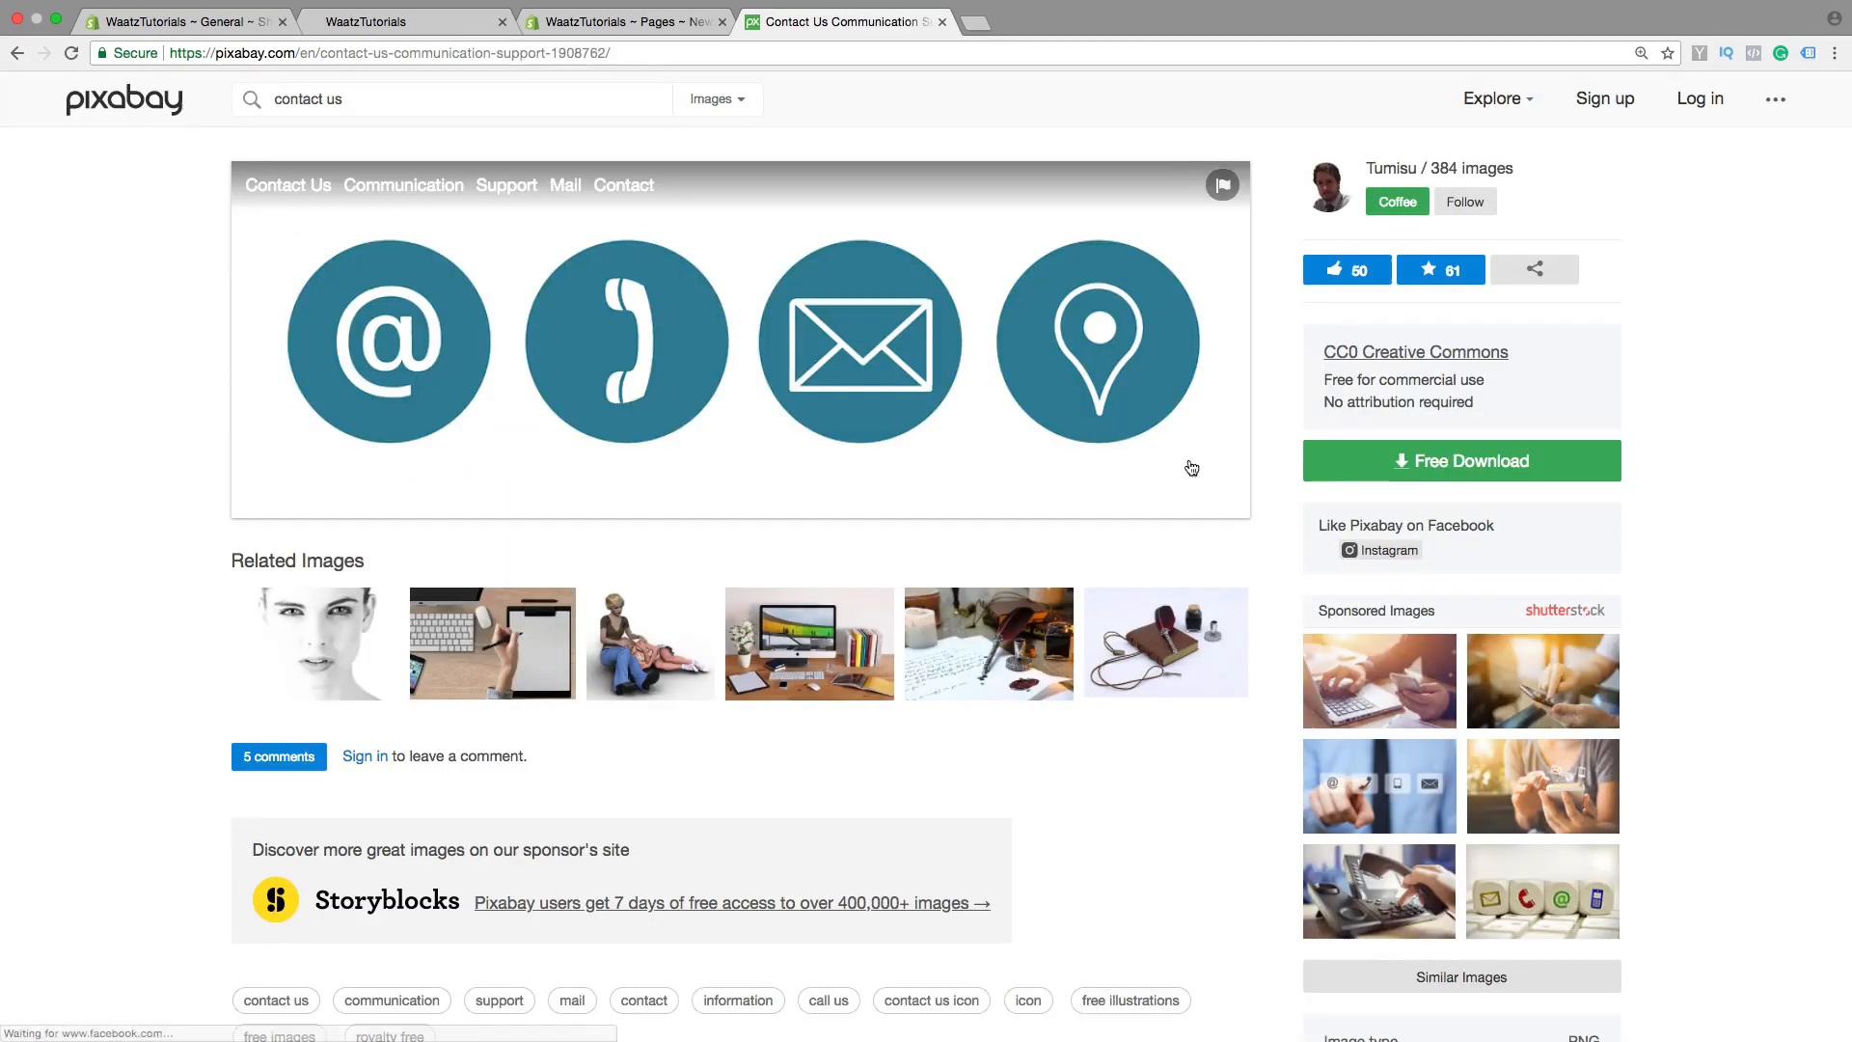
Download the blue contact icons image as a 1920×673 PNG
left_click(1462, 461)
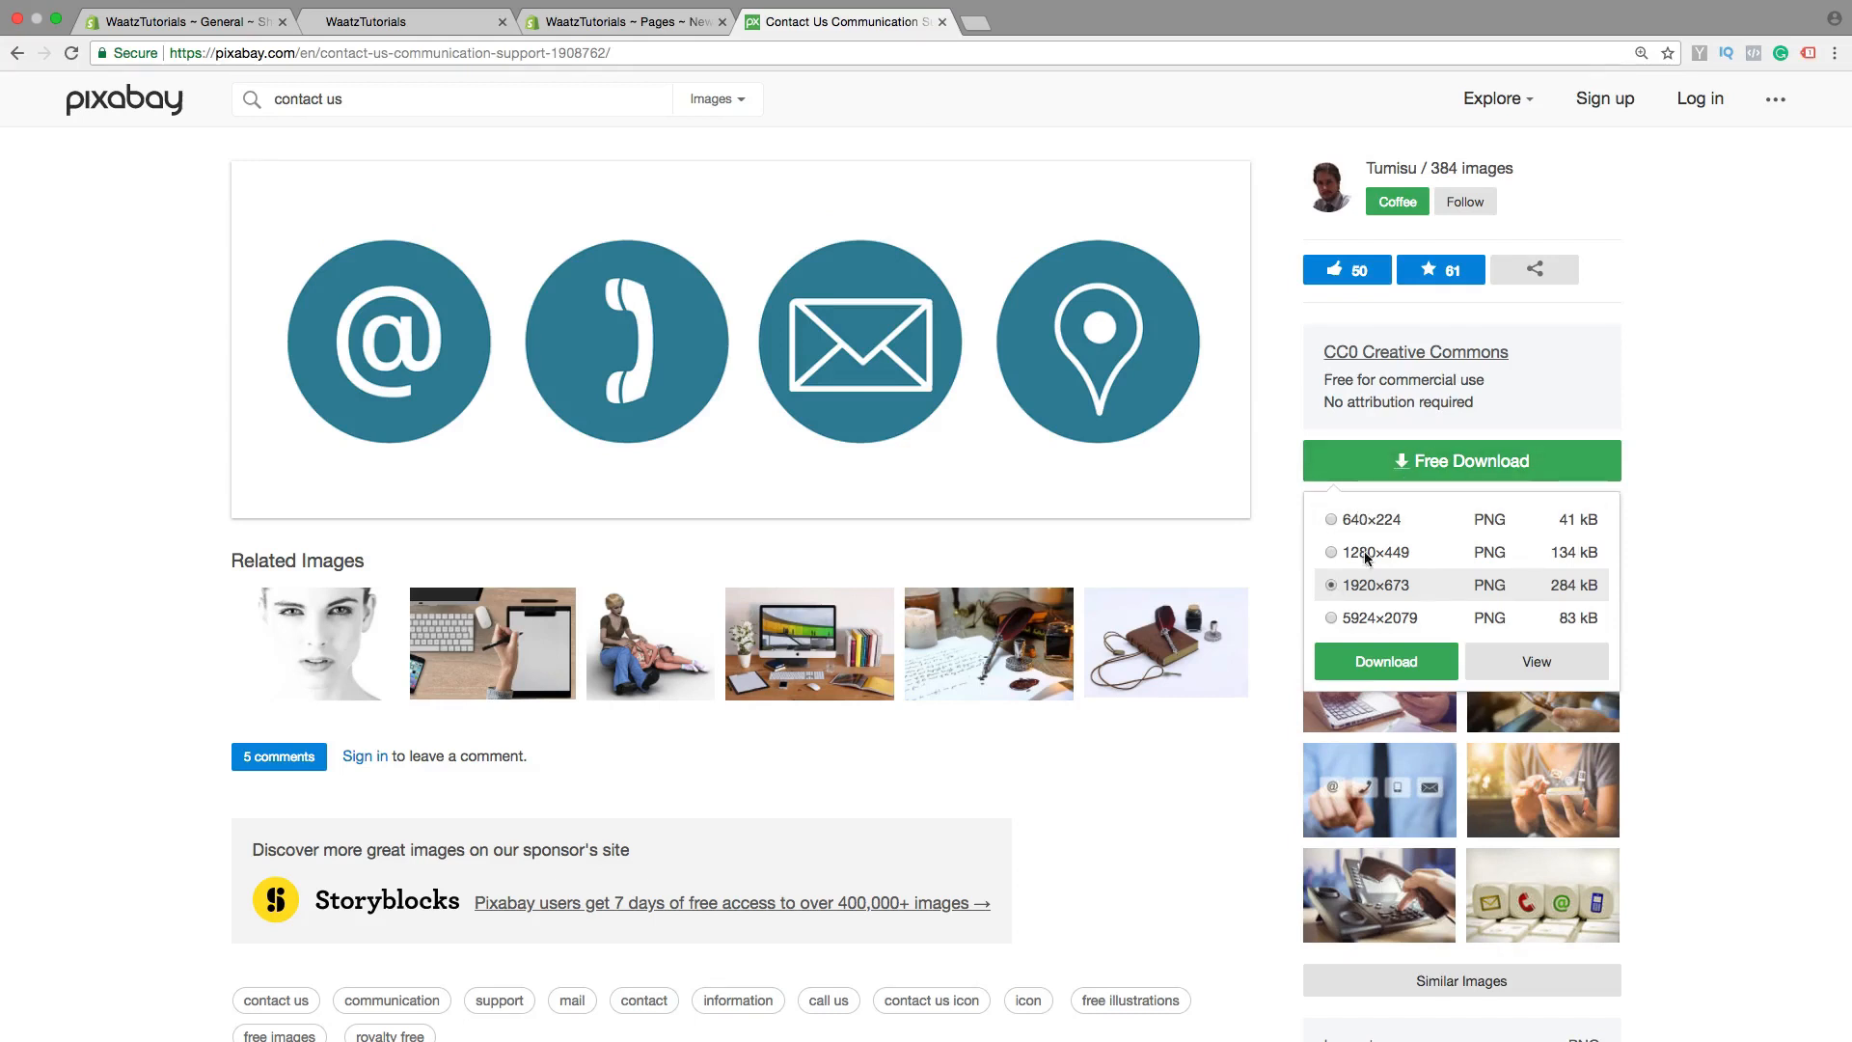
left_click(1331, 551)
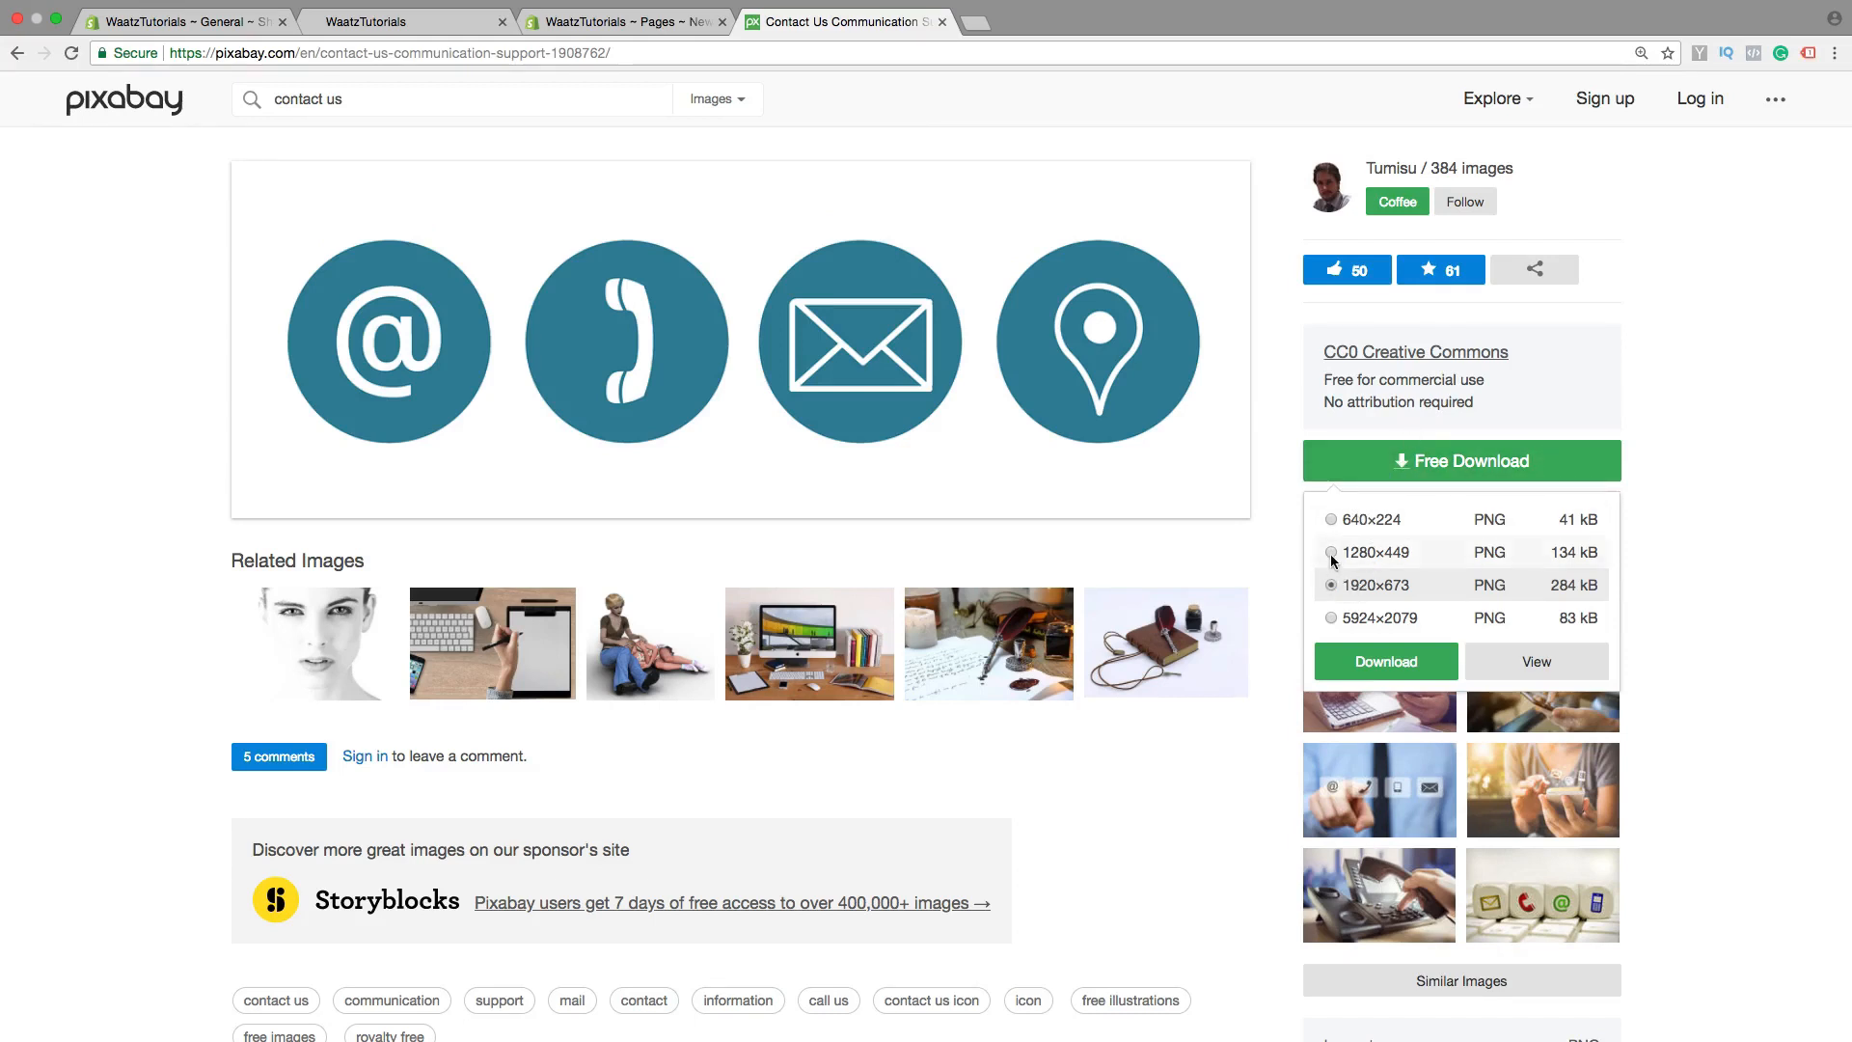
left_click(1385, 660)
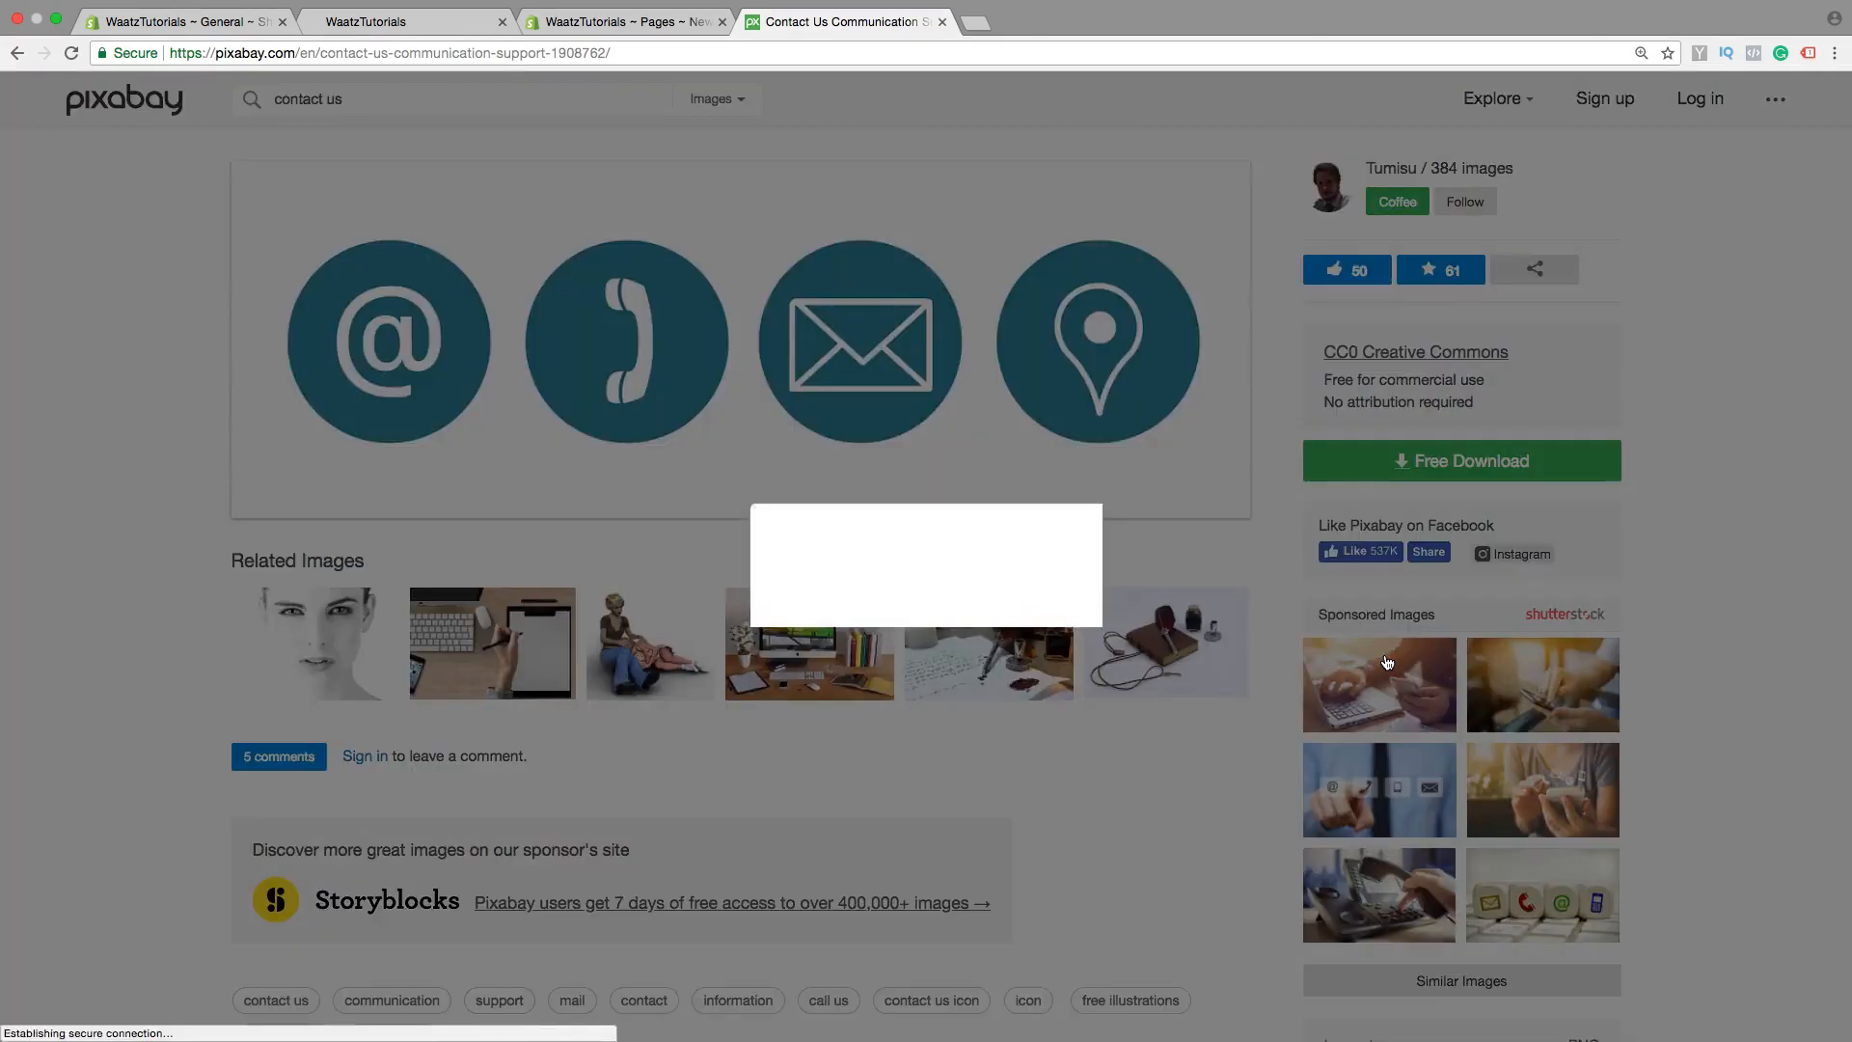
left_click(1462, 462)
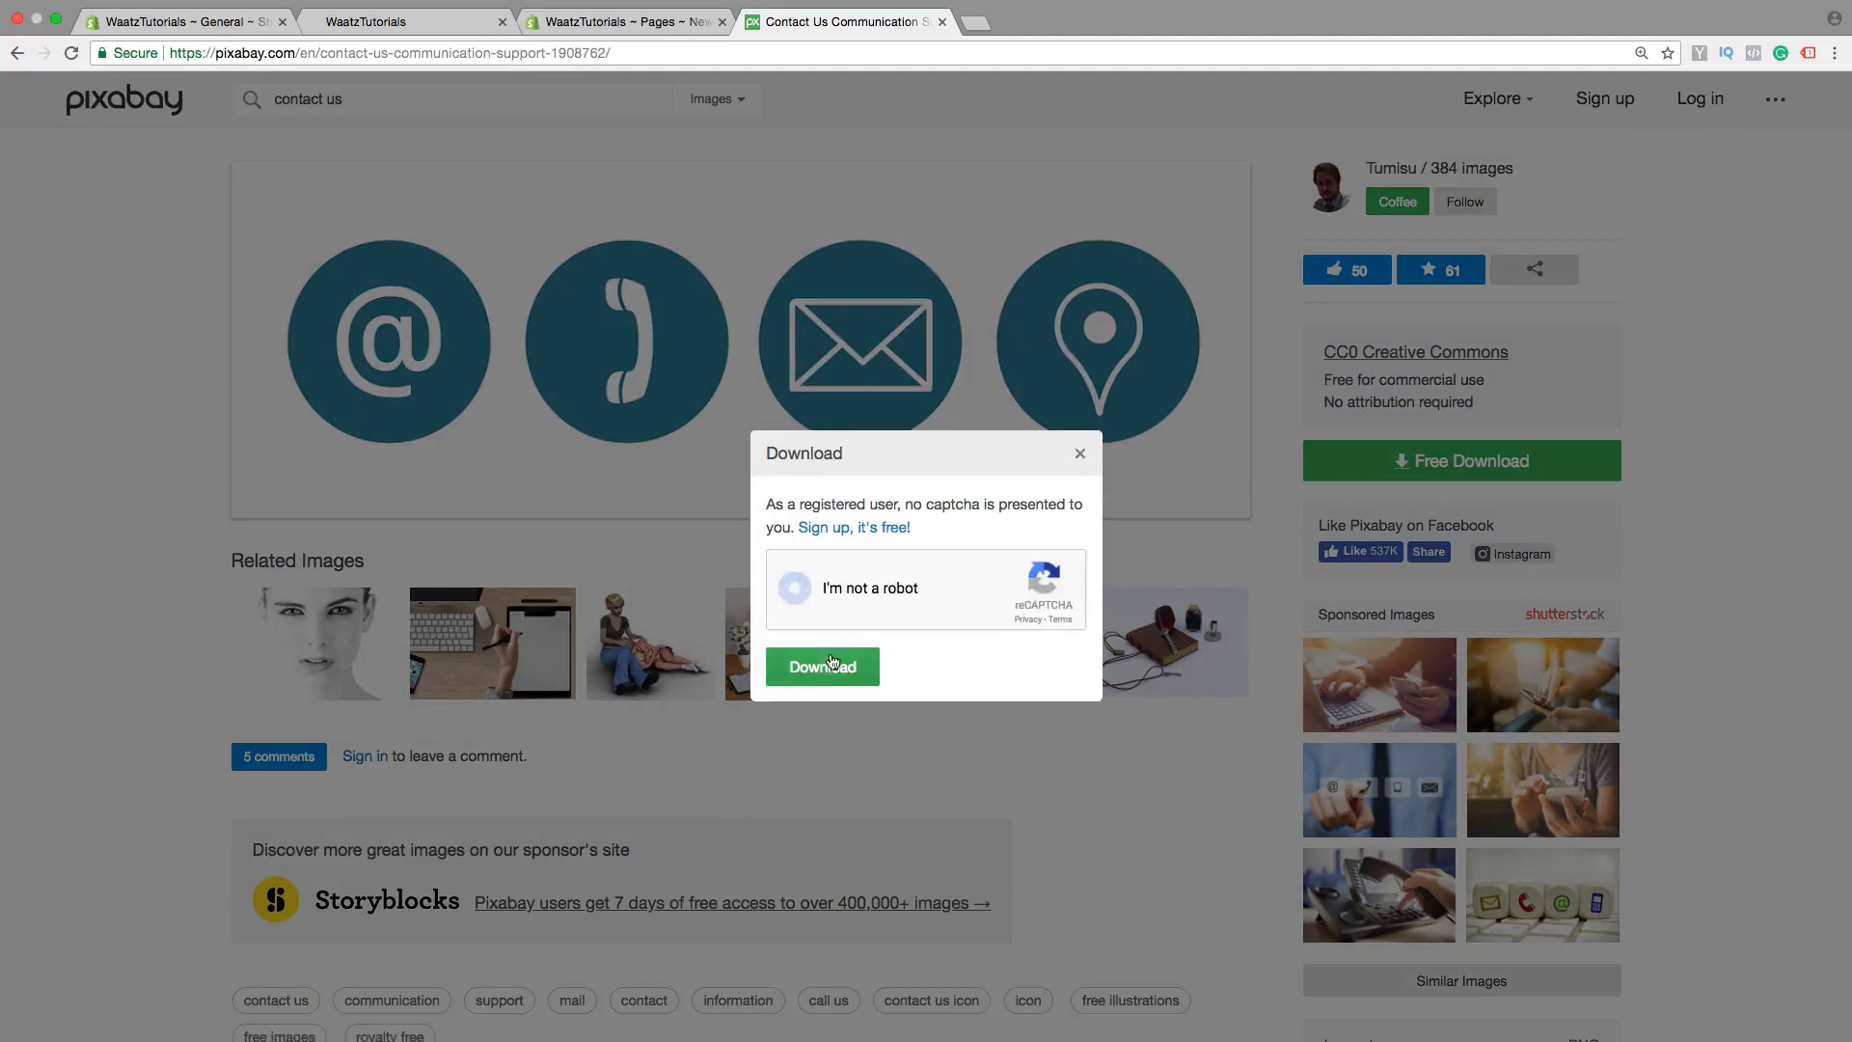
left_click(822, 666)
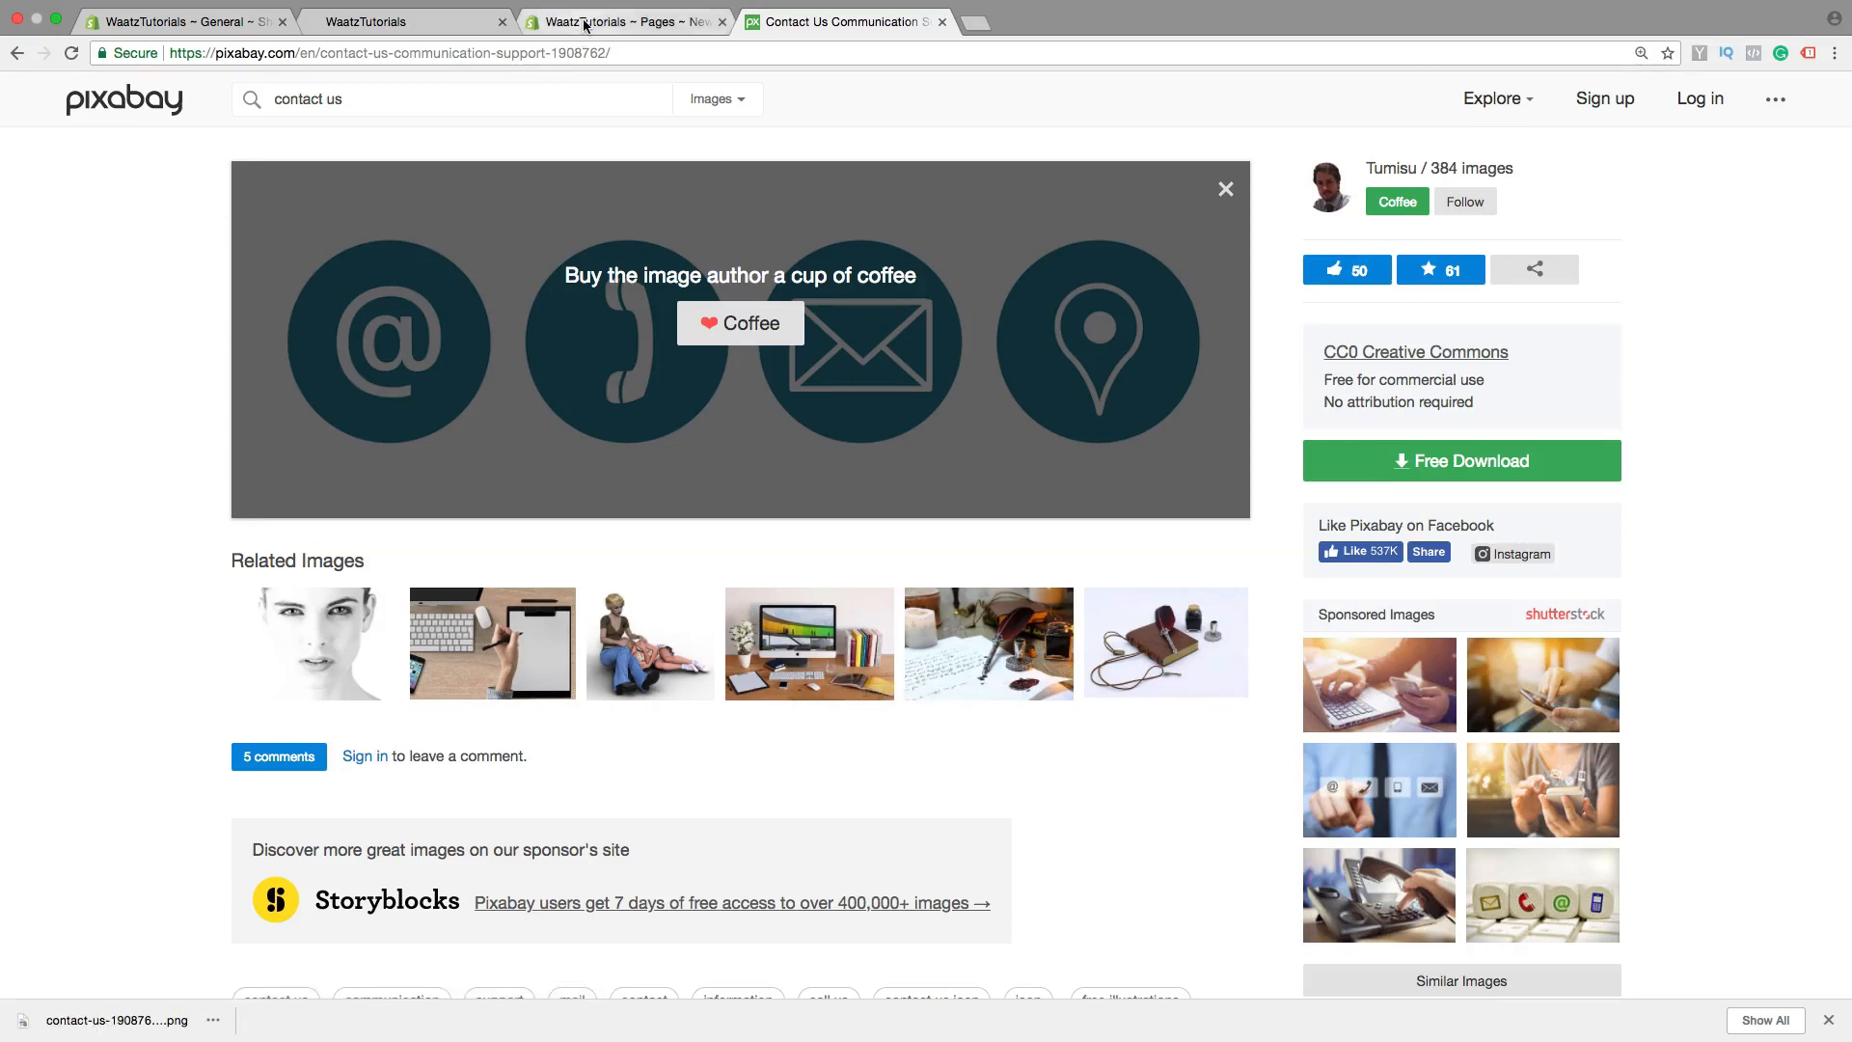
Upload the contact-us PNG from the Desktop via the Insert image dialog
left_click(624, 21)
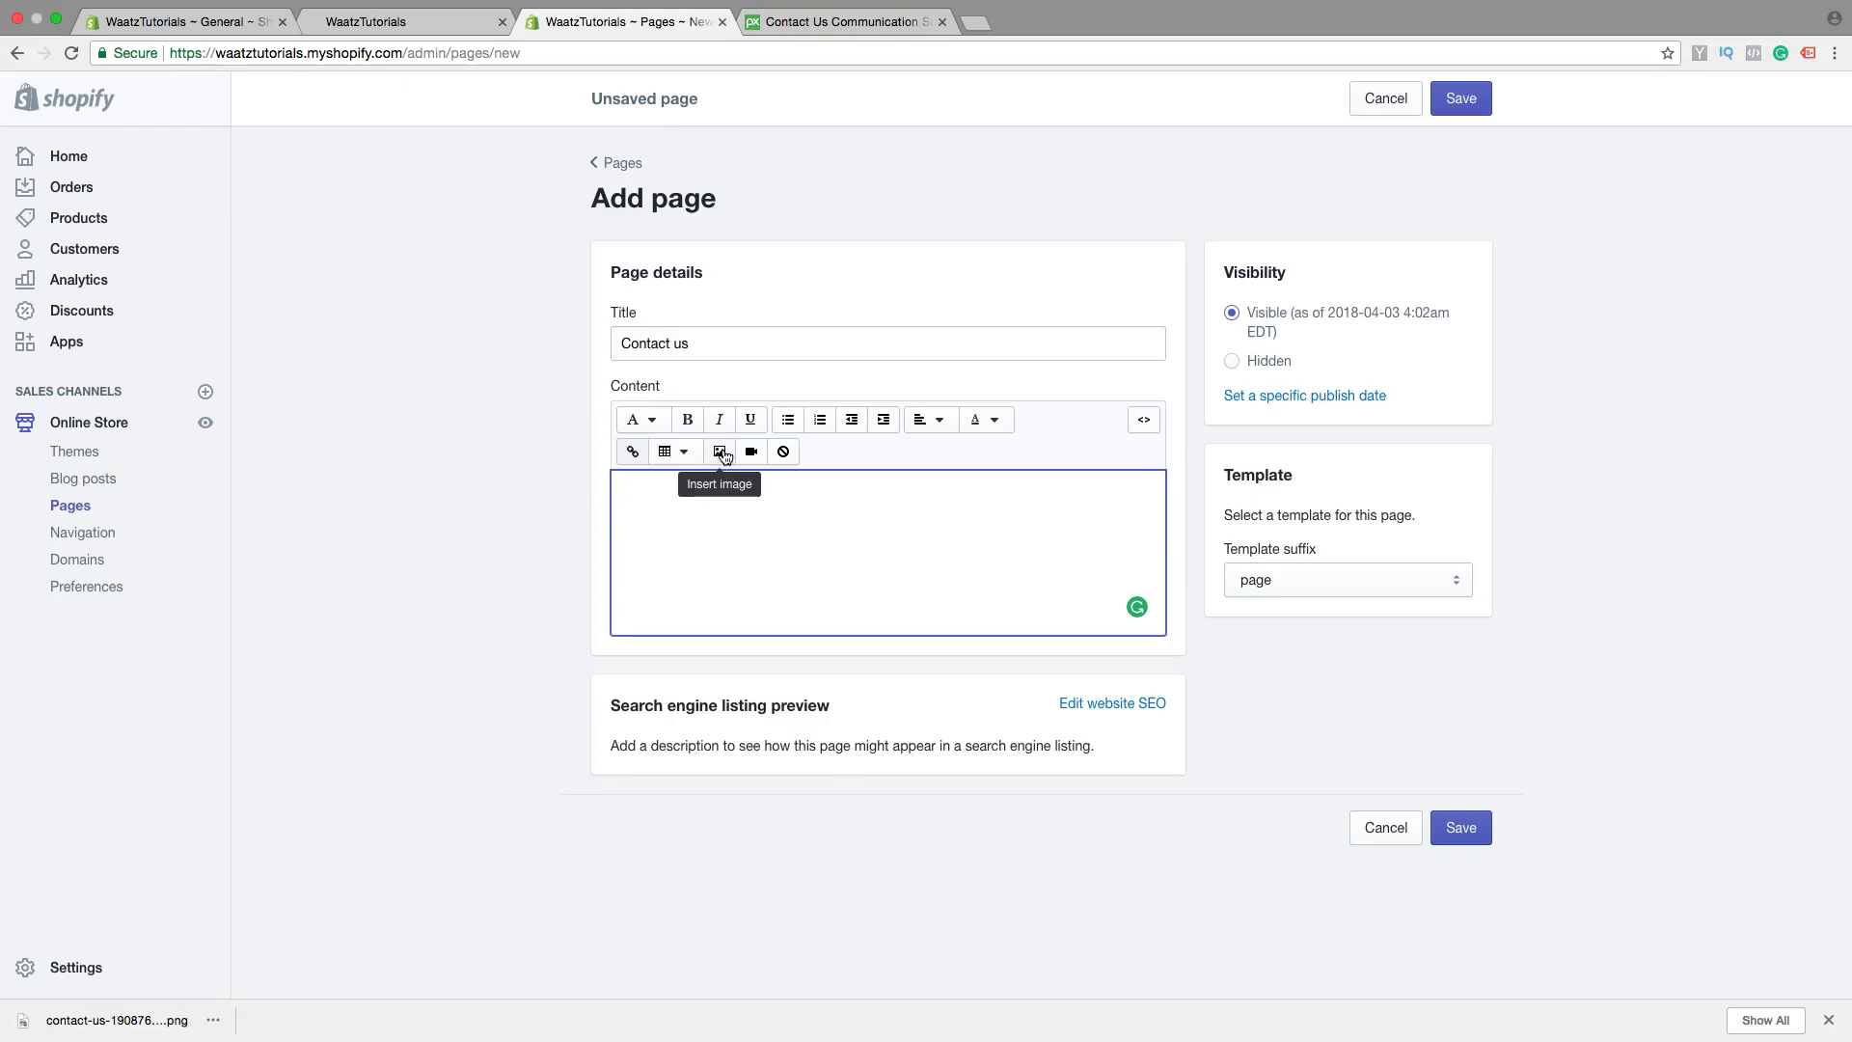
left_click(720, 452)
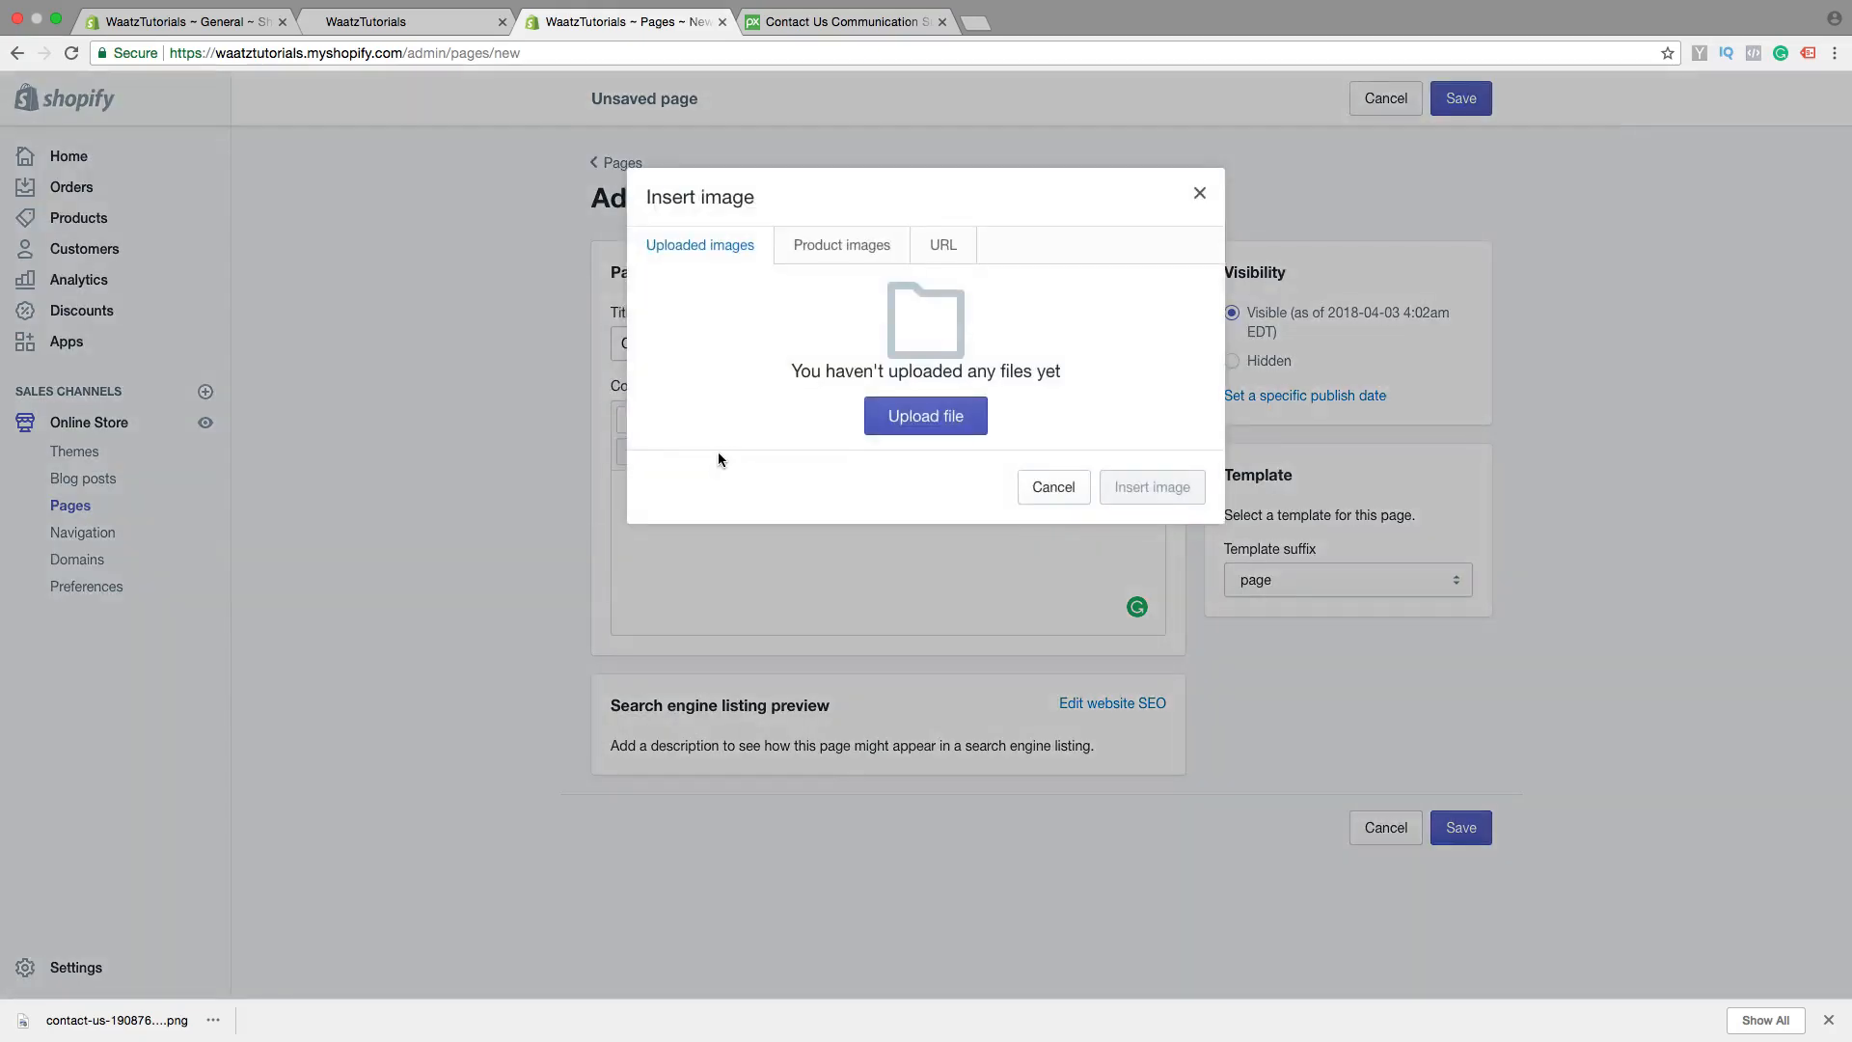
left_click(926, 415)
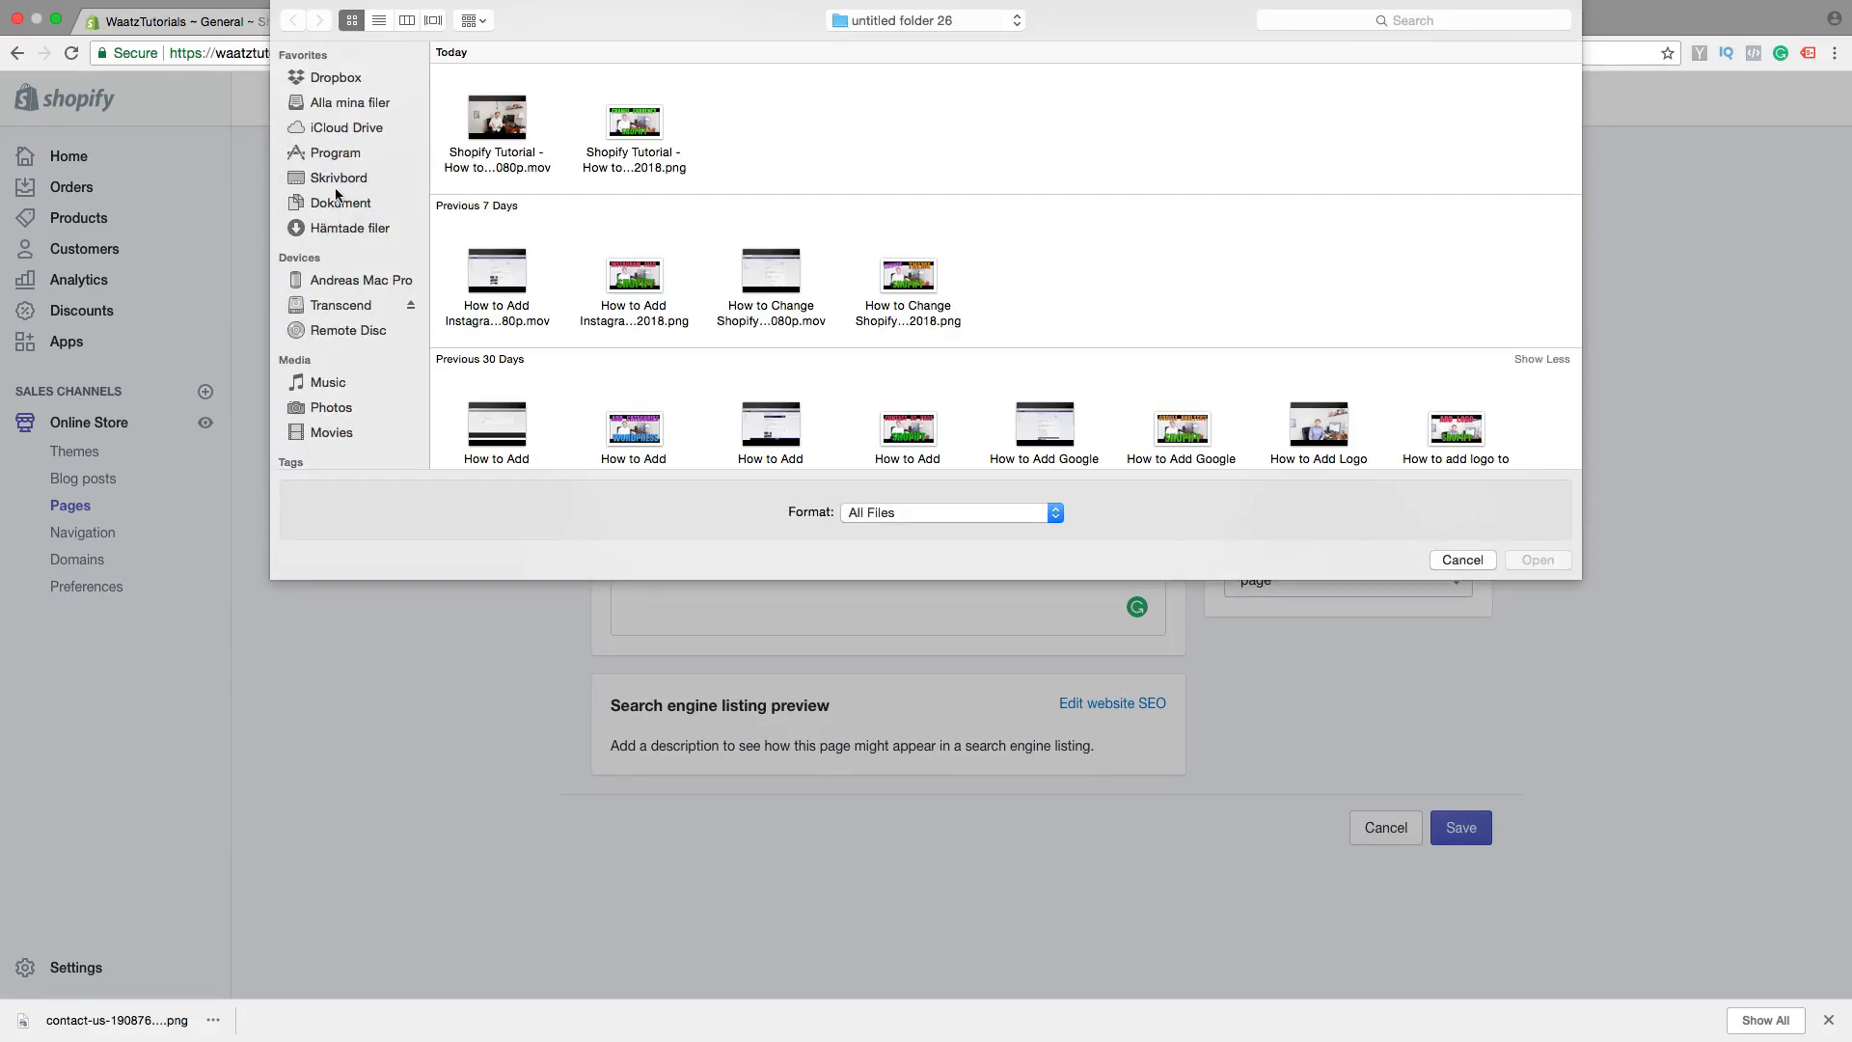
left_click(338, 177)
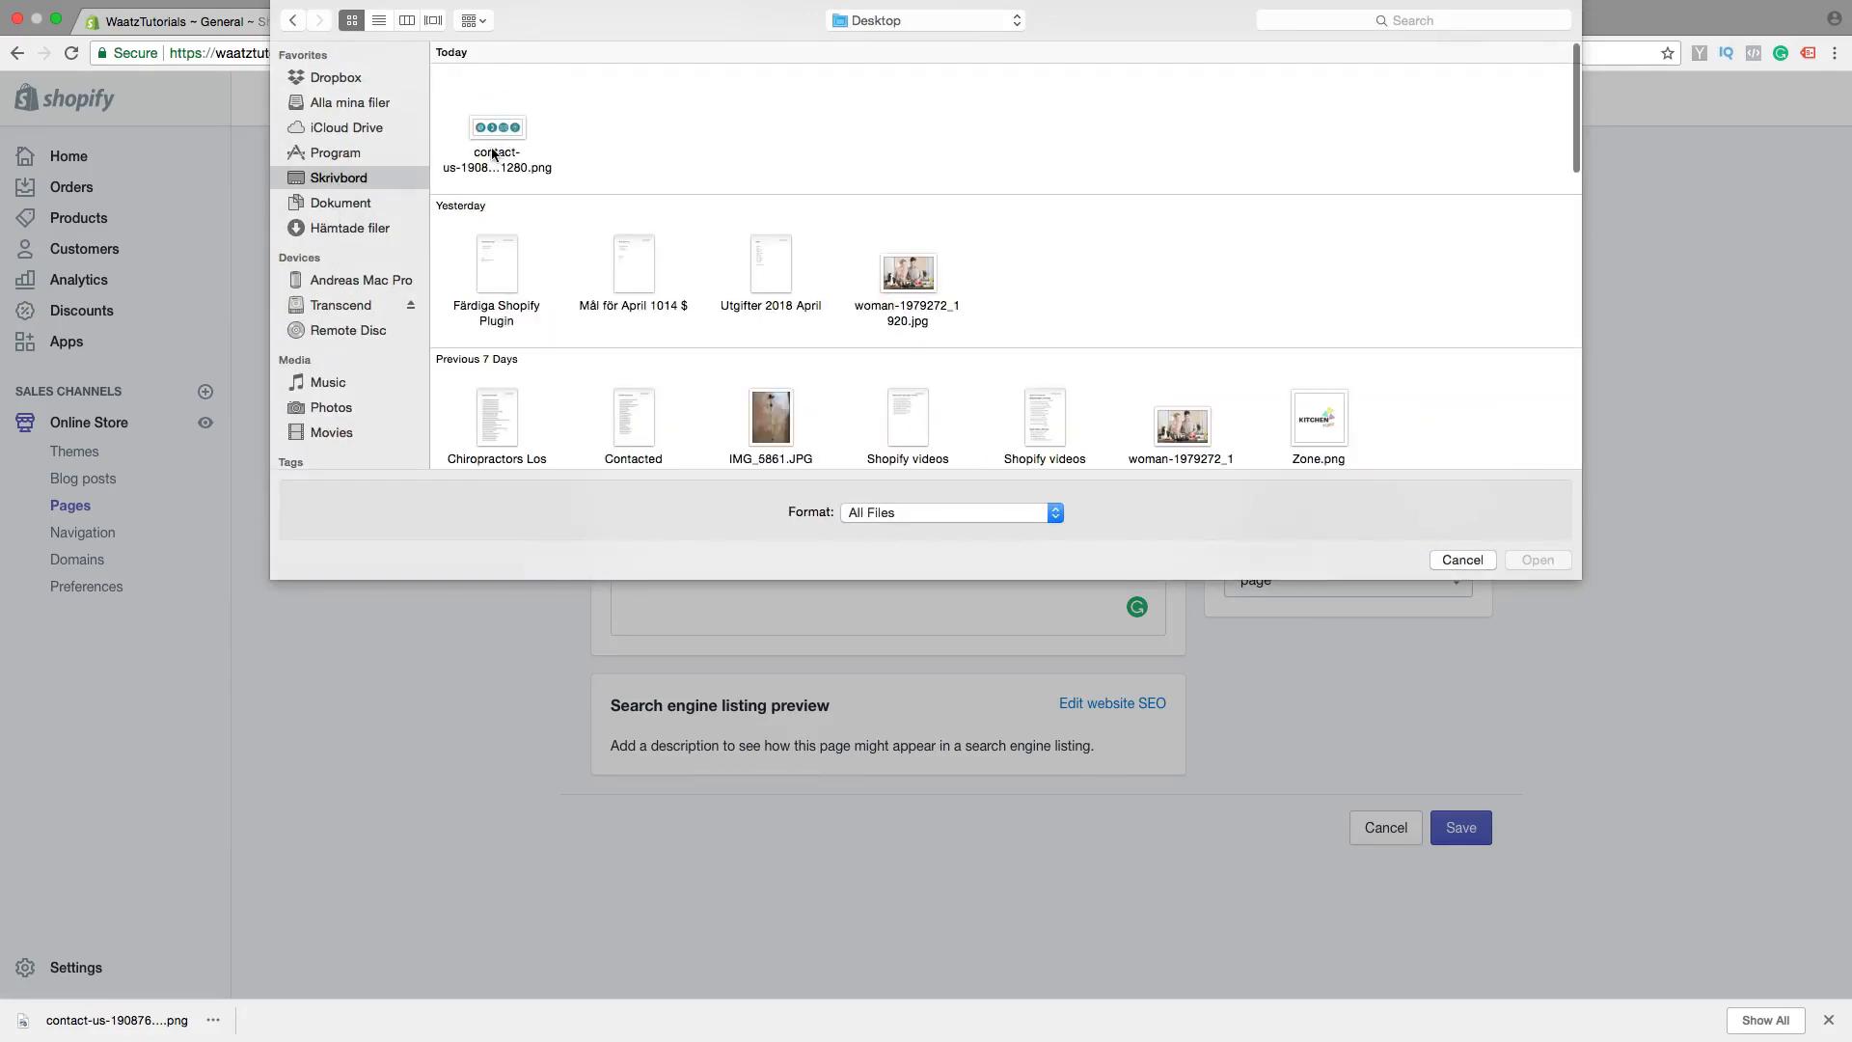
left_click(1537, 559)
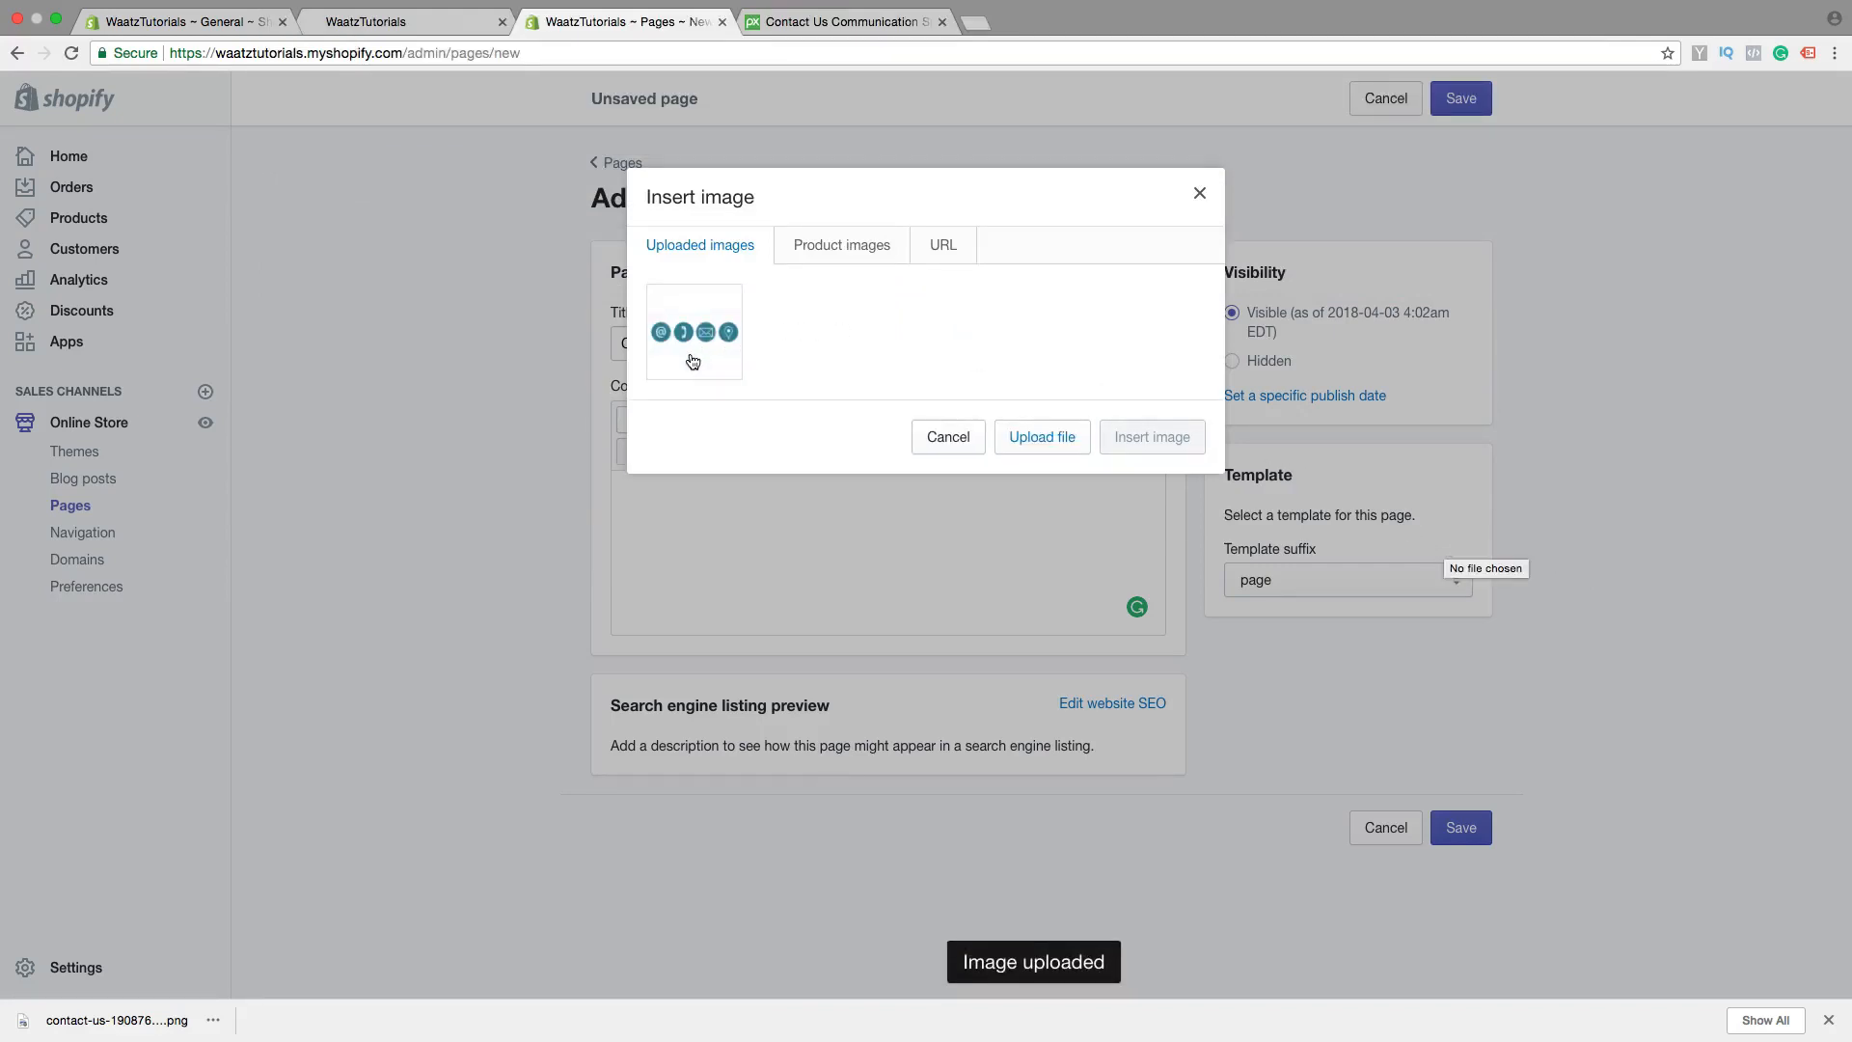
Insert the uploaded icons image at Large (480x480) with alt text 'Contact us'
left_click(694, 332)
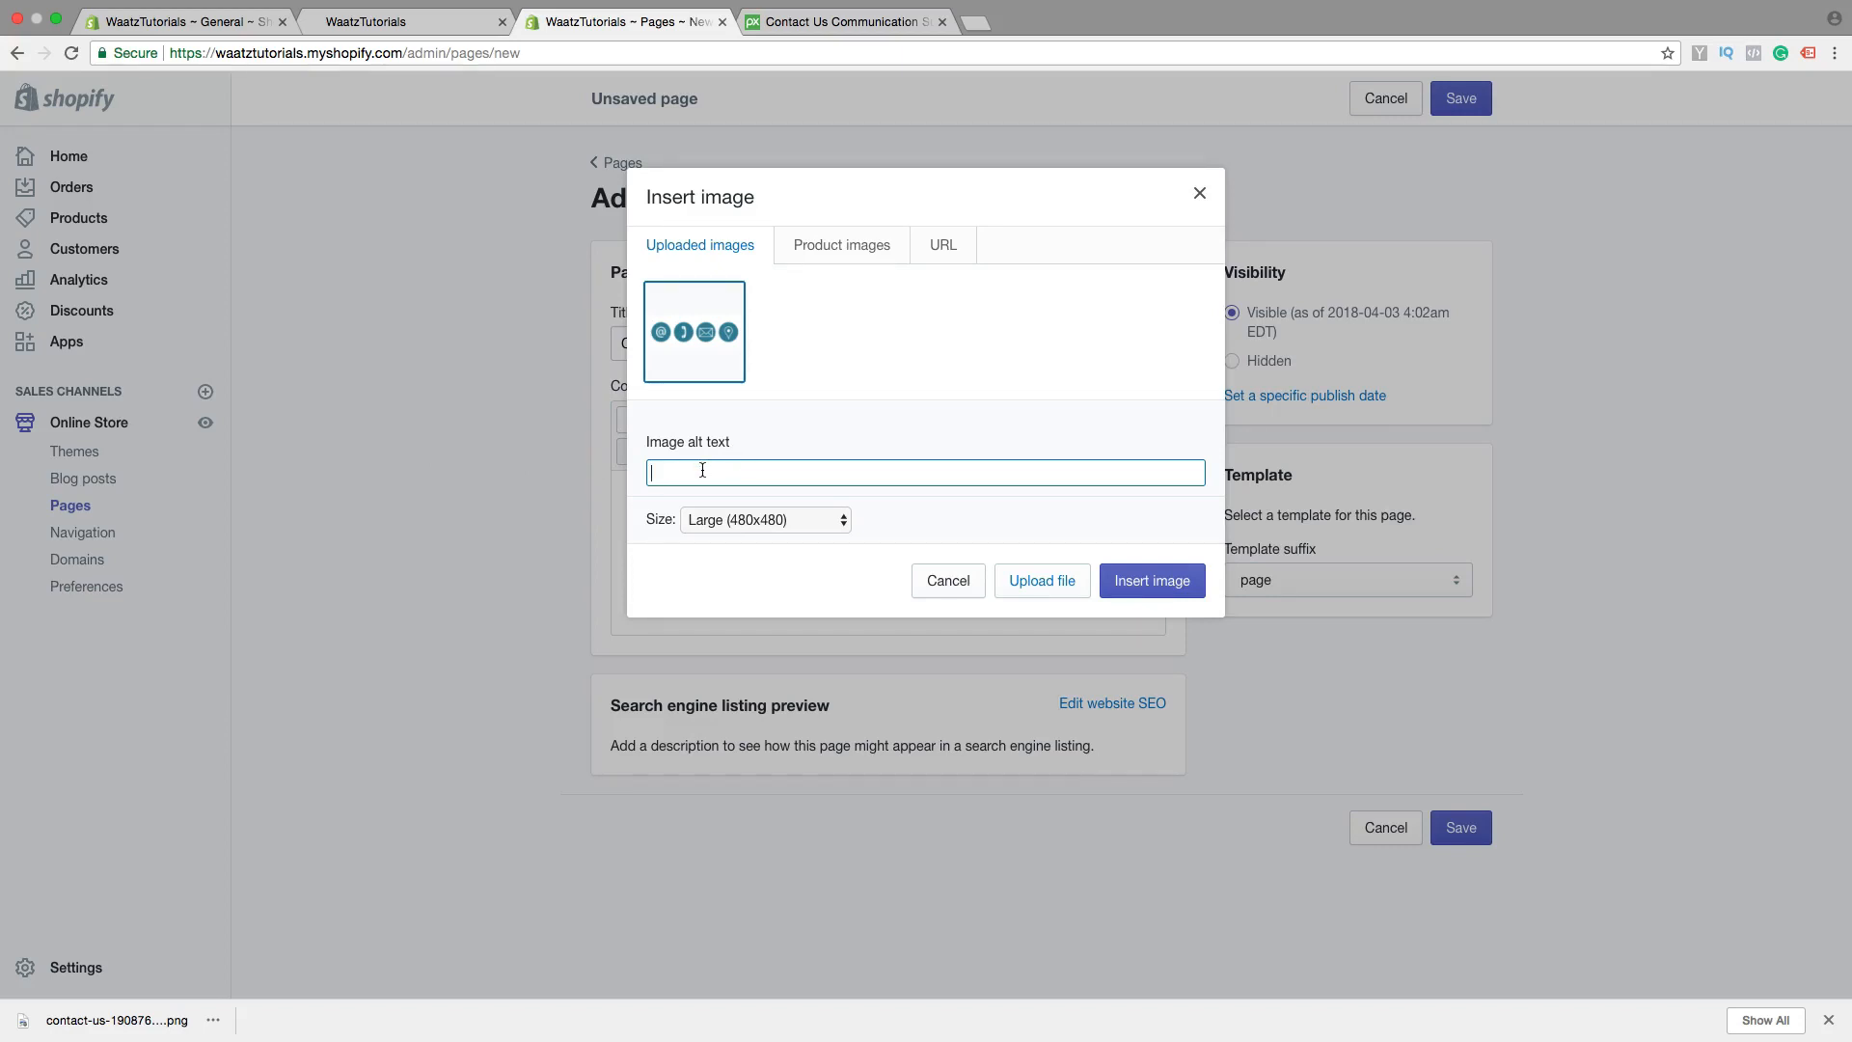
type("Contact us")
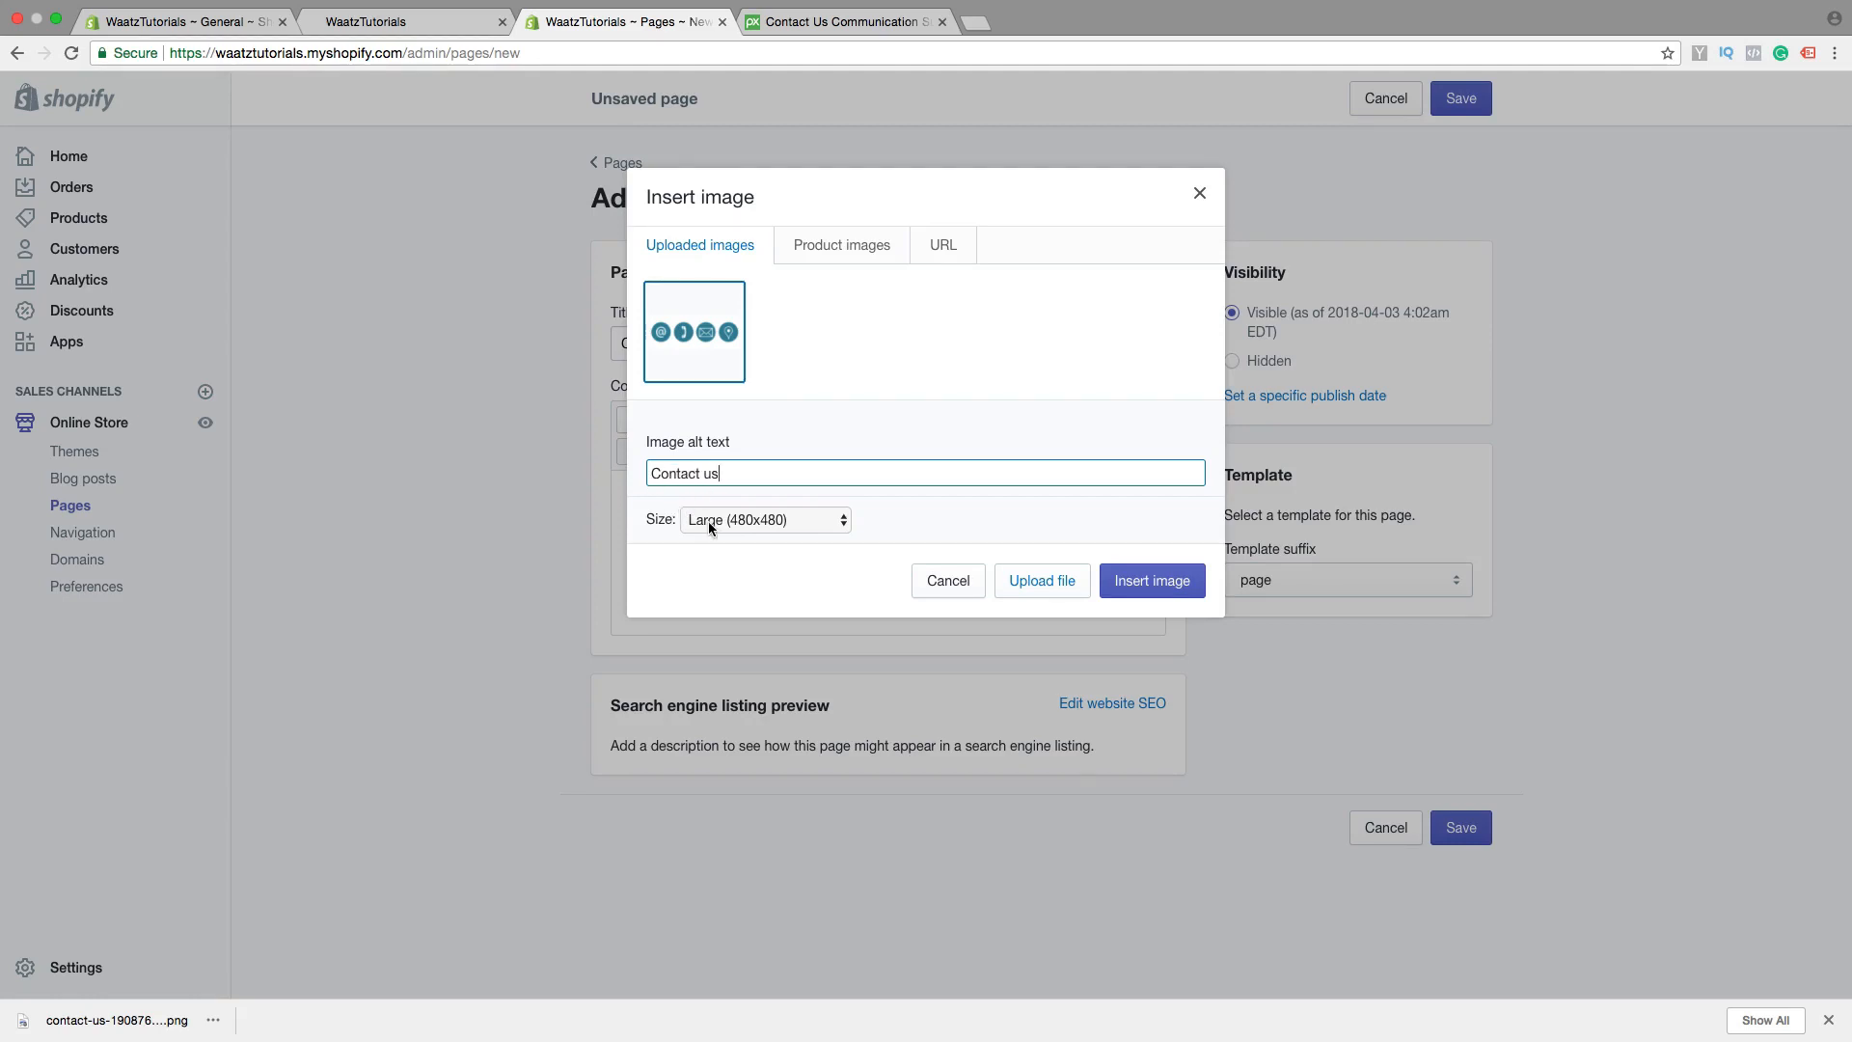
left_click(764, 520)
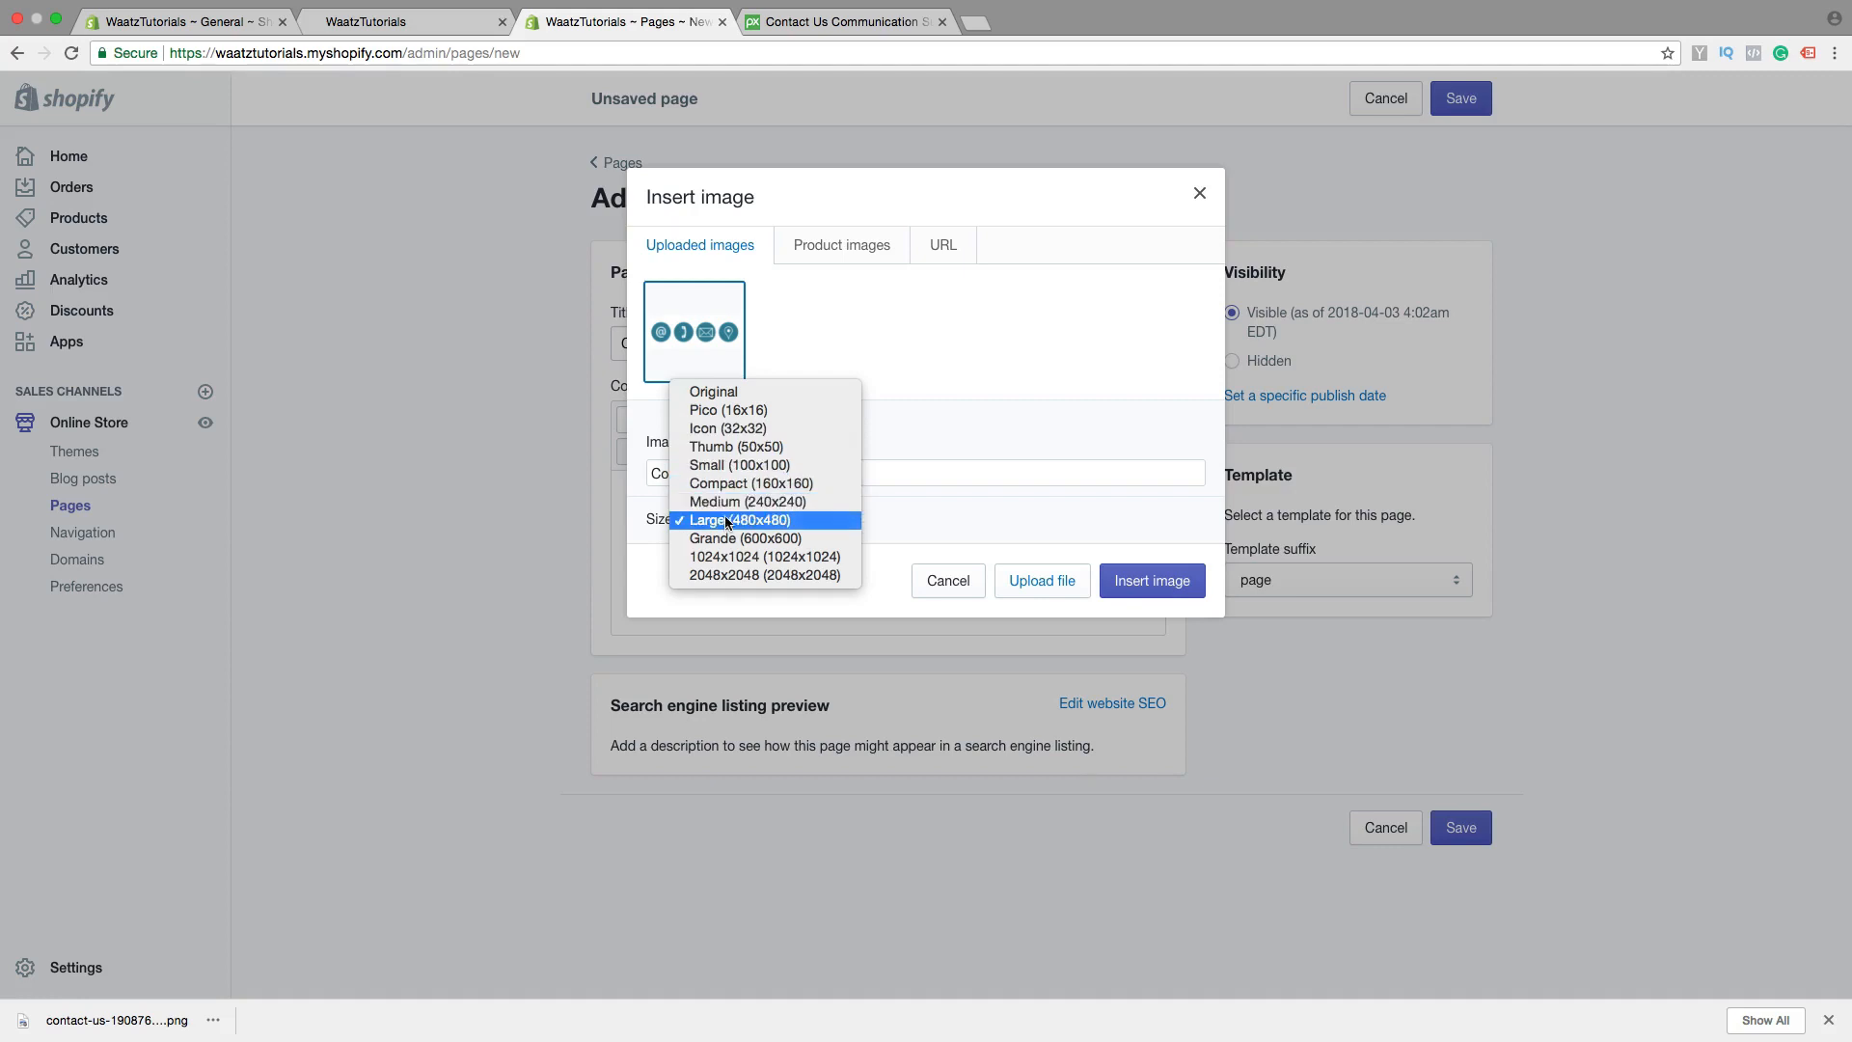
left_click(735, 520)
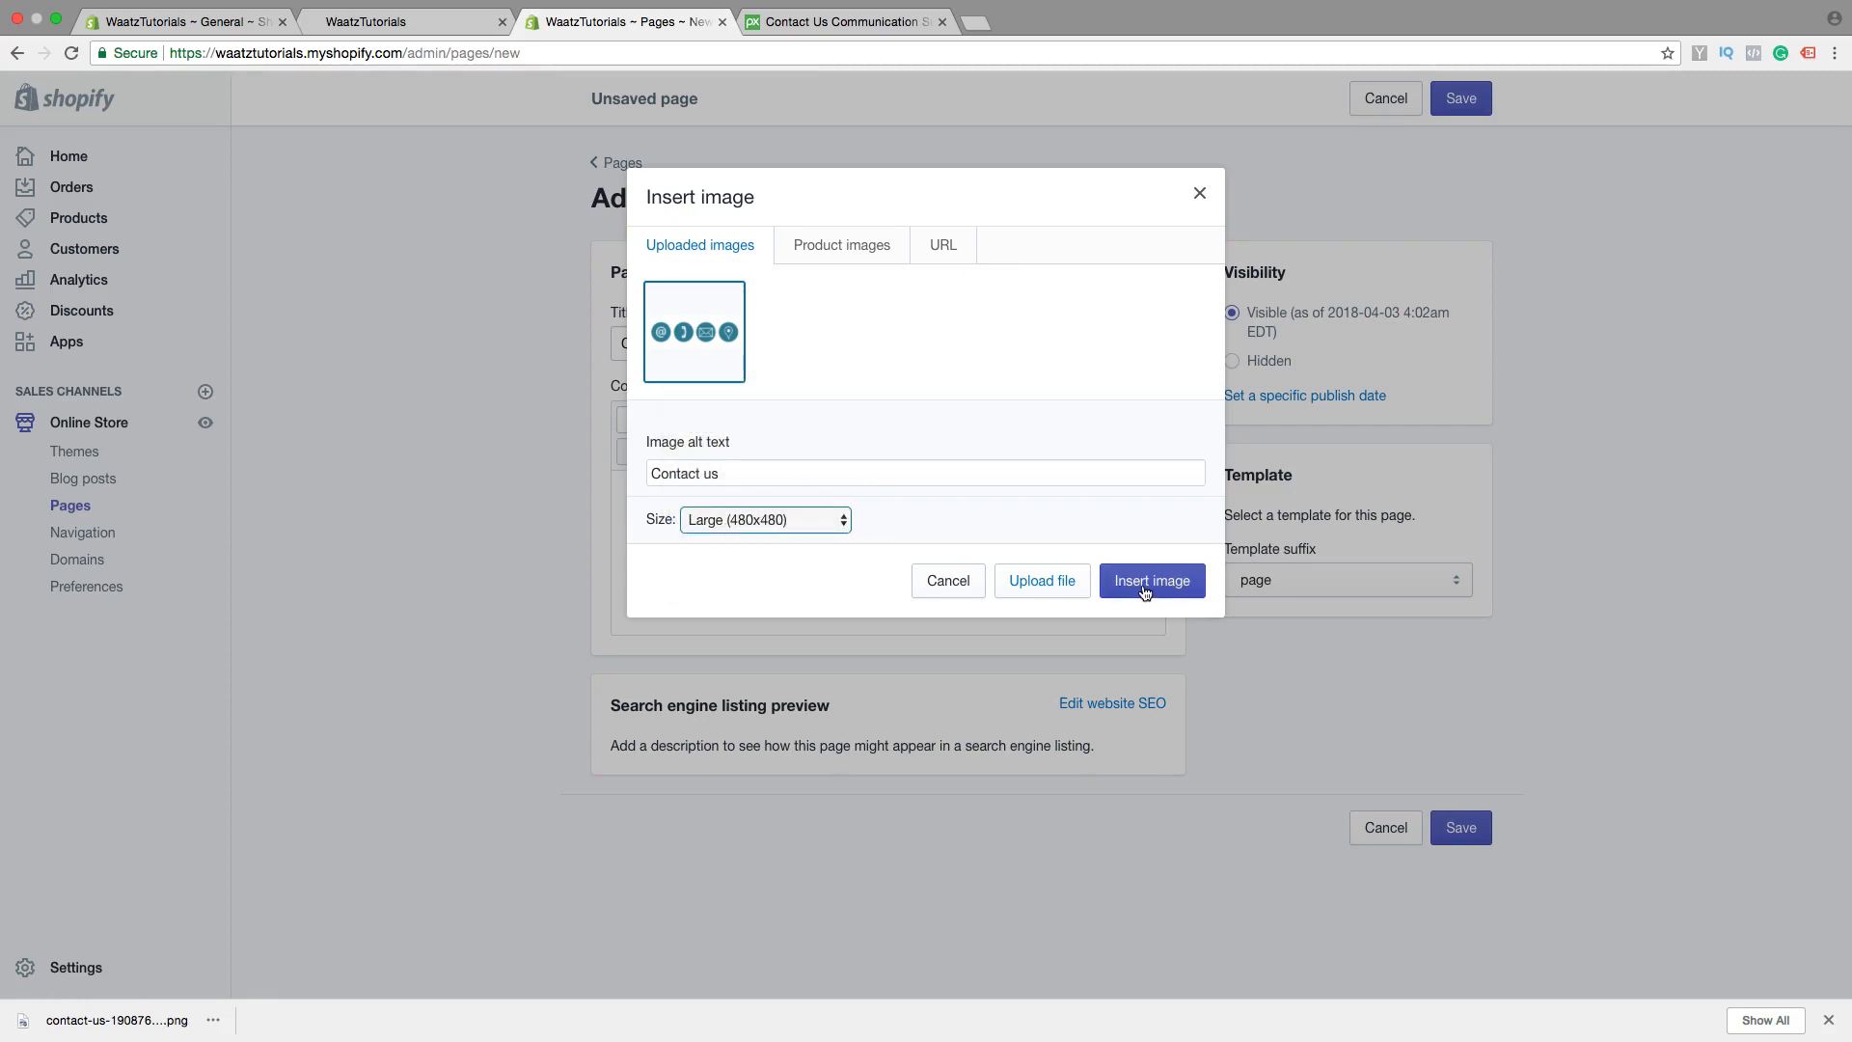
left_click(1151, 580)
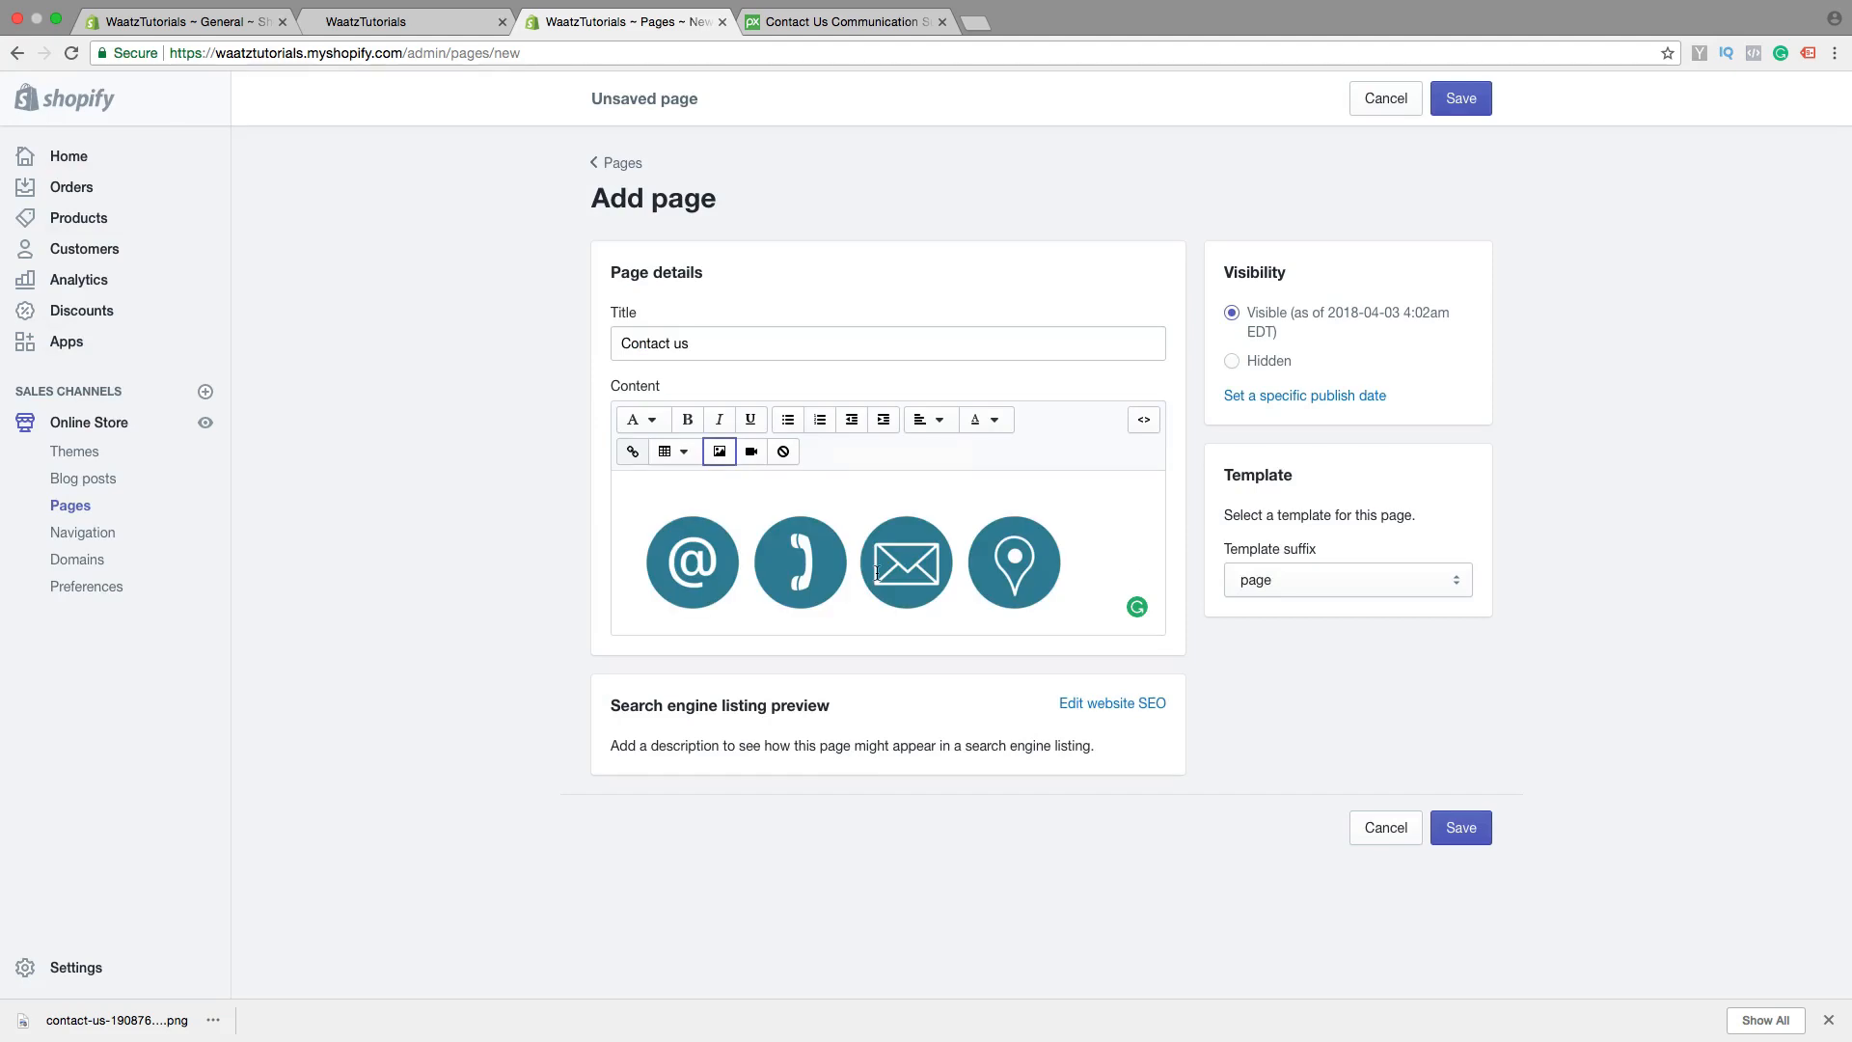
mouse_move(963, 579)
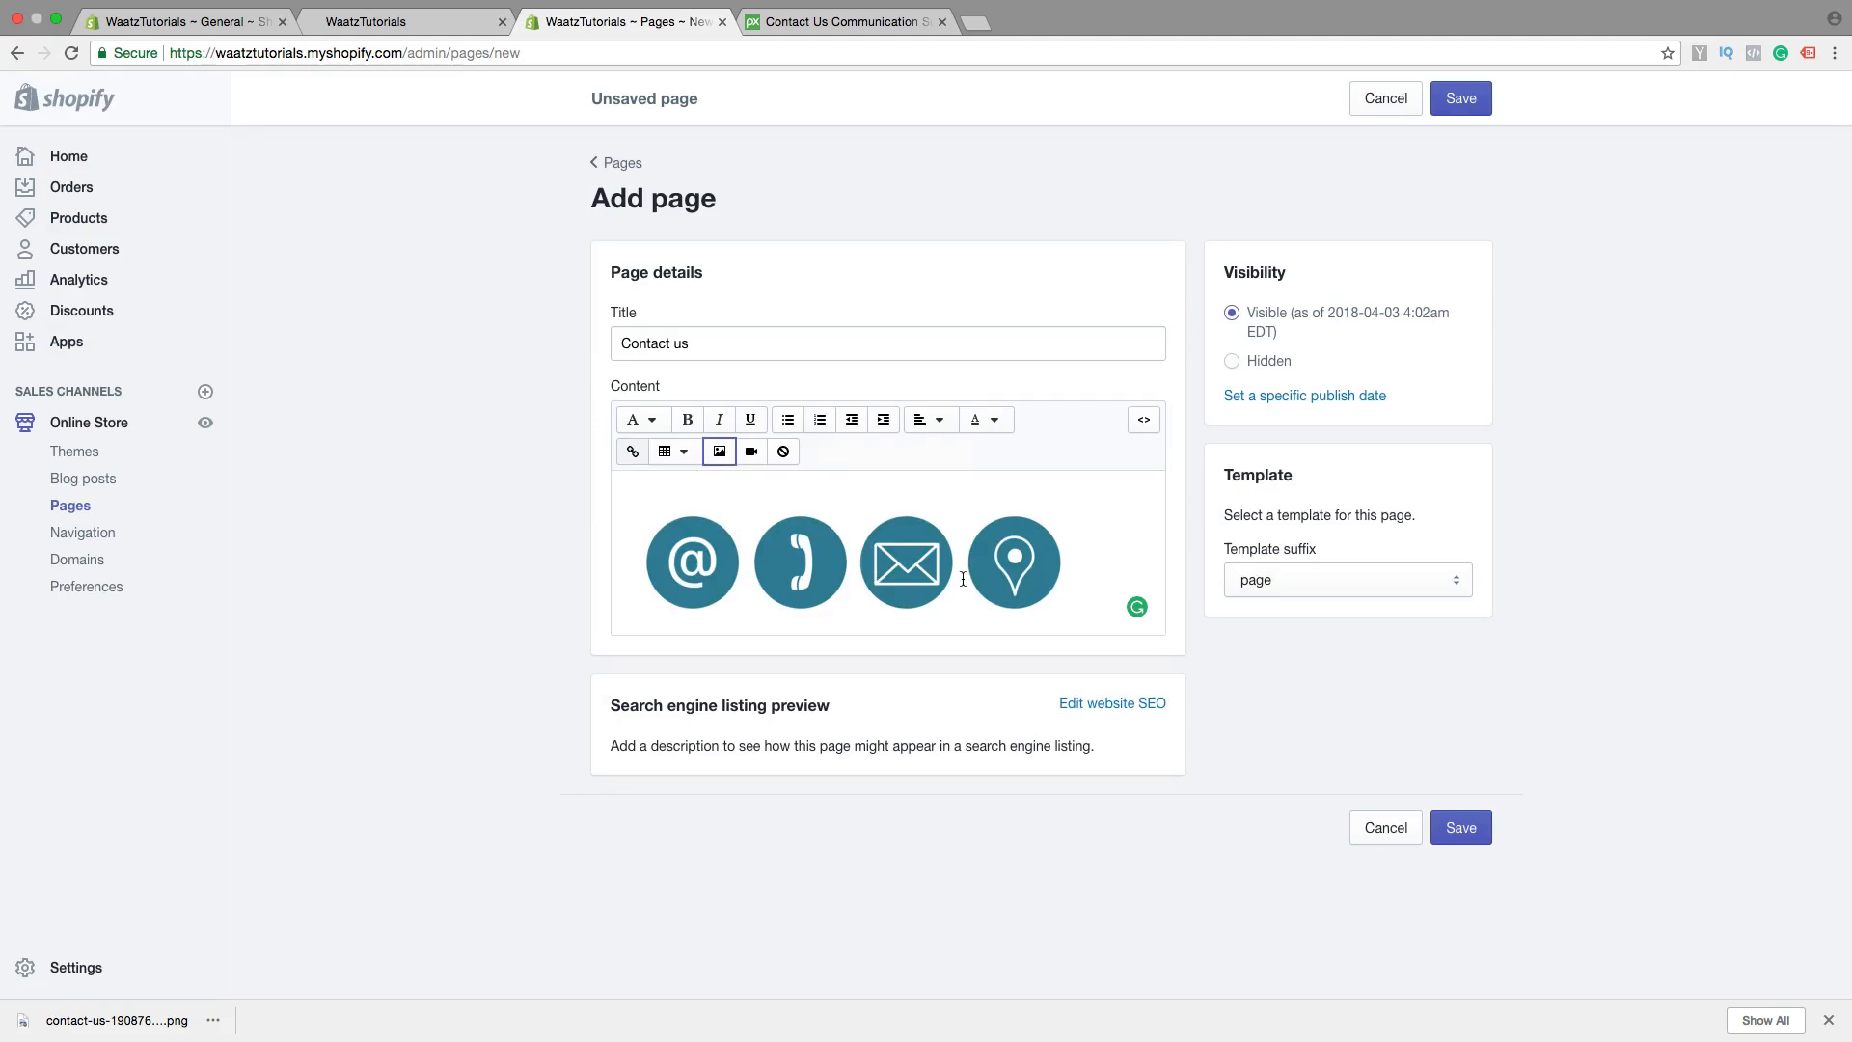
mouse_move(930, 419)
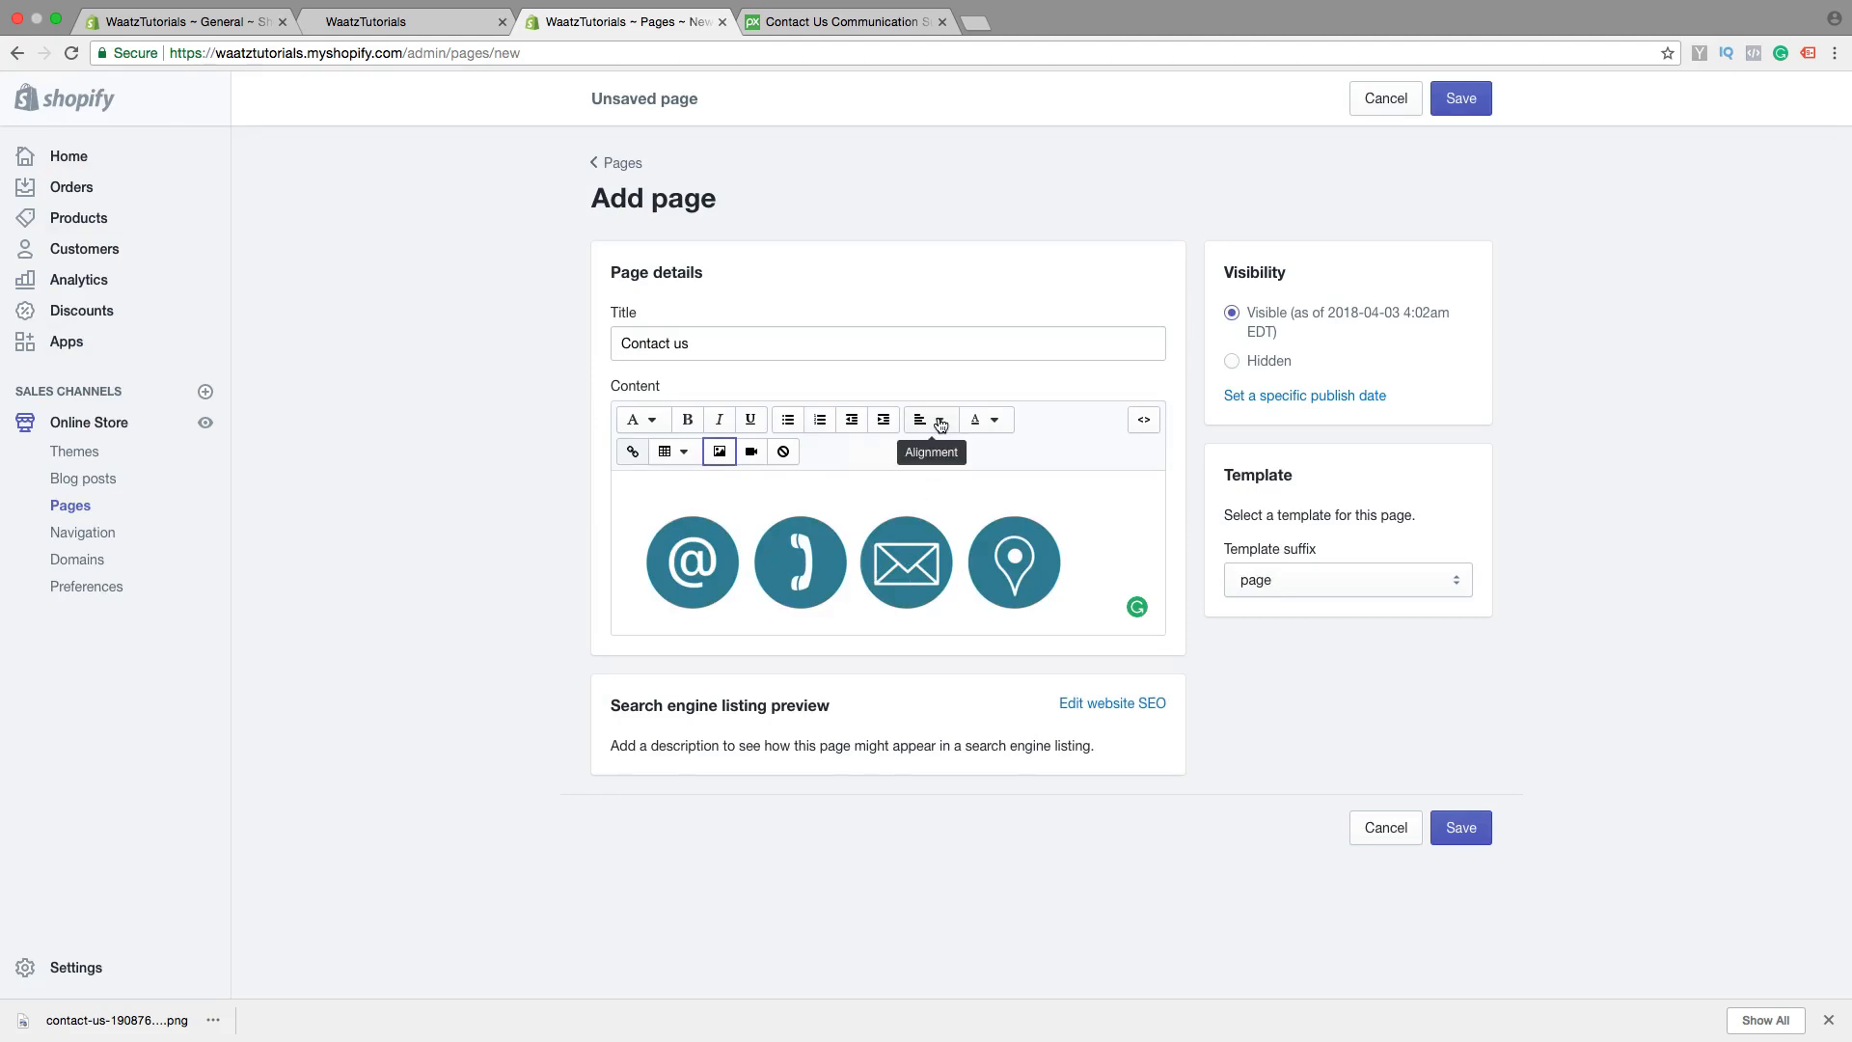
Center-align the contact icons image from the Alignment dropdown
left_click(930, 420)
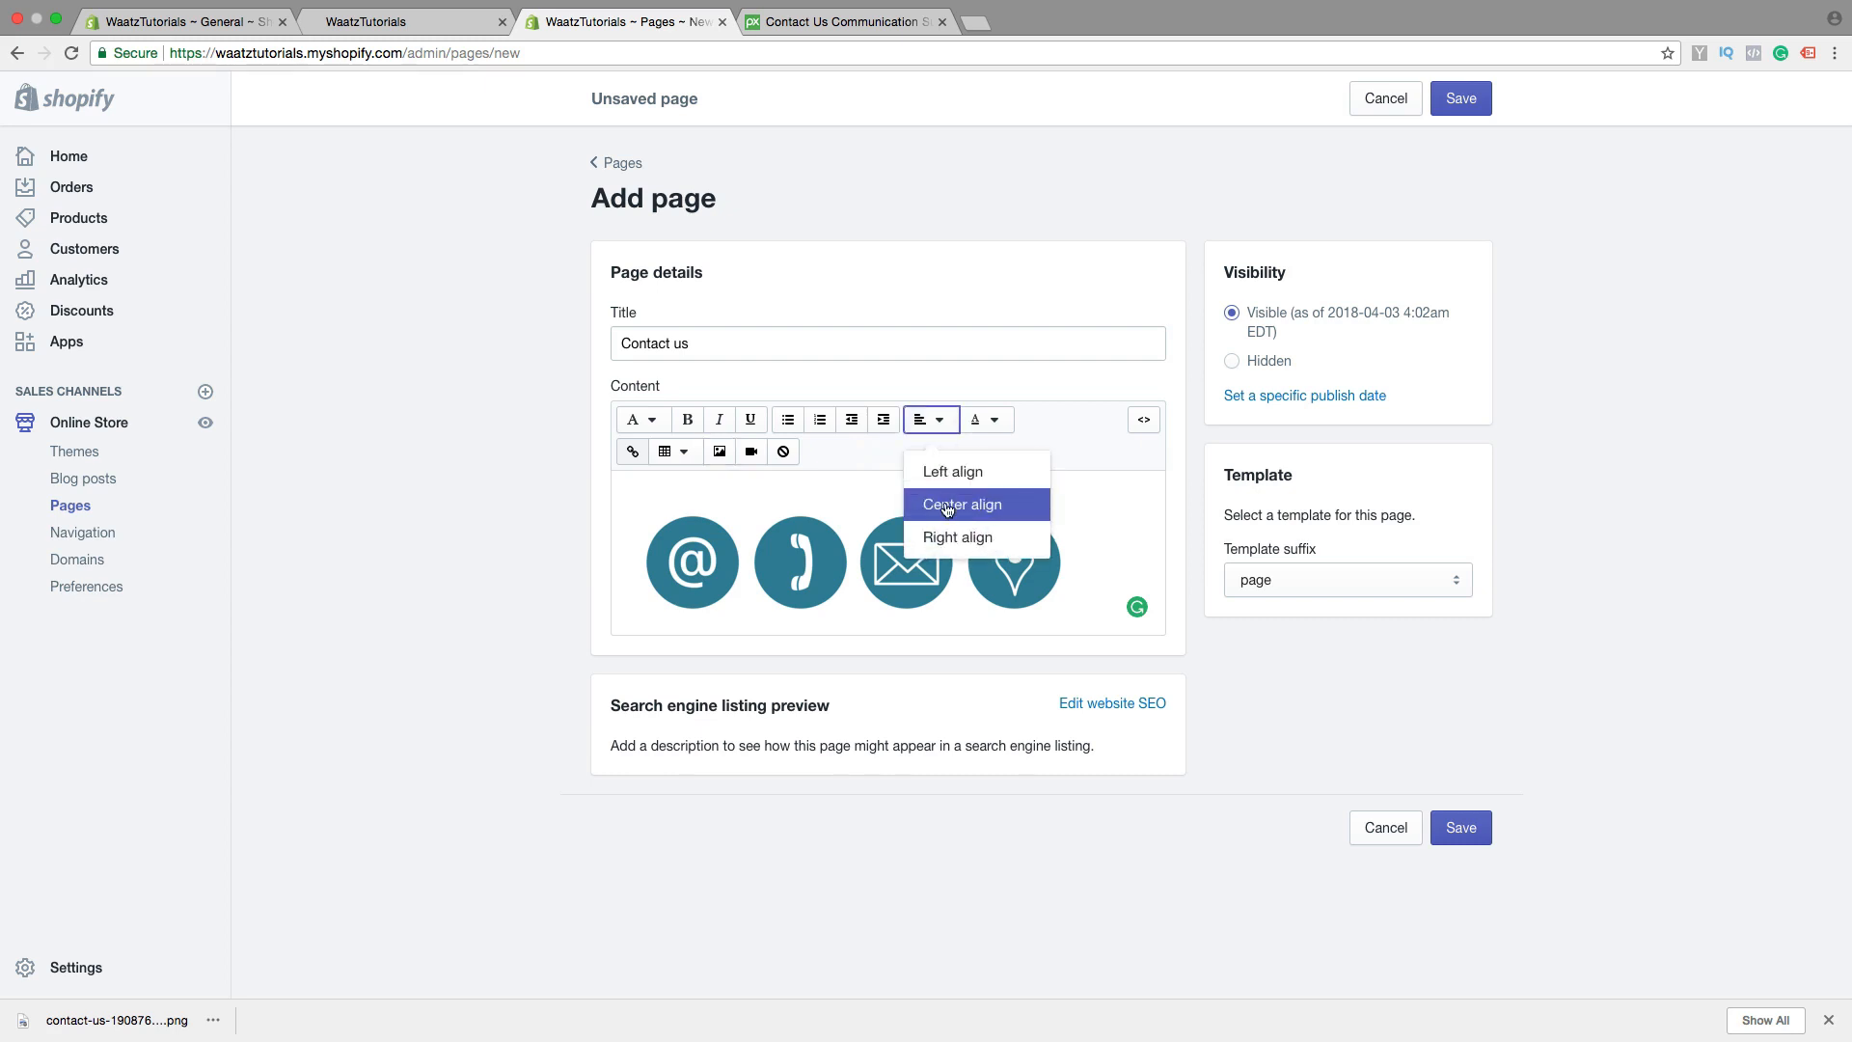
left_click(962, 505)
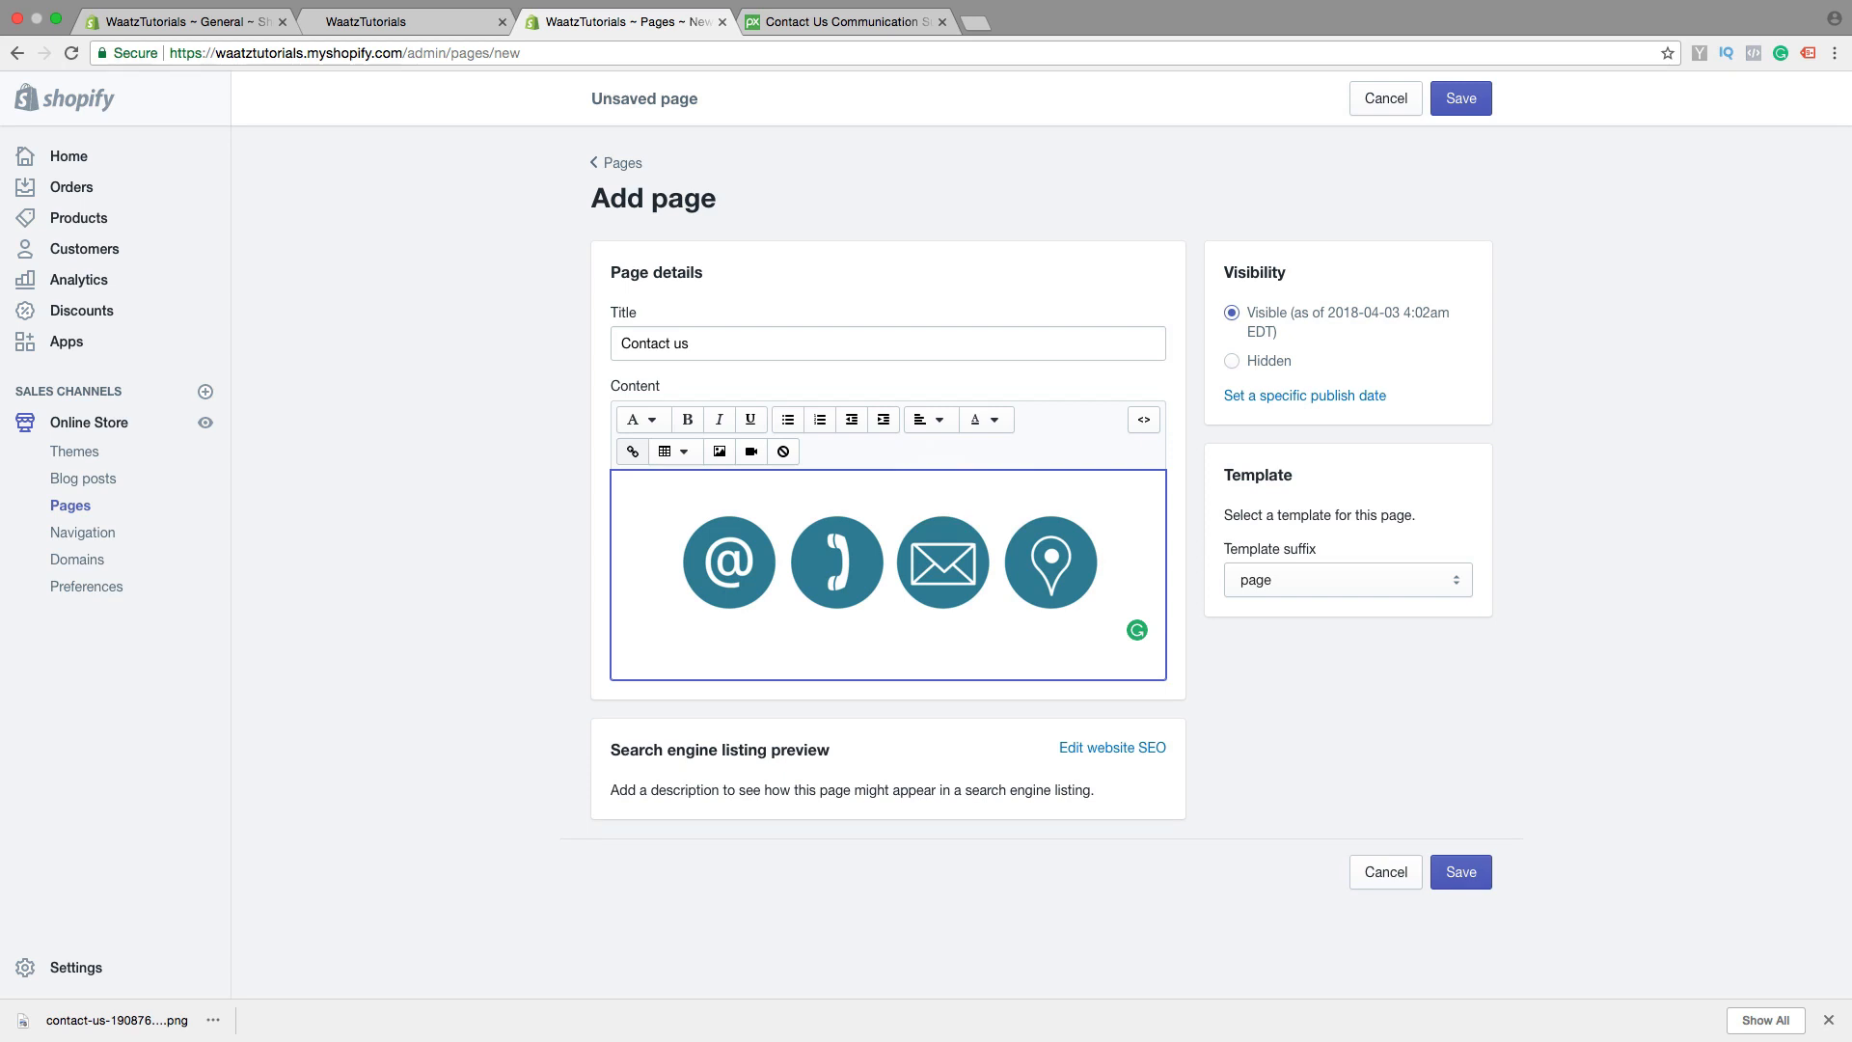
type("Adress:")
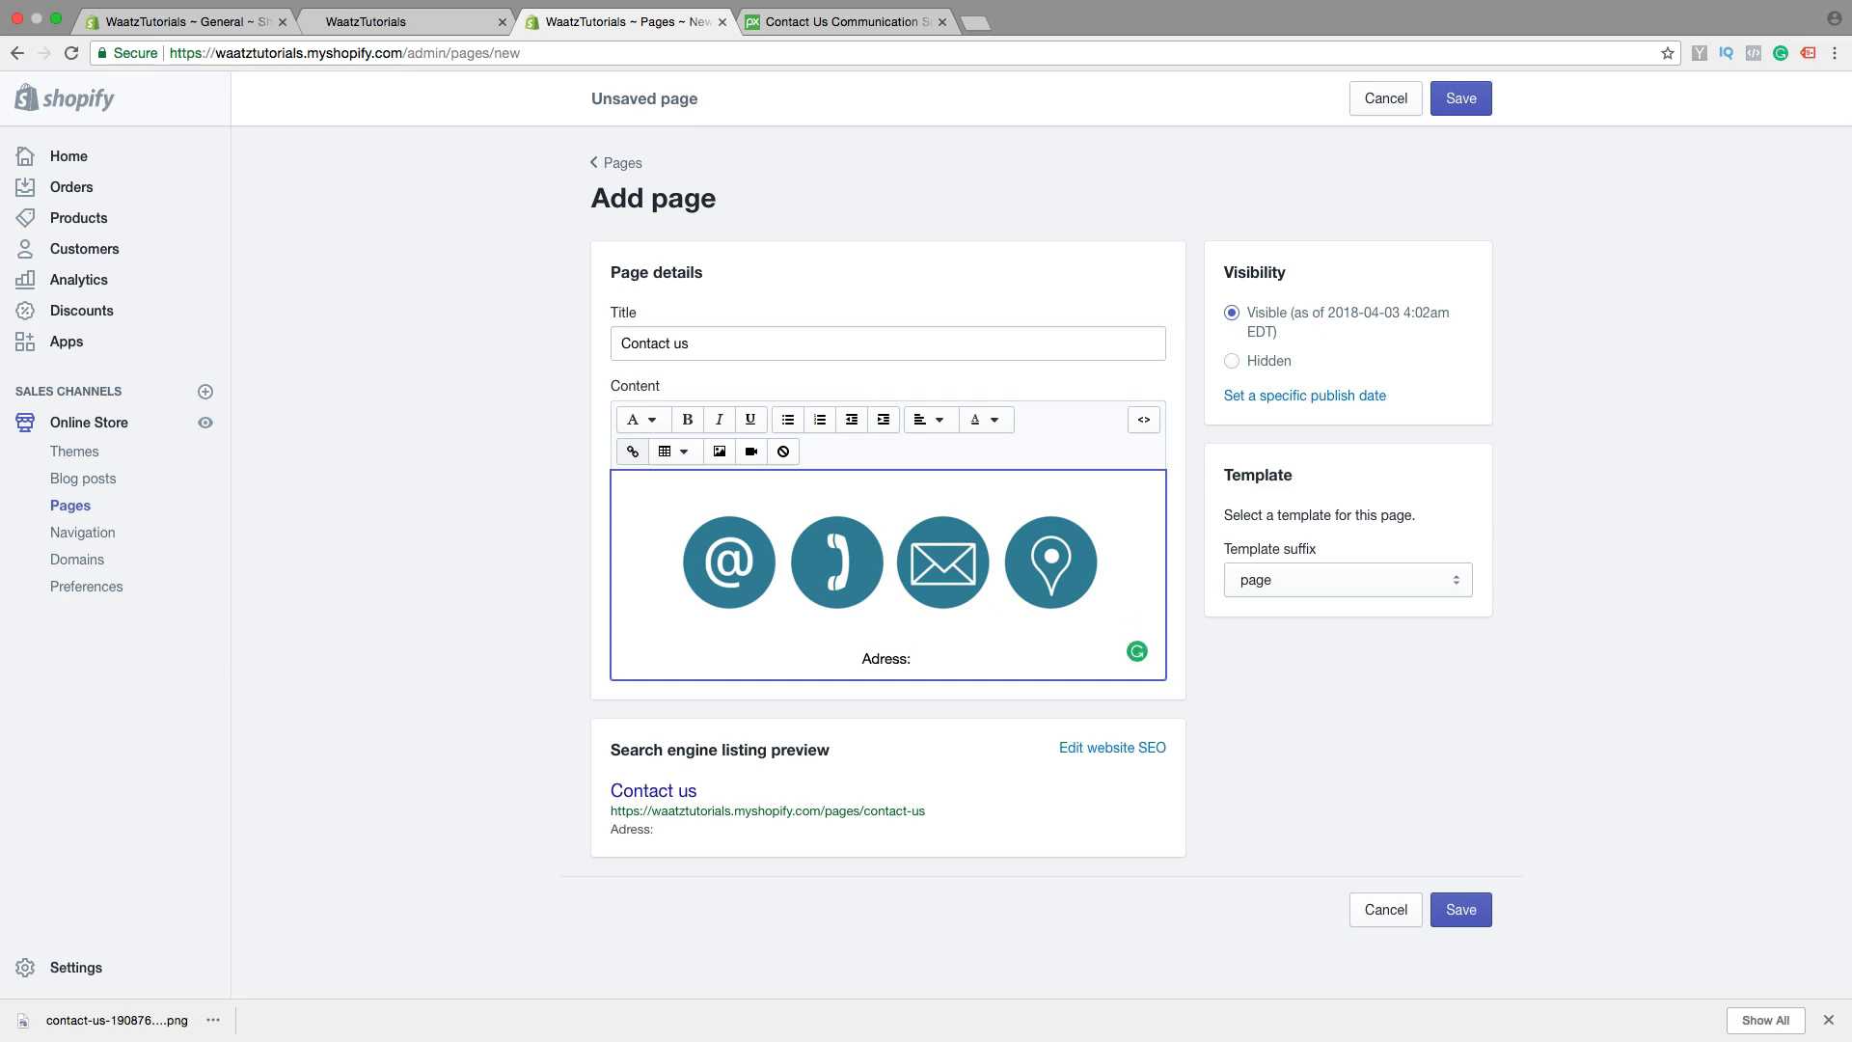
type("kin")
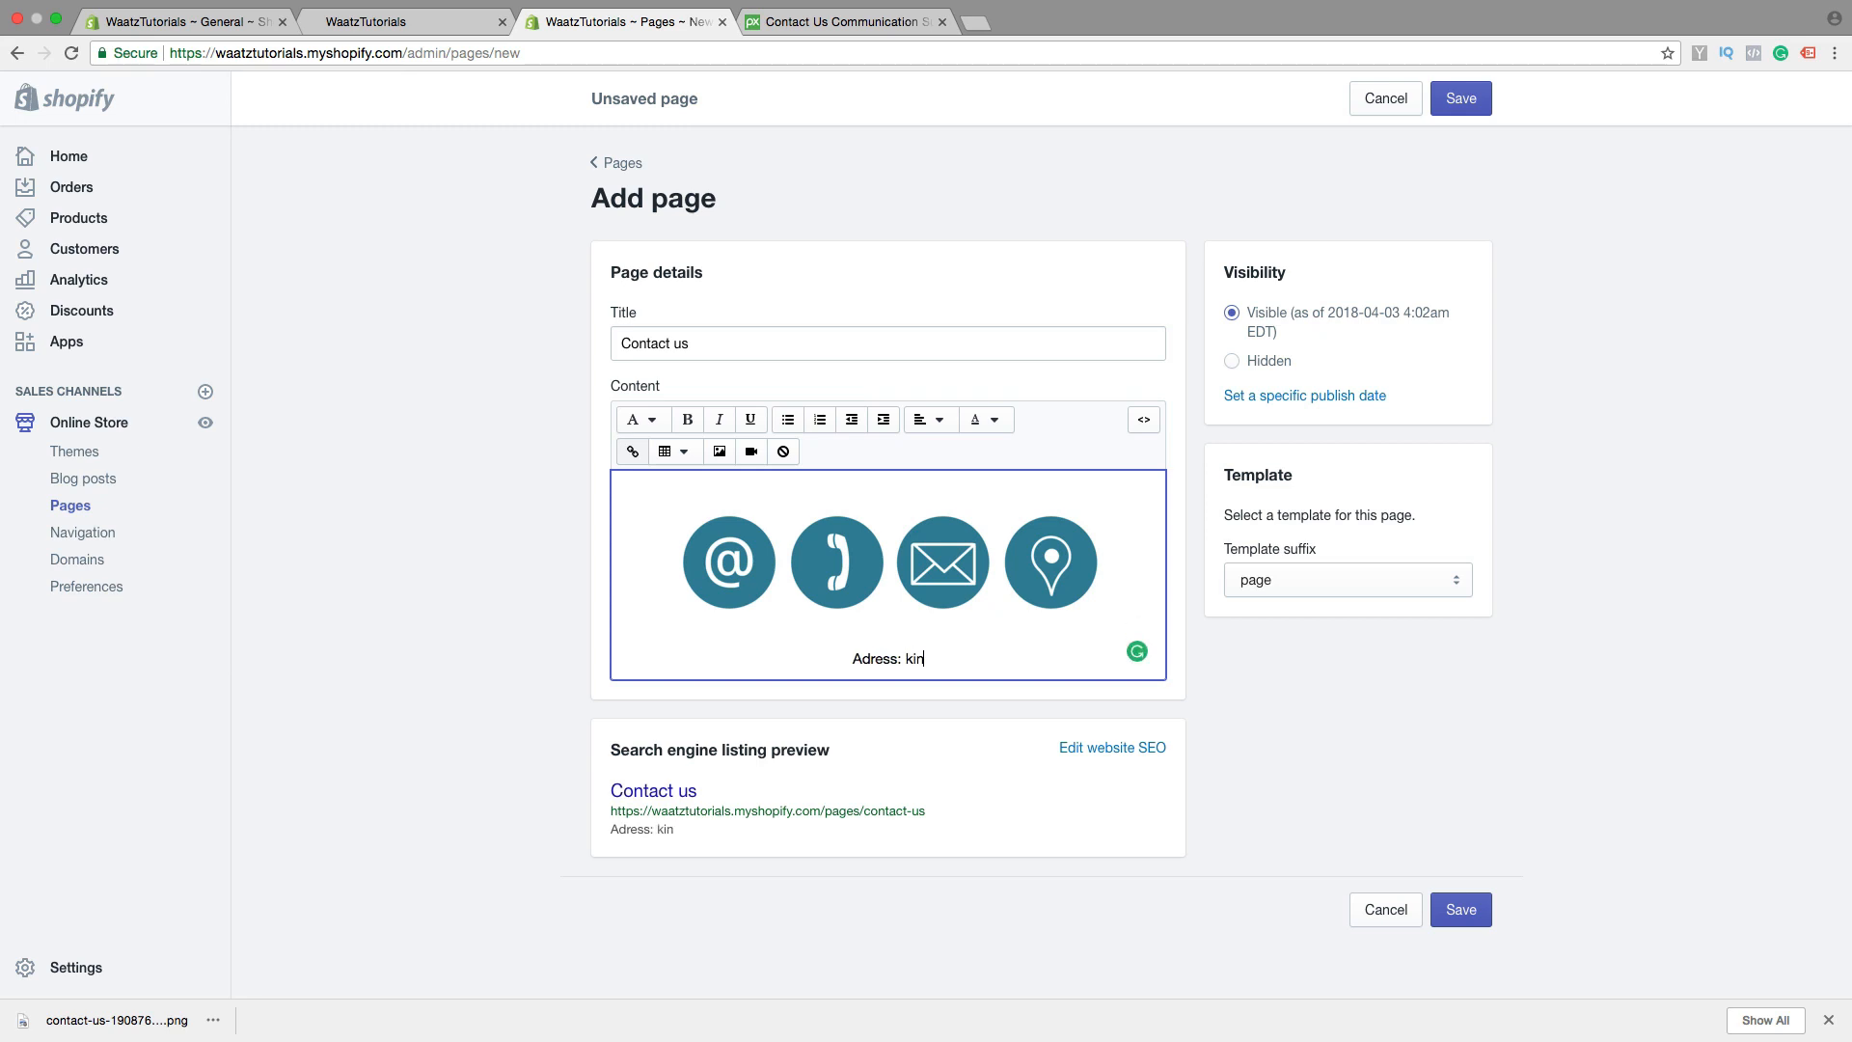
key("Backspace")
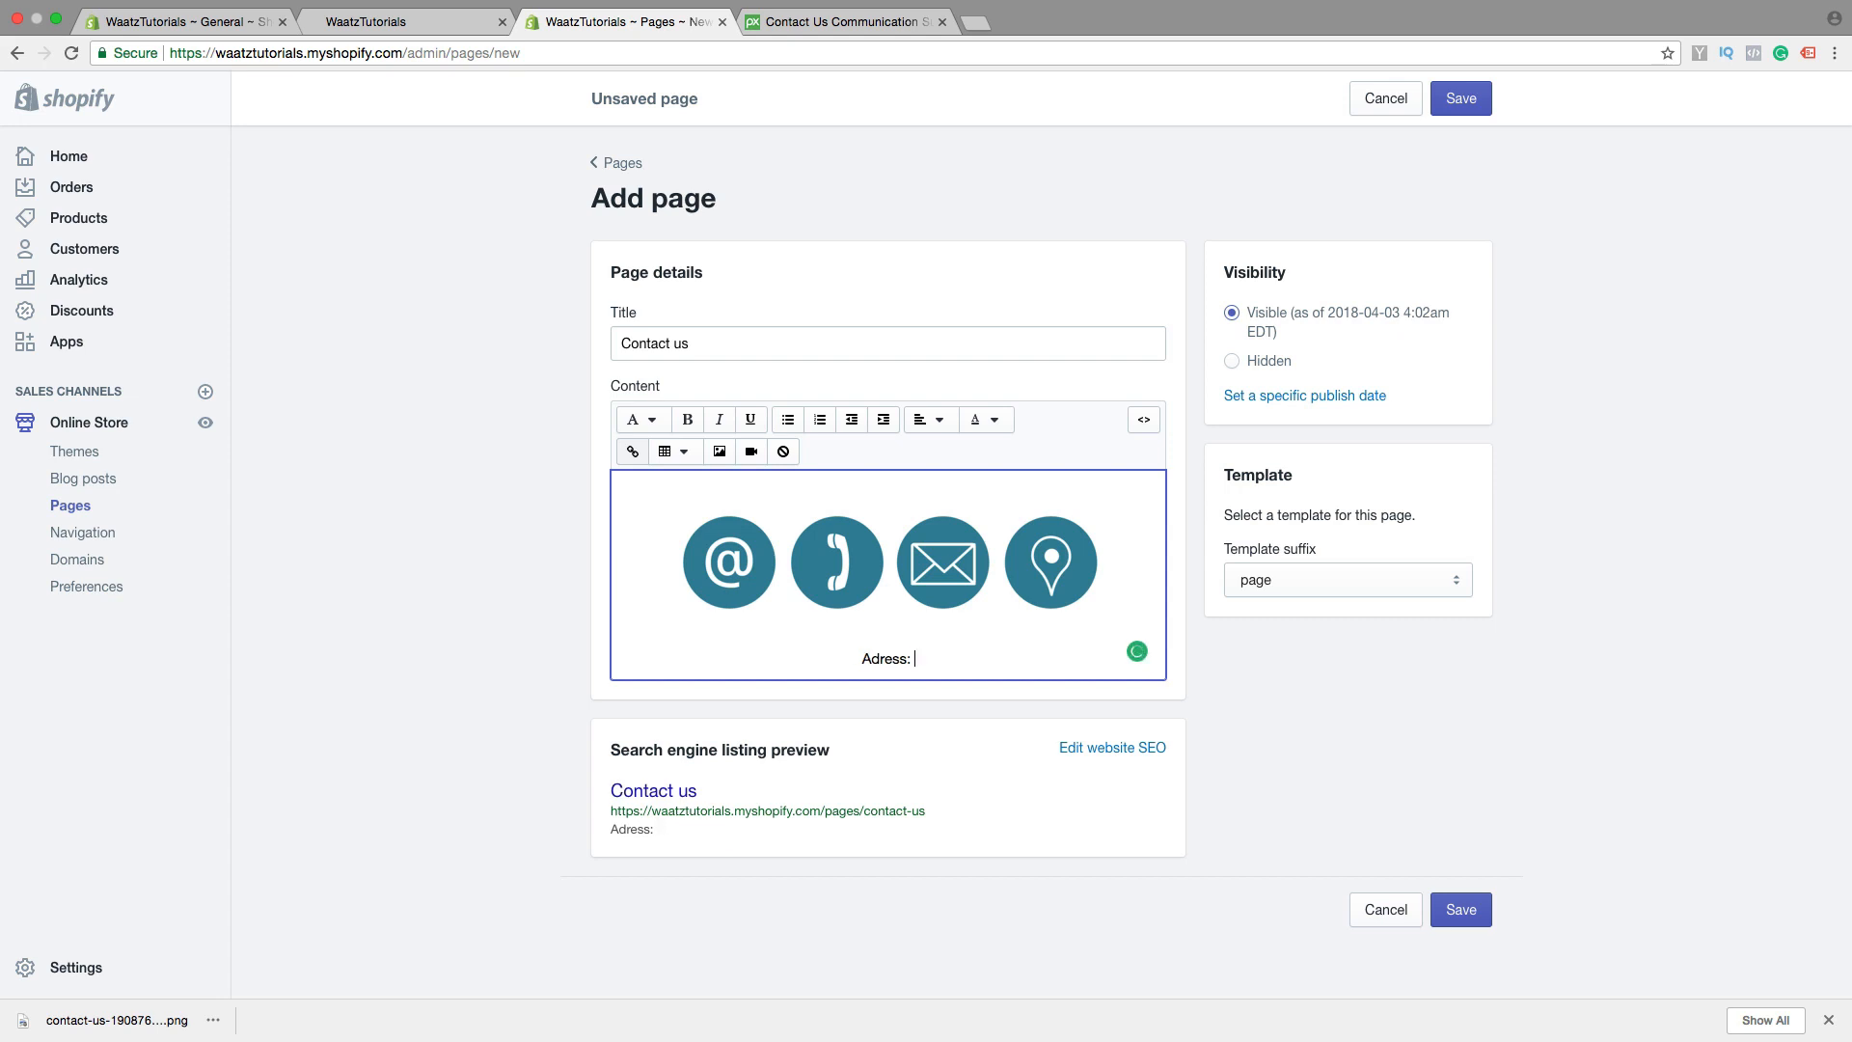
type("Waatz")
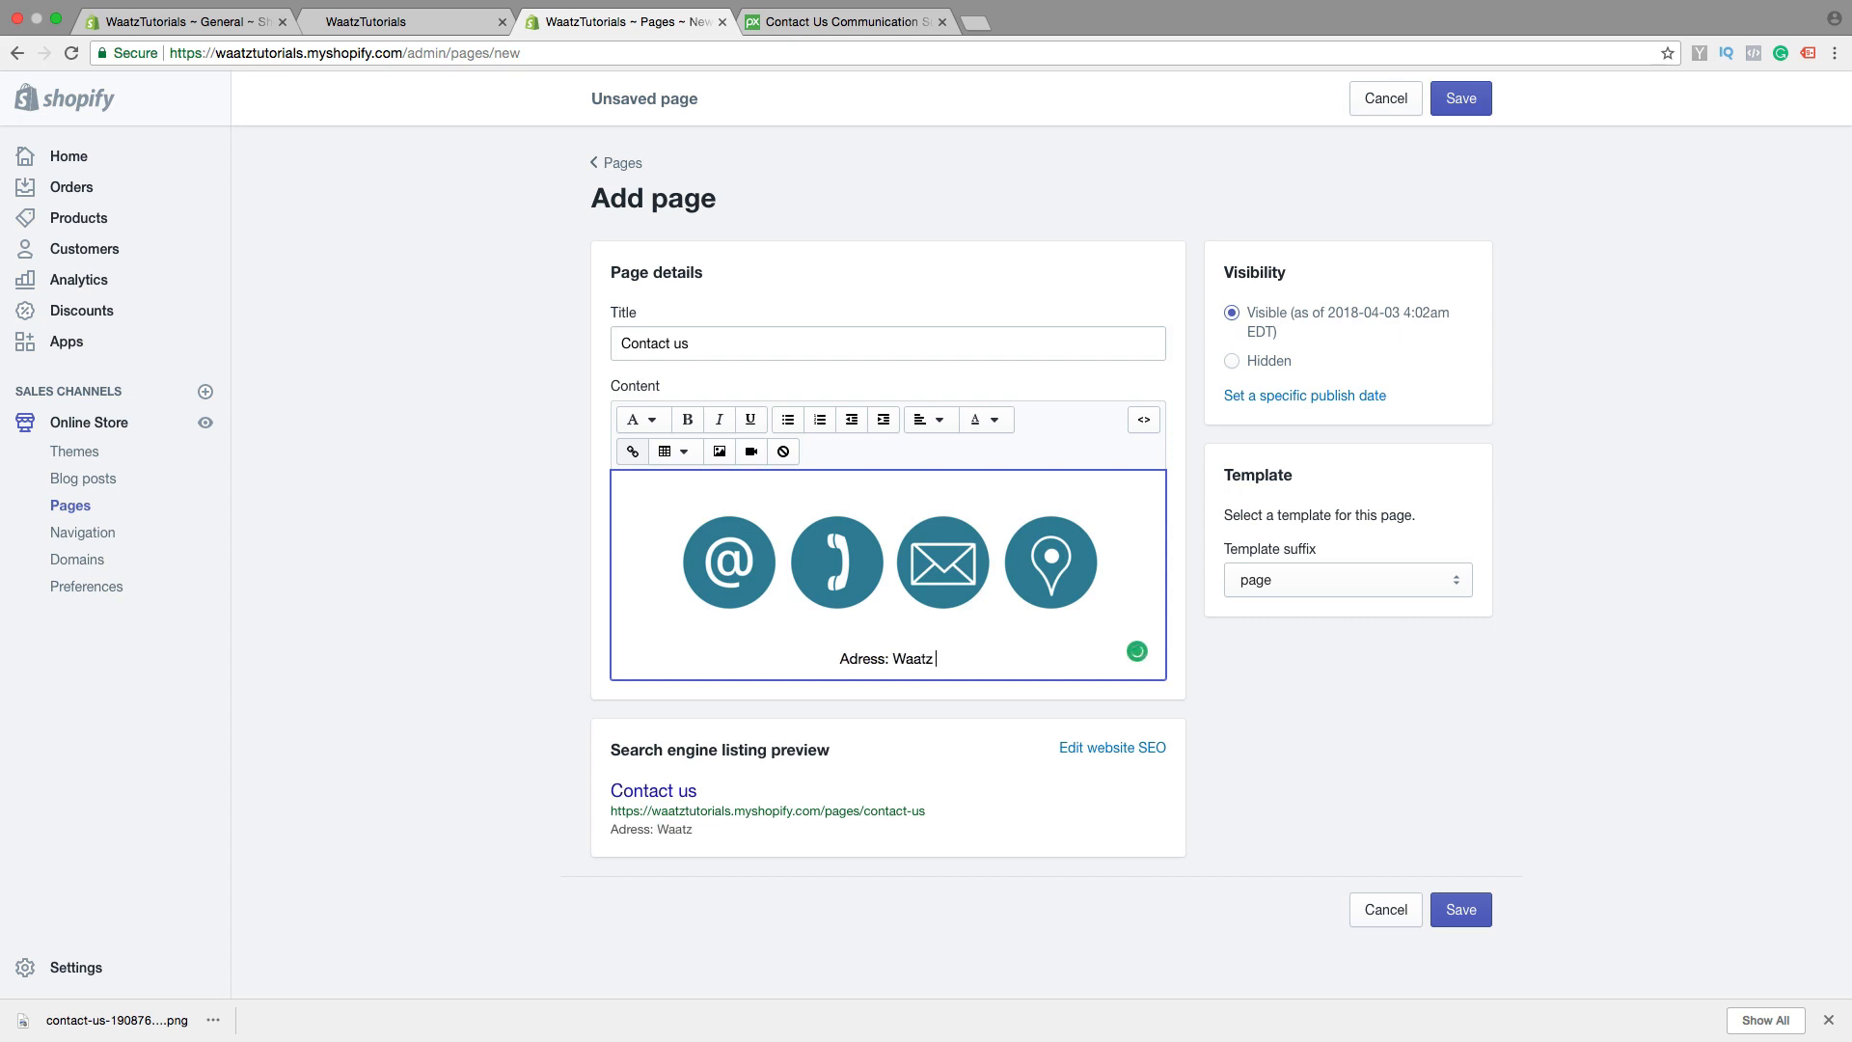
type("media")
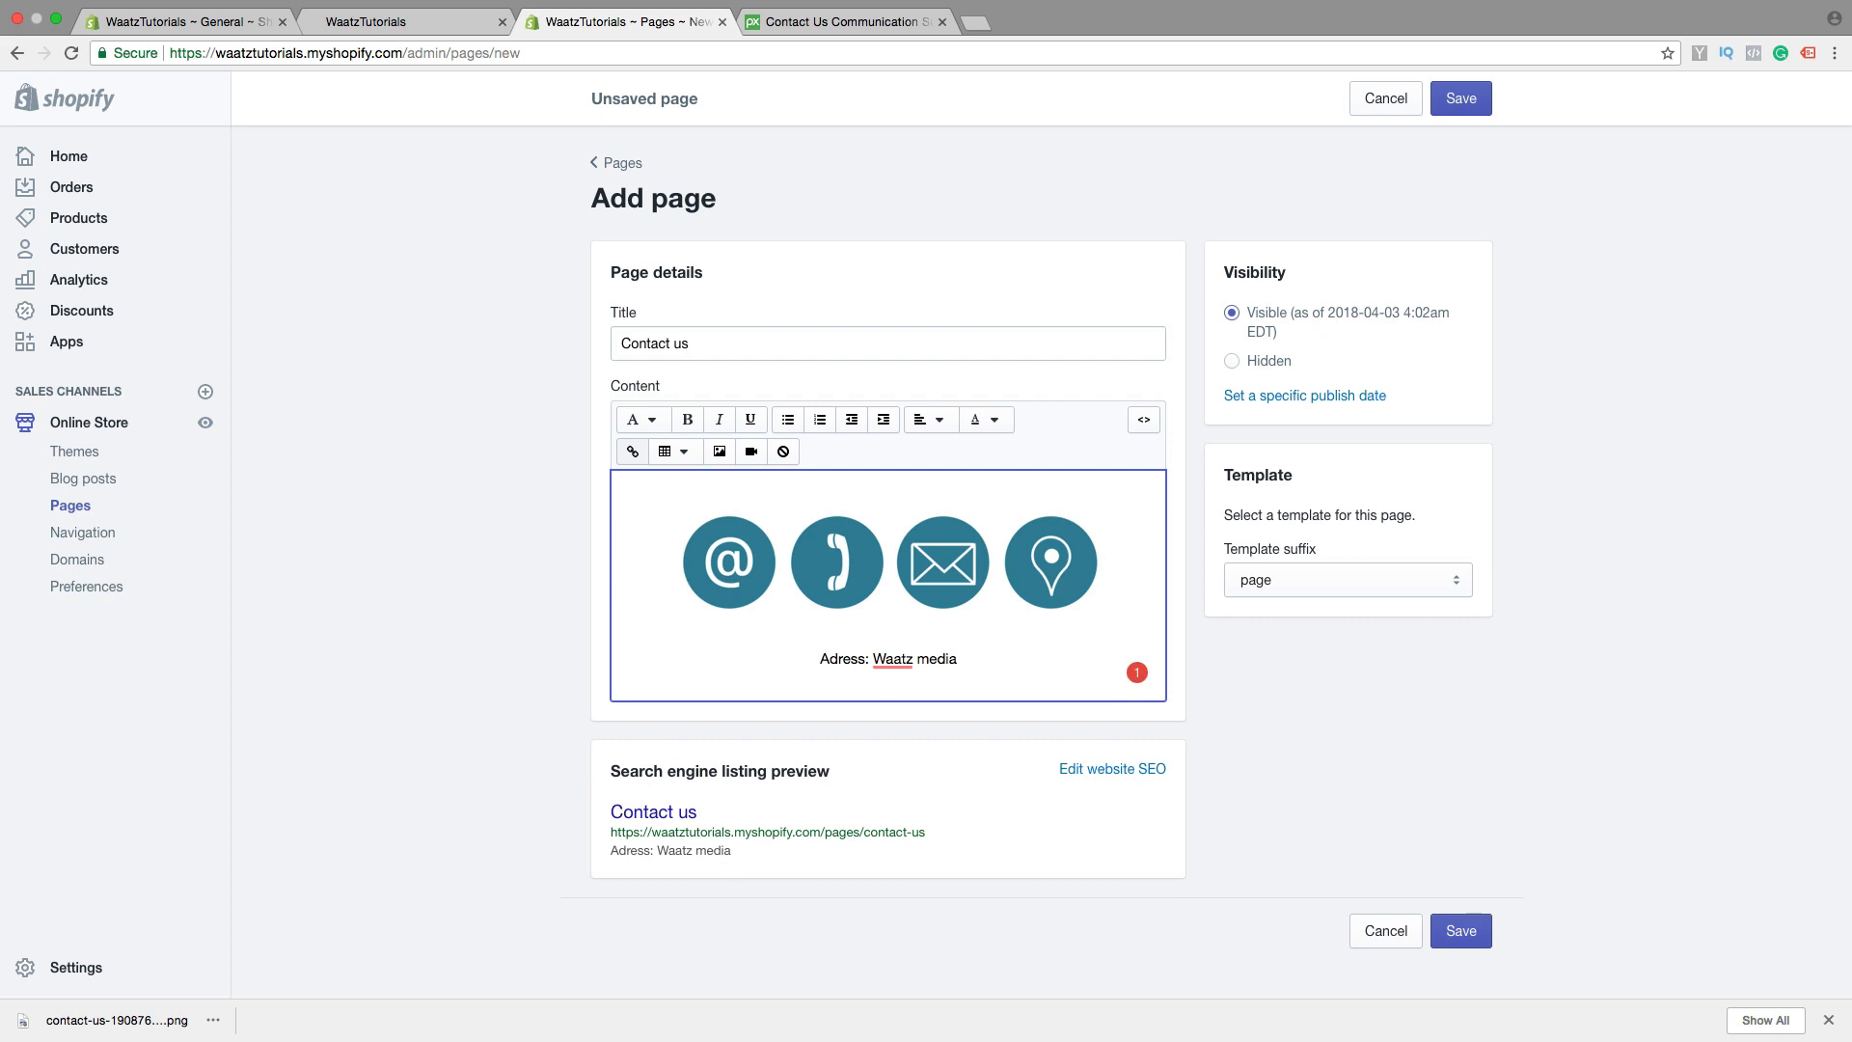
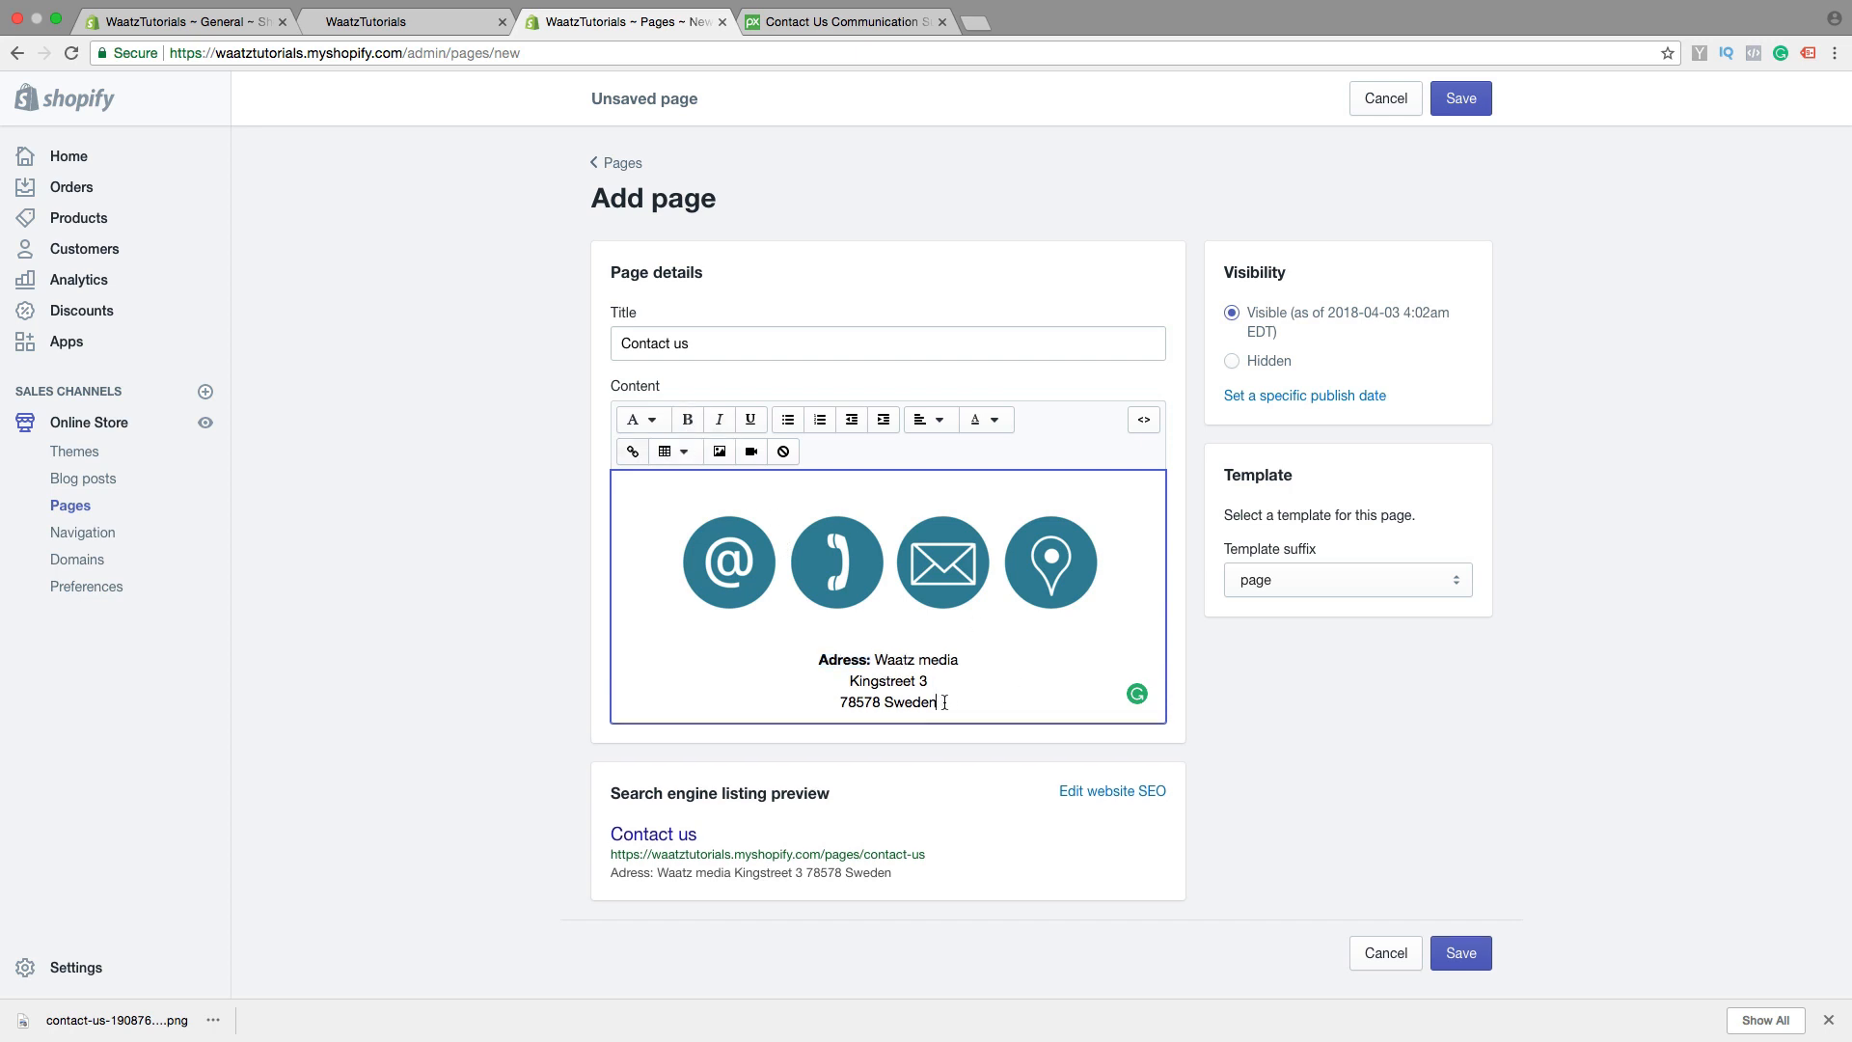
key("Return")
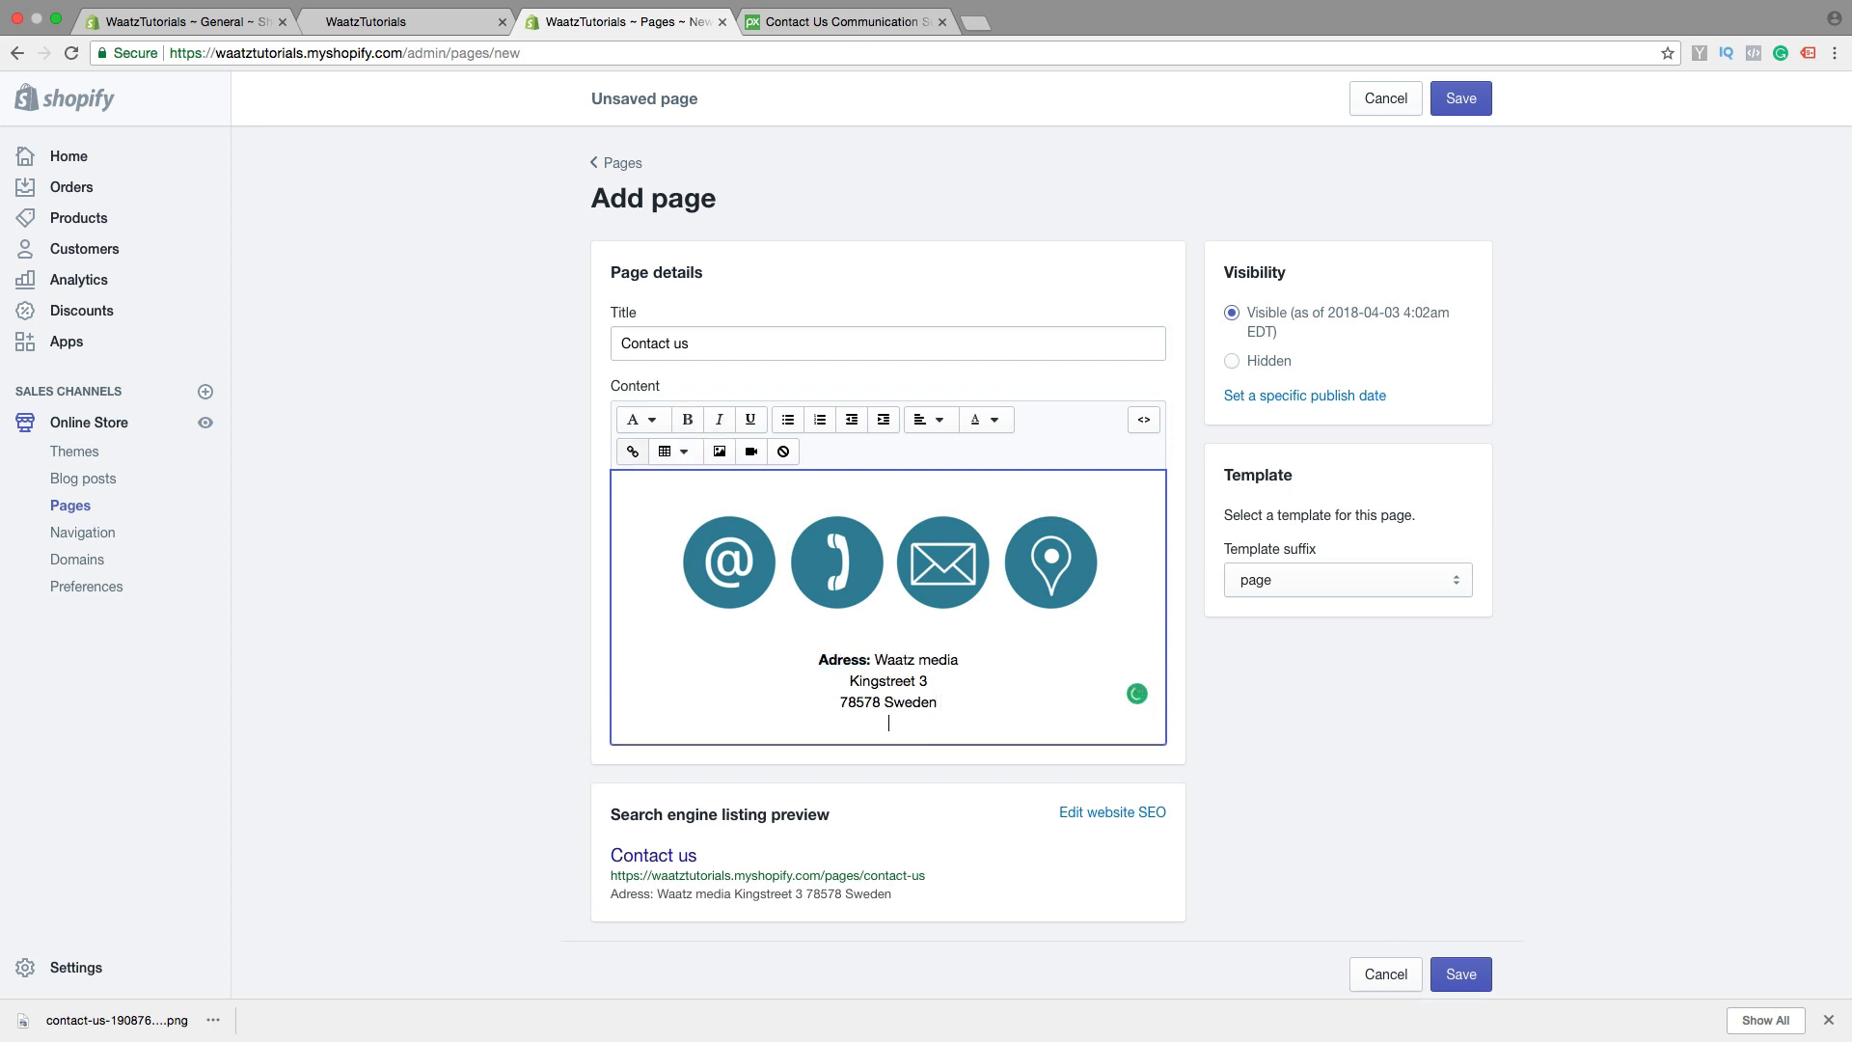
type("Email")
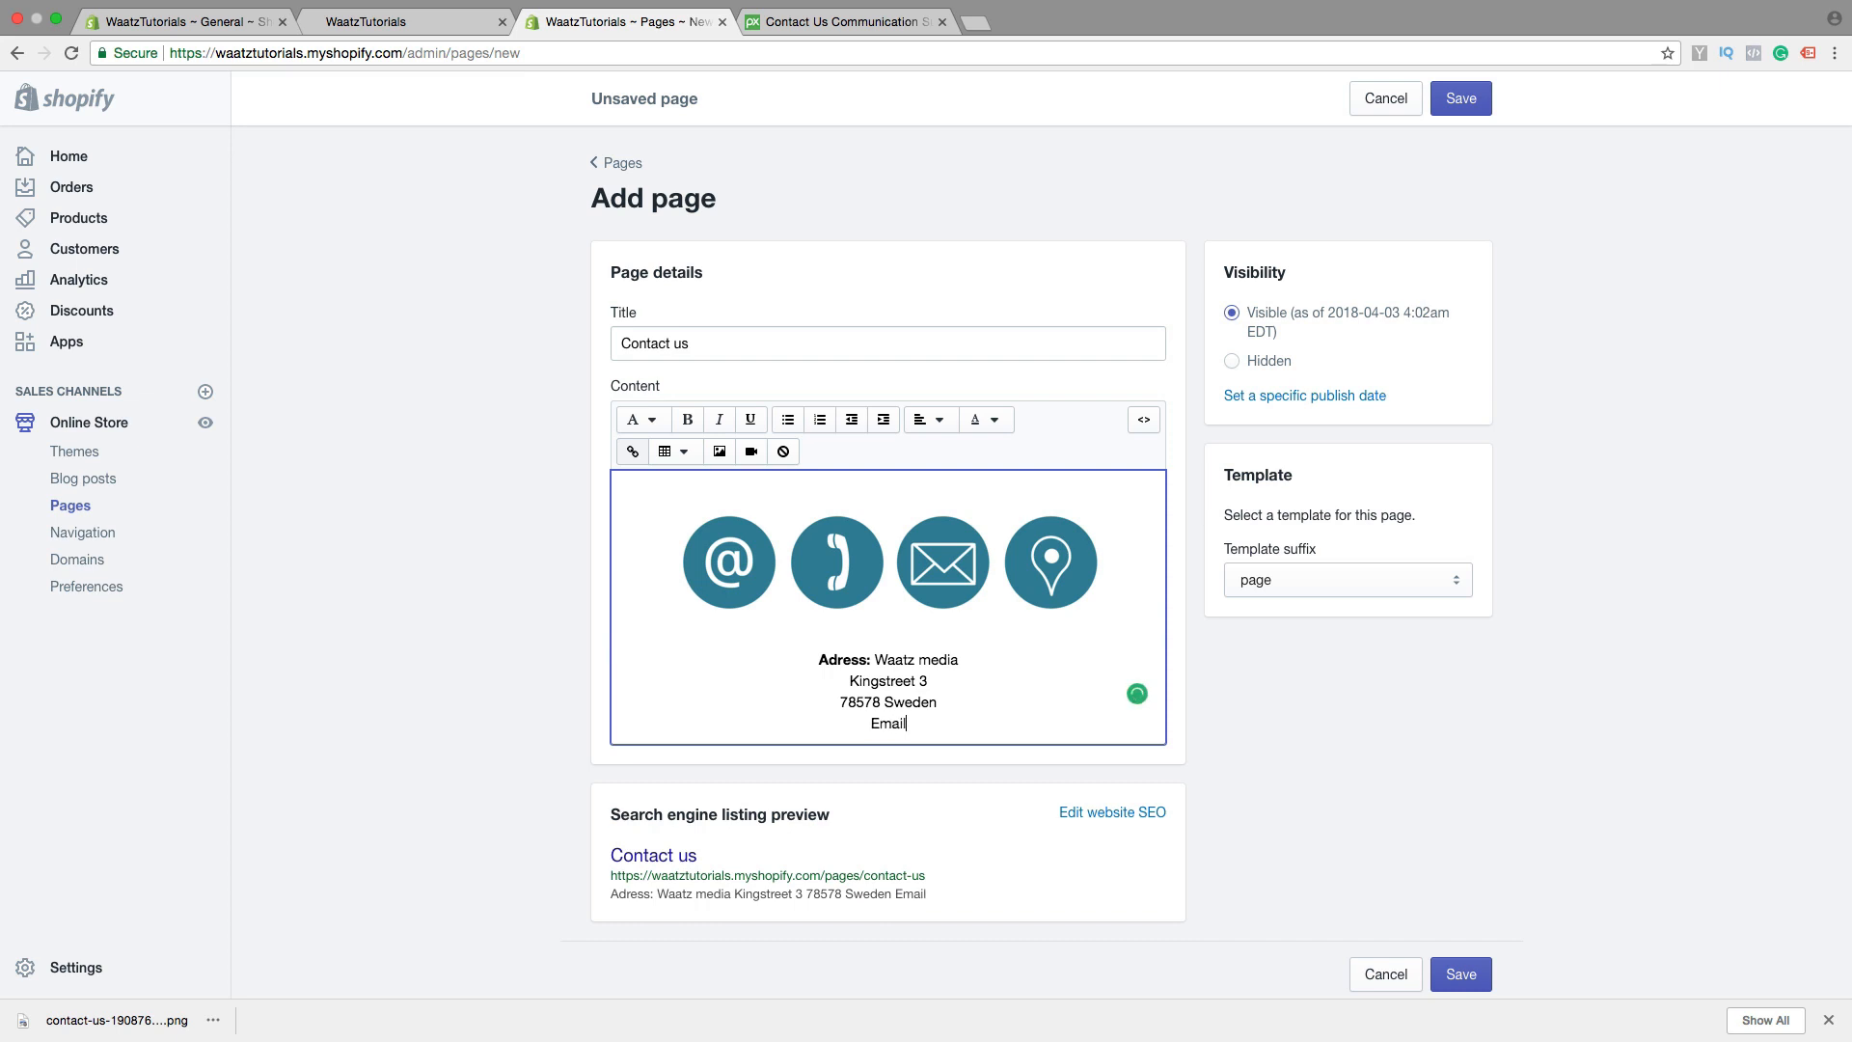
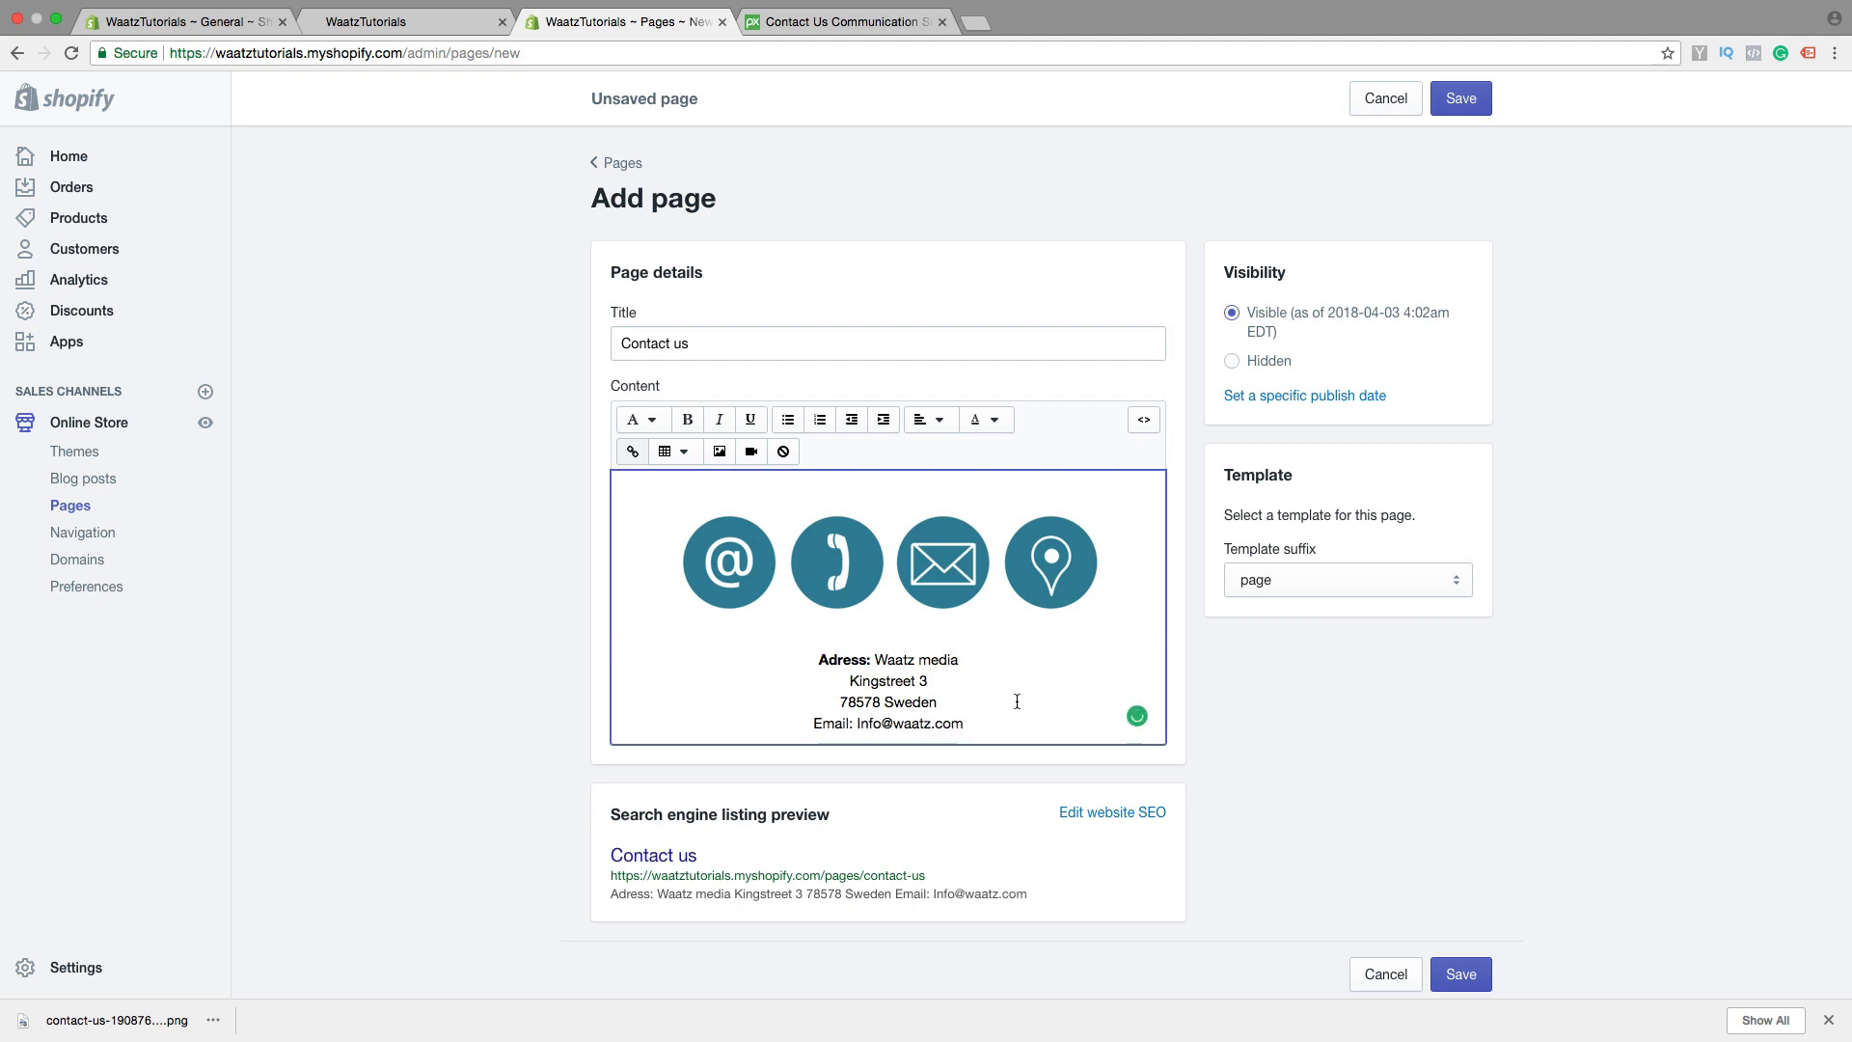
double_click(910, 722)
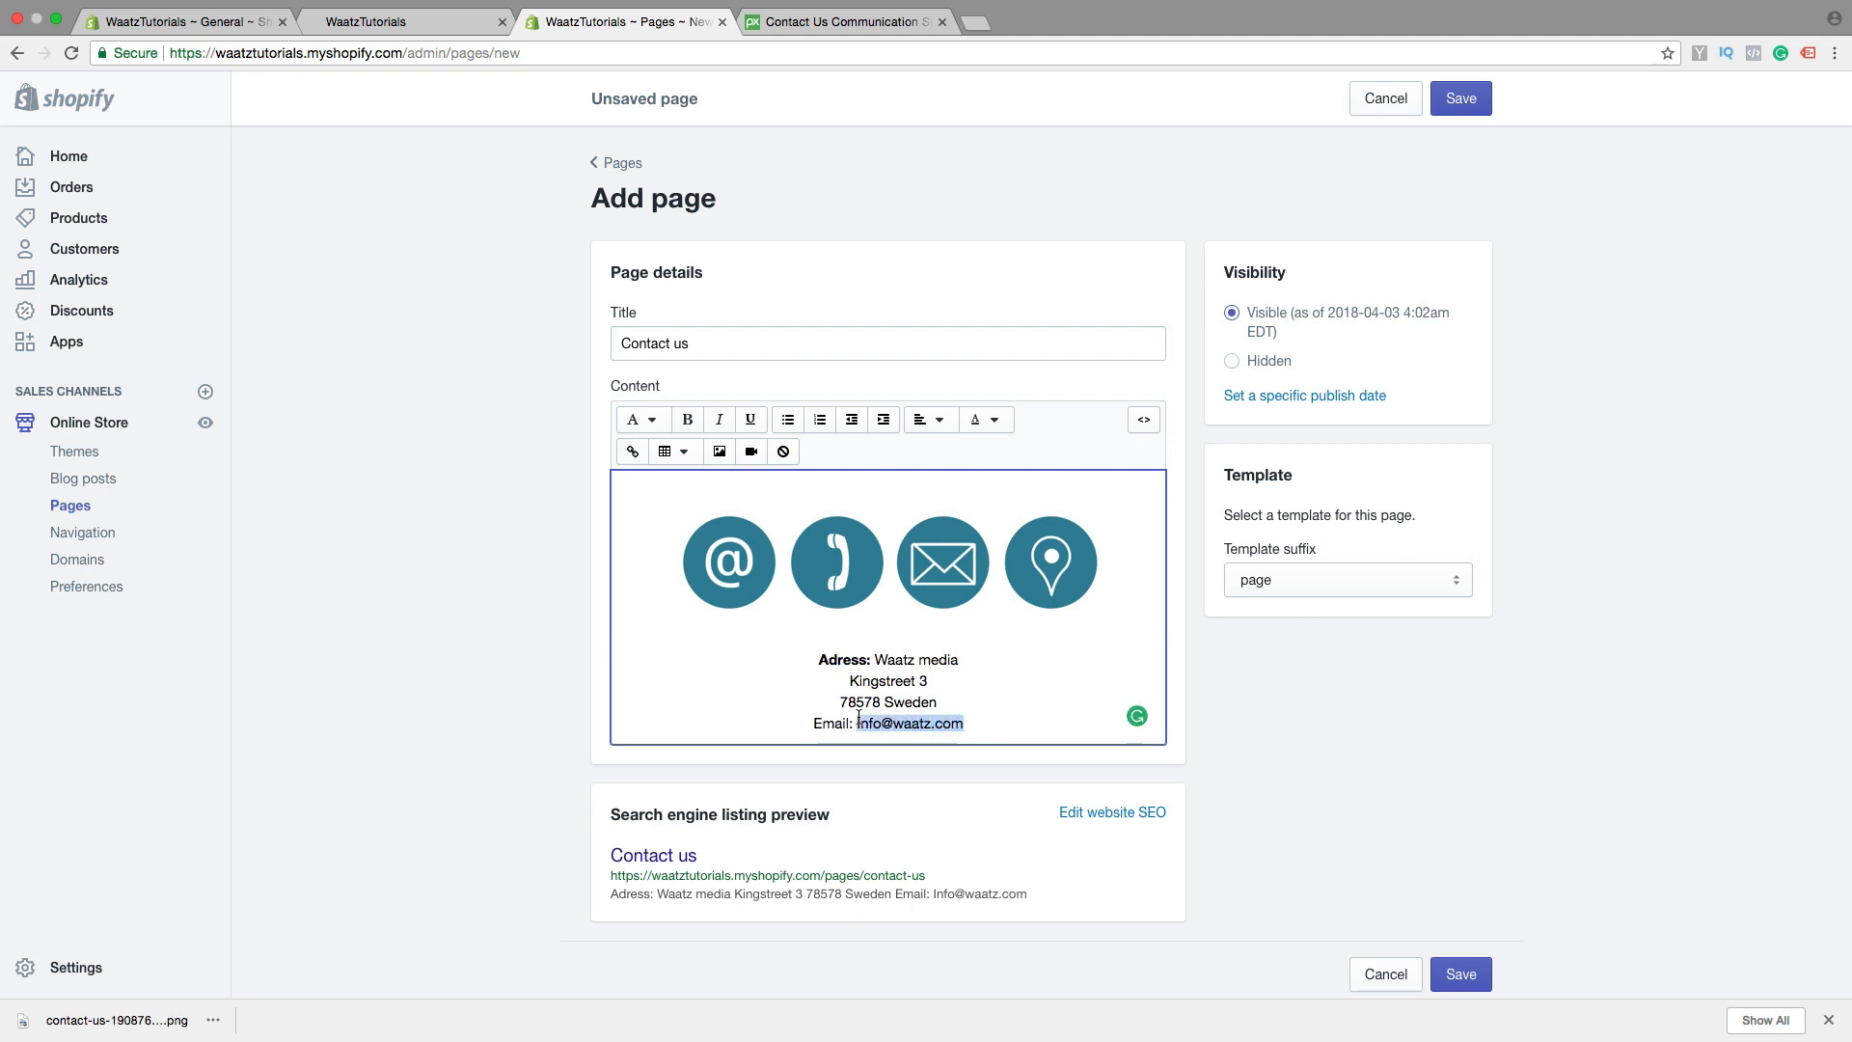
mouse_move(632, 452)
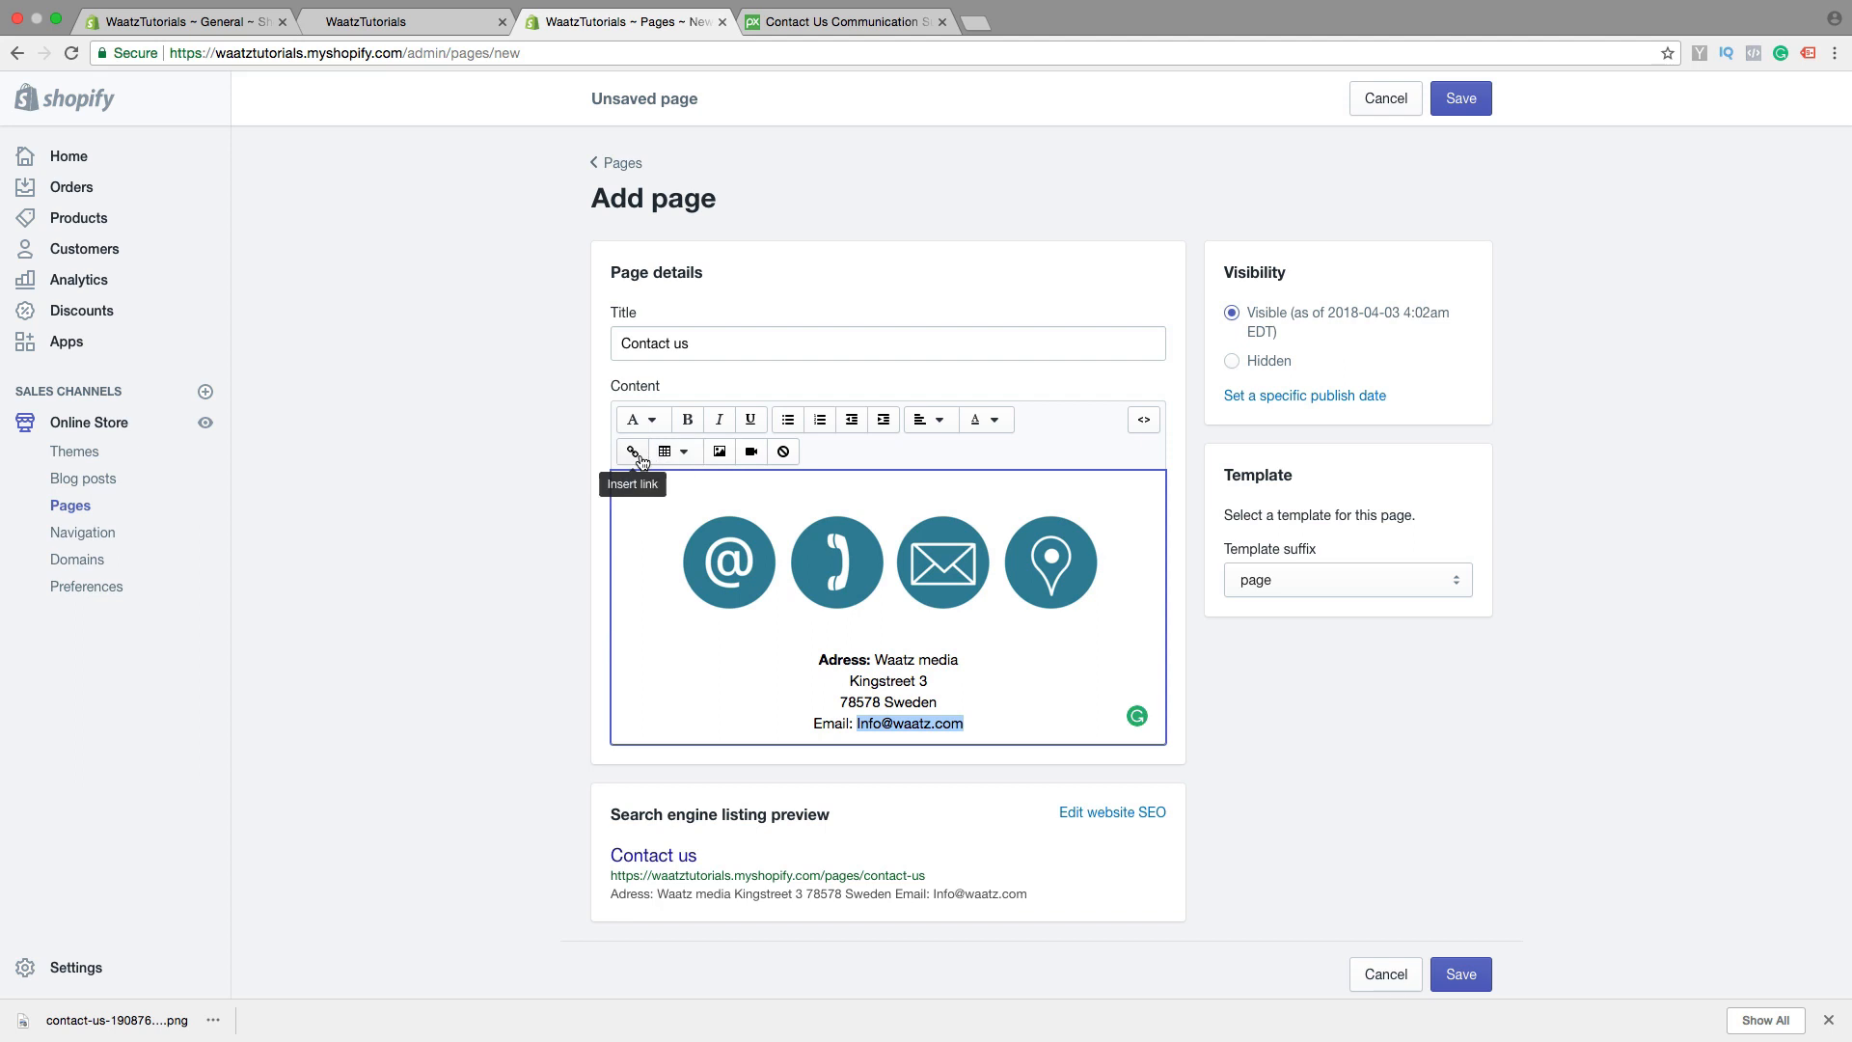
left_click(632, 451)
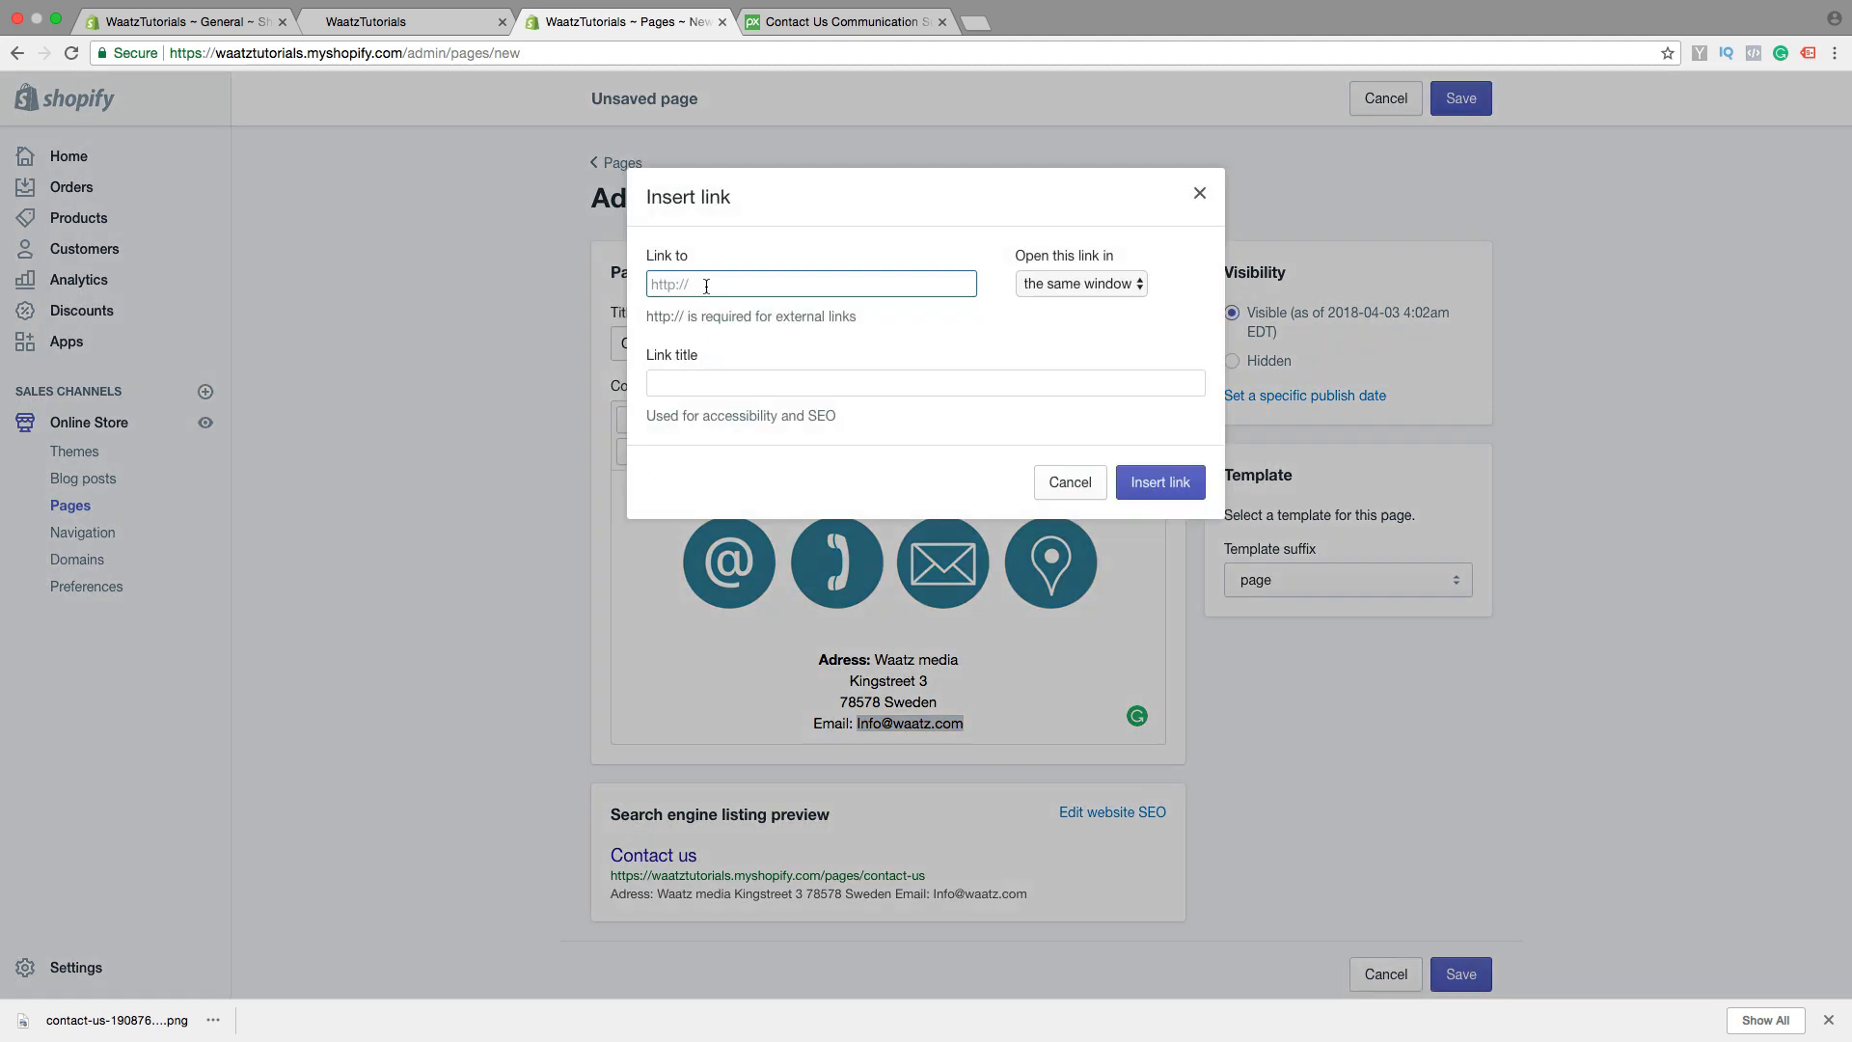
type("mail")
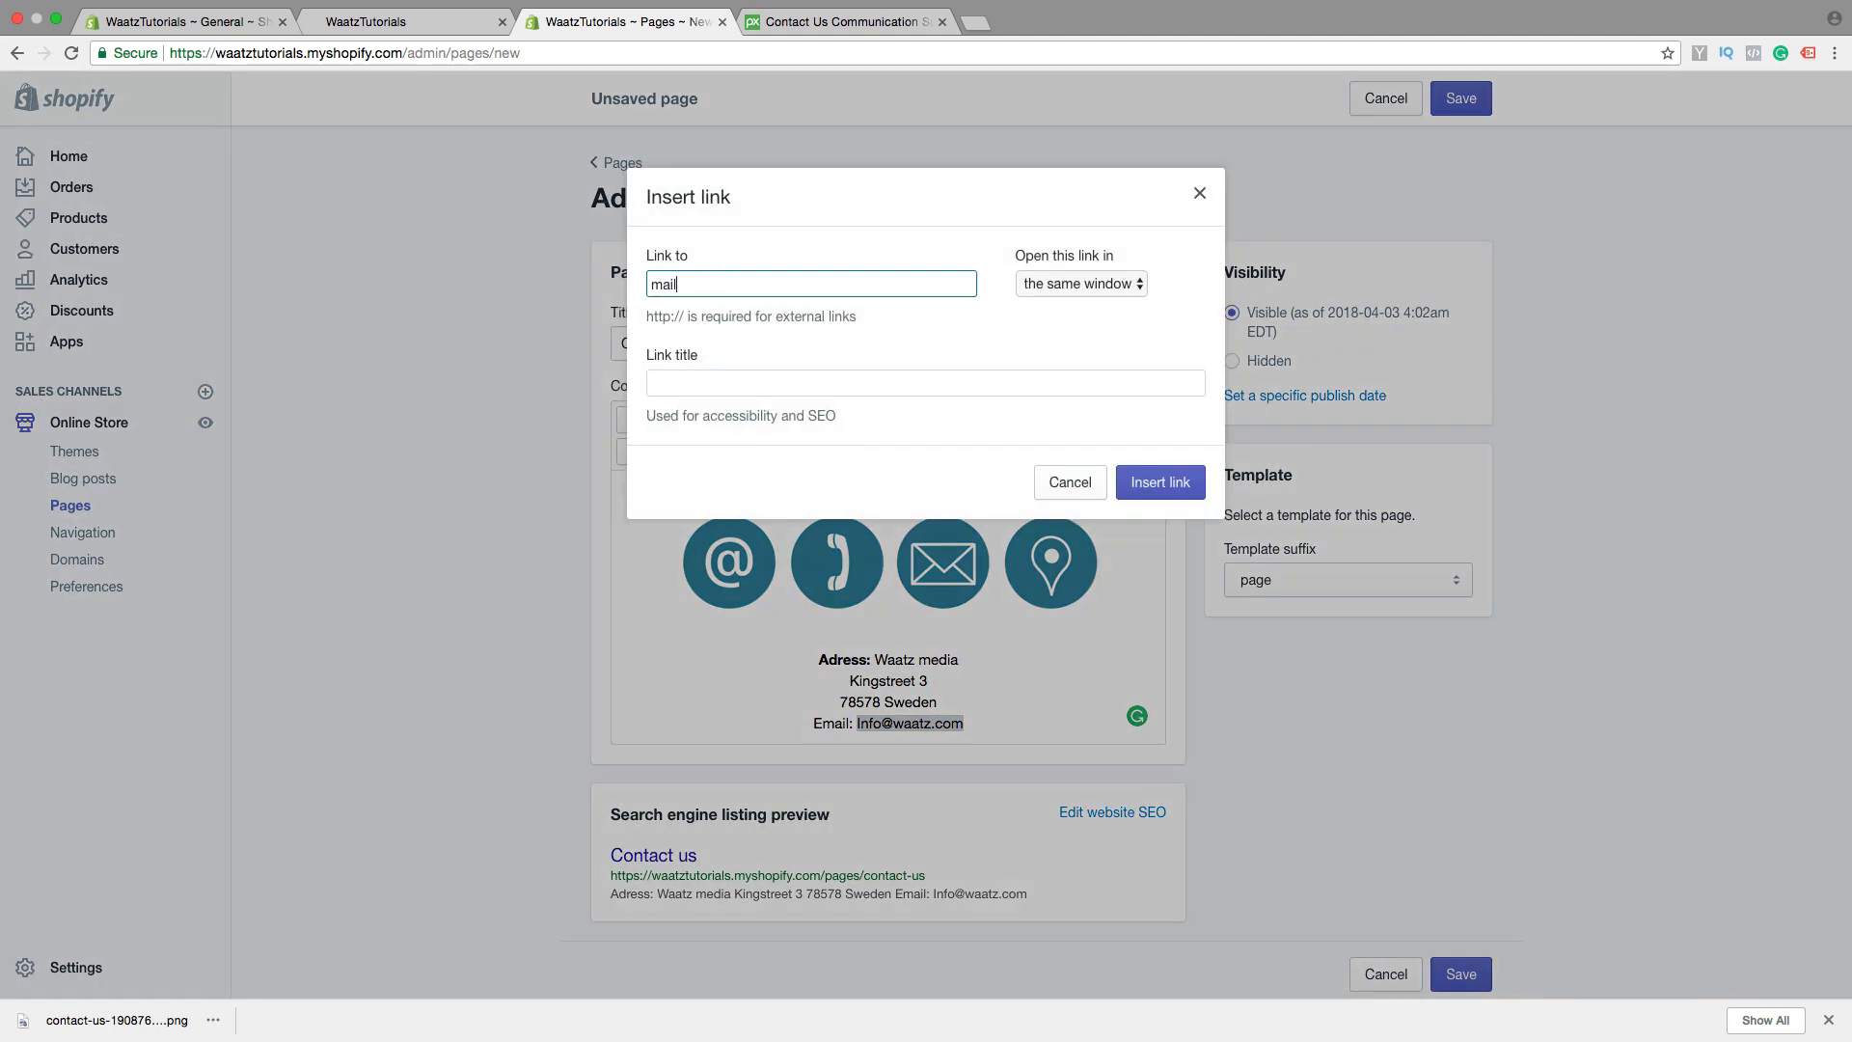
type("to")
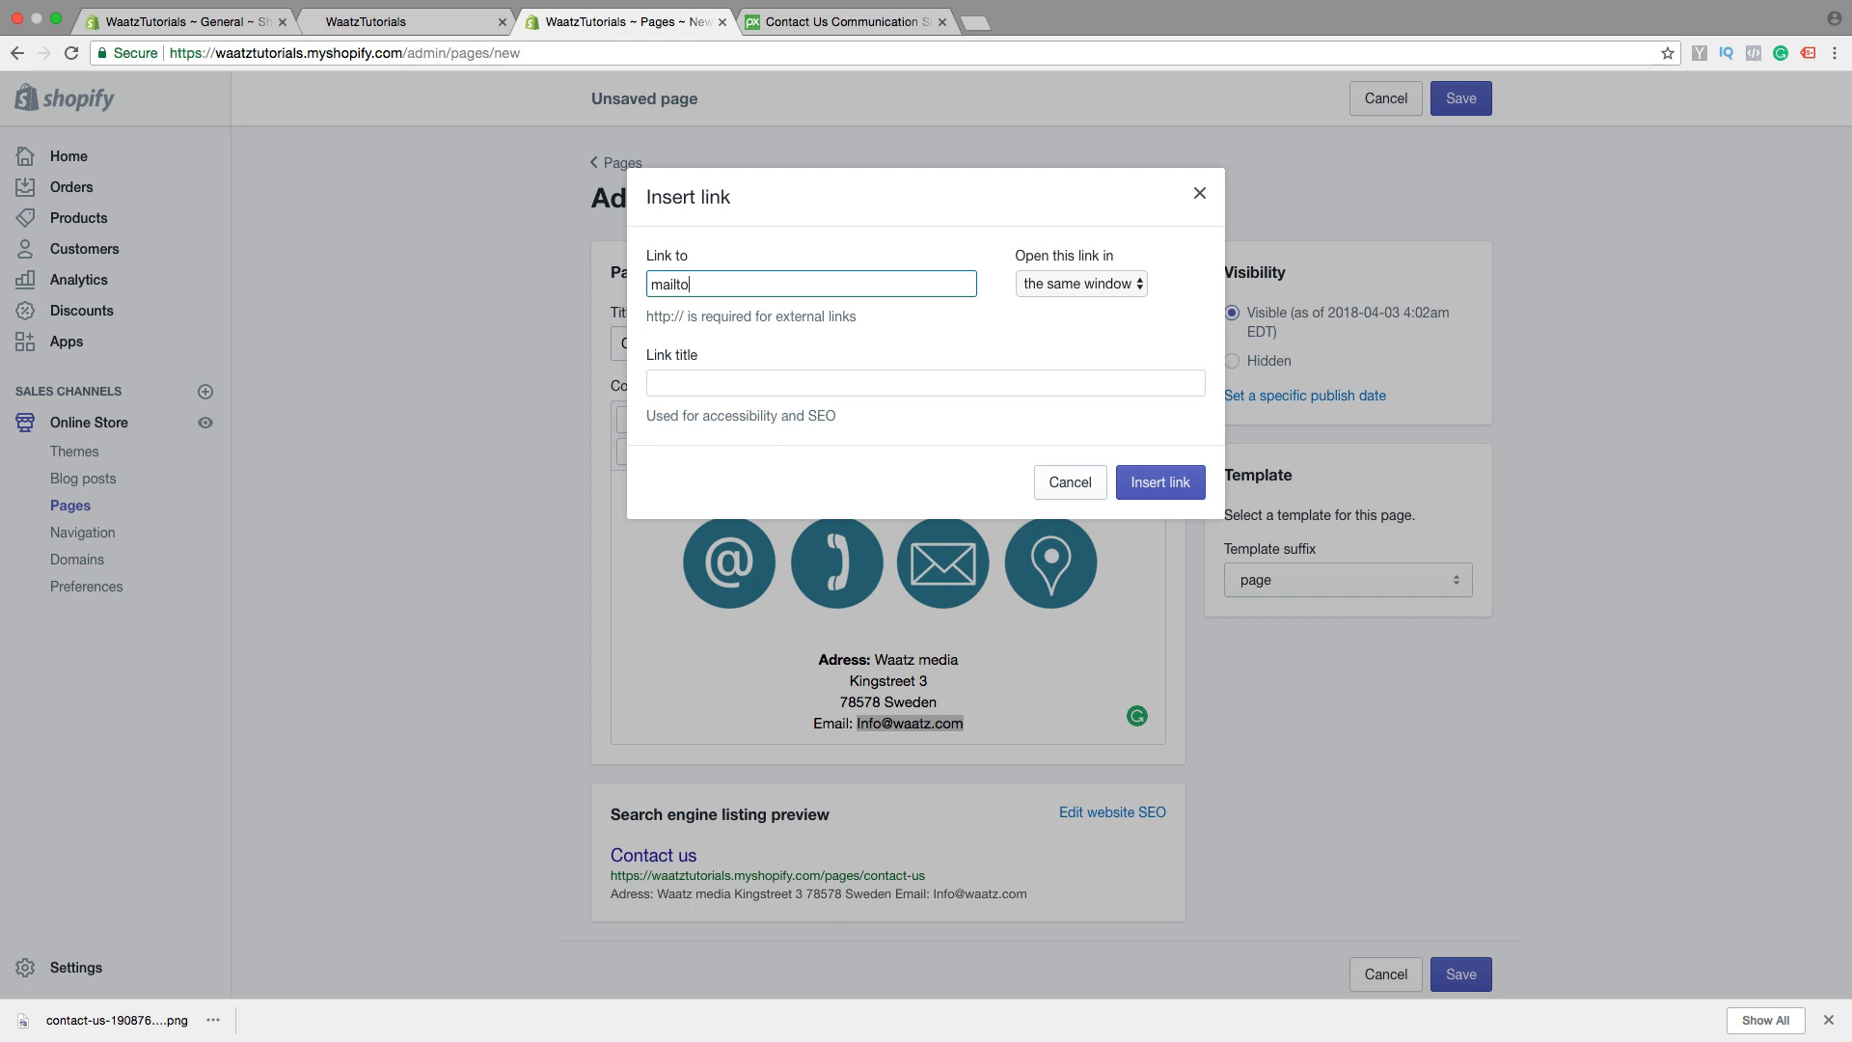
type(":")
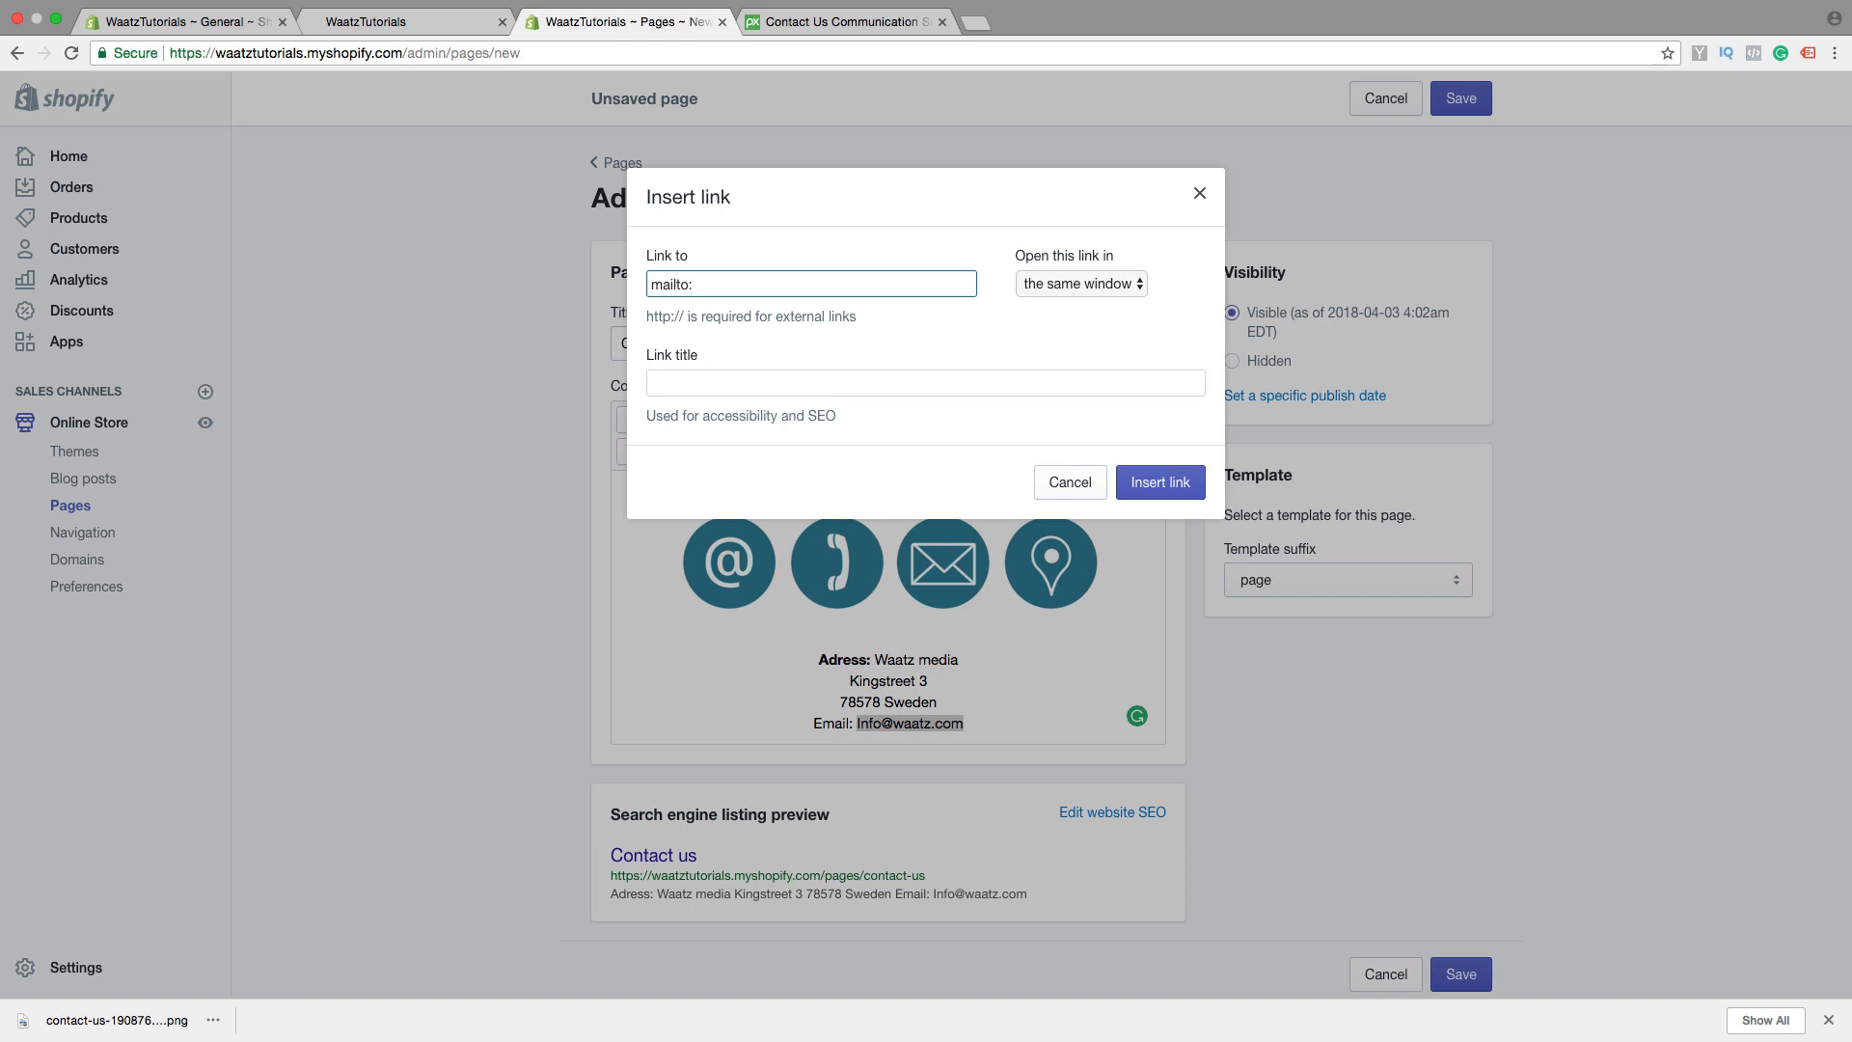
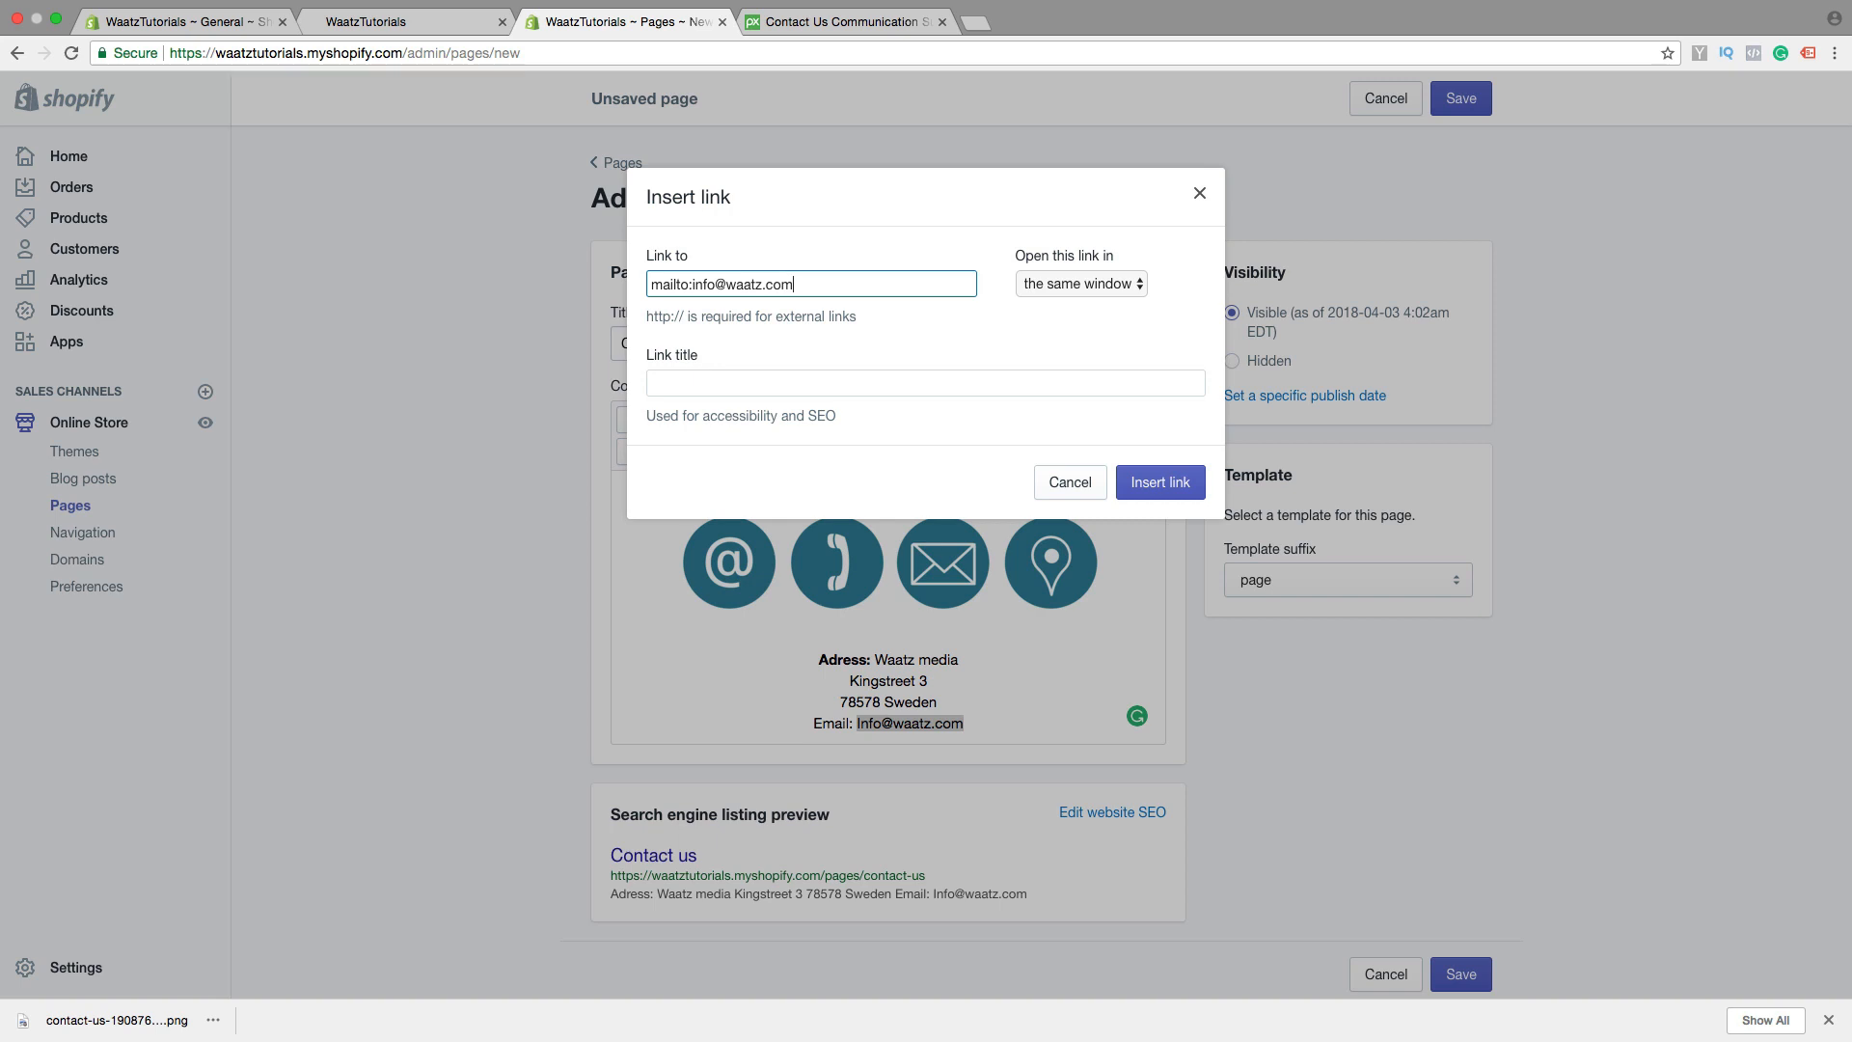
left_click(1078, 283)
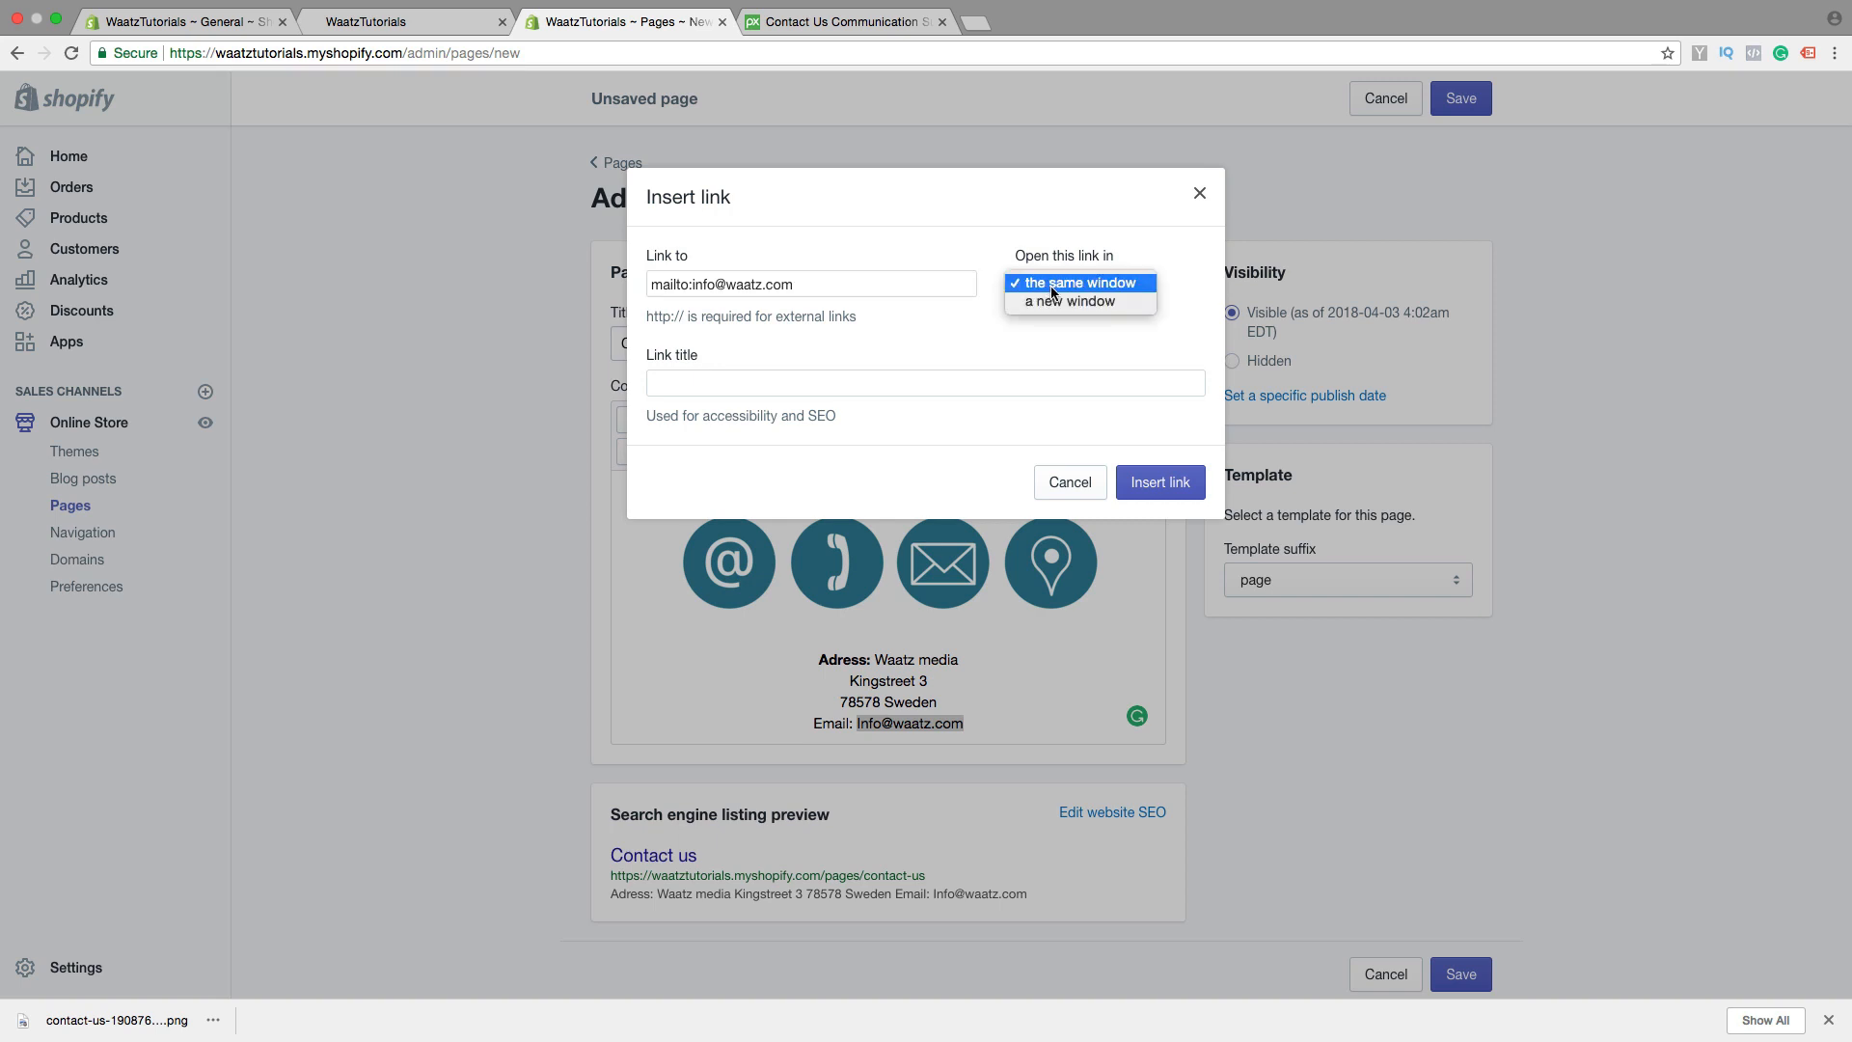
mouse_move(1067, 301)
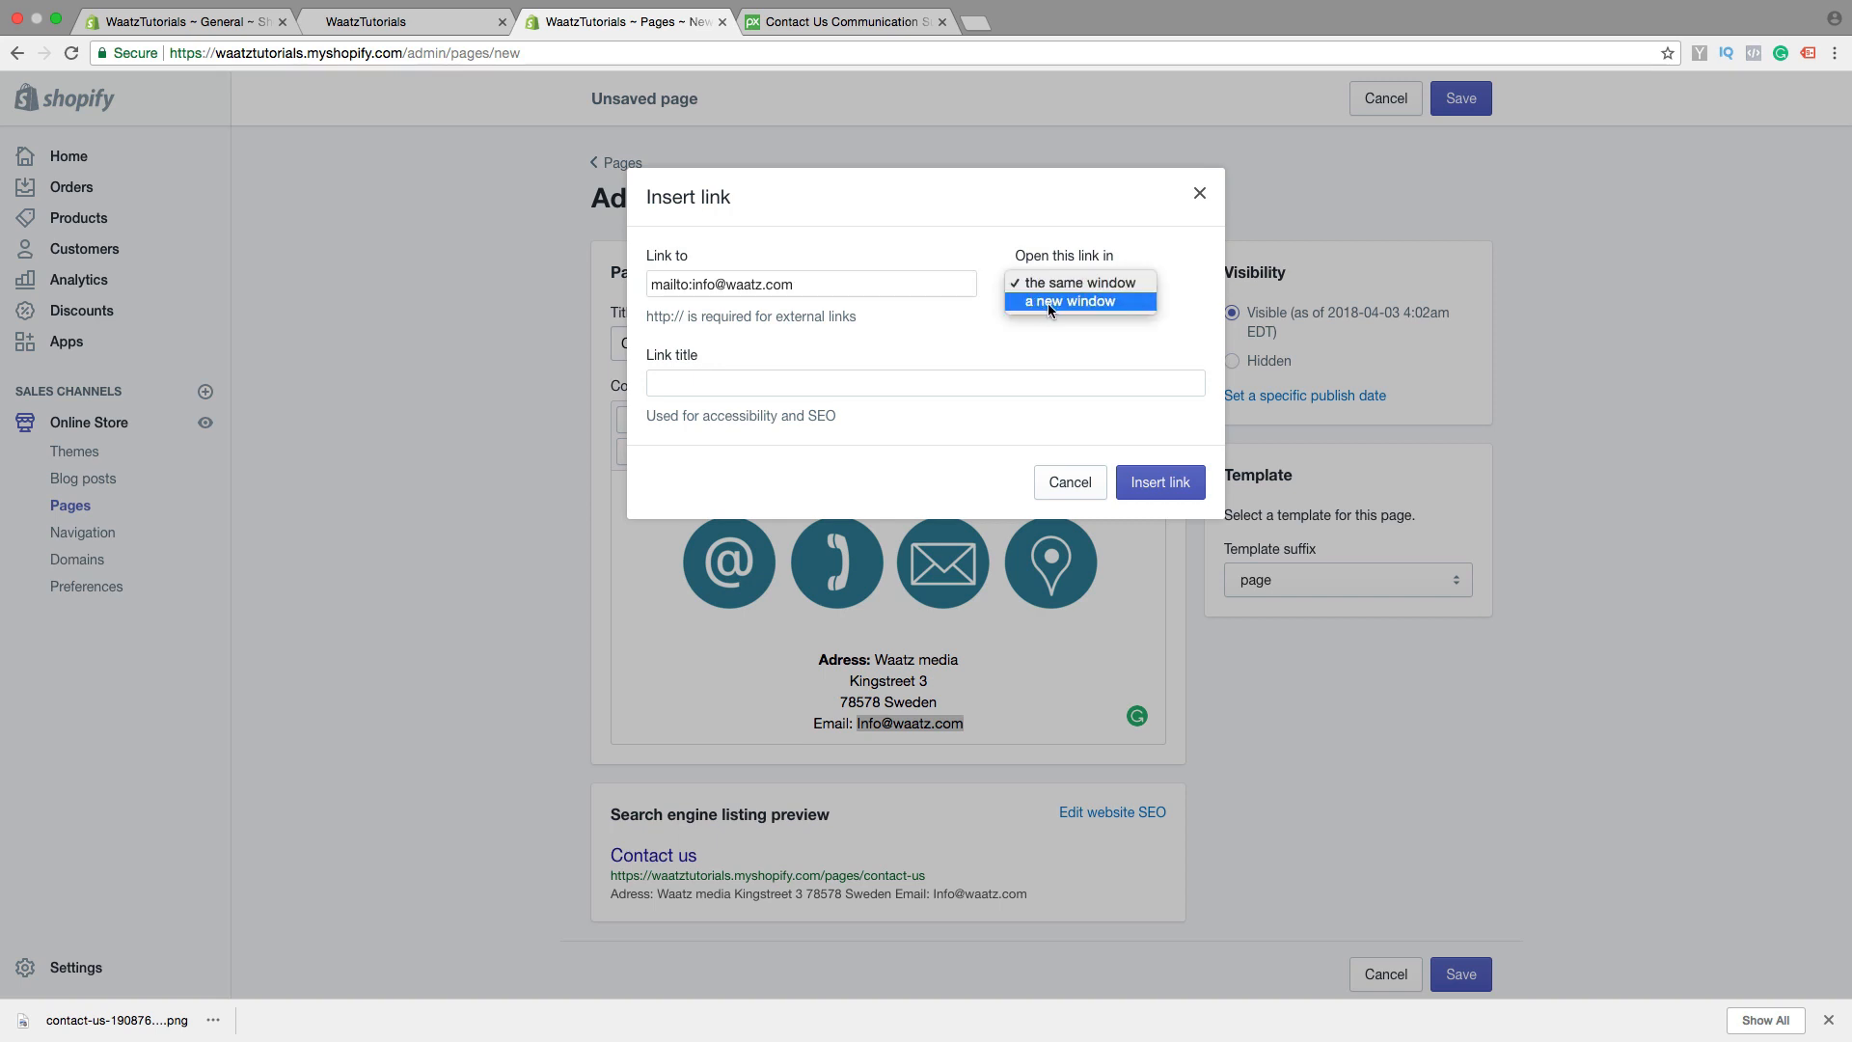
left_click(1067, 301)
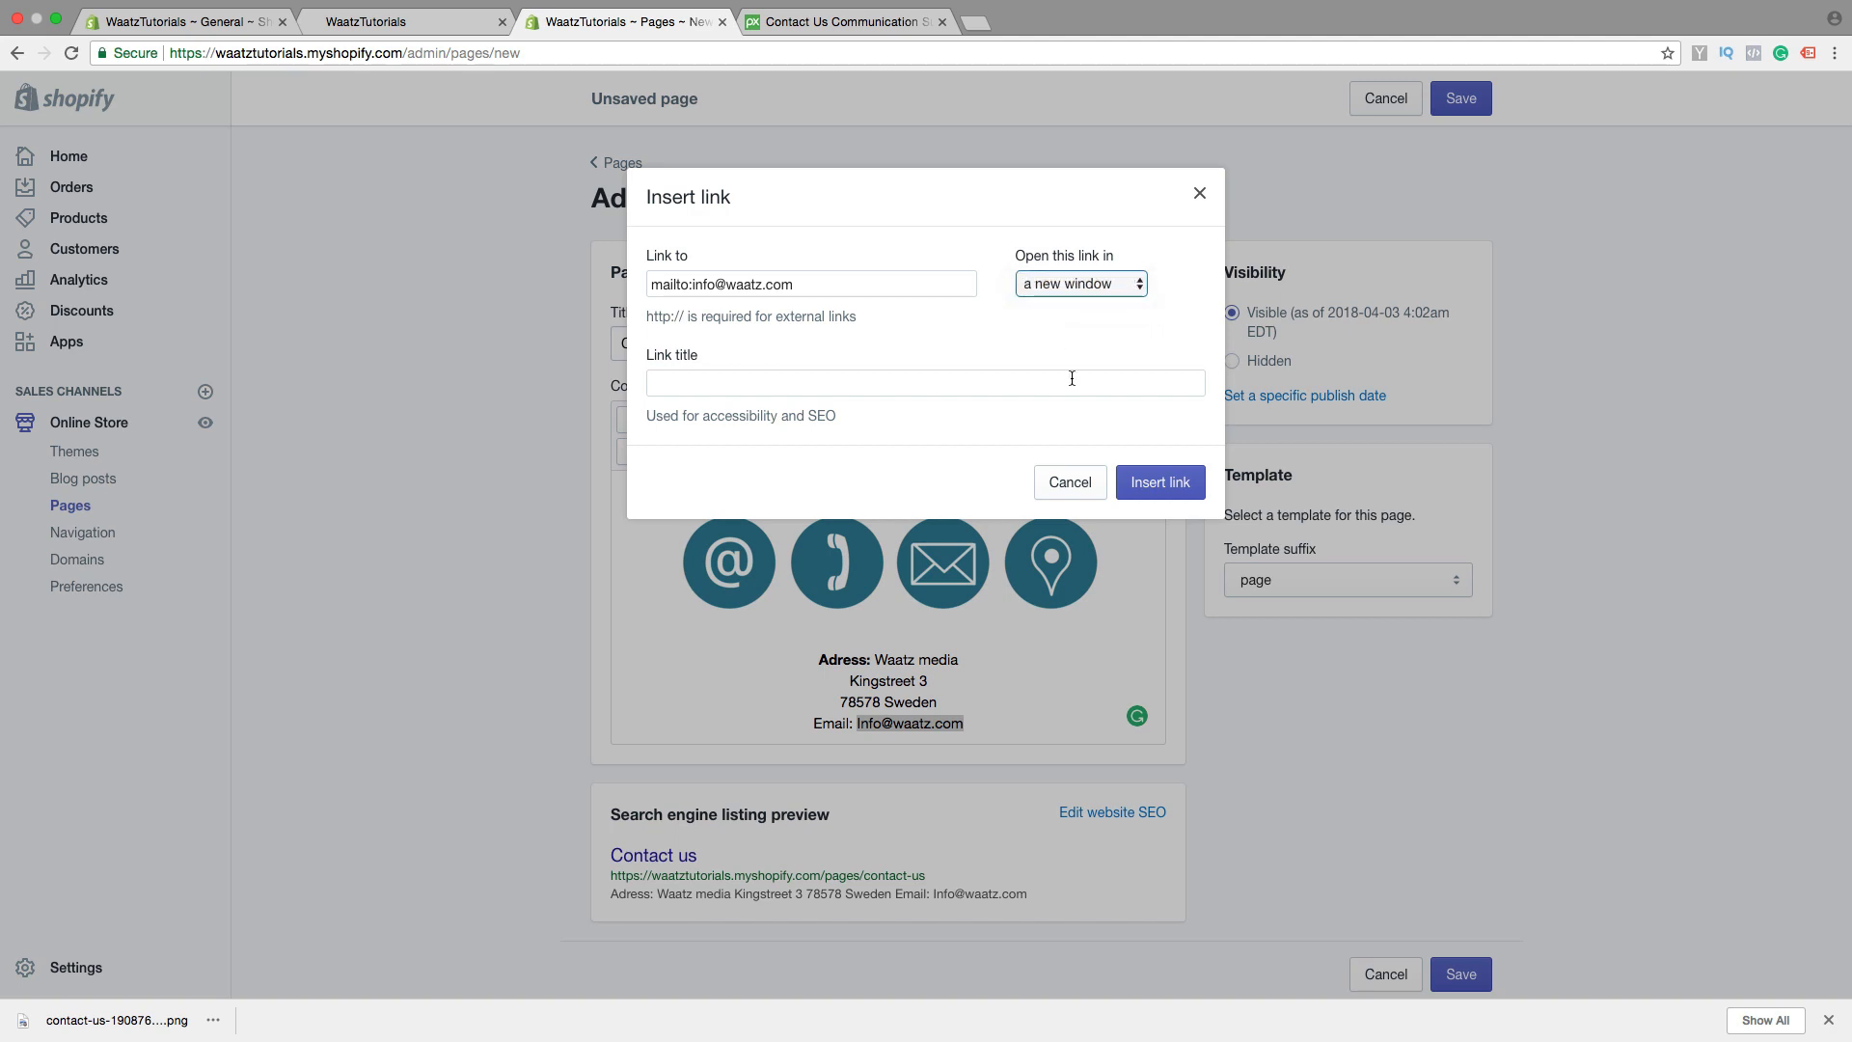
left_click(1158, 483)
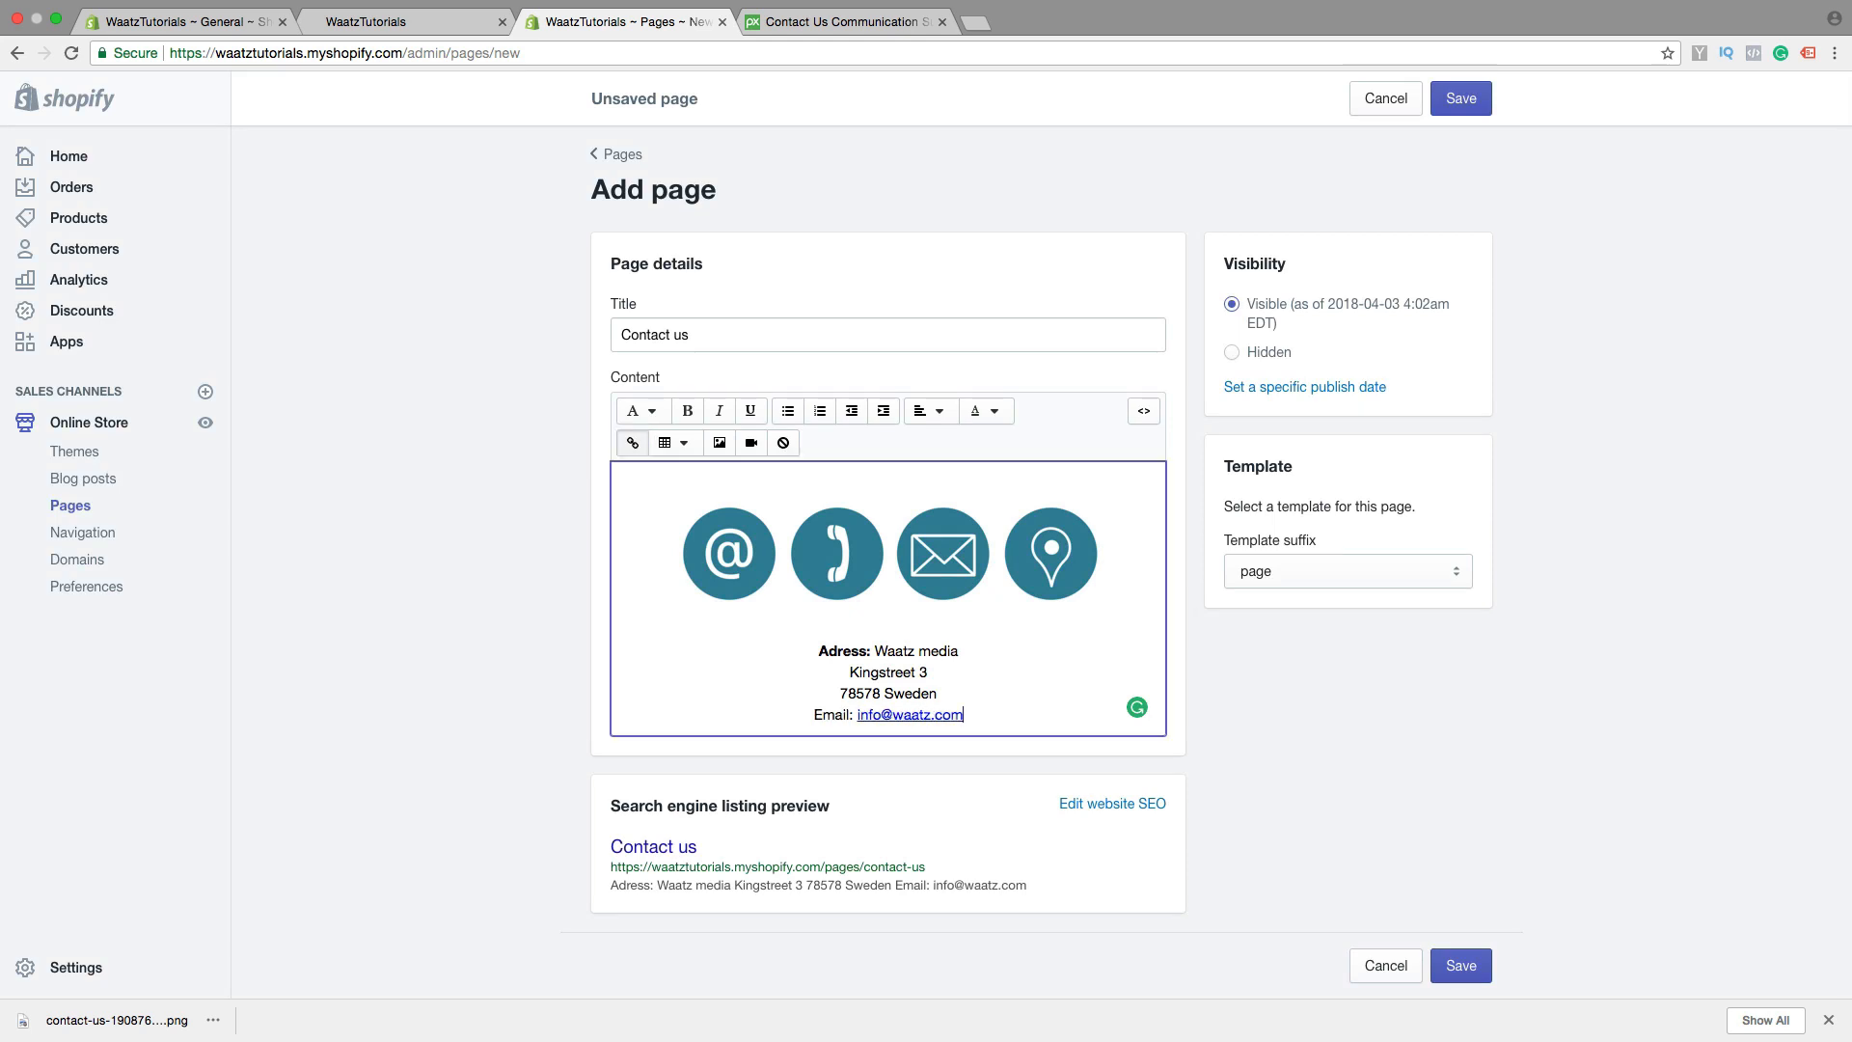
key("Return")
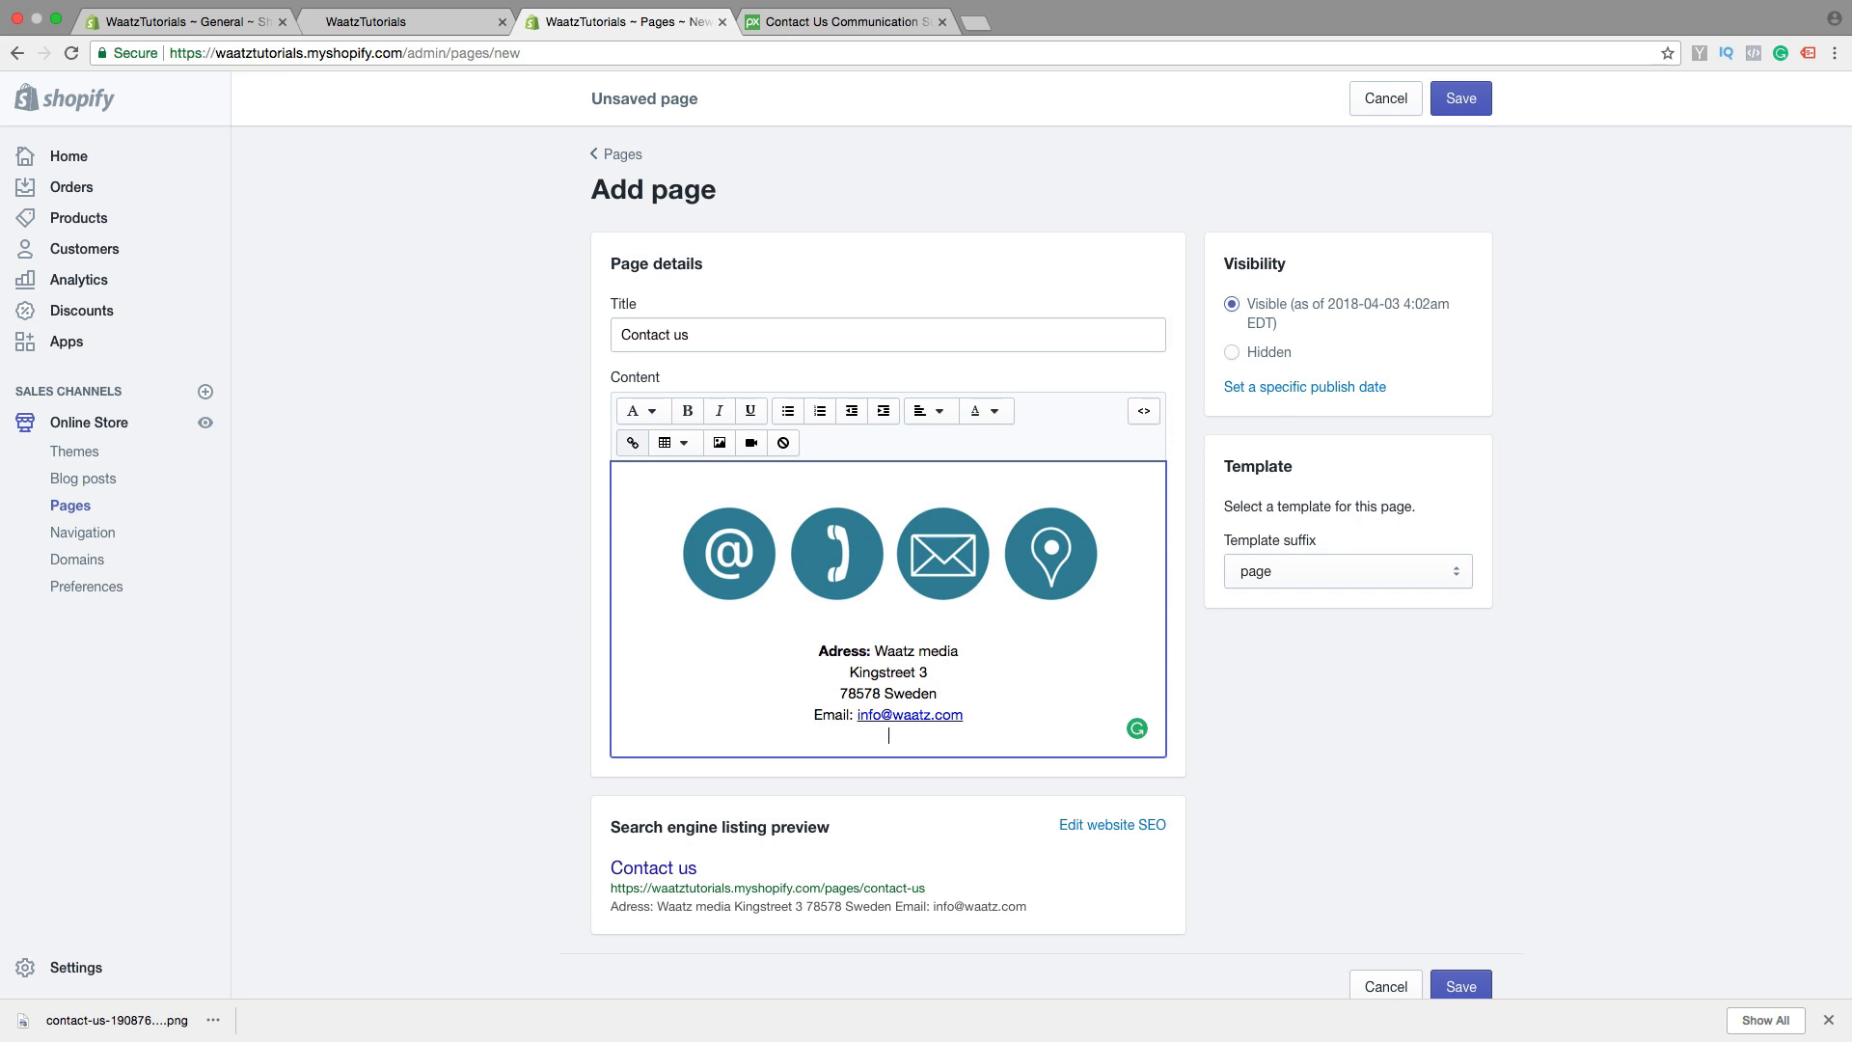
type("Phone:")
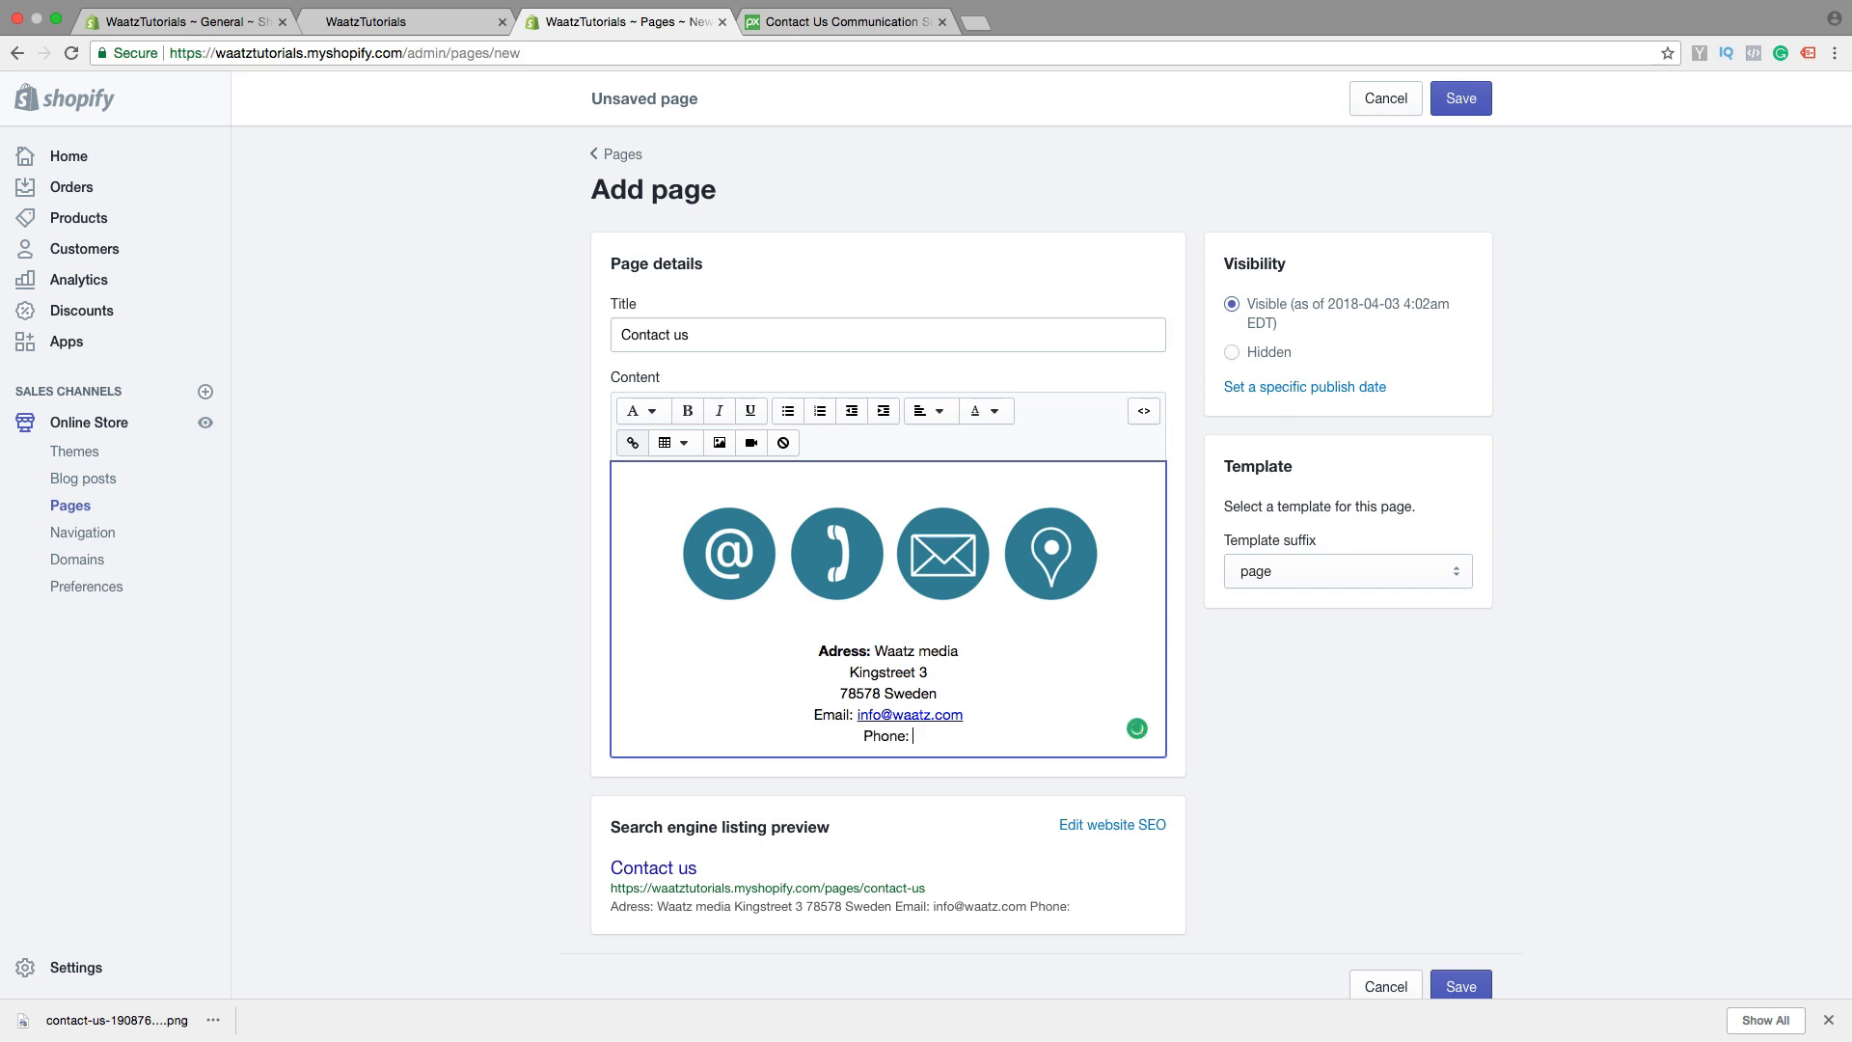
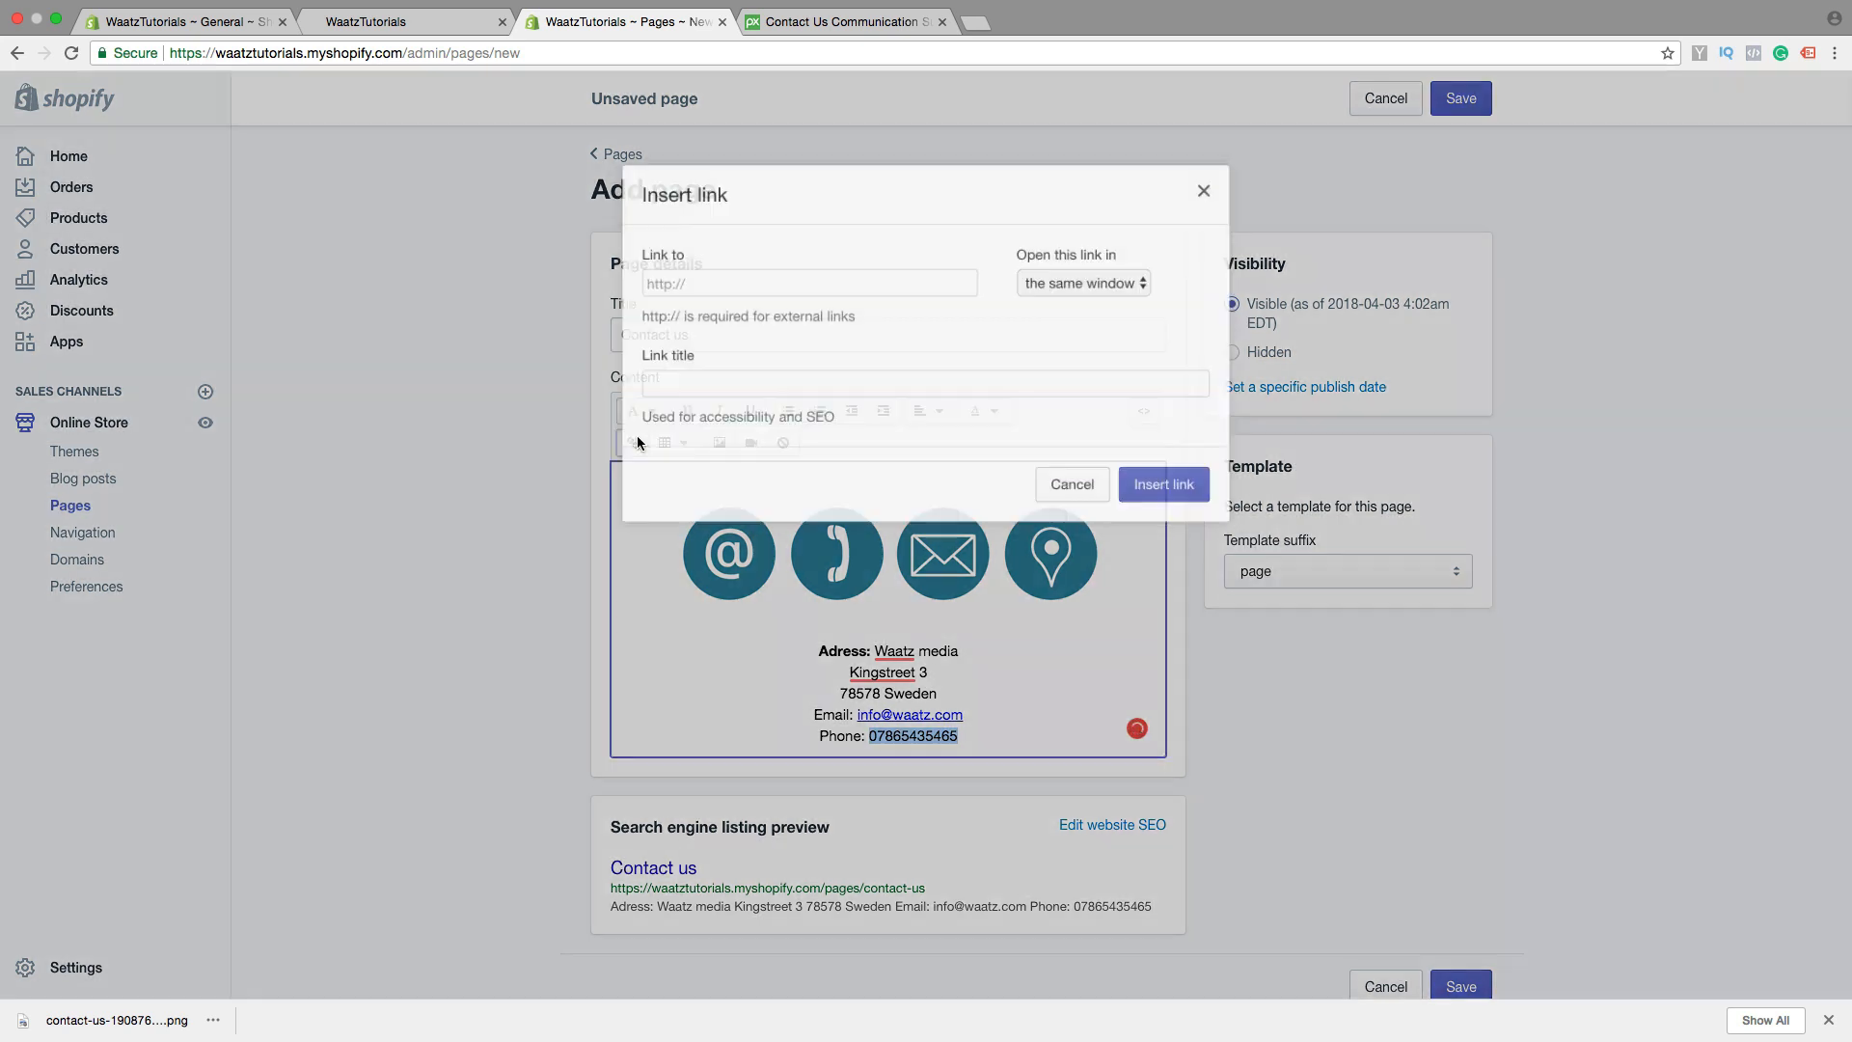
left_click(810, 283)
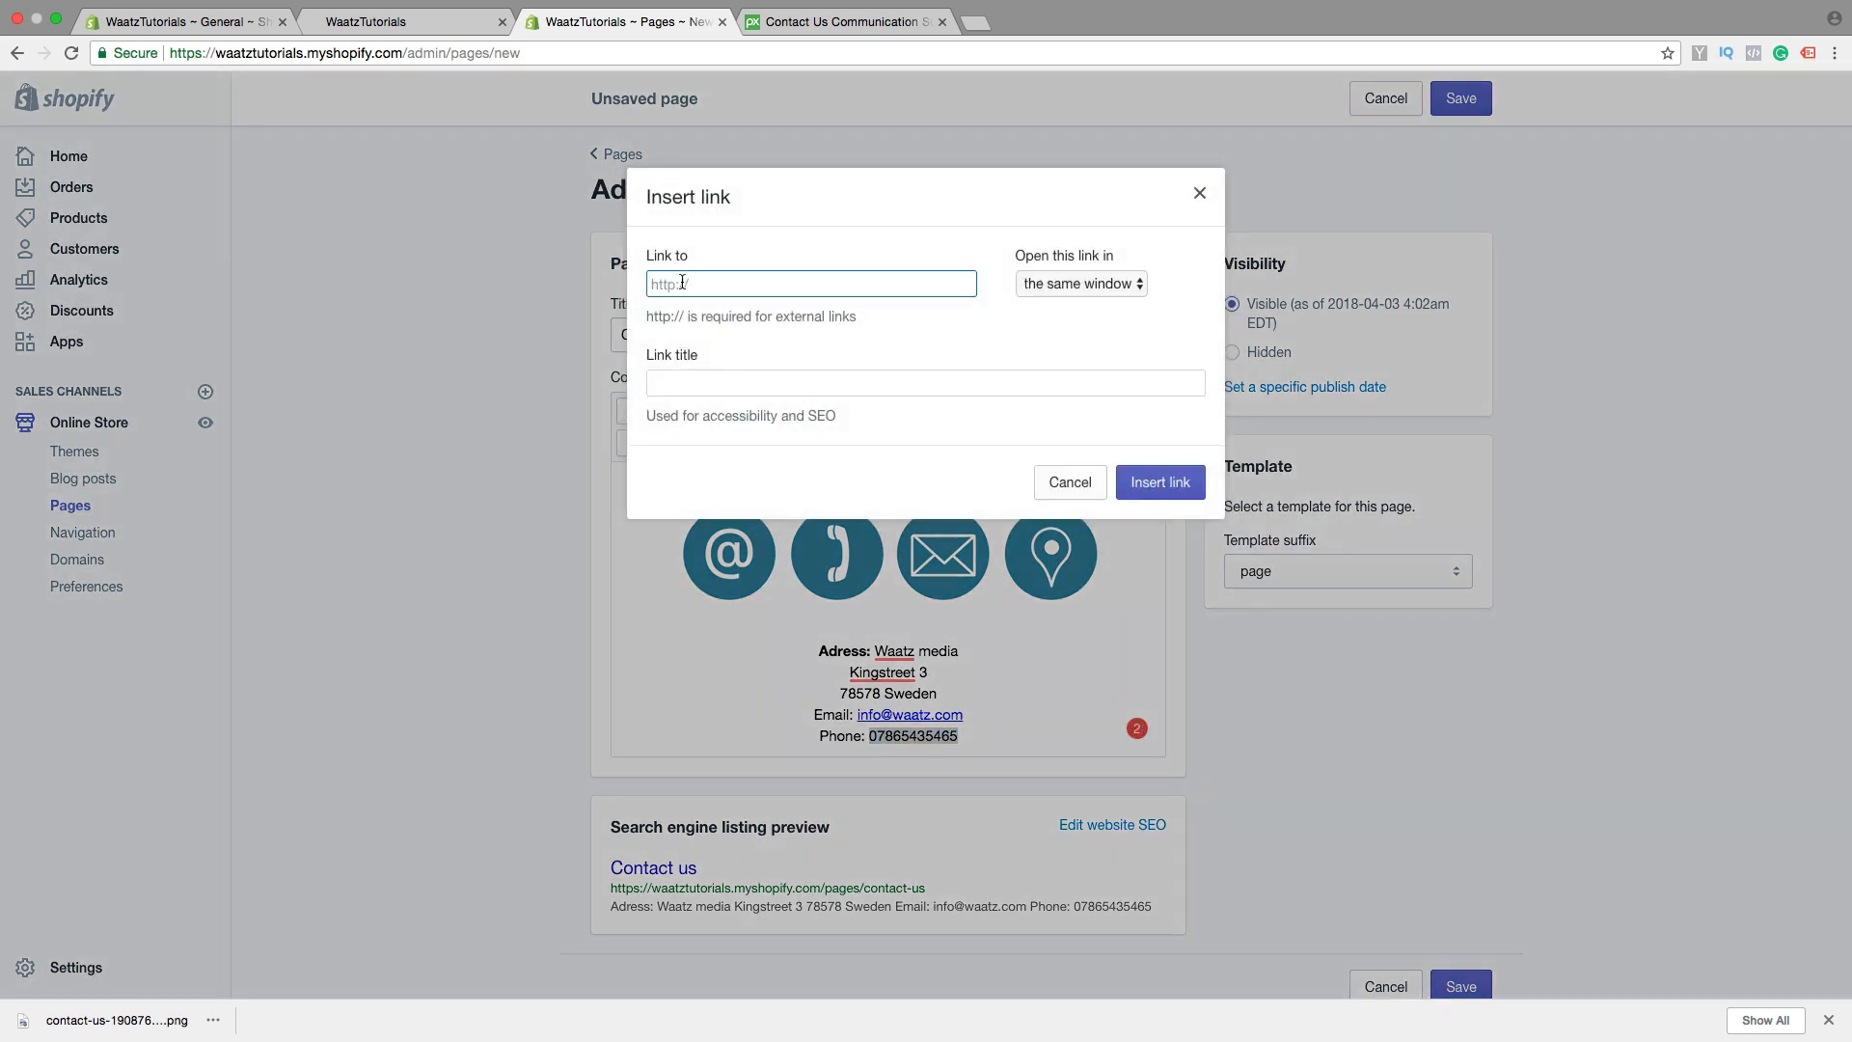
type("tel")
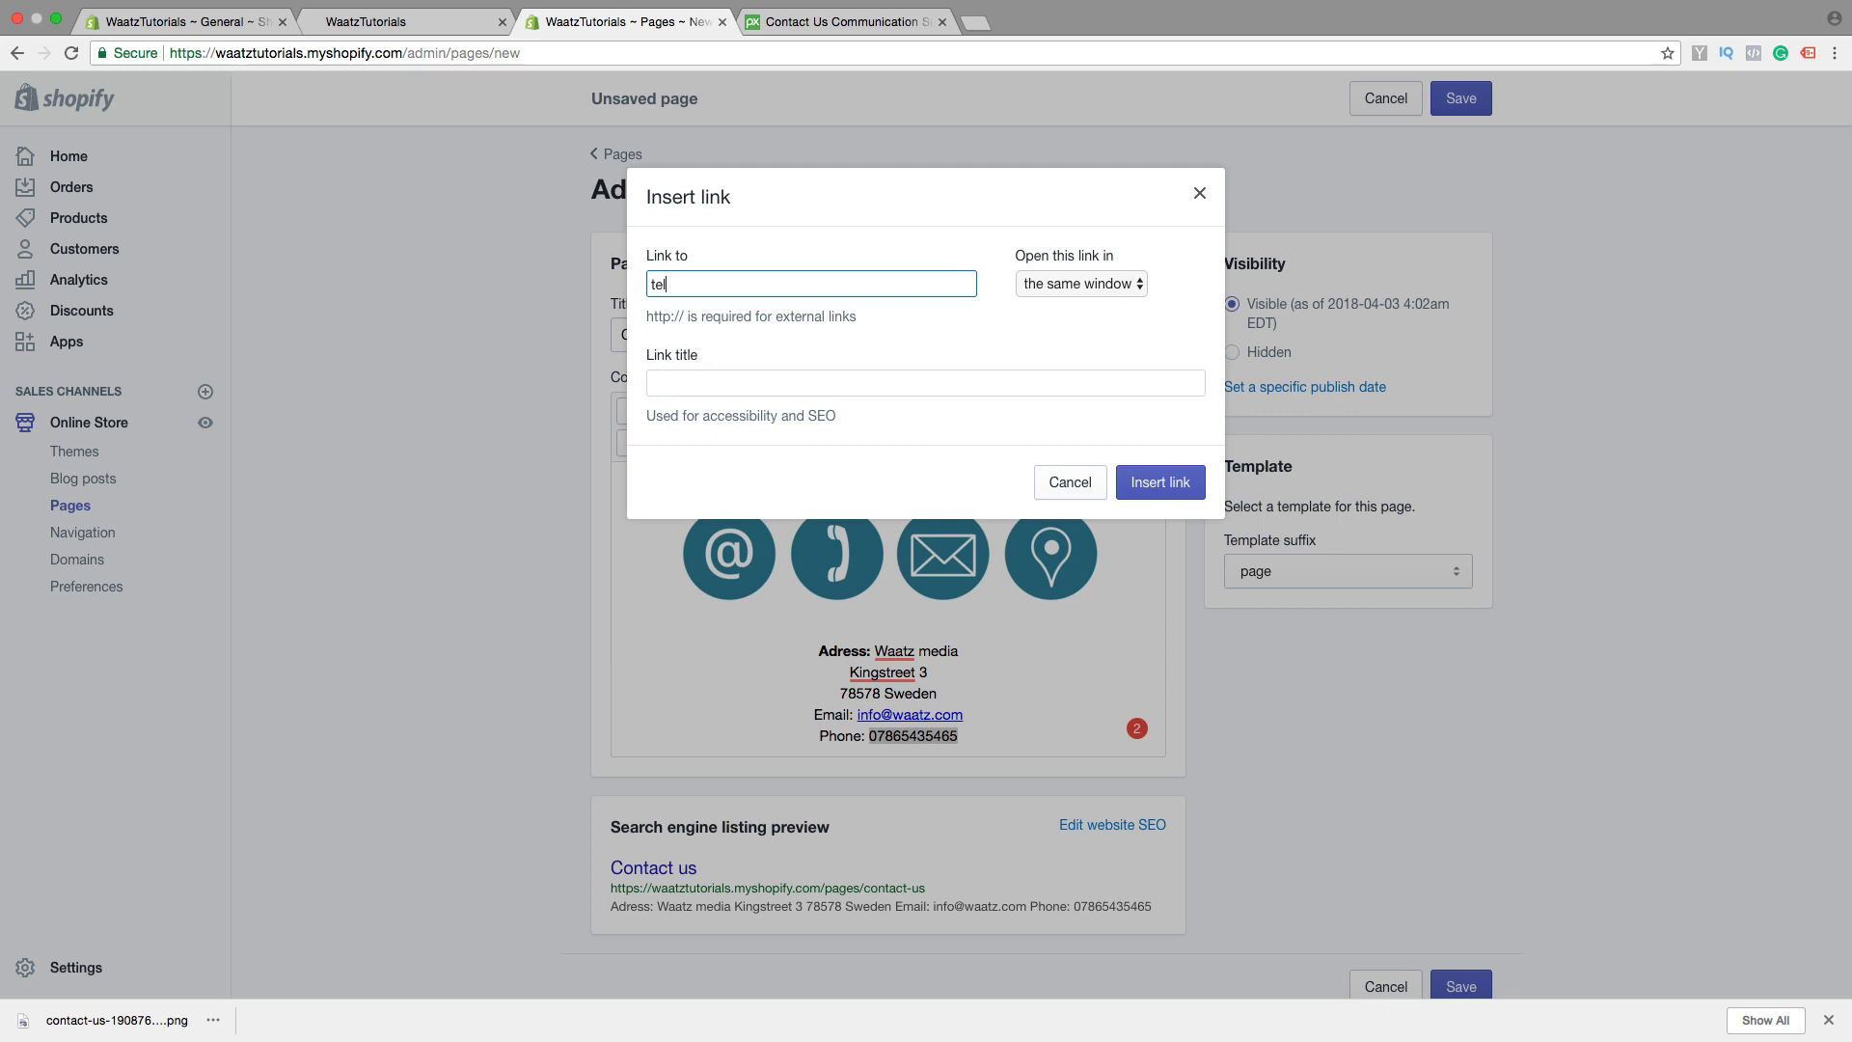
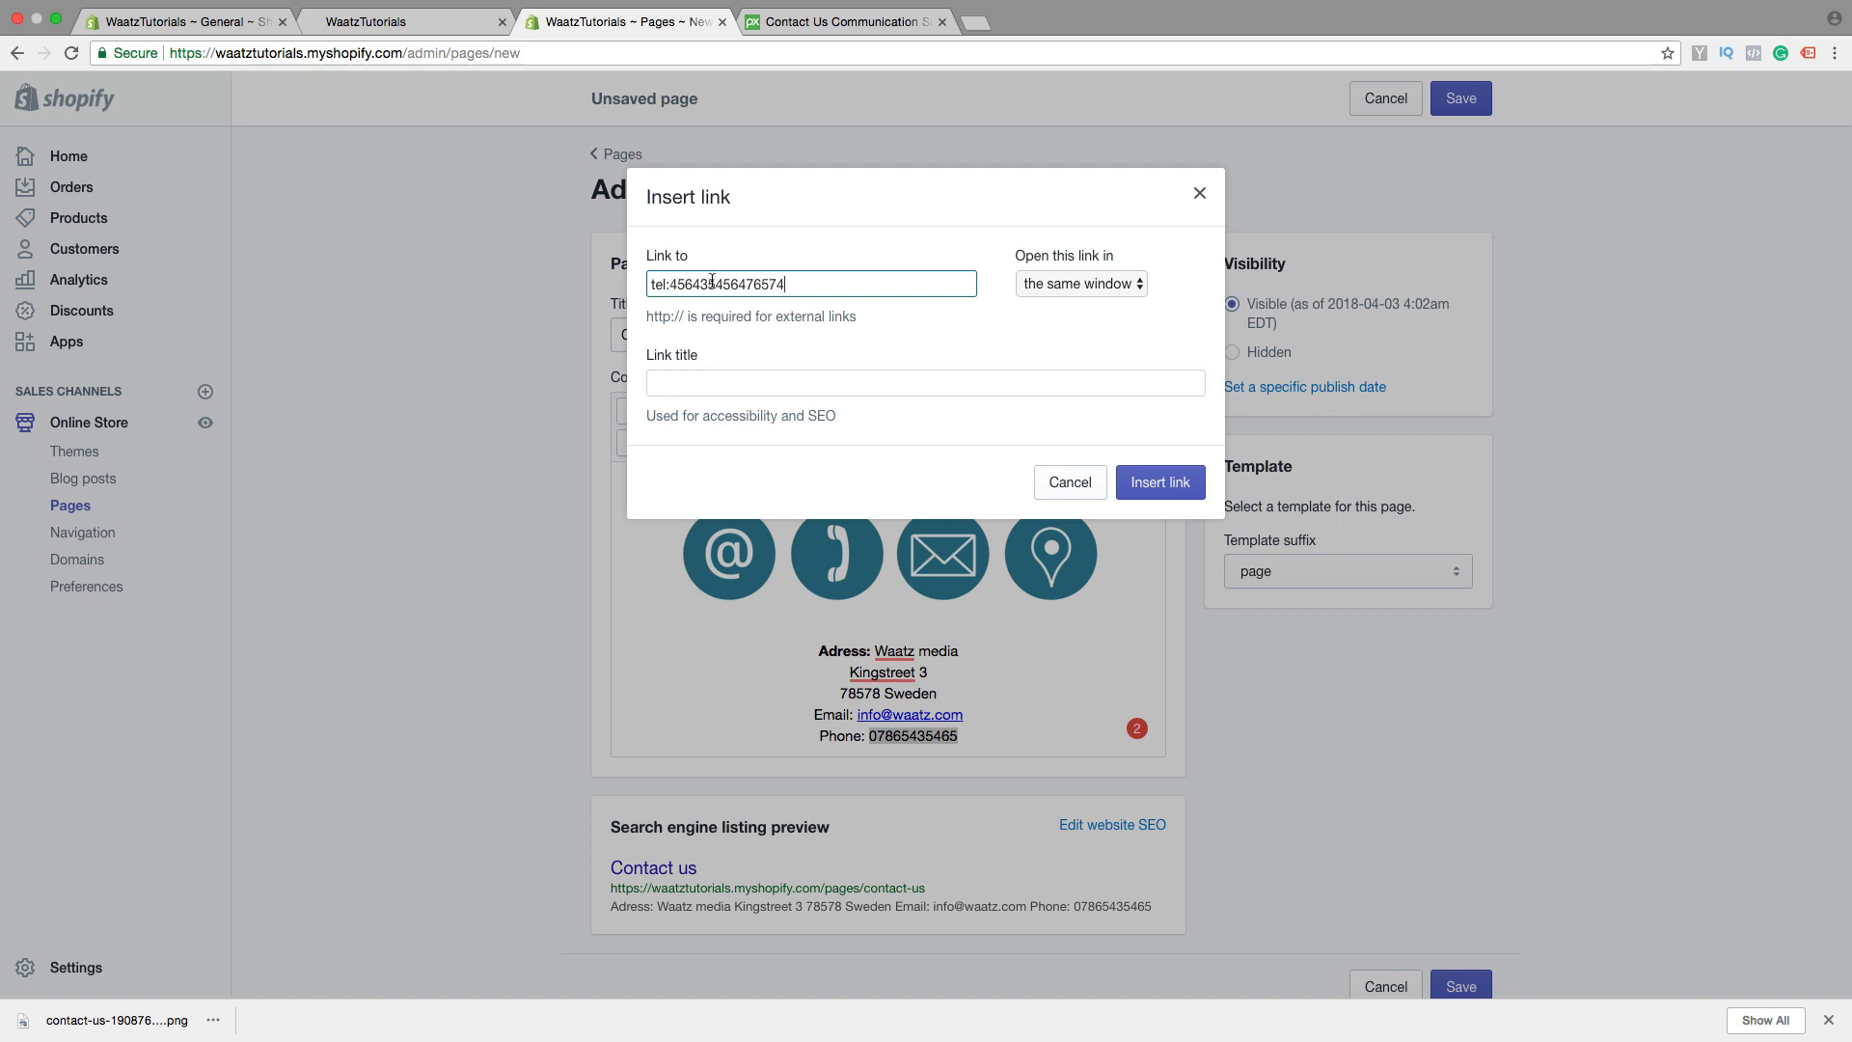
left_click(1078, 282)
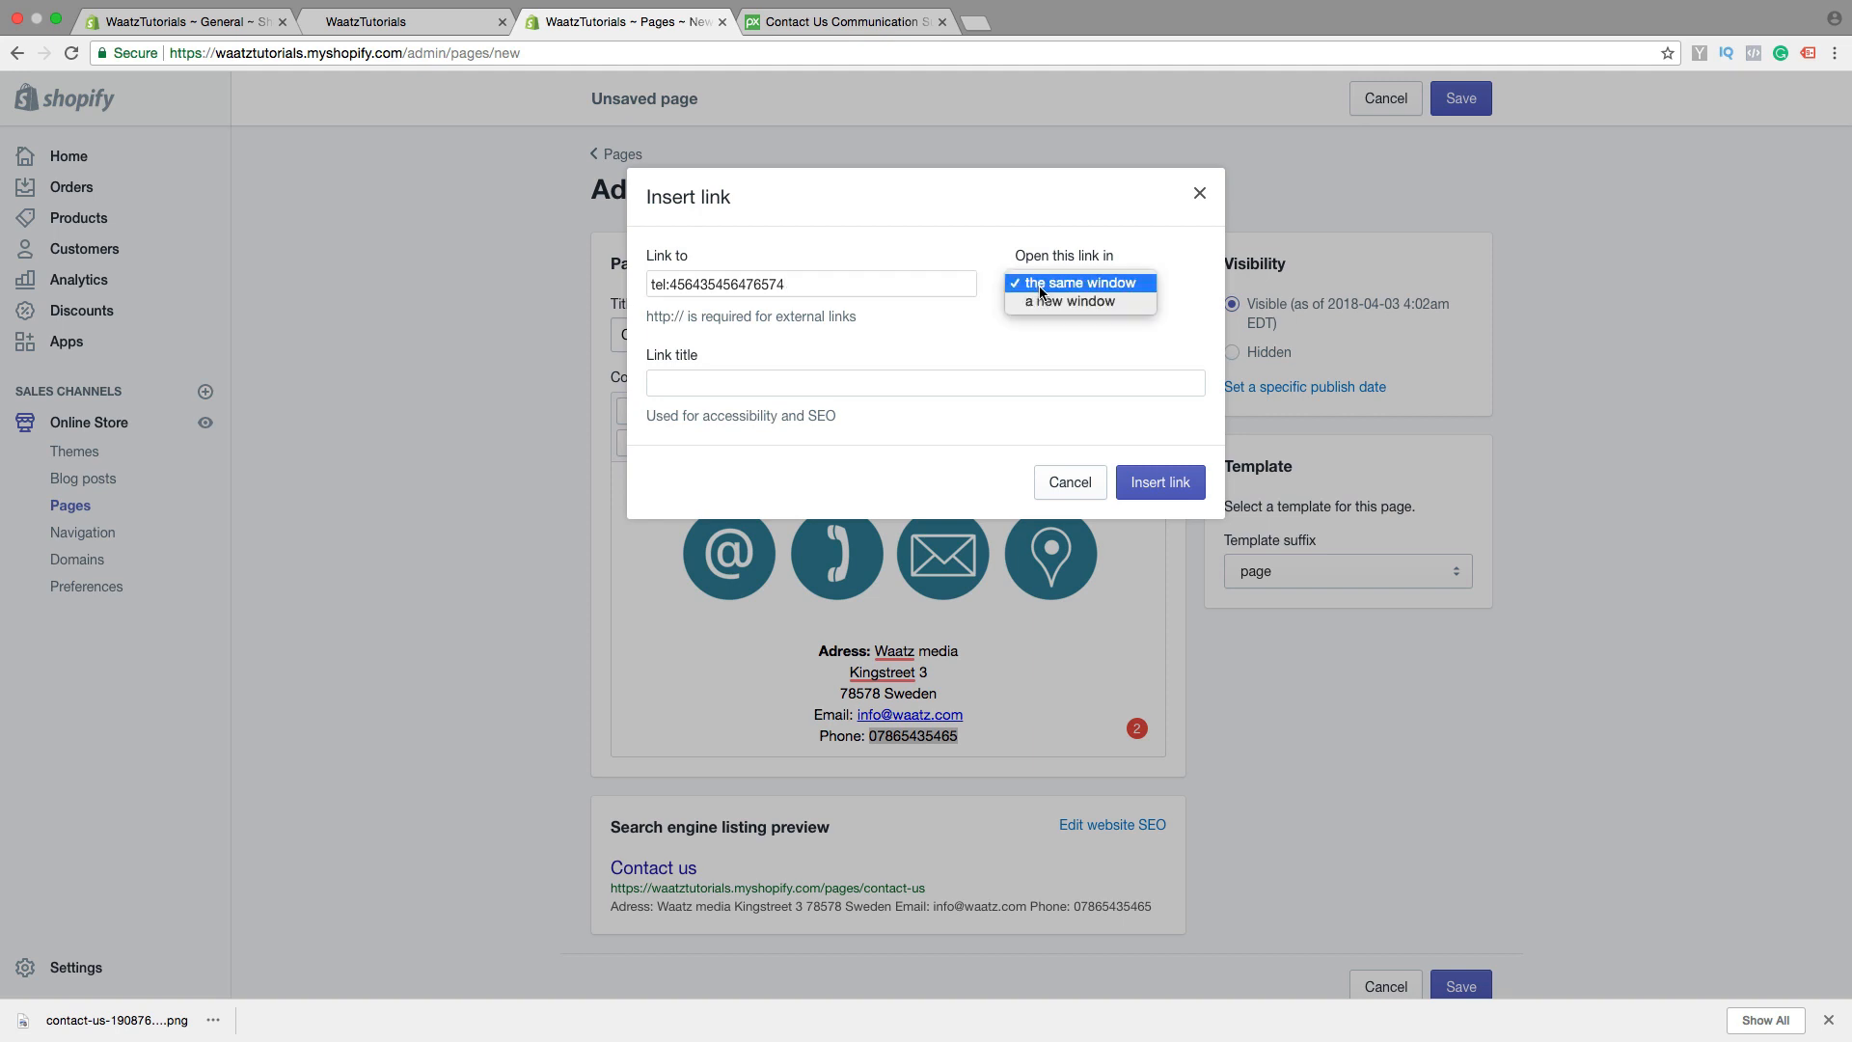
left_click(1069, 300)
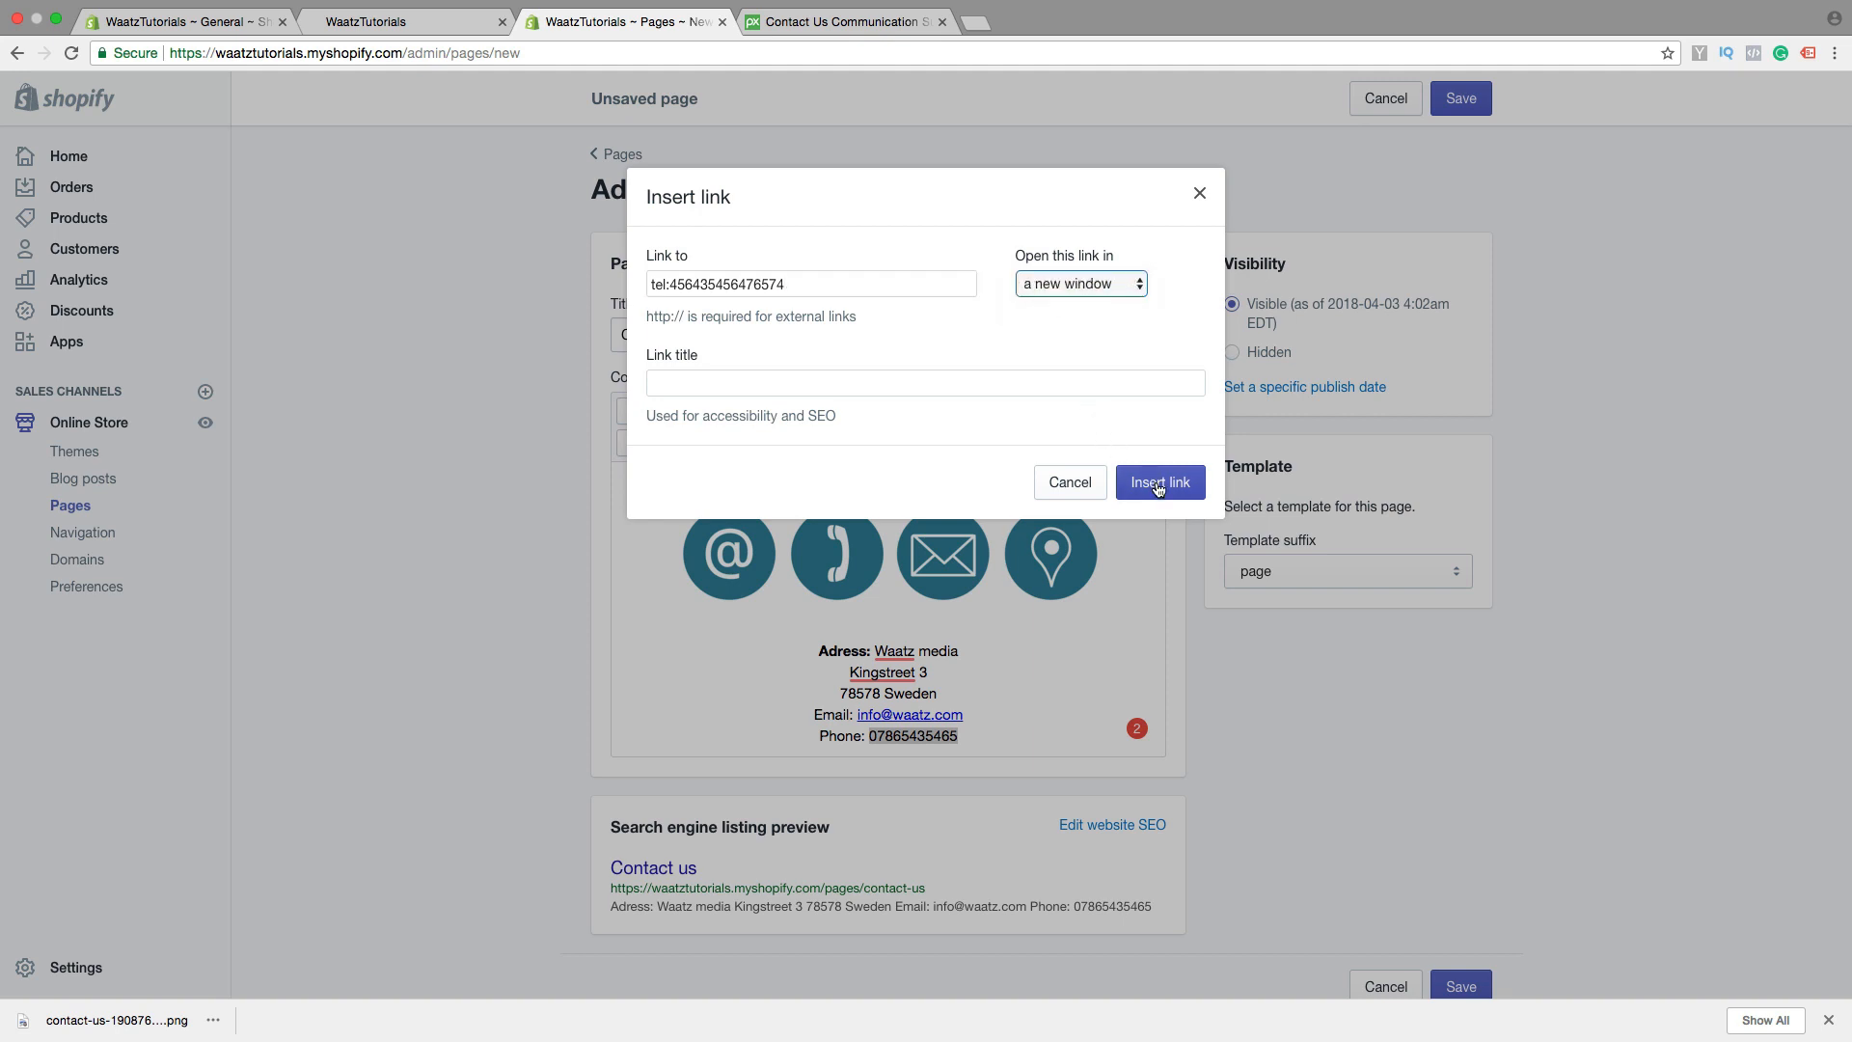
left_click(1158, 482)
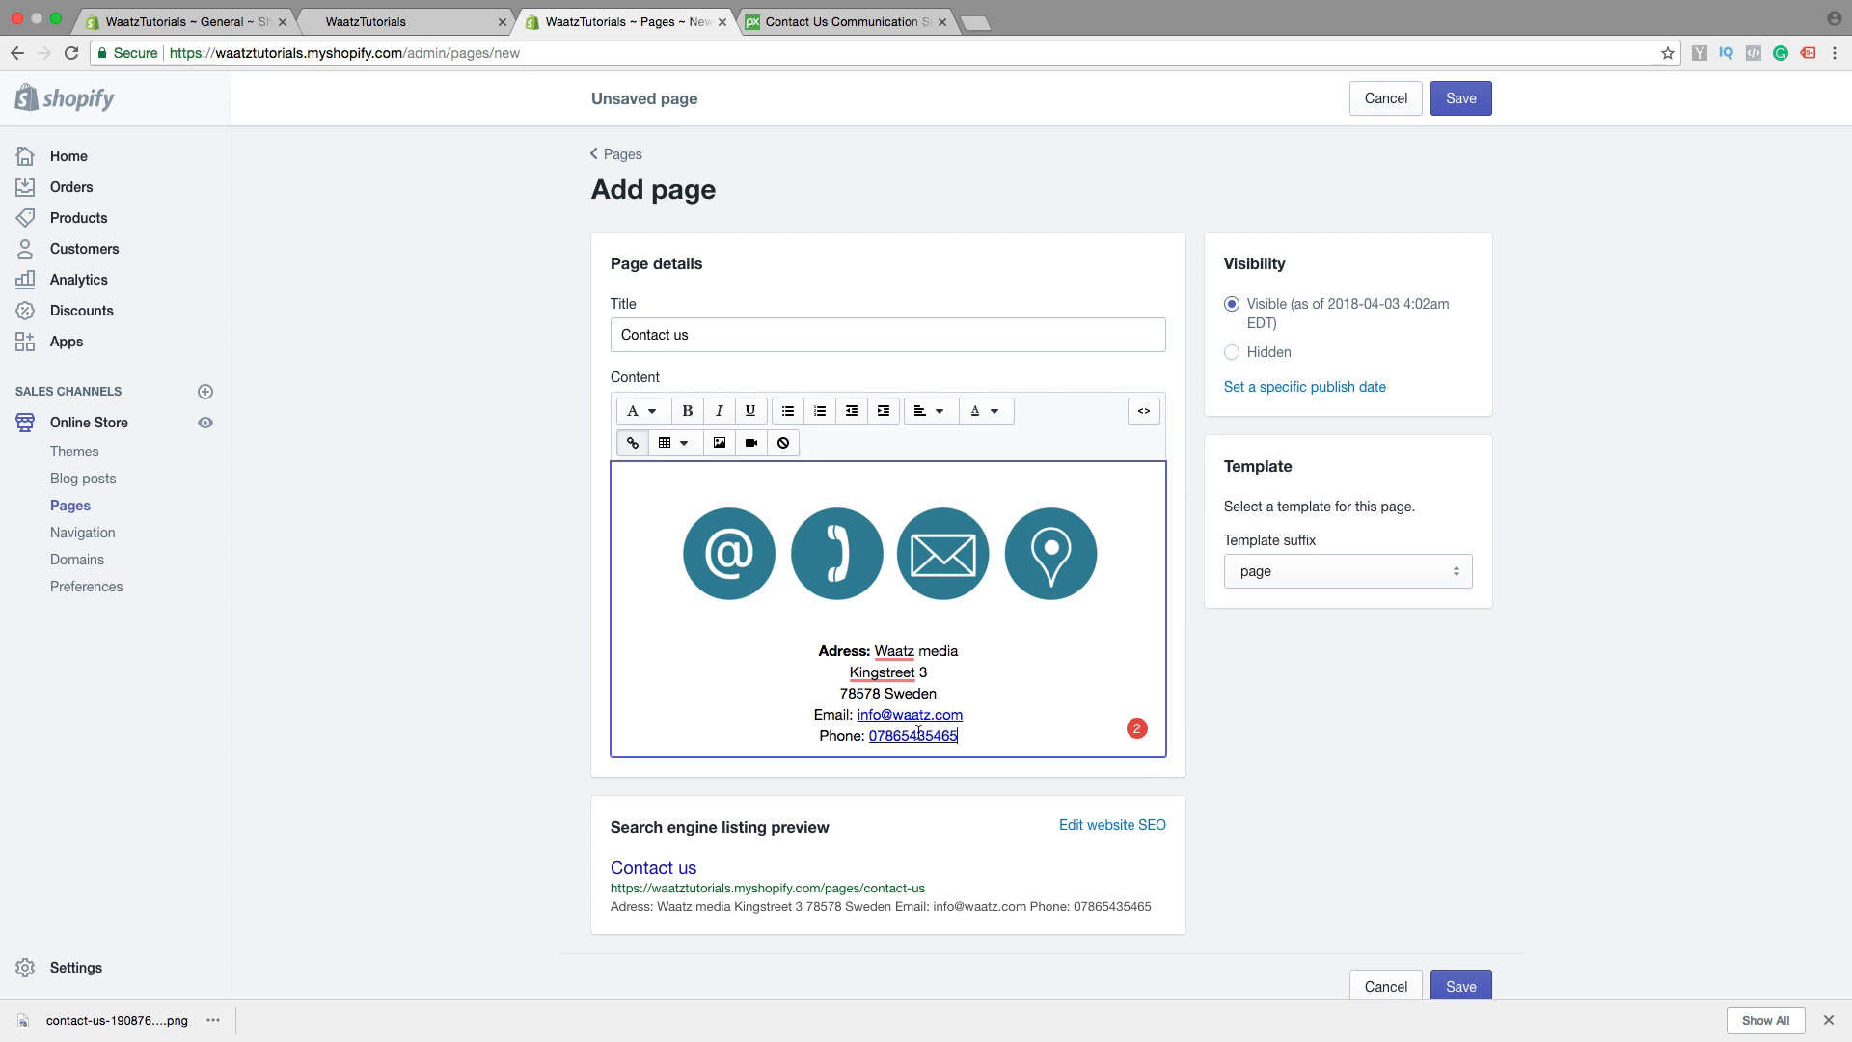
mouse_move(973, 736)
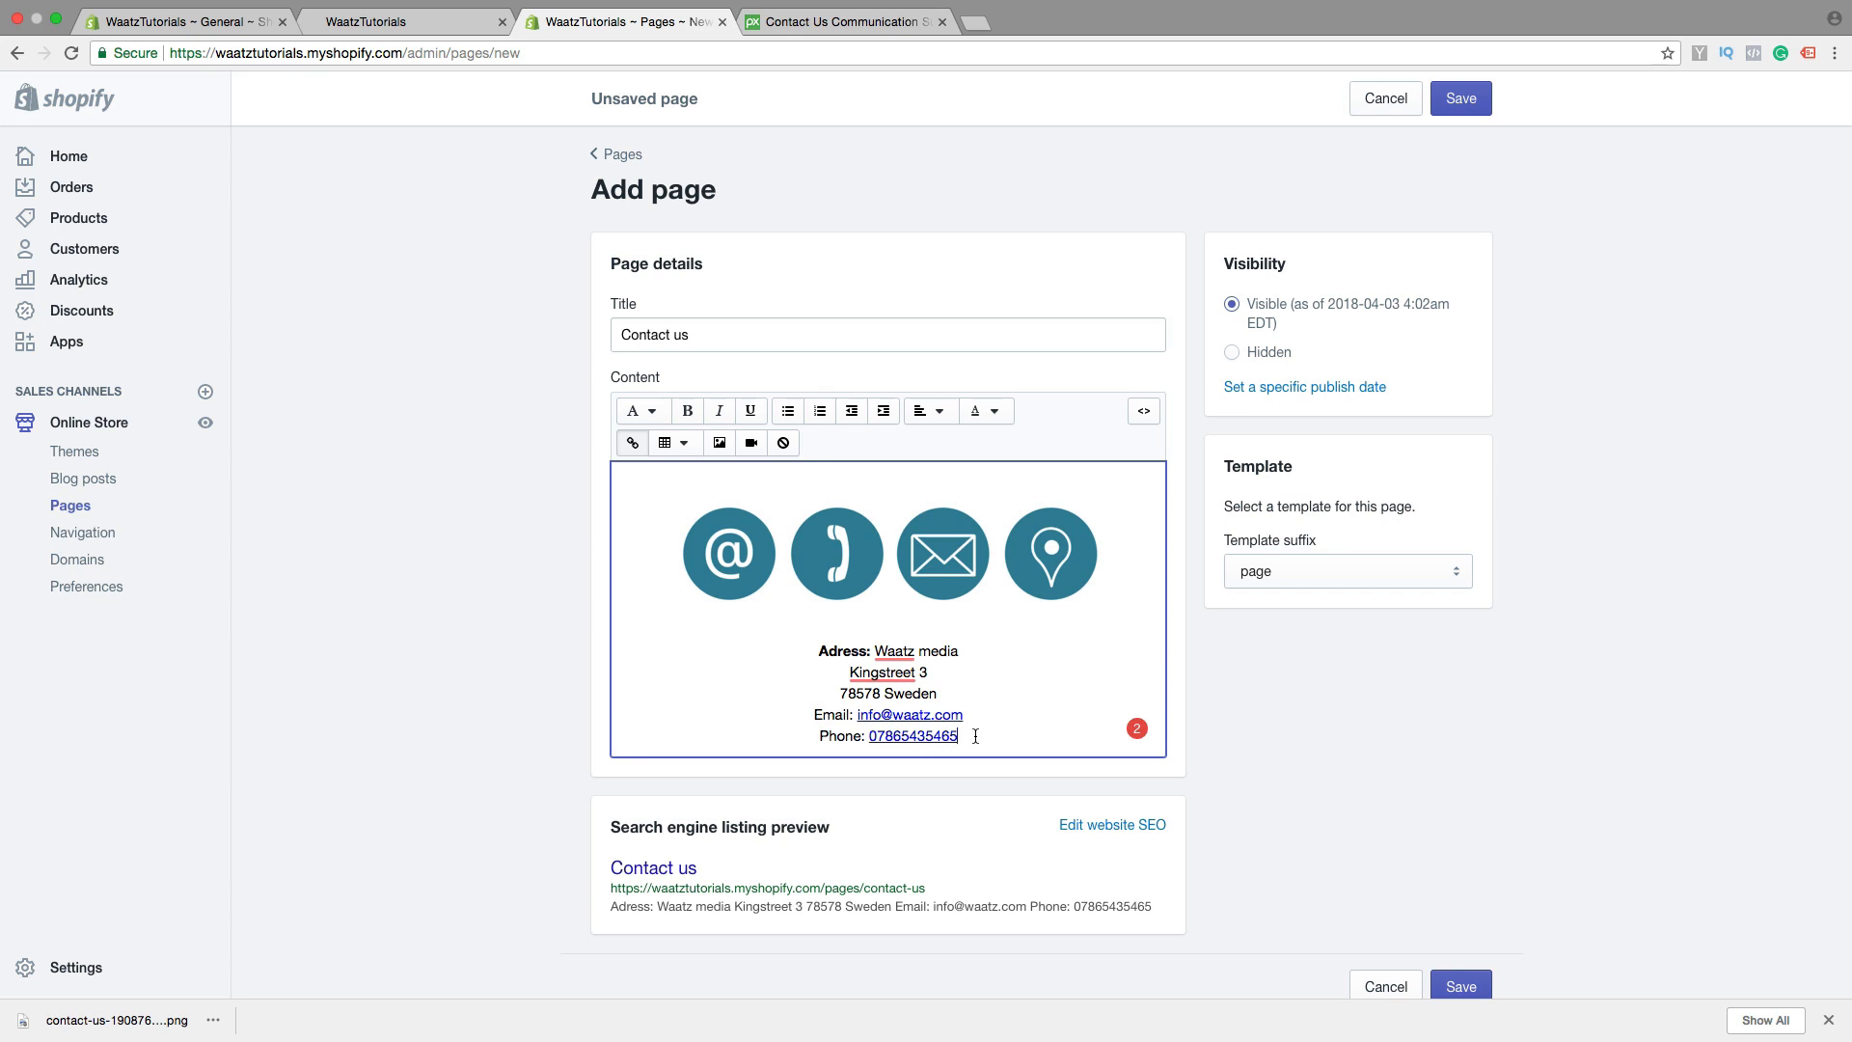
mouse_move(1069, 700)
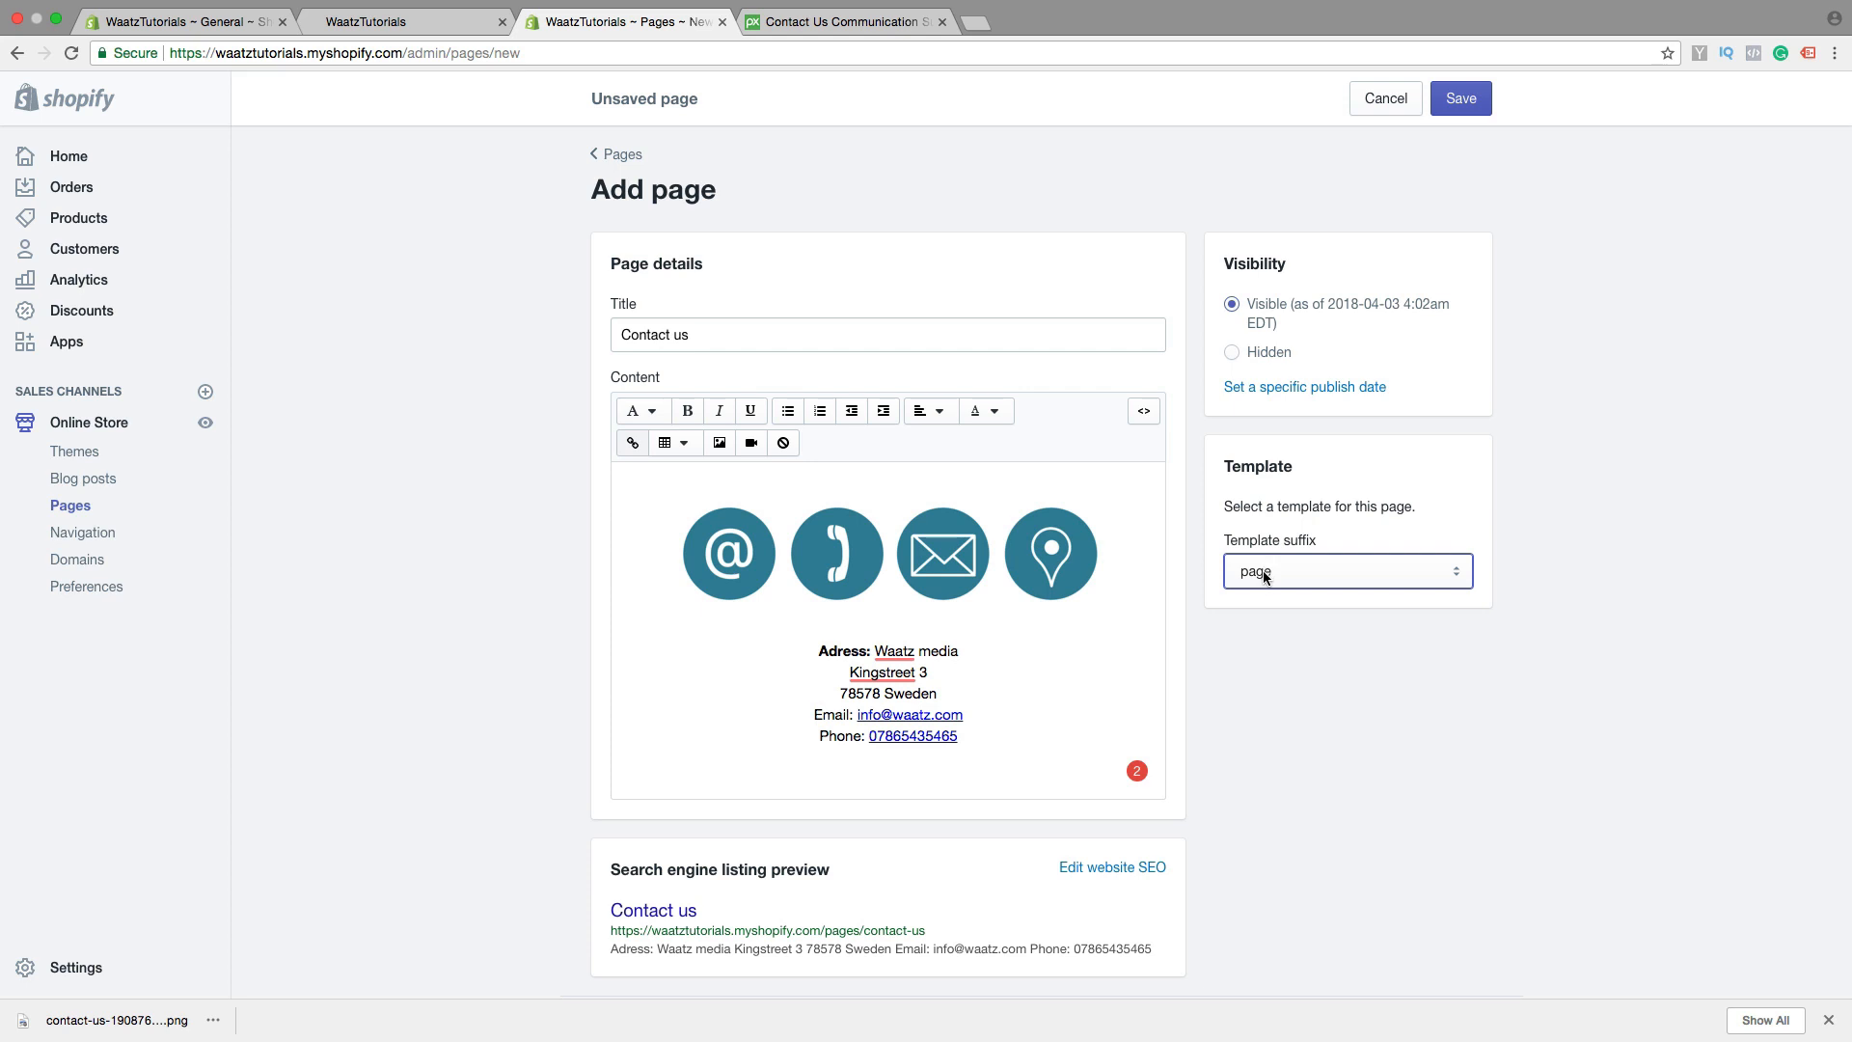
Apply the page.contact template to the Contact us page and save it
left_click(1347, 571)
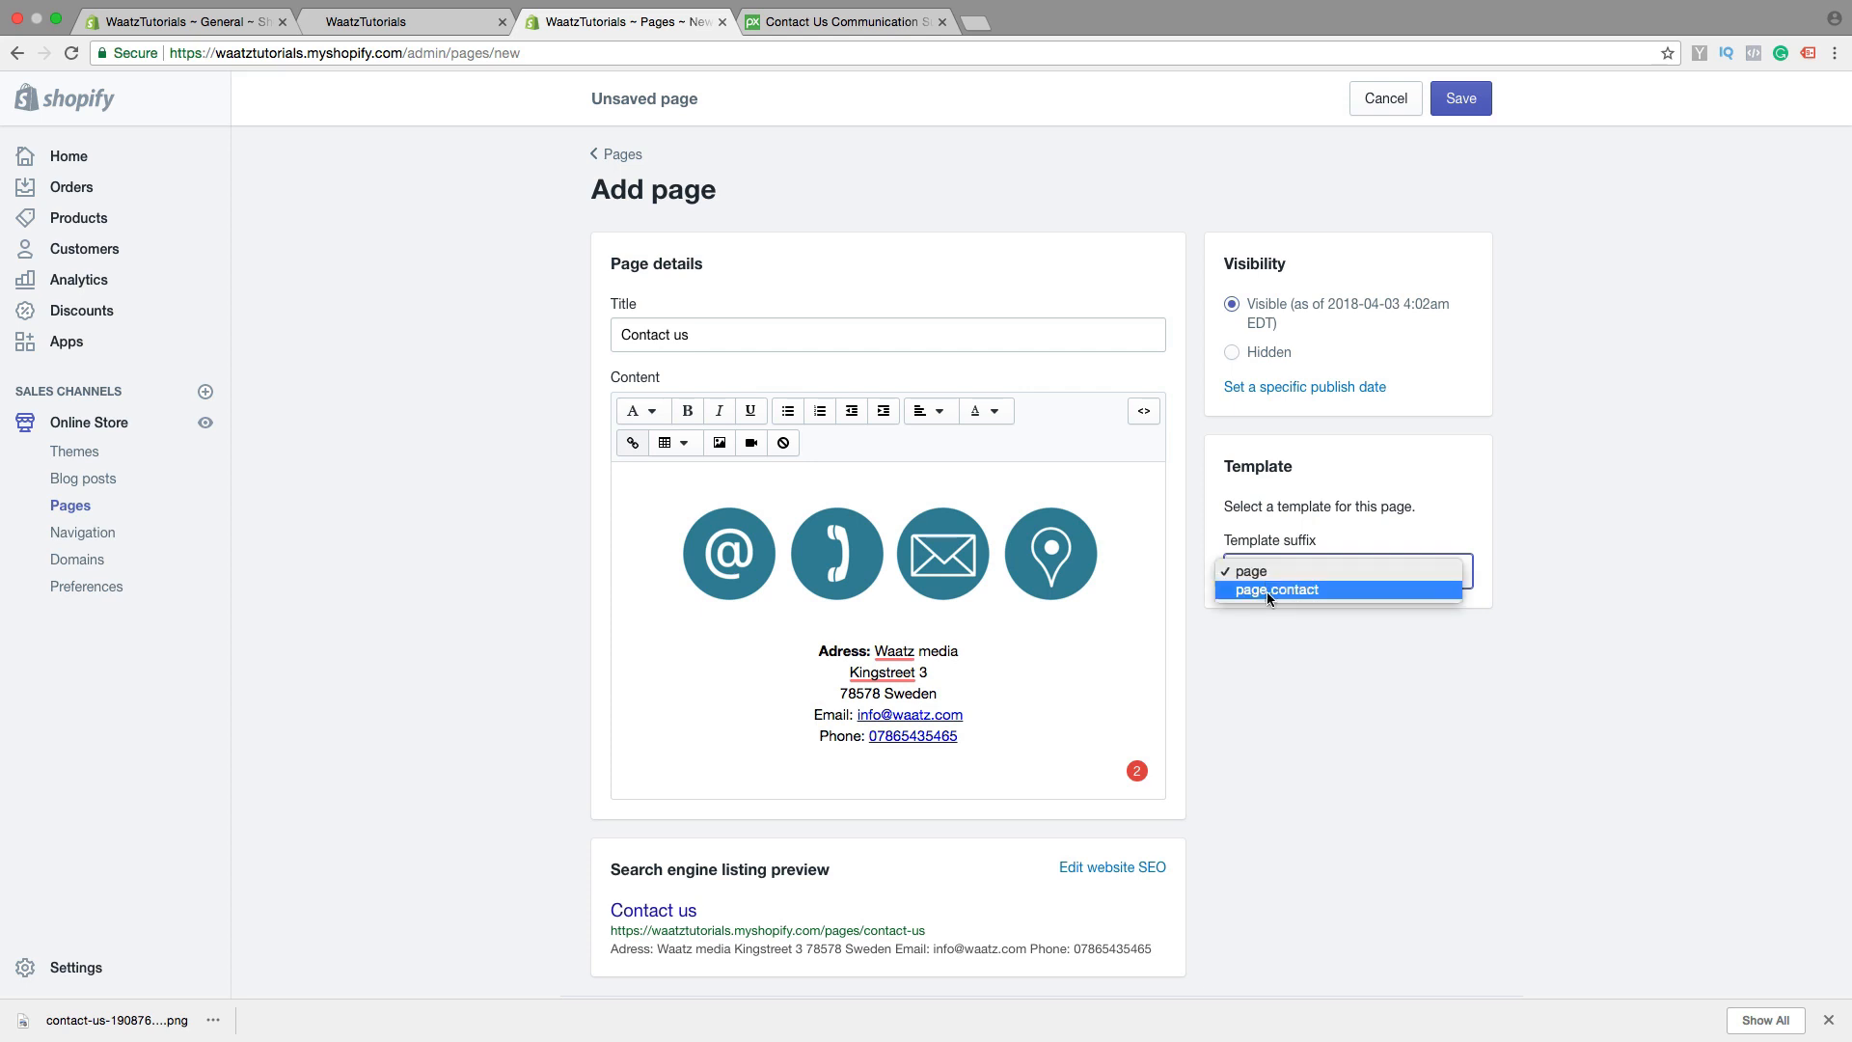
left_click(1276, 590)
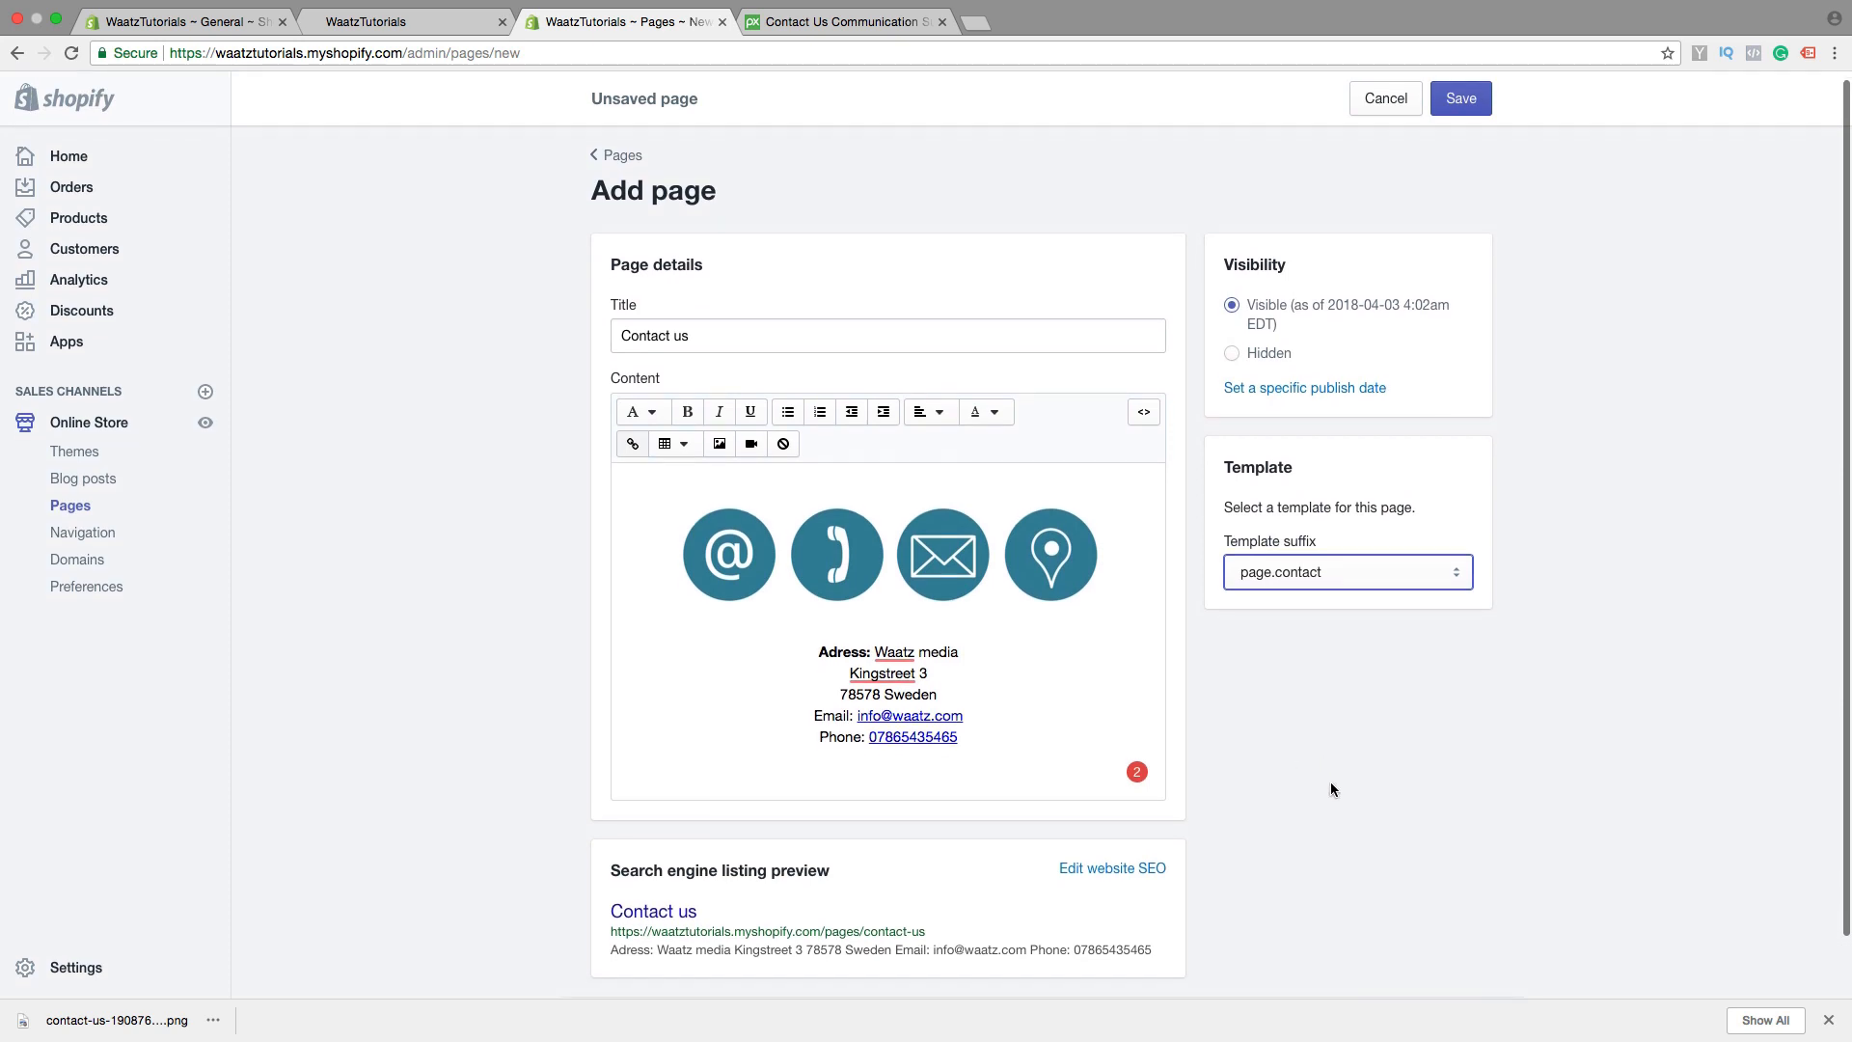
left_click(1460, 99)
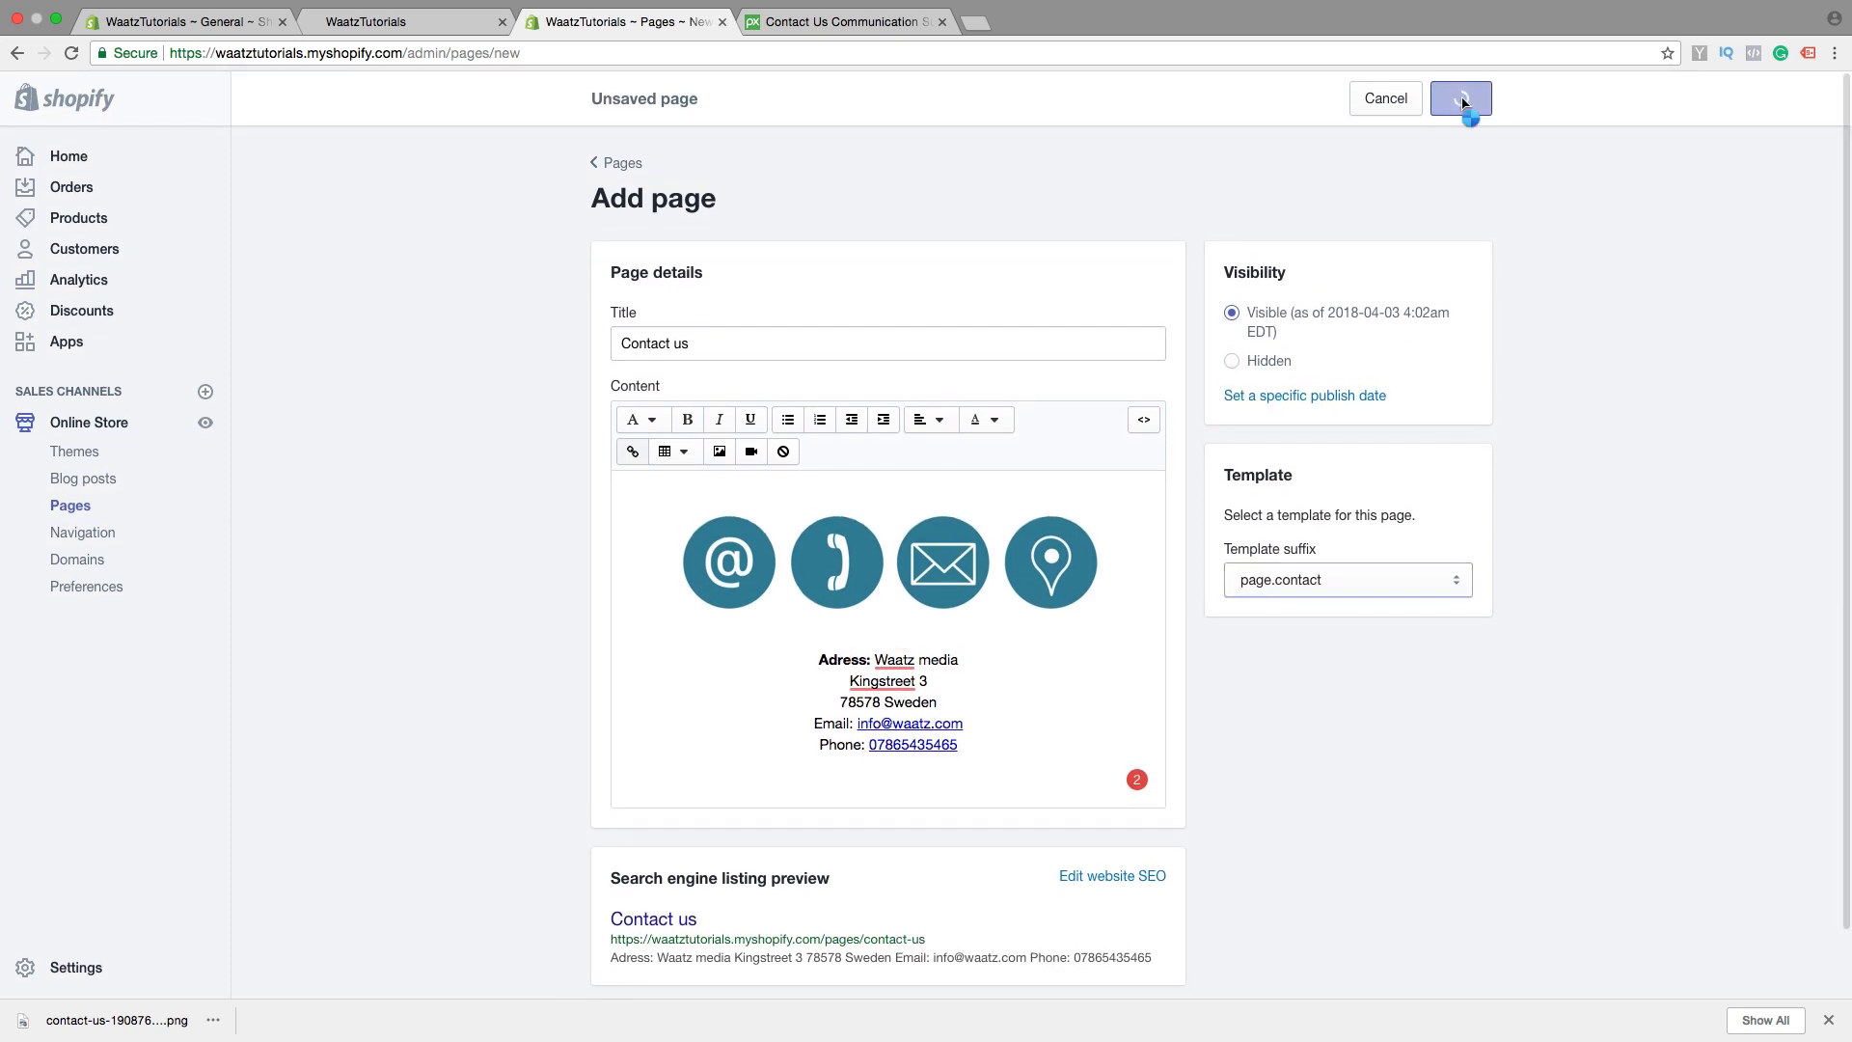
left_click(1460, 98)
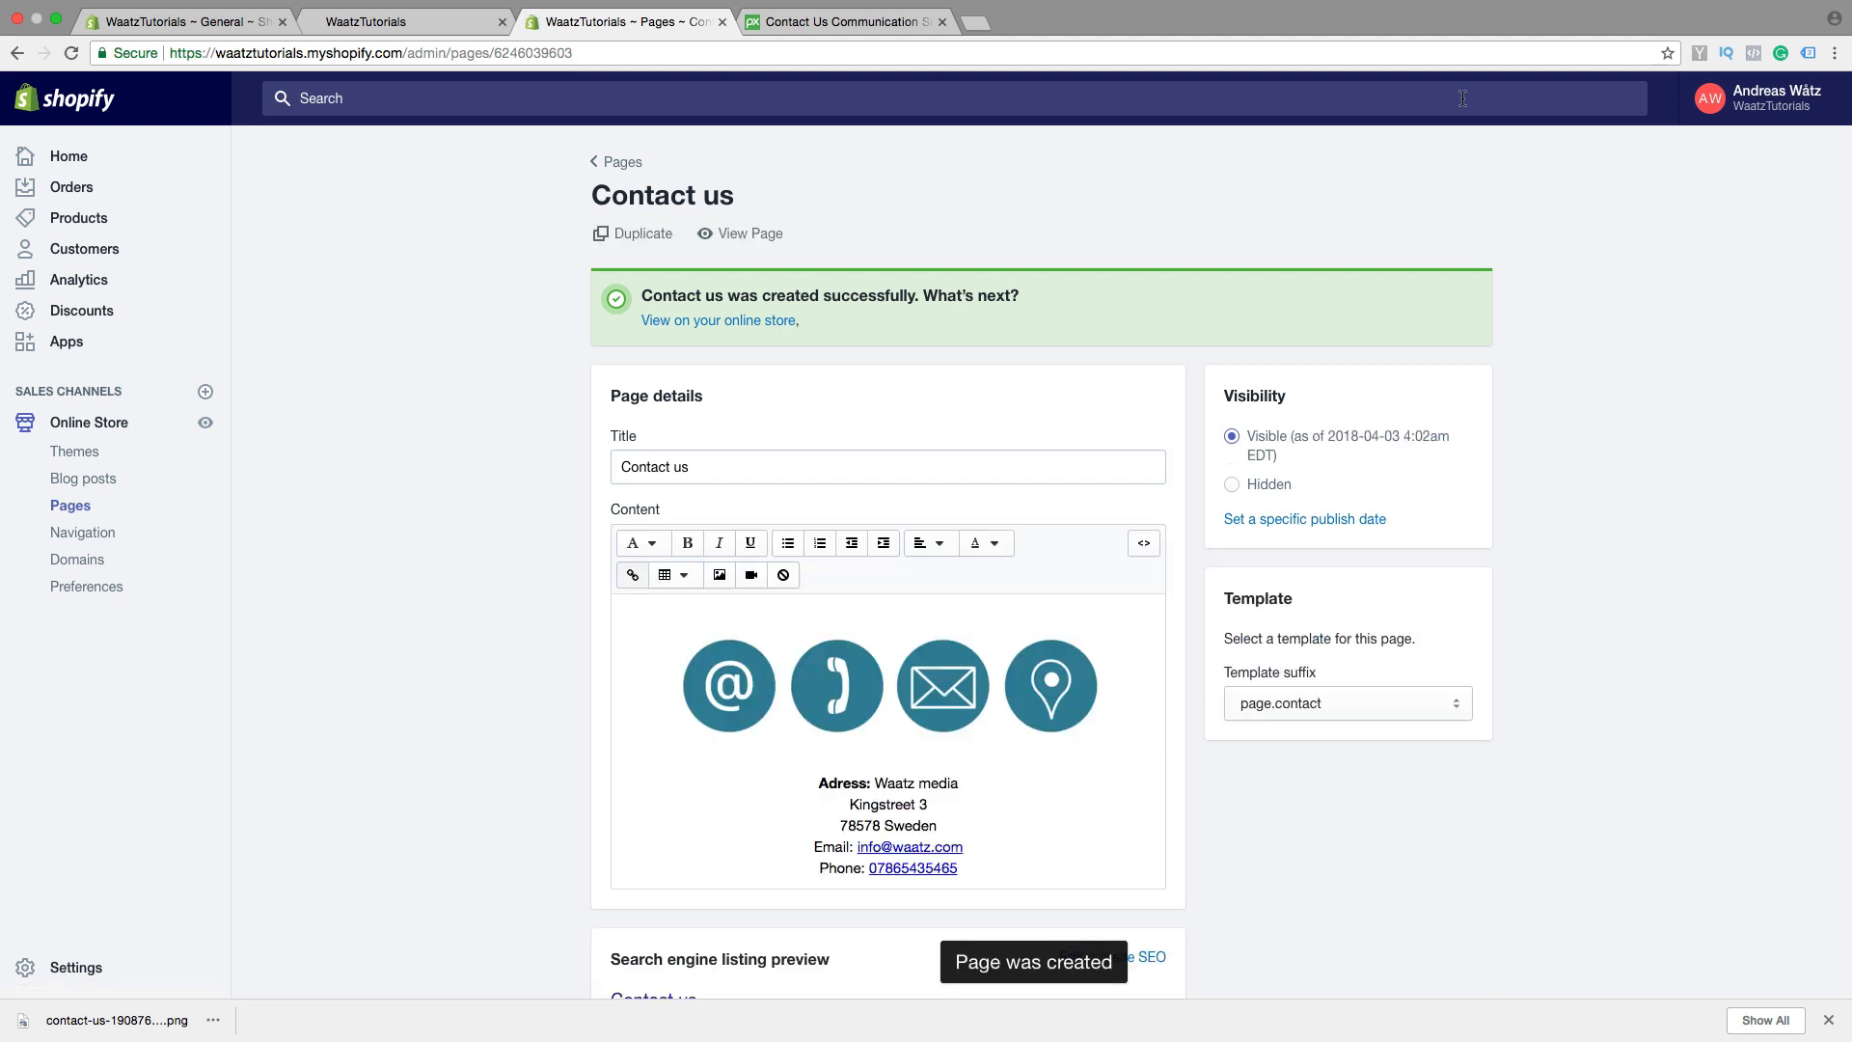
mouse_move(70, 505)
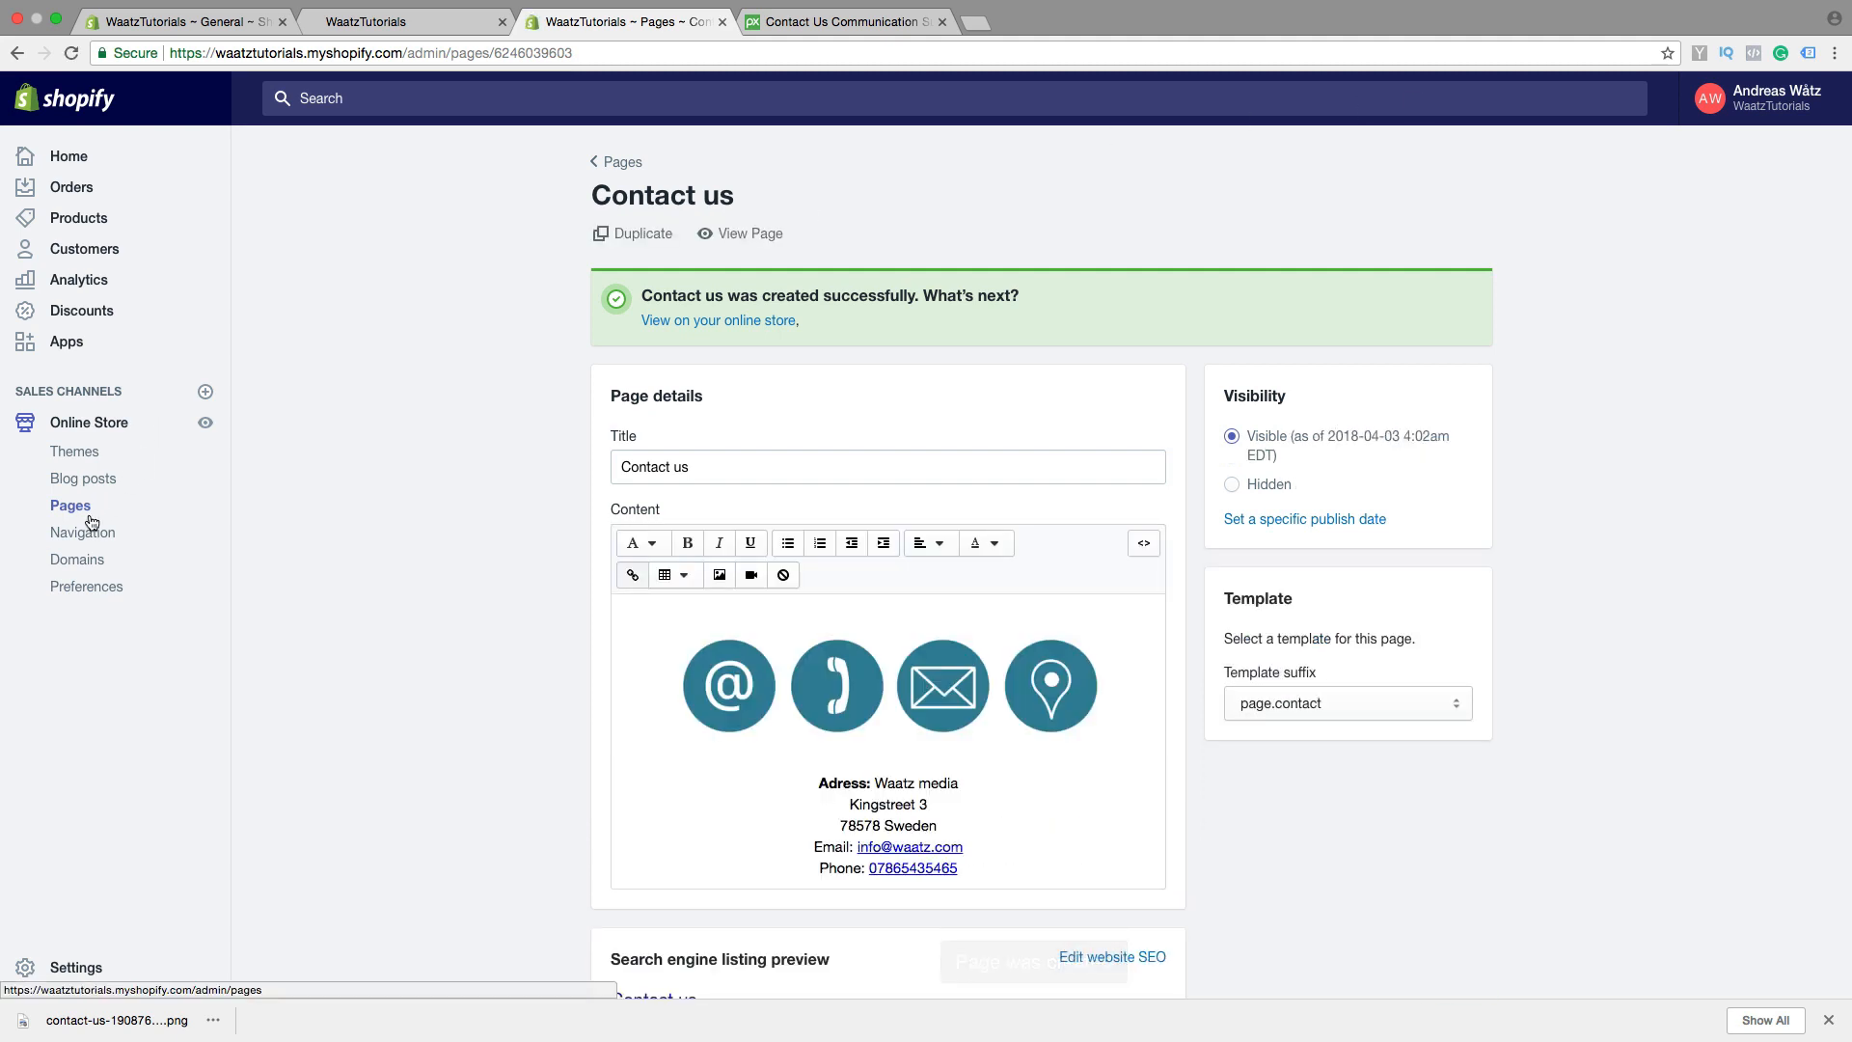
Leave the pages list and open Main menu from Navigation for editing
left_click(84, 532)
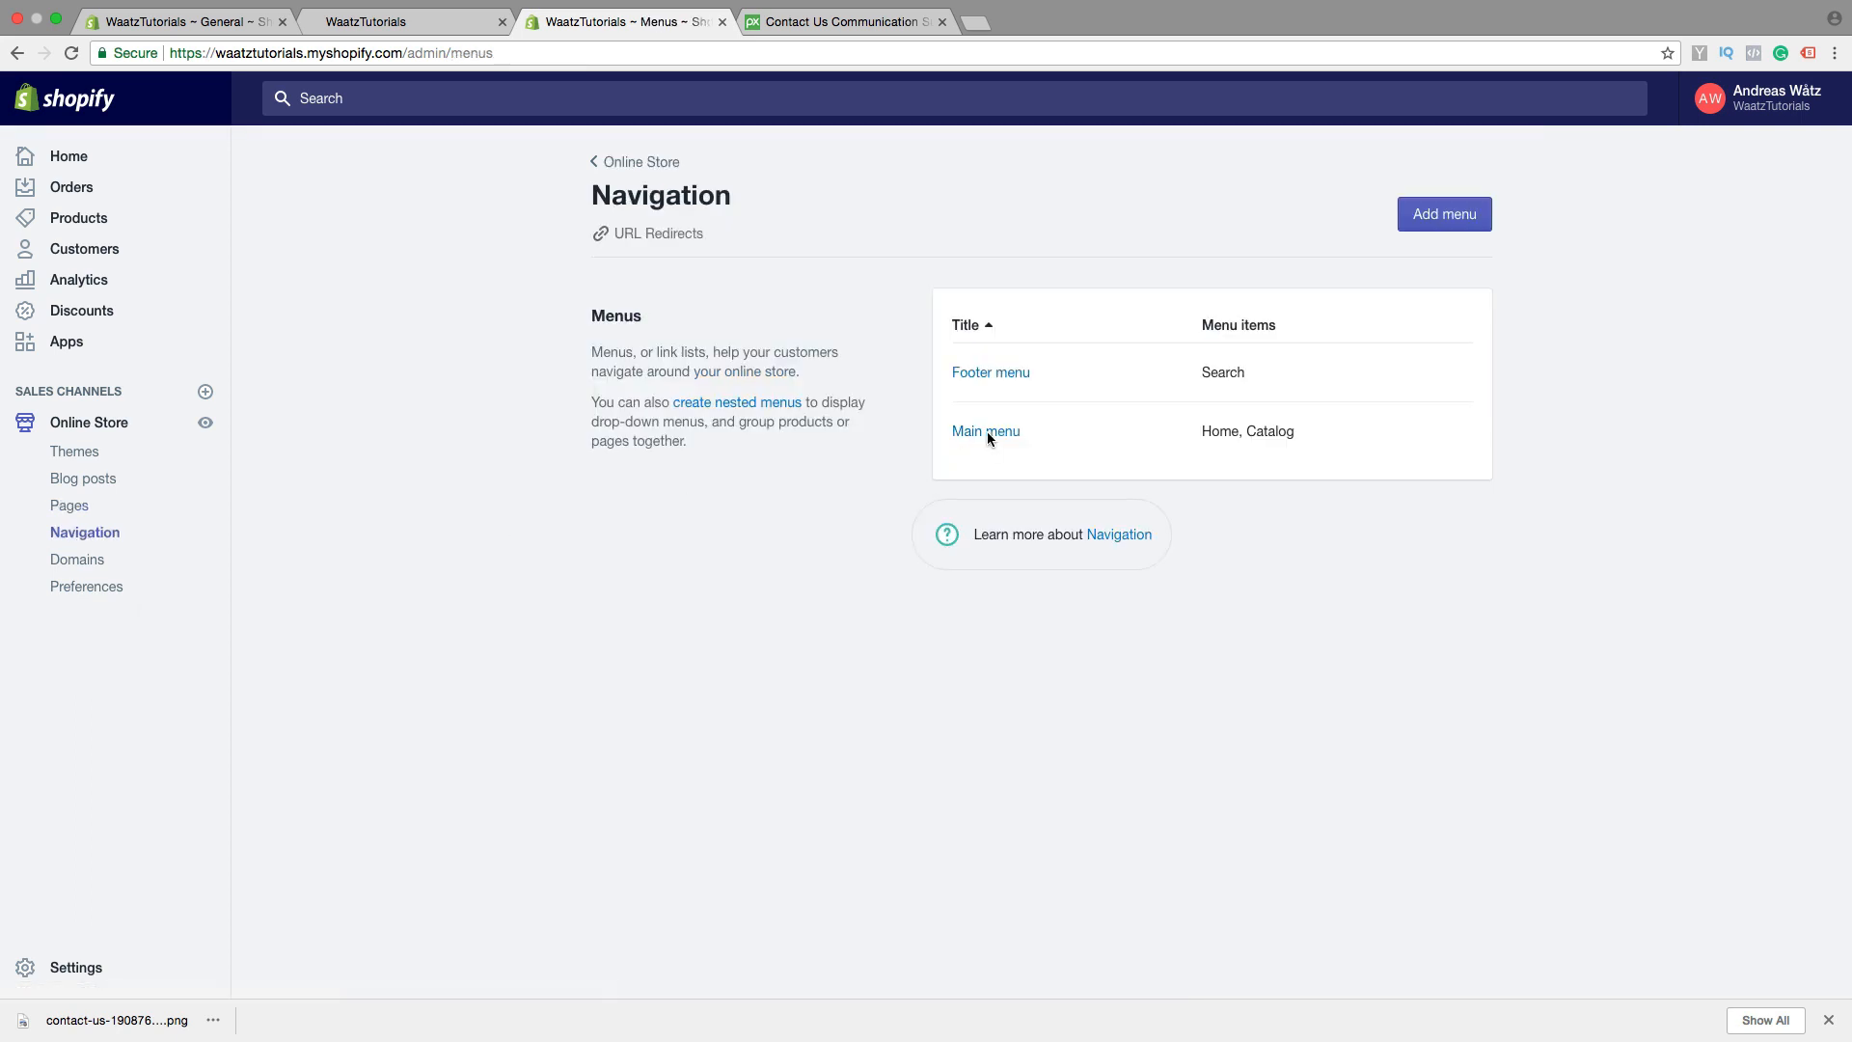
mouse_move(1010, 403)
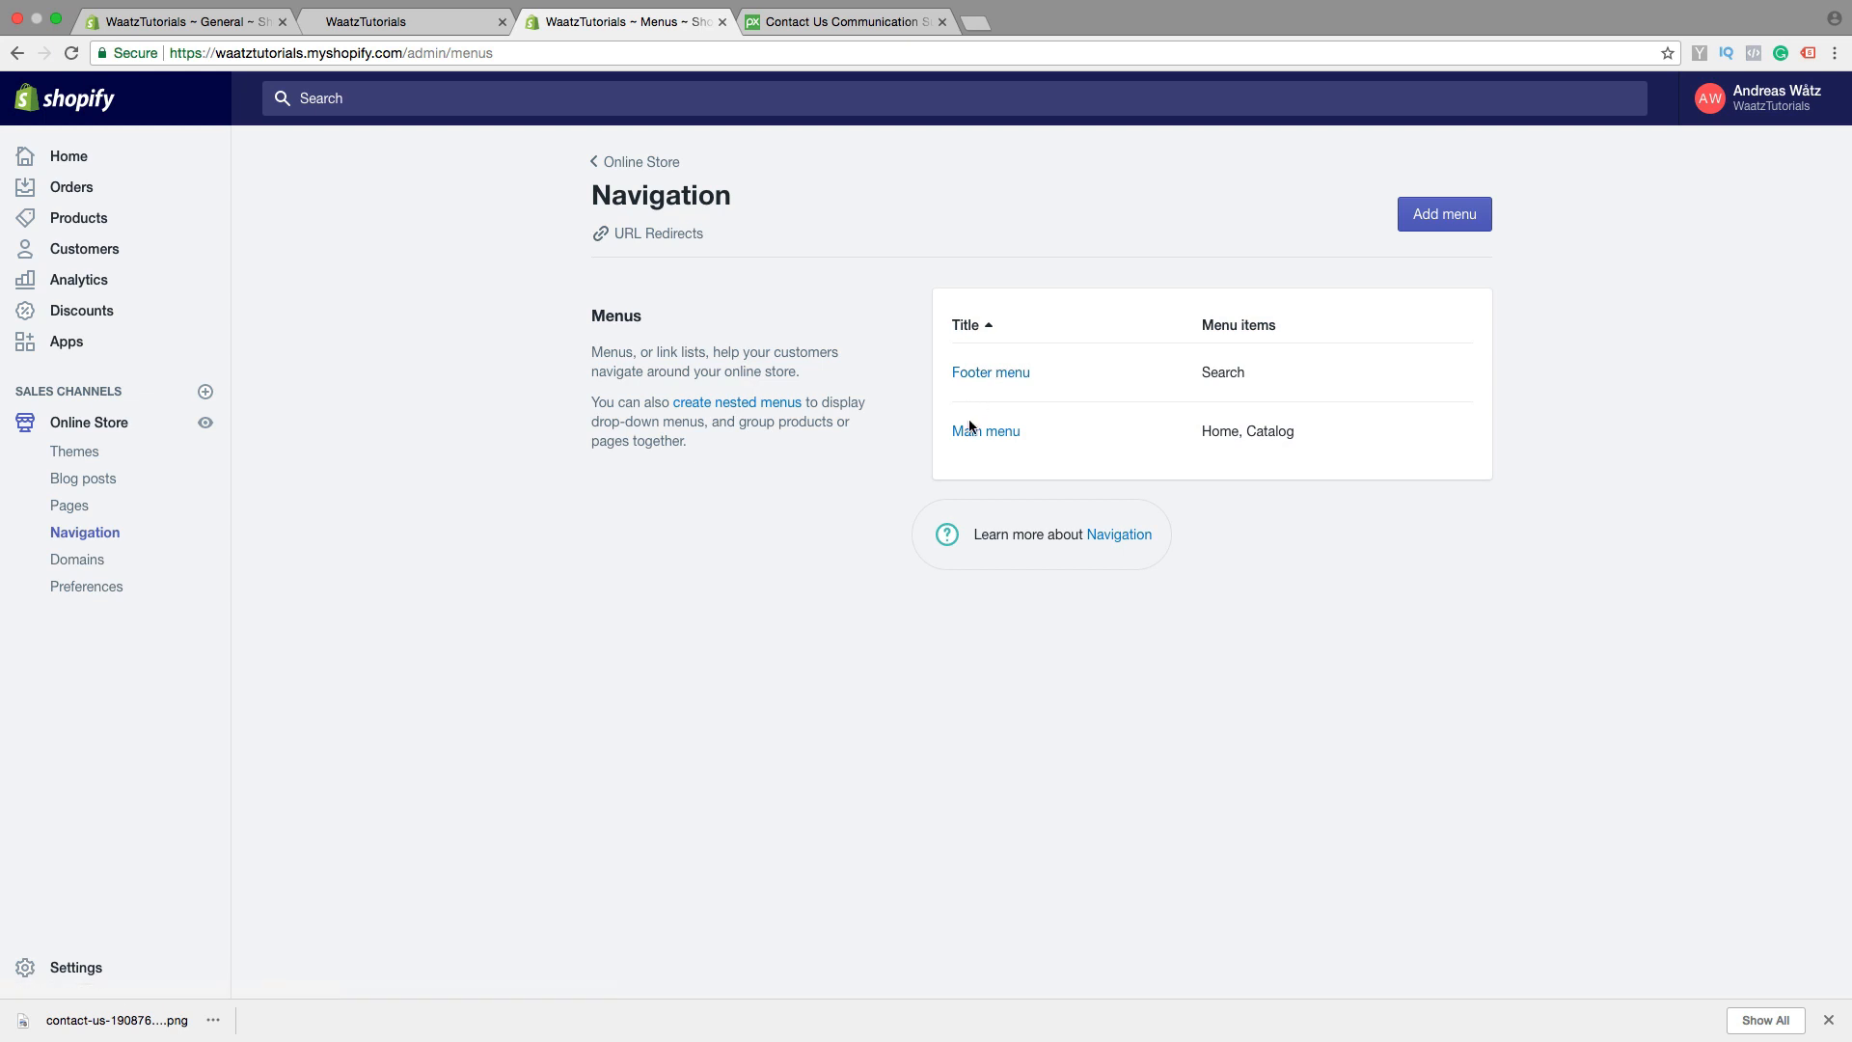
left_click(985, 430)
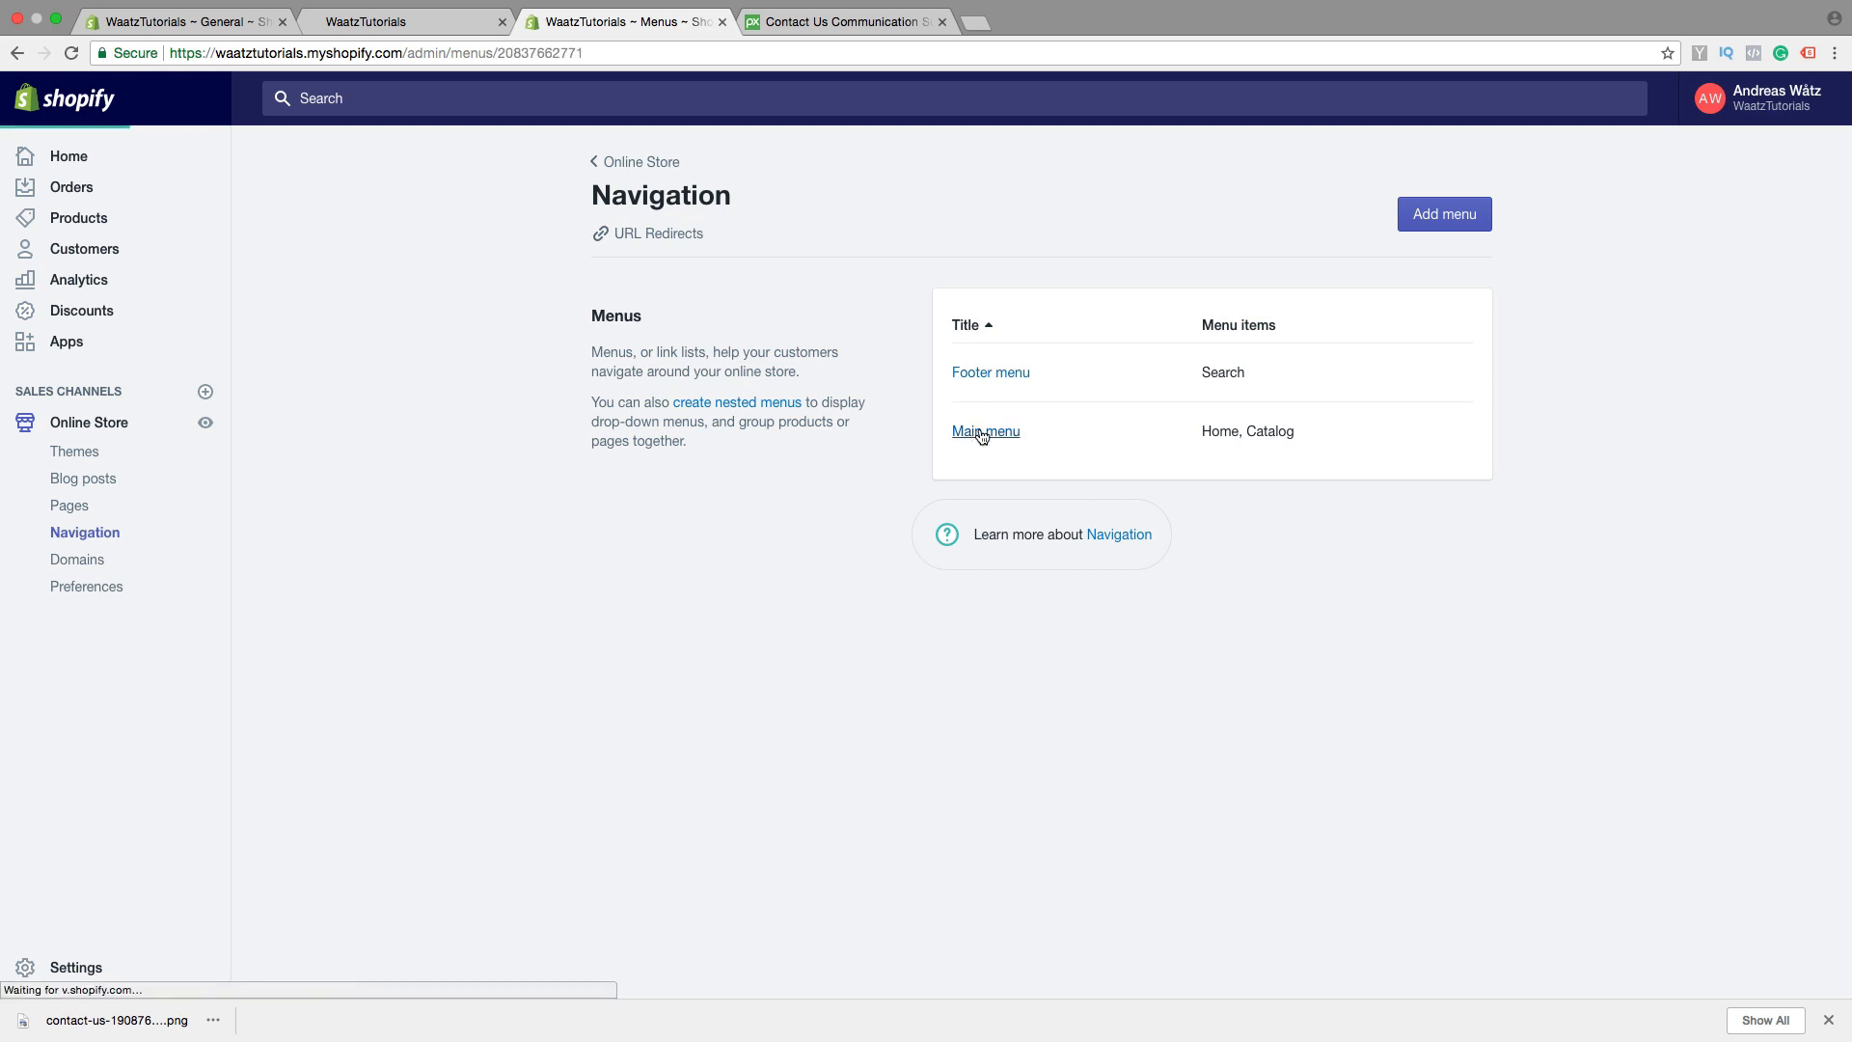
left_click(985, 431)
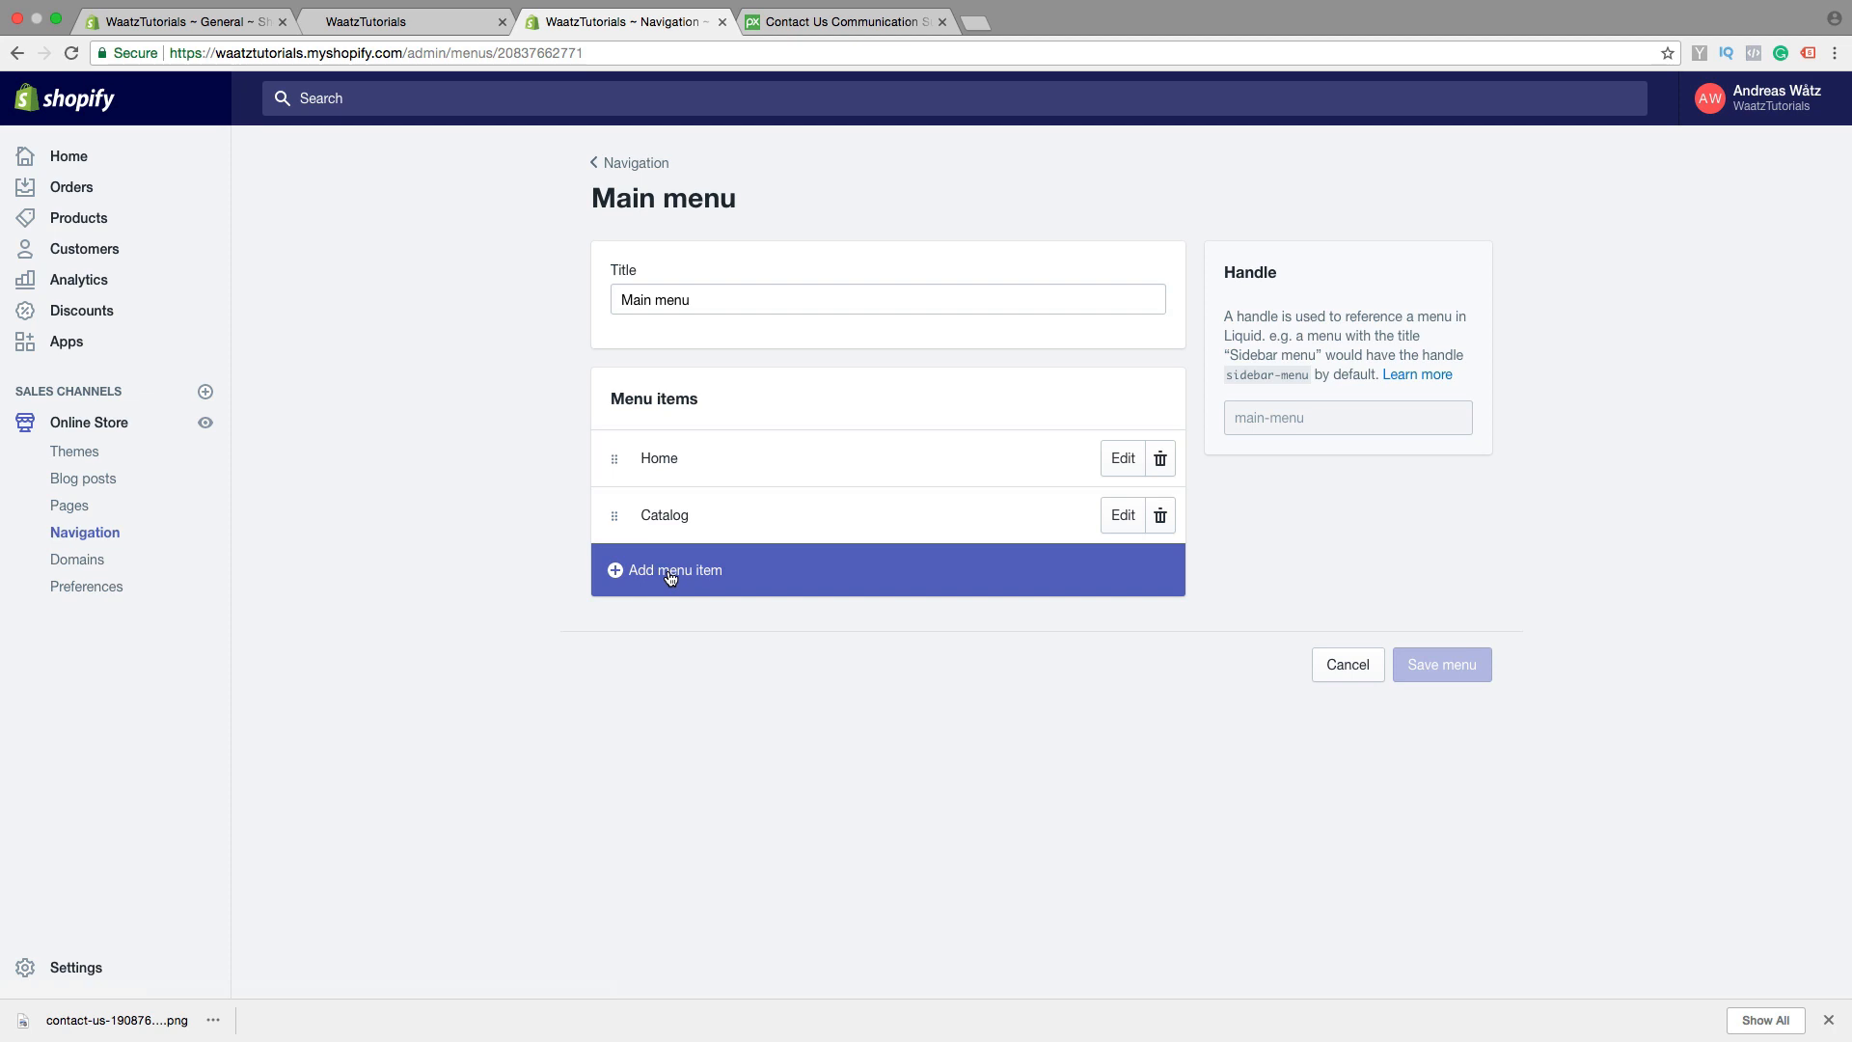
Add a new menu item named 'Contact Us'
left_click(674, 569)
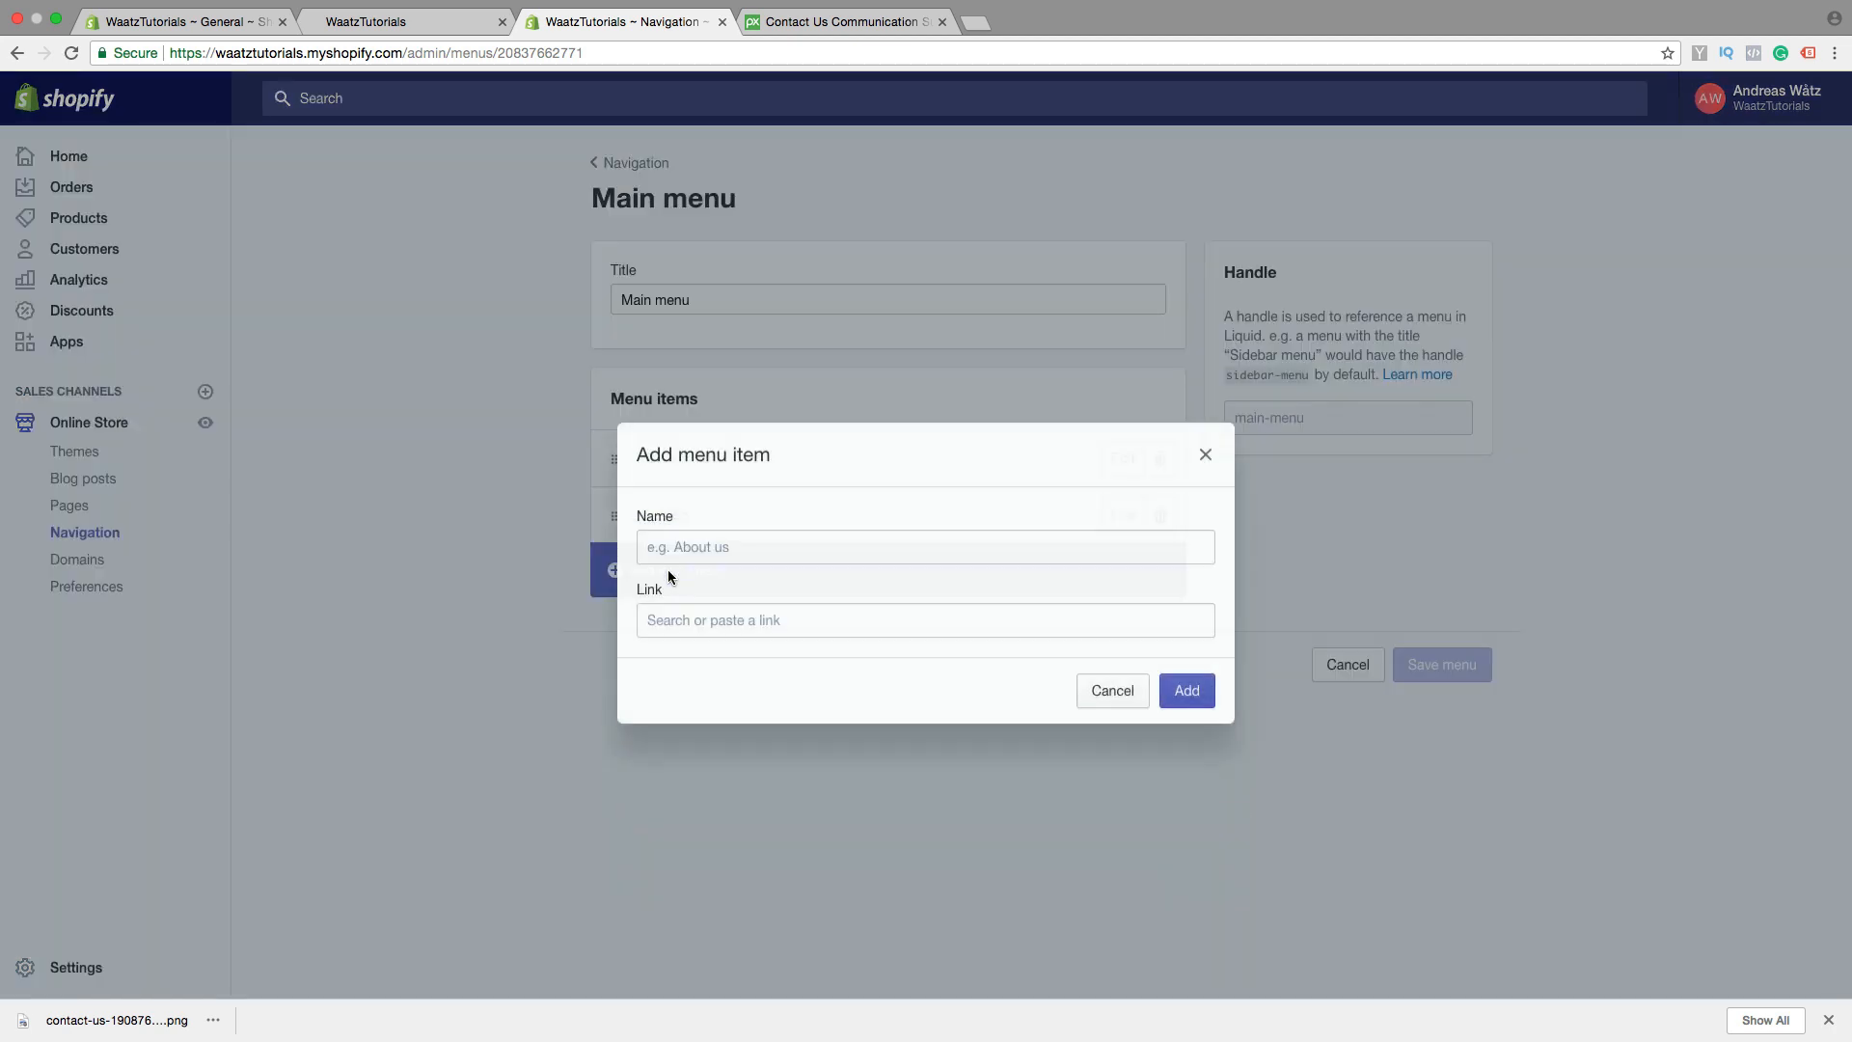
left_click(924, 536)
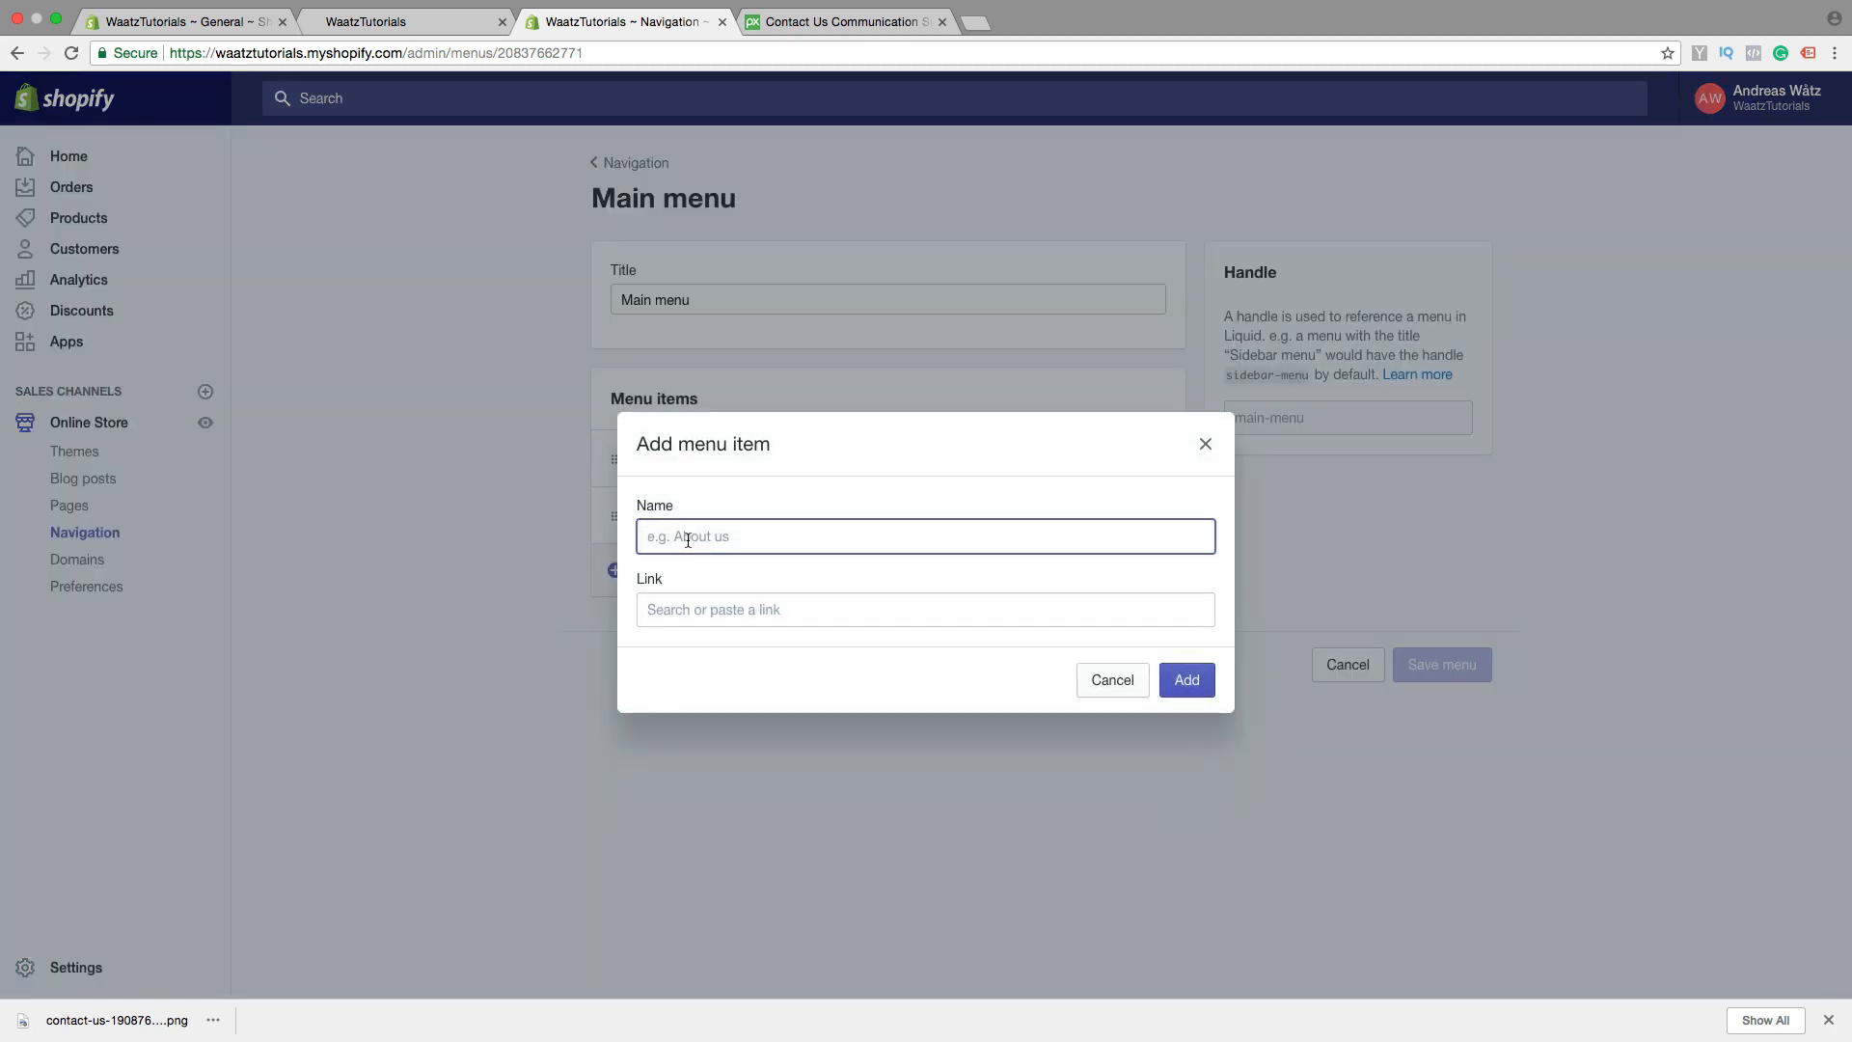
type("Con")
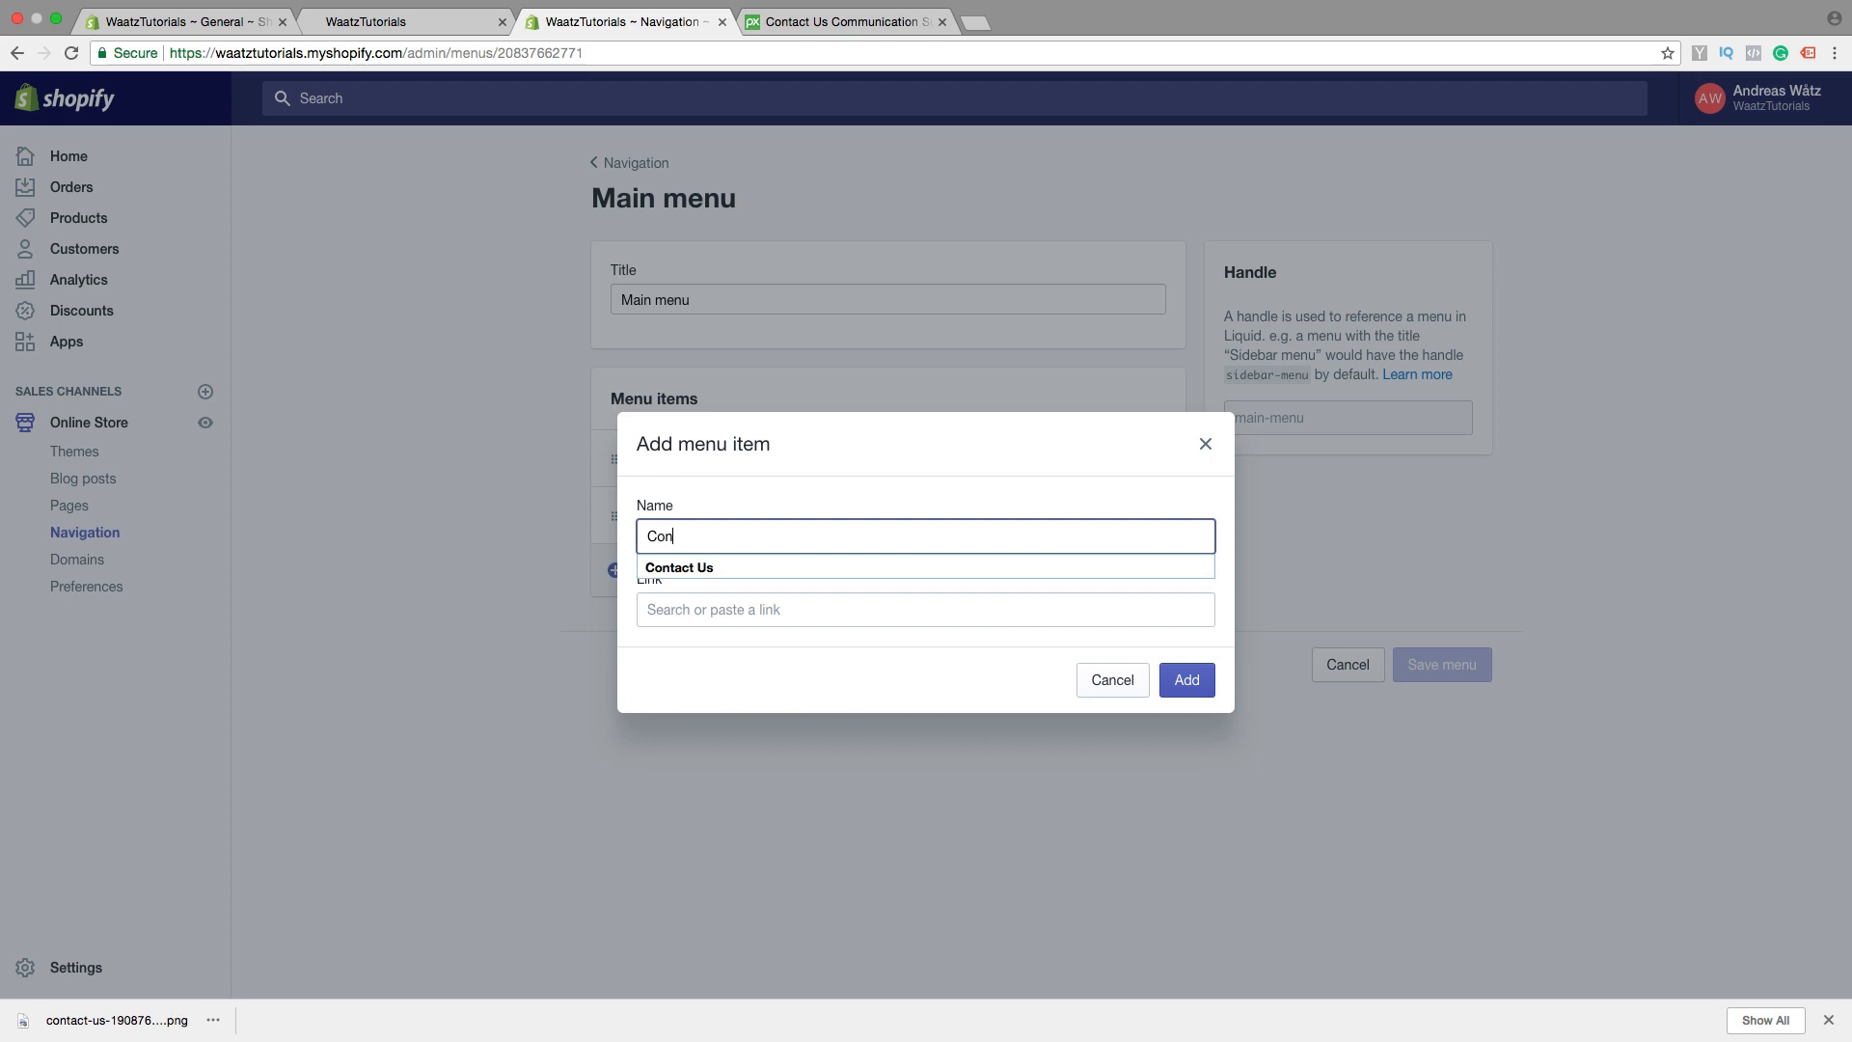
type("tact us")
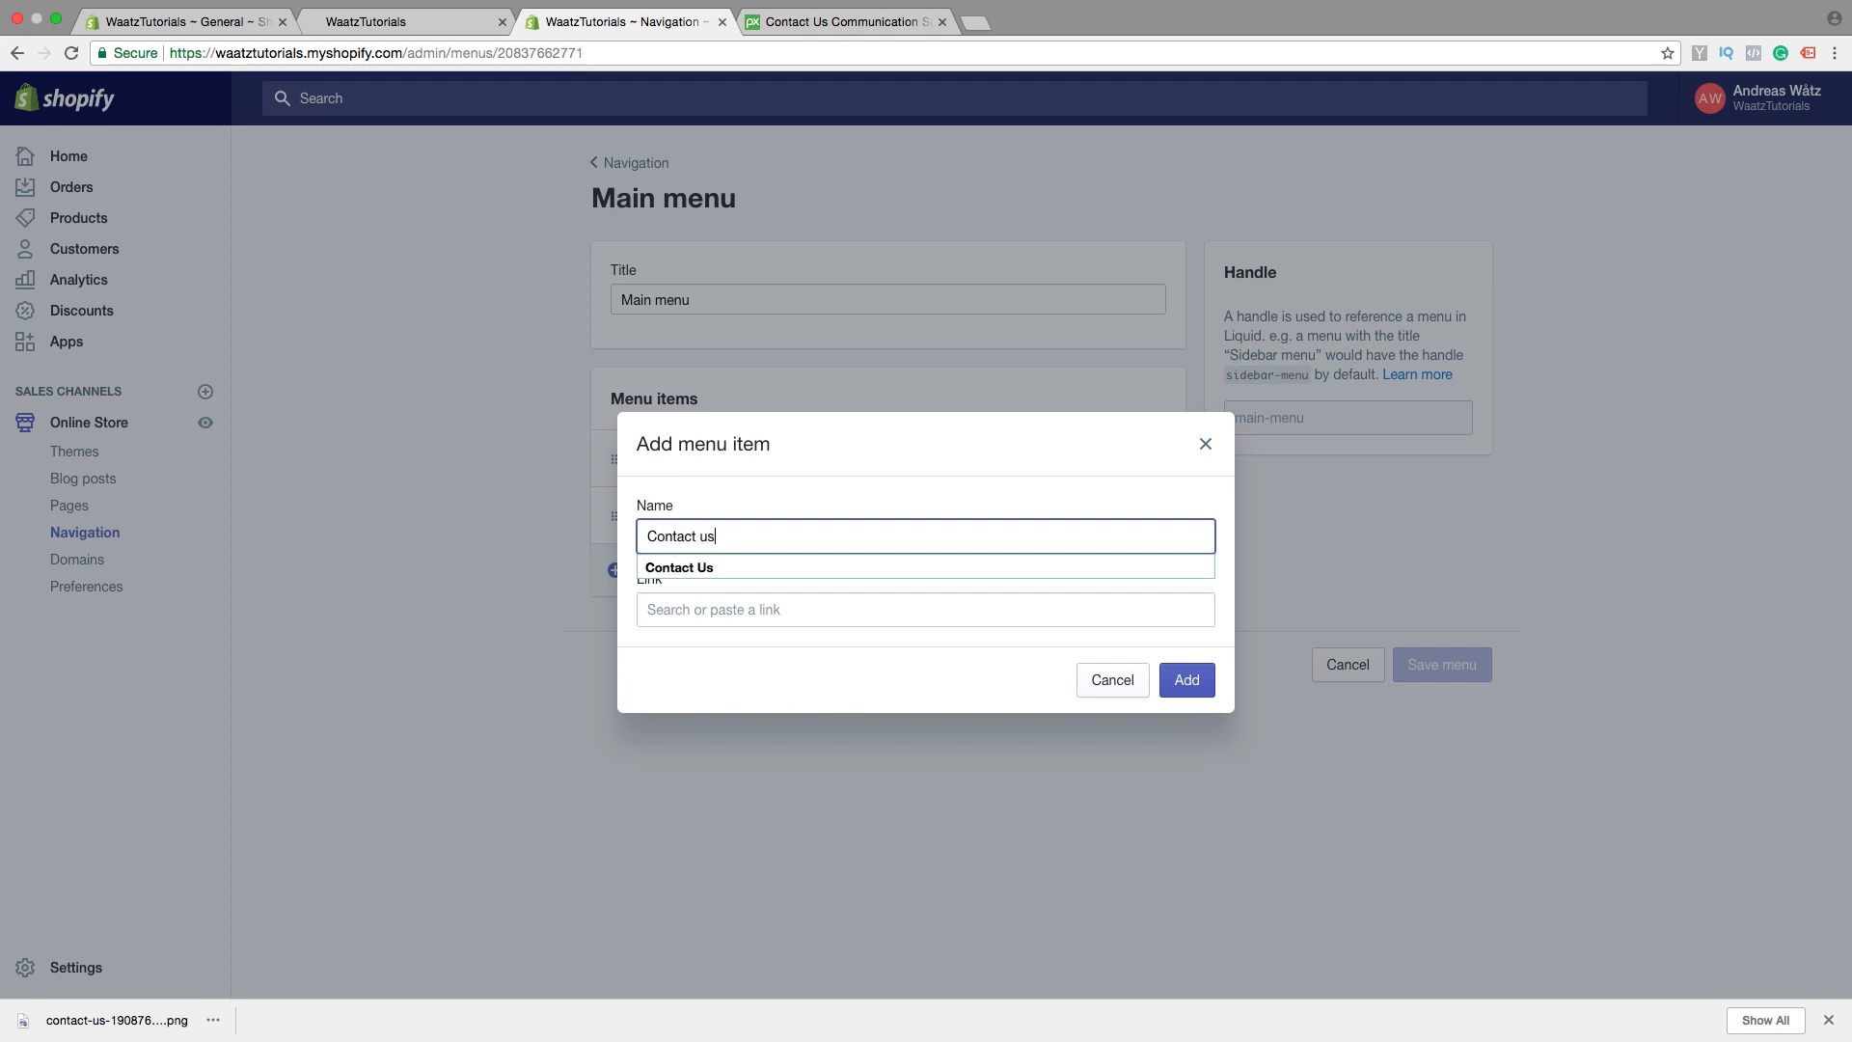
left_click(679, 568)
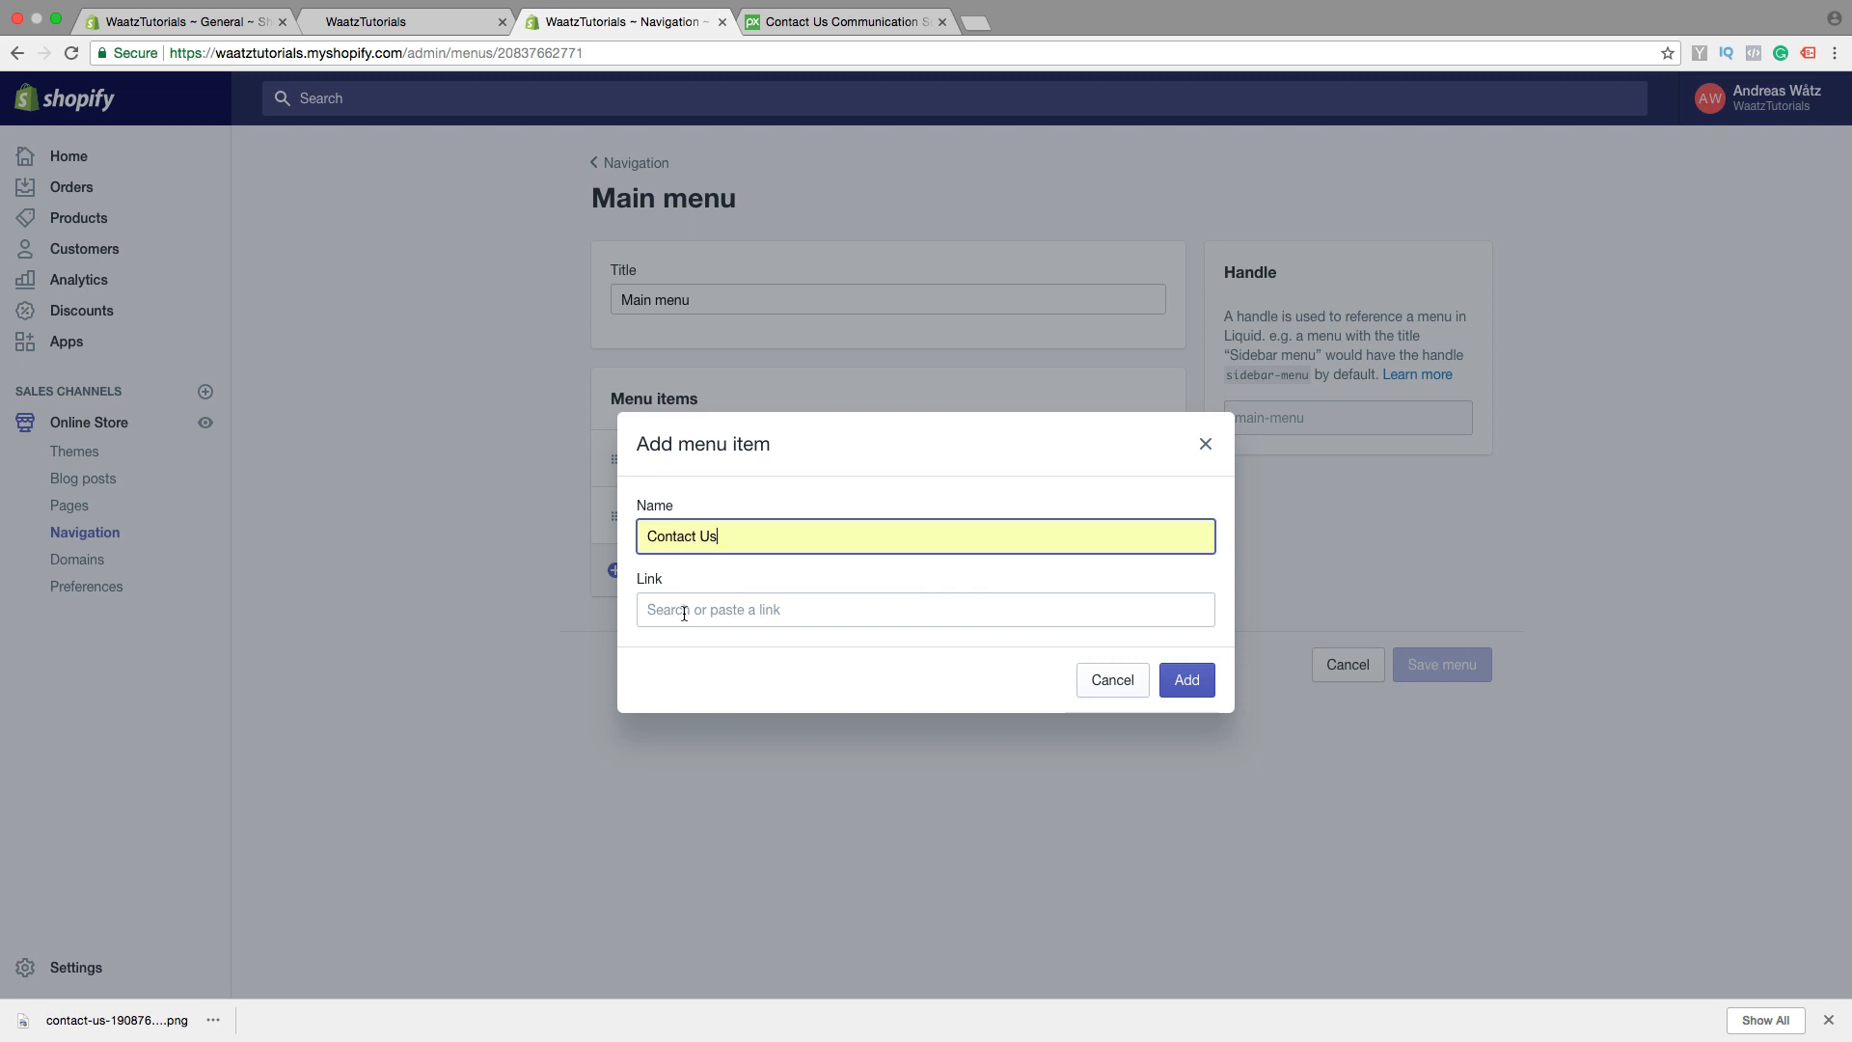
Link the new item to the Contact us page and add it to the menu
left_click(925, 609)
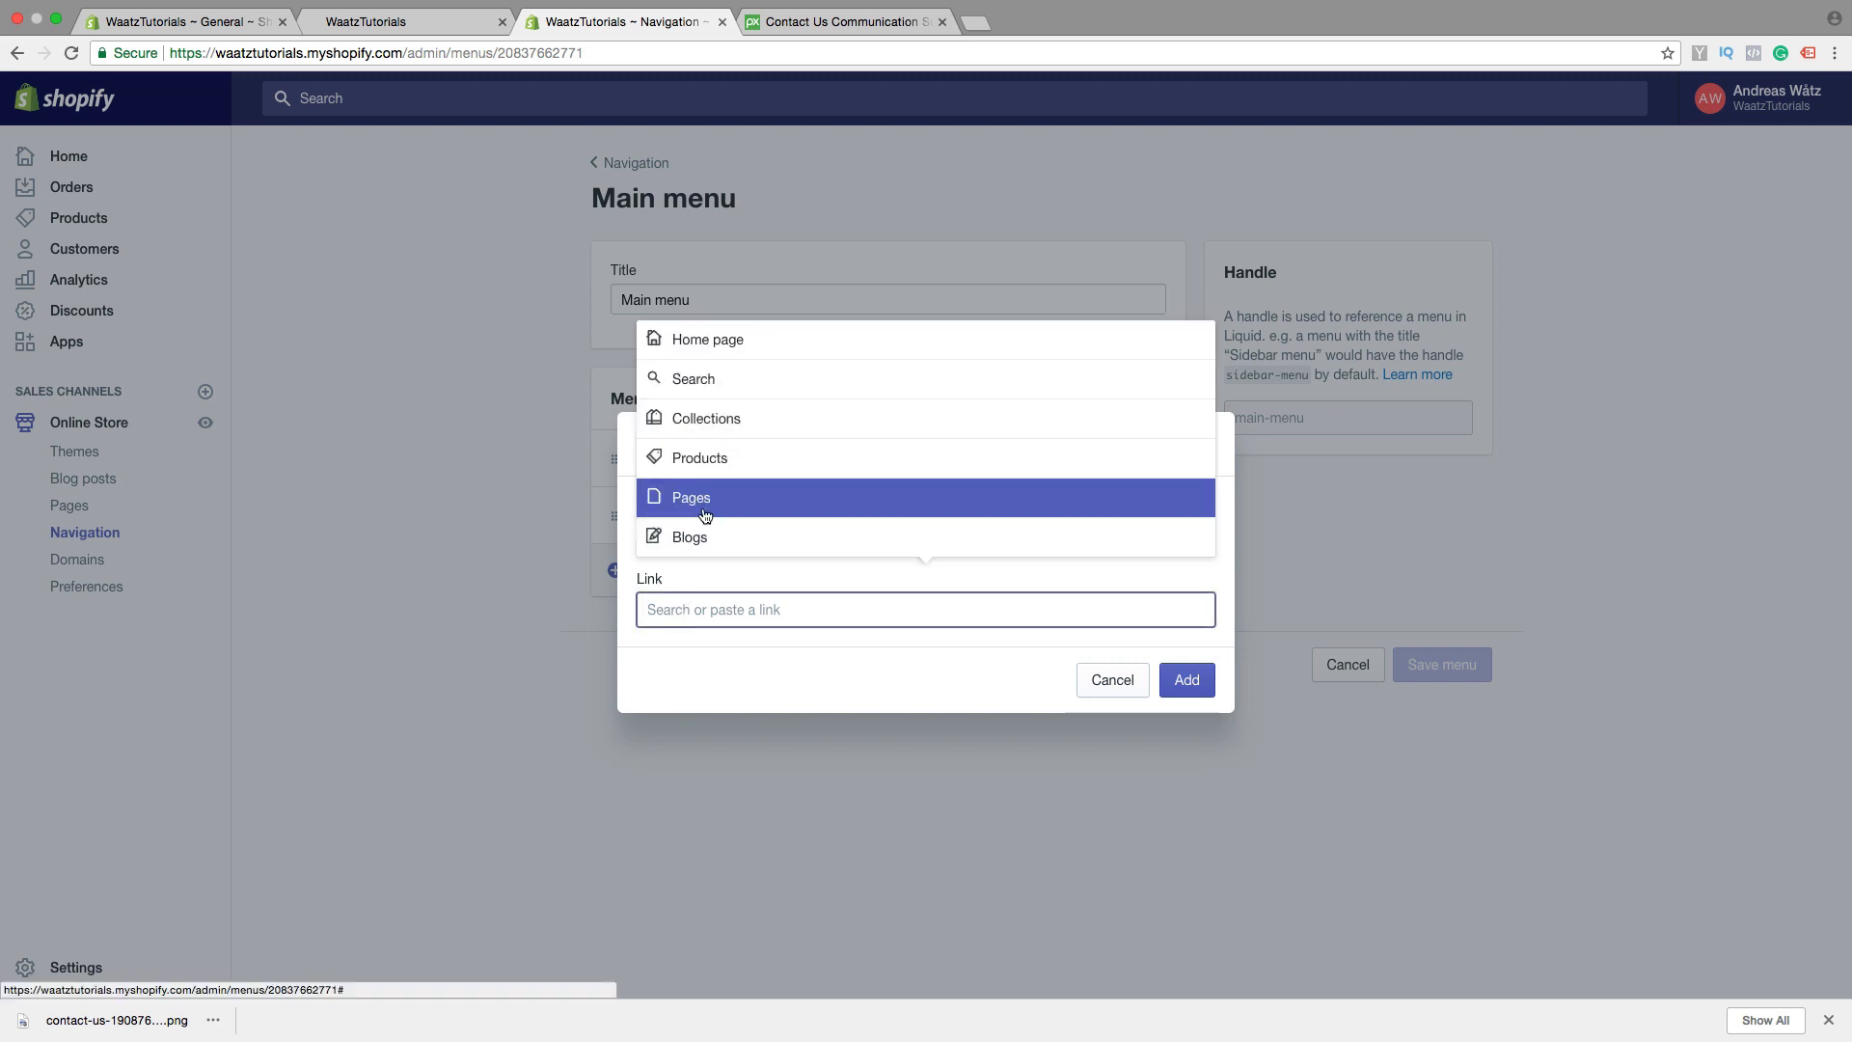
left_click(691, 498)
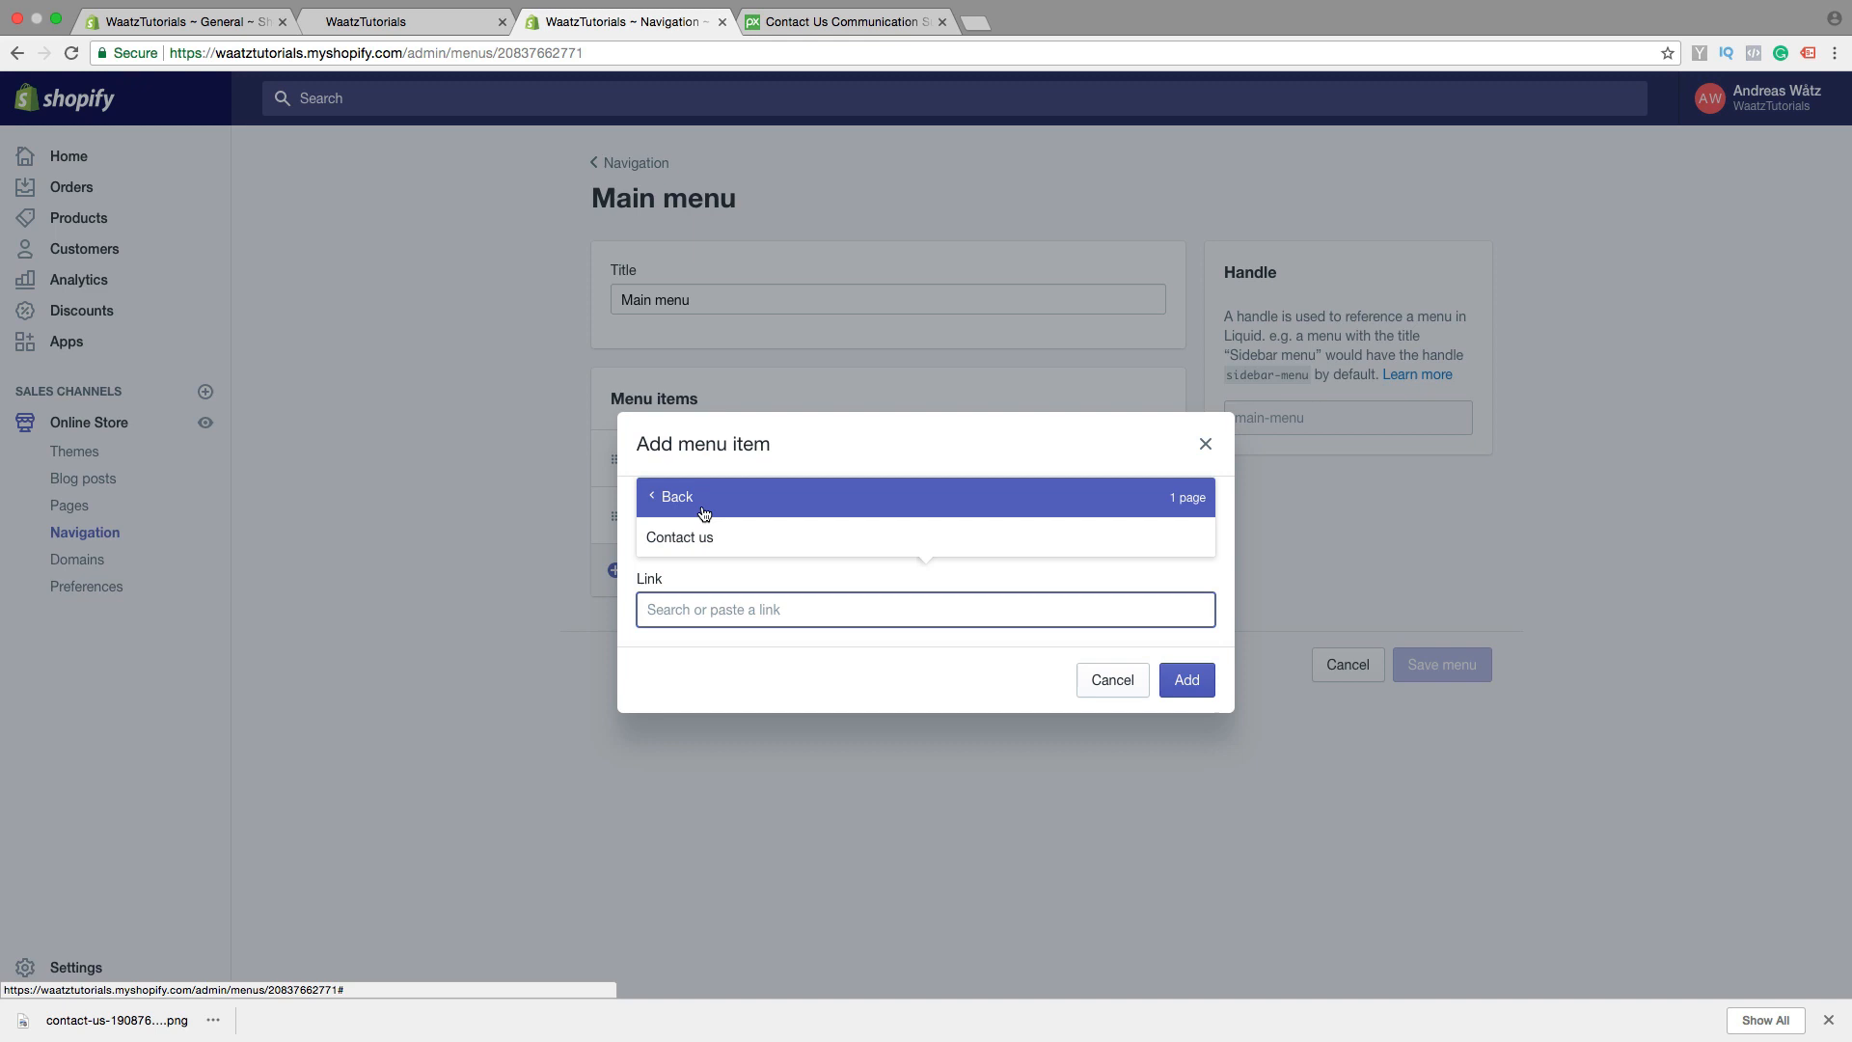
left_click(680, 536)
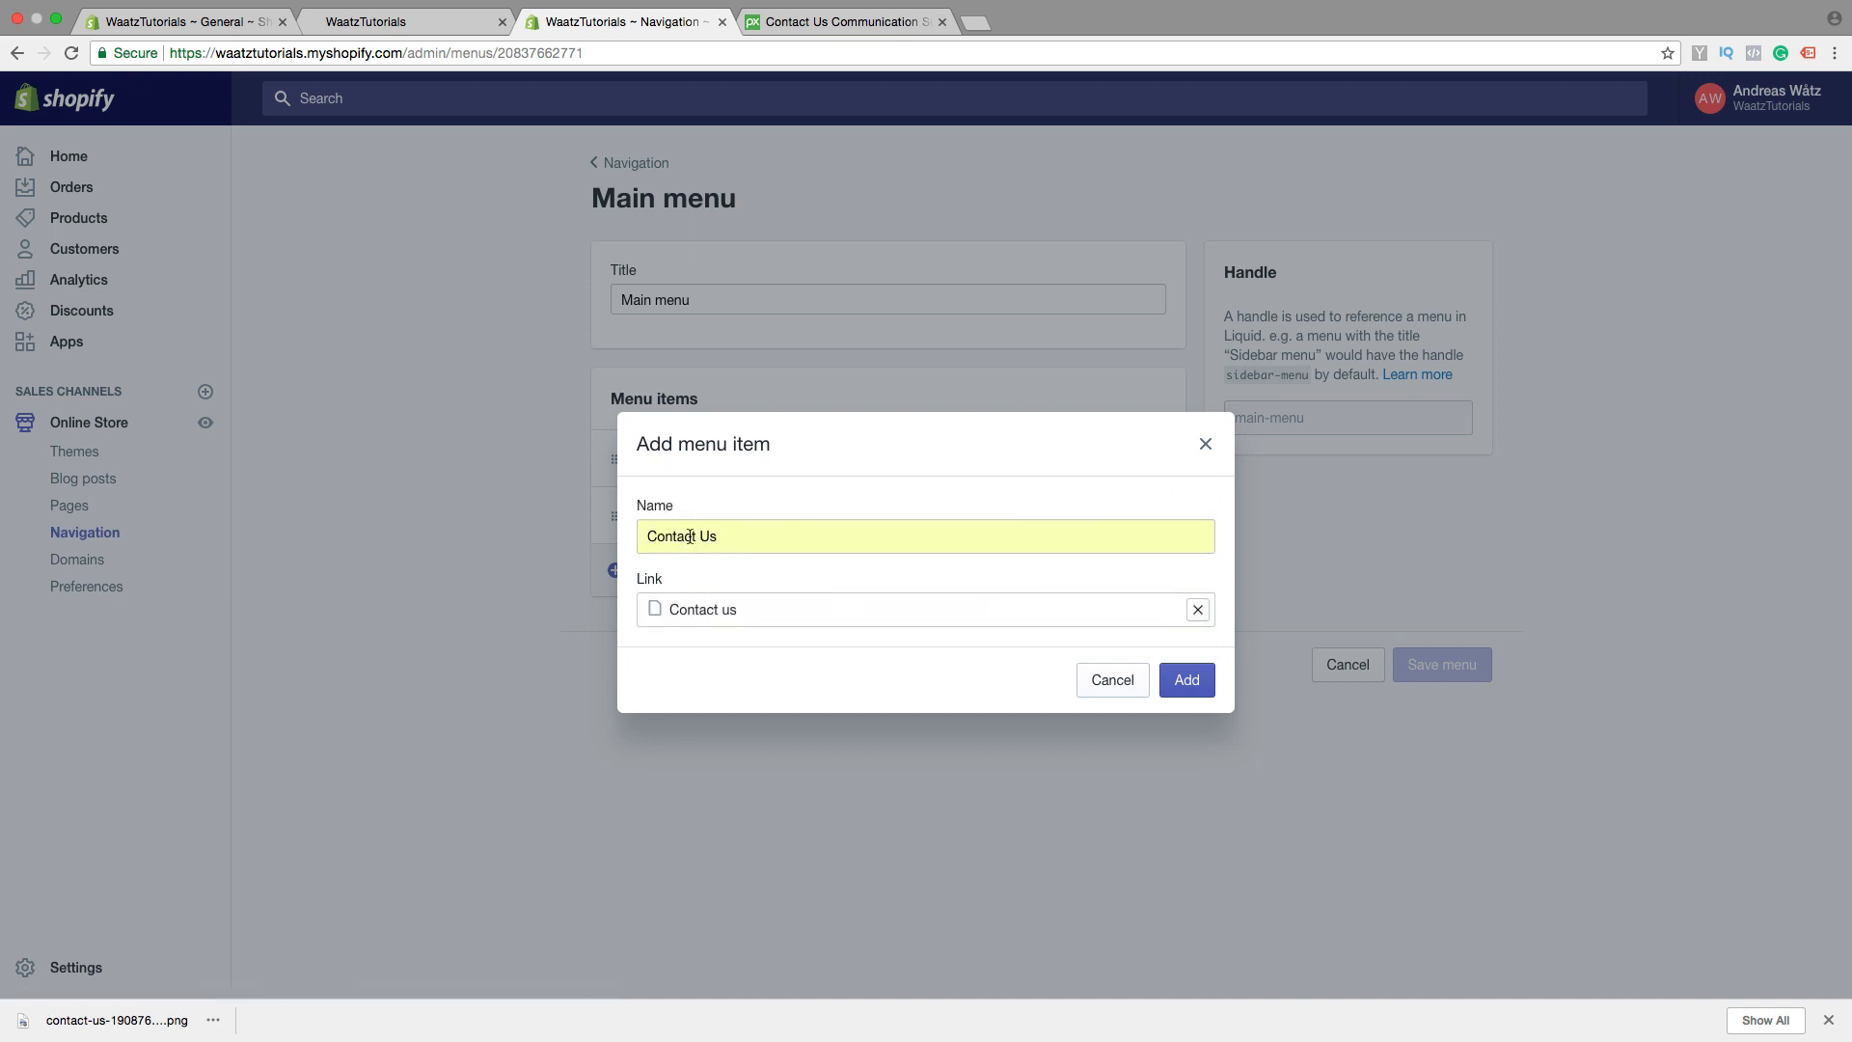
left_click(1185, 679)
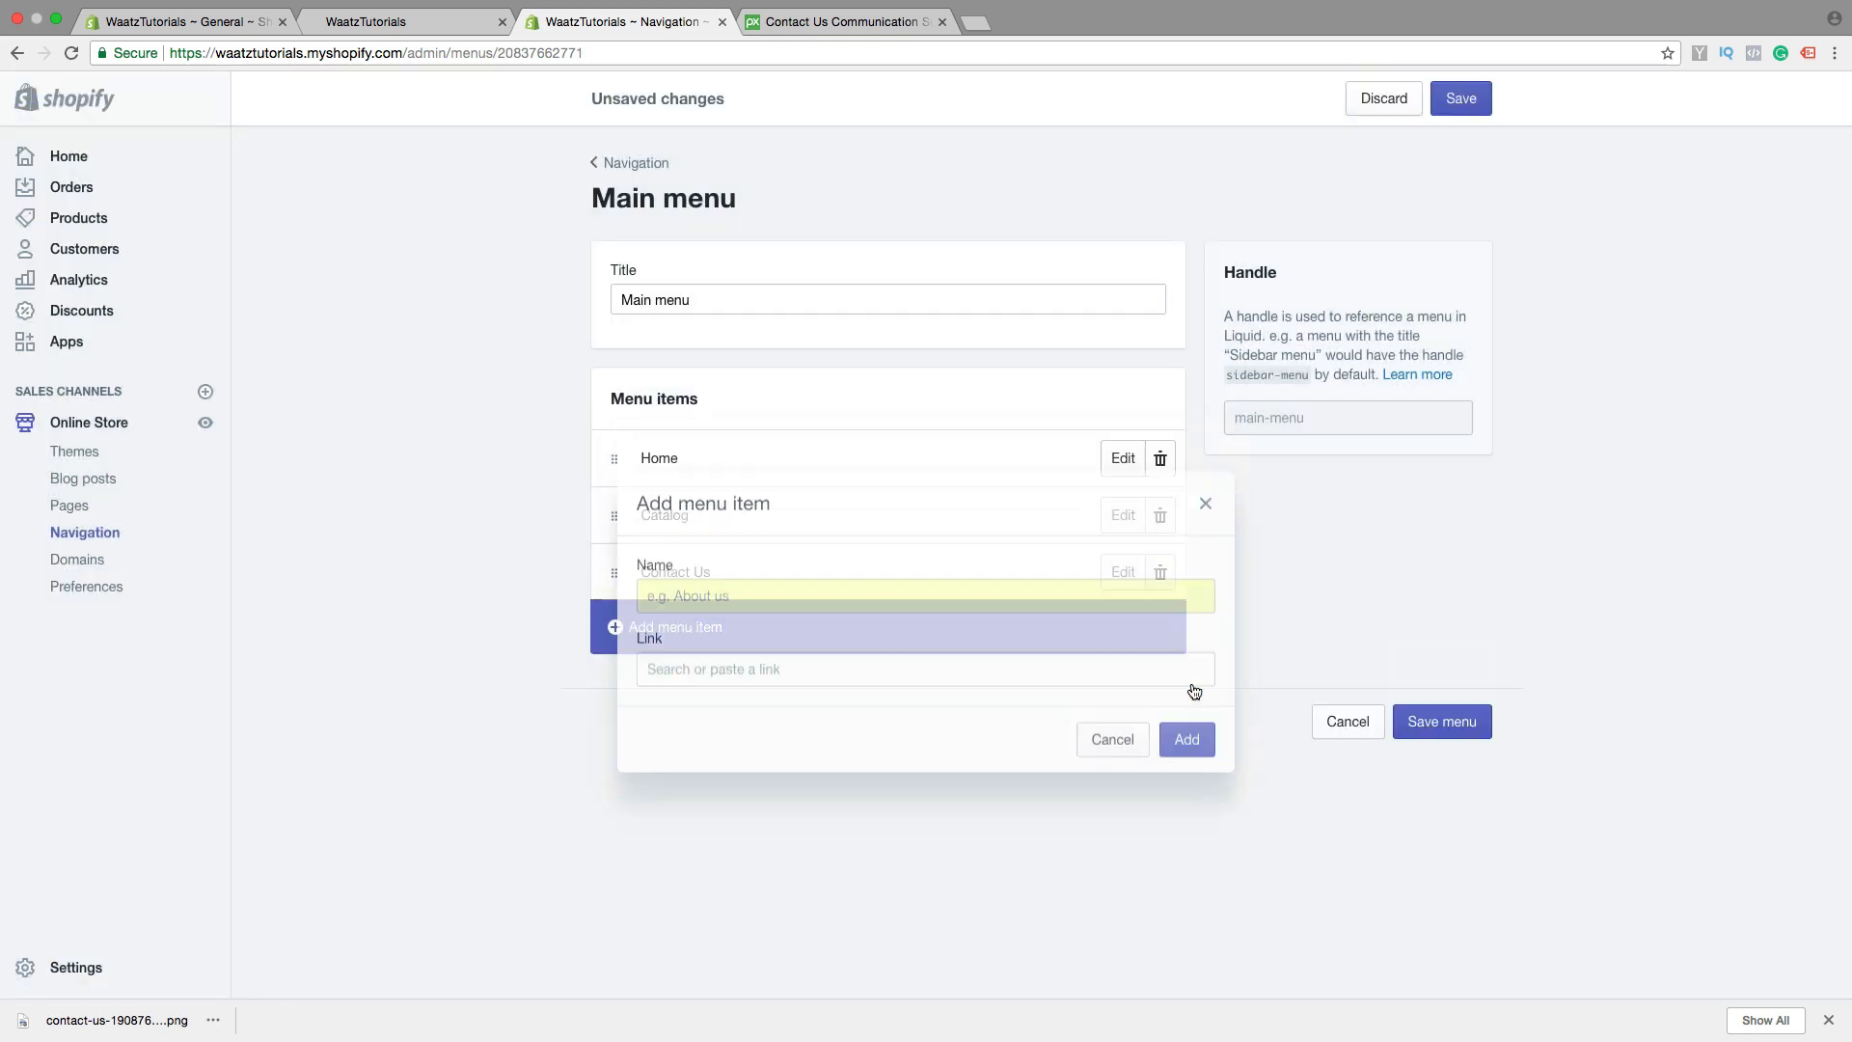
Save the Main menu with Home, Catalog and Contact Us, then view the storefront
left_click(1185, 738)
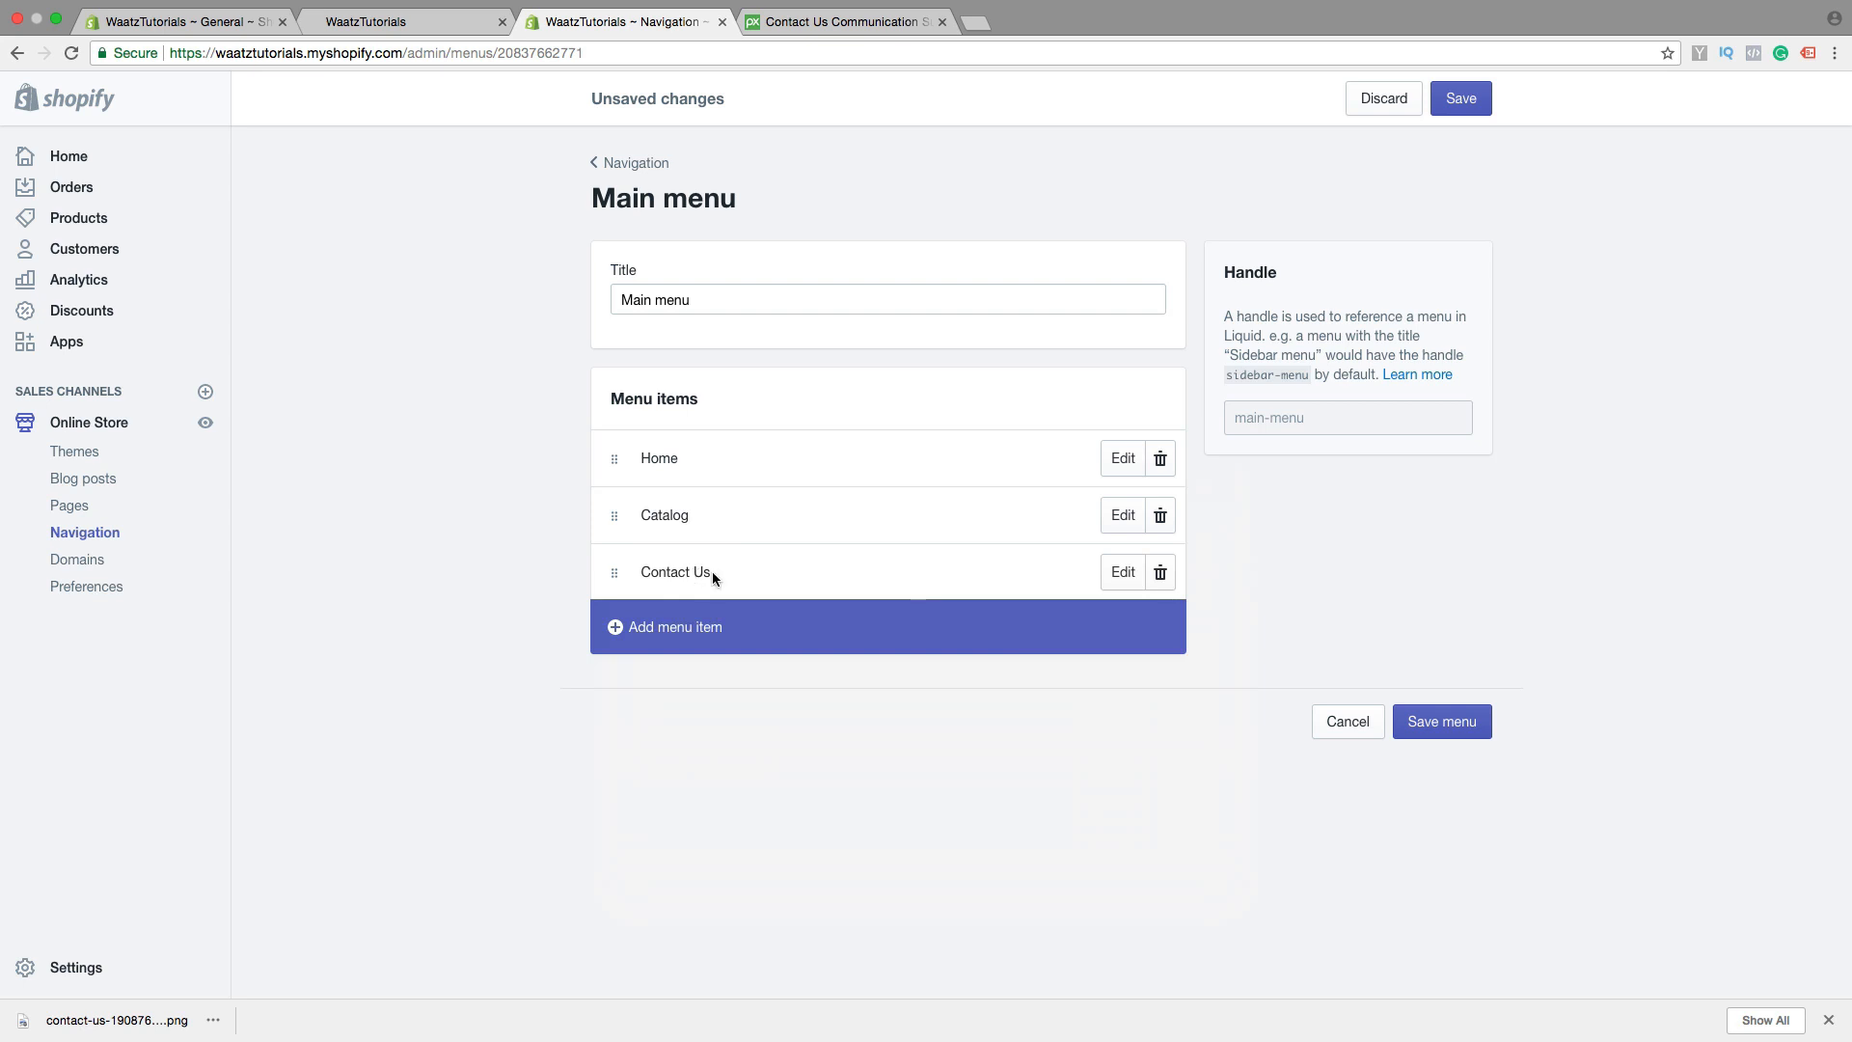
mouse_move(627, 559)
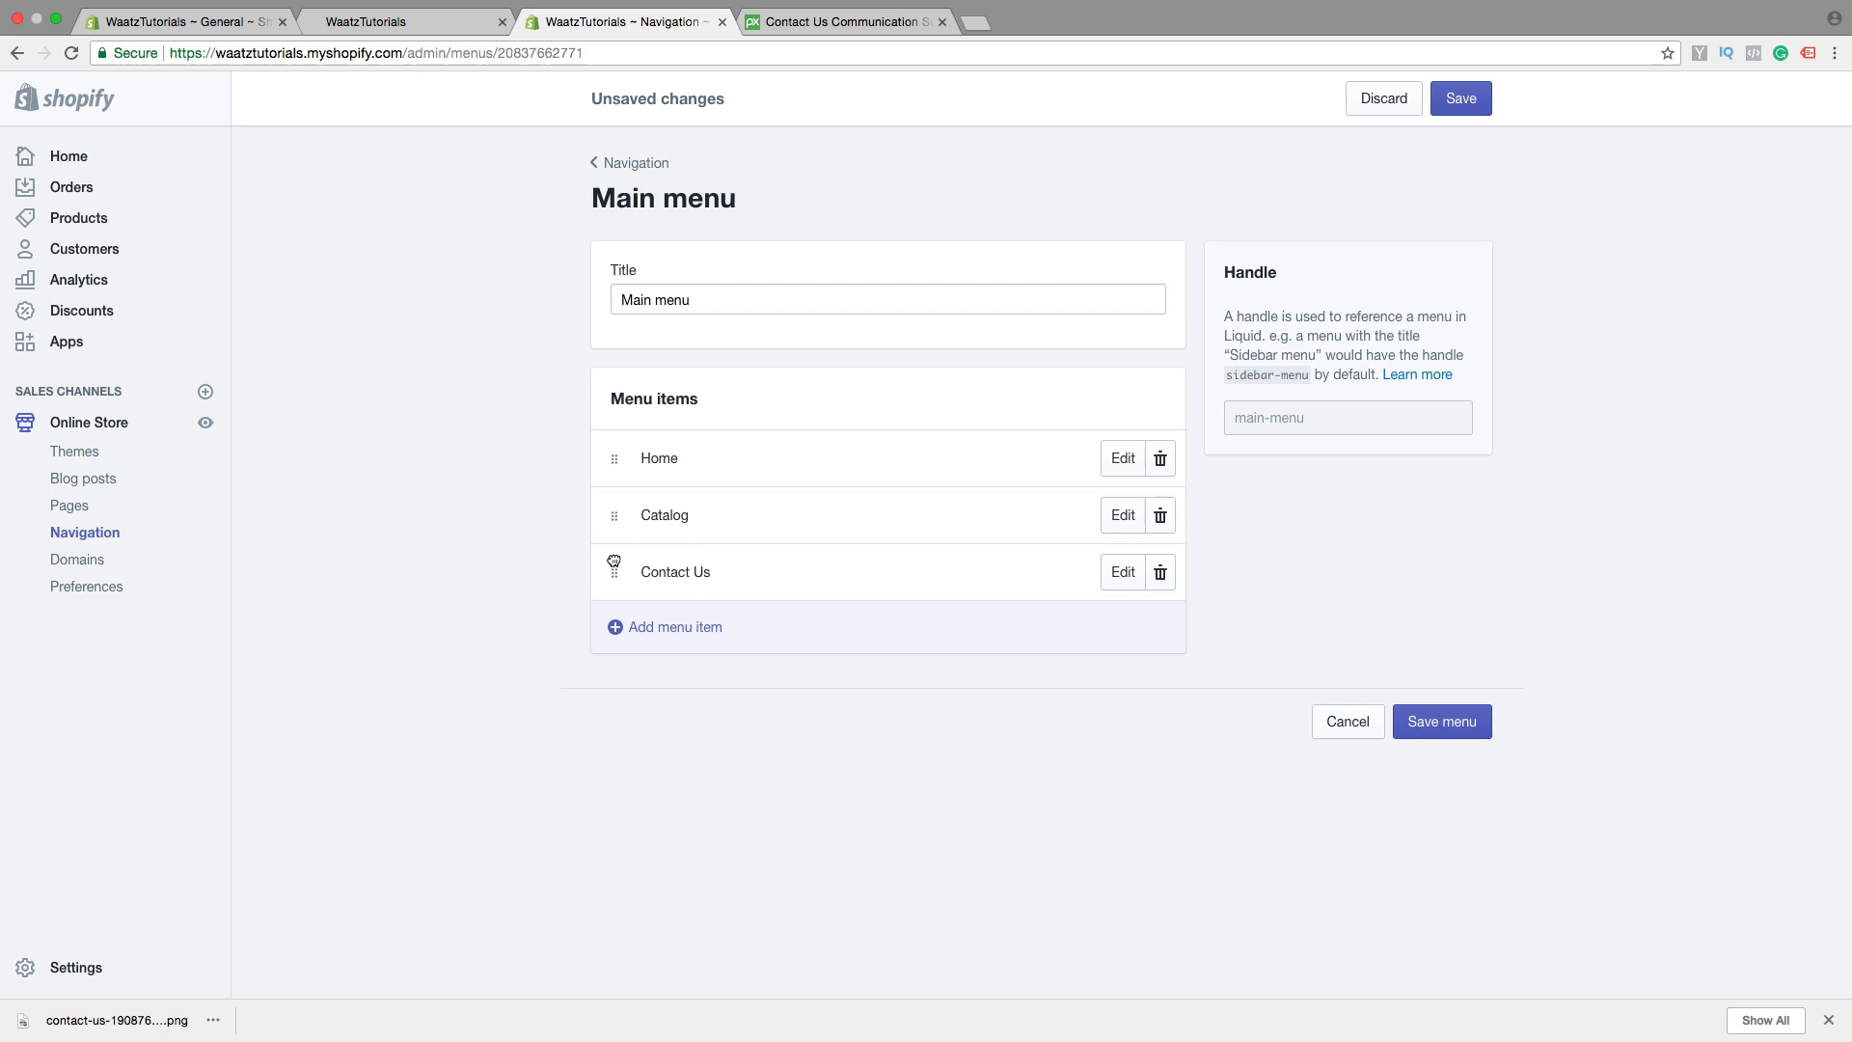
mouse_move(779, 564)
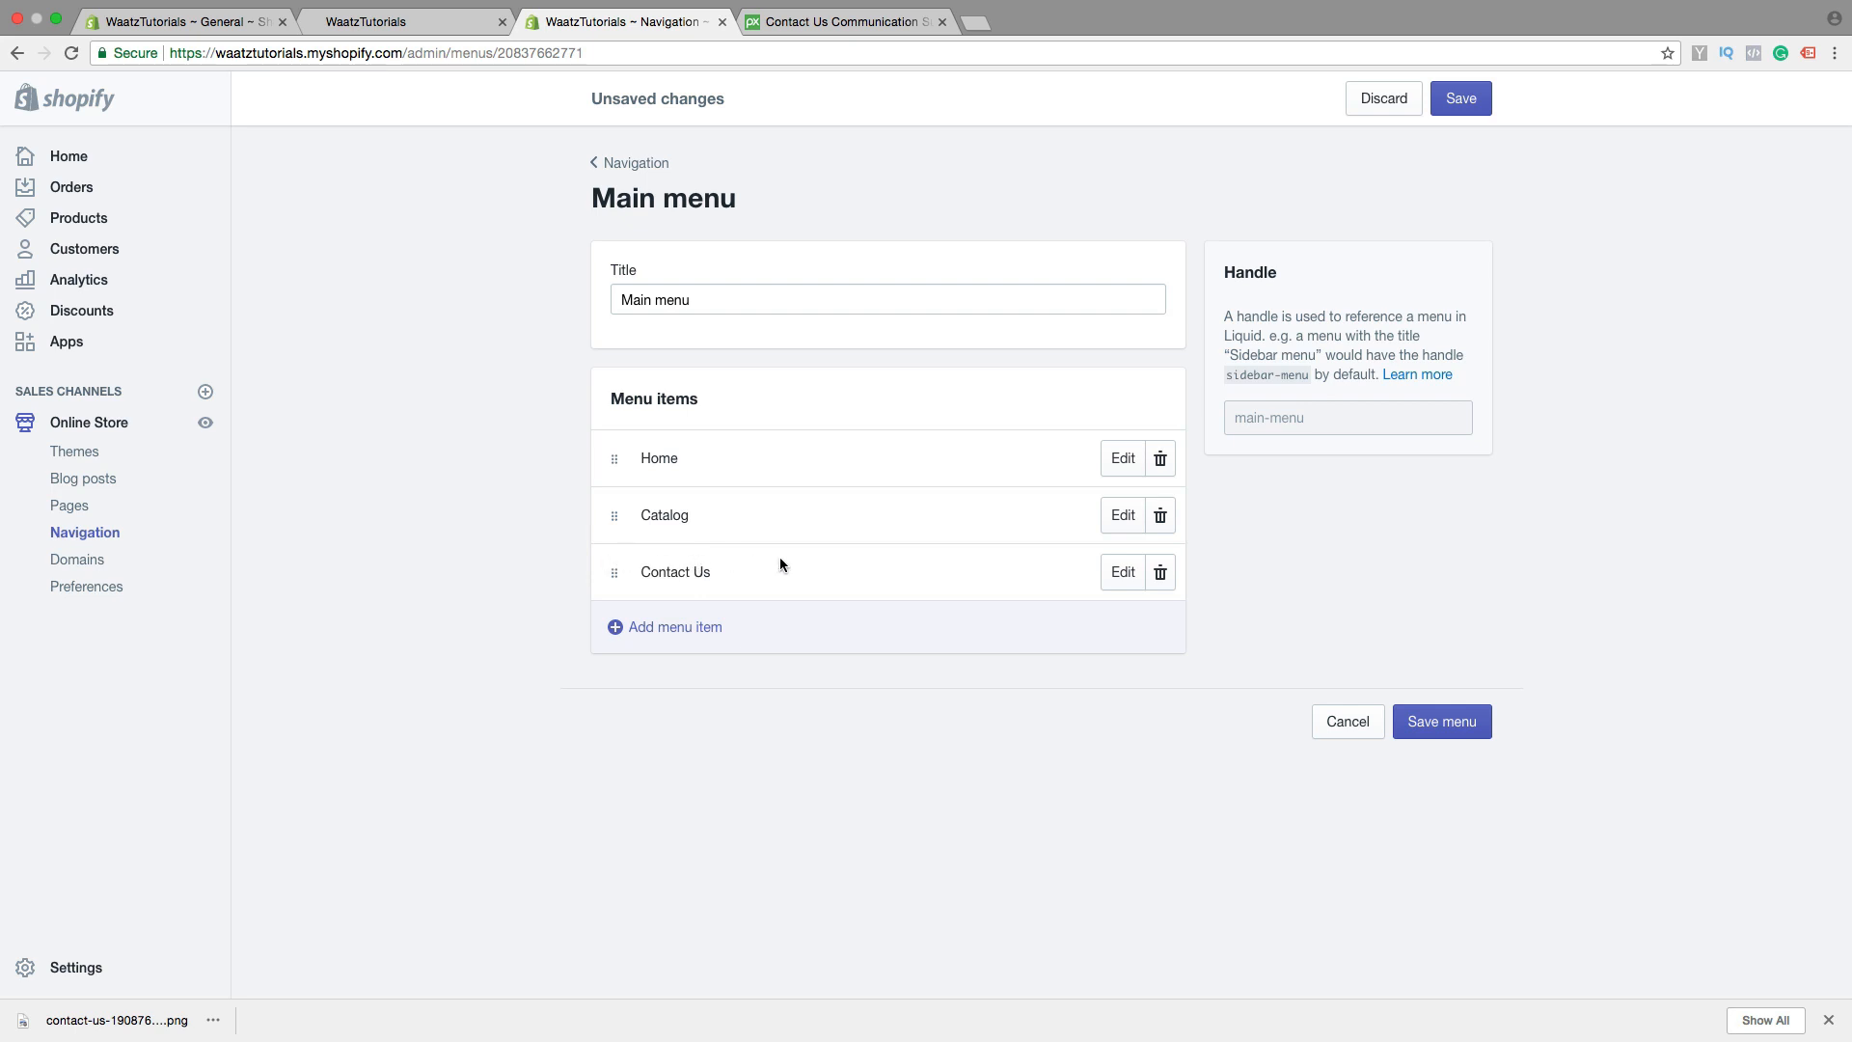
mouse_move(1336, 641)
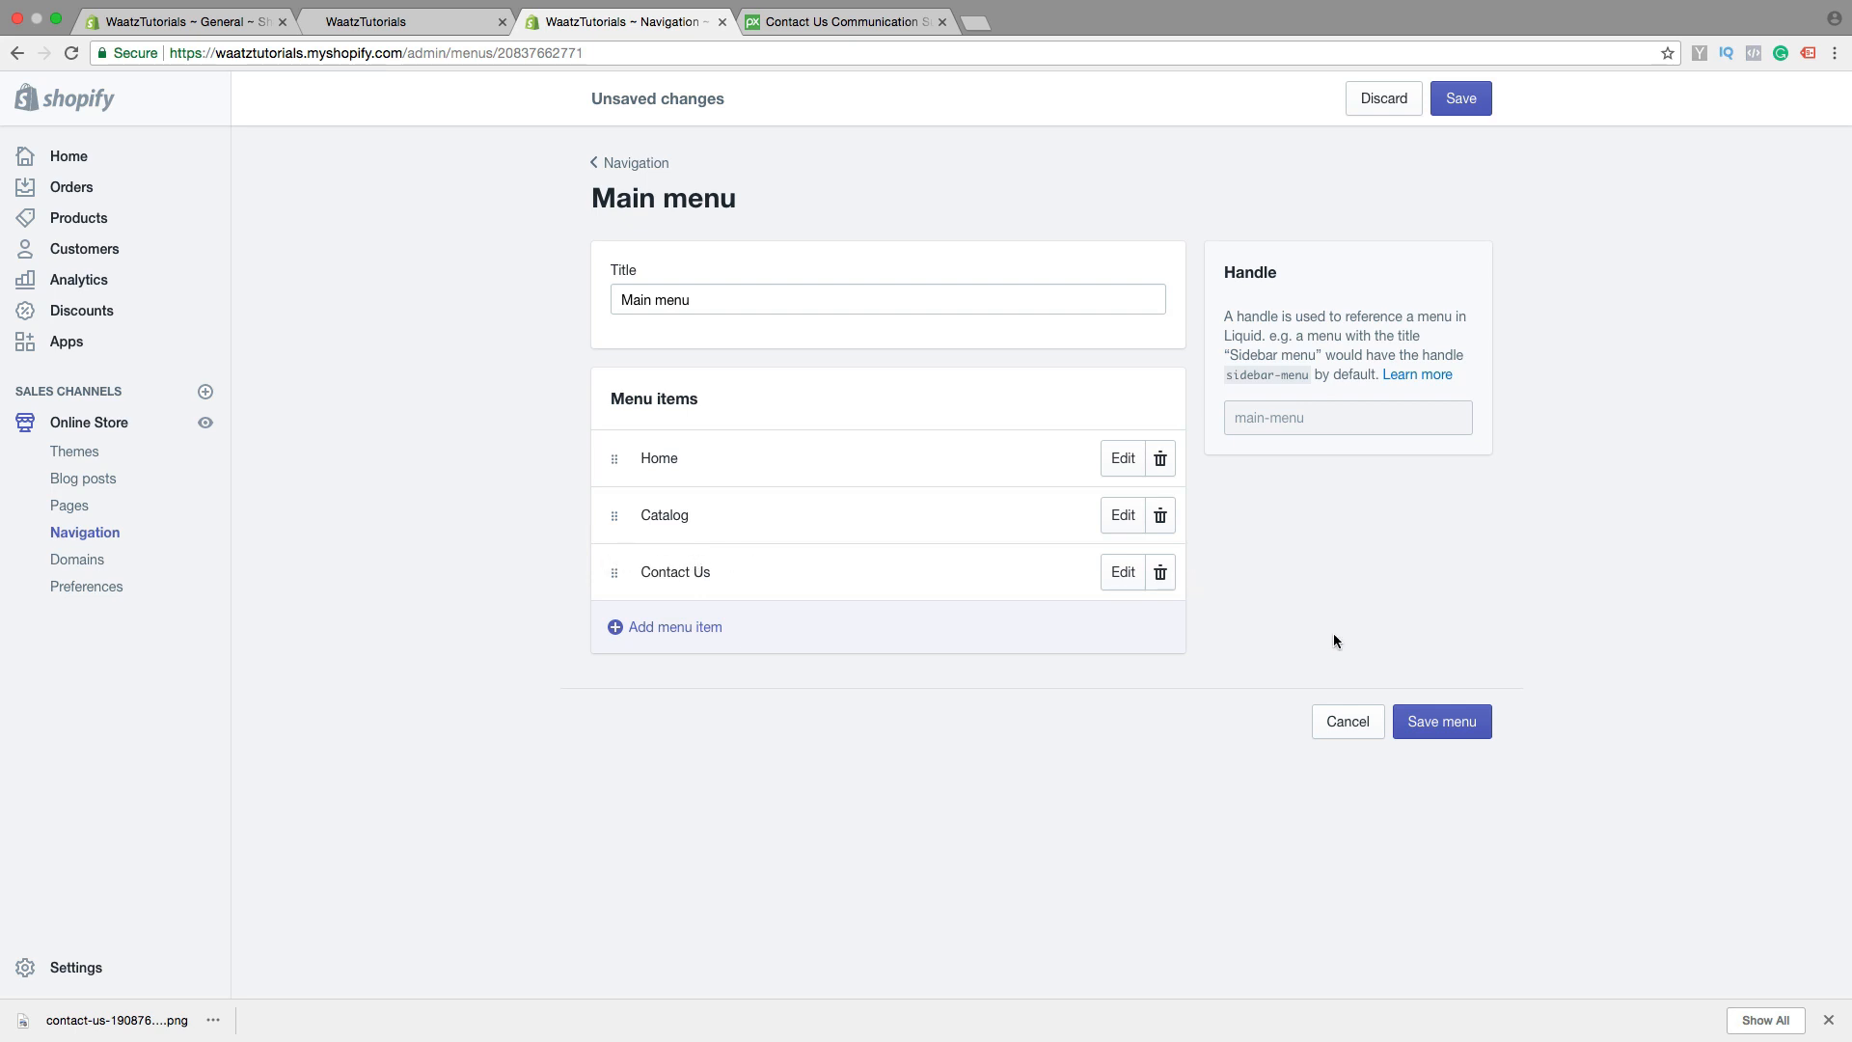
left_click(1442, 721)
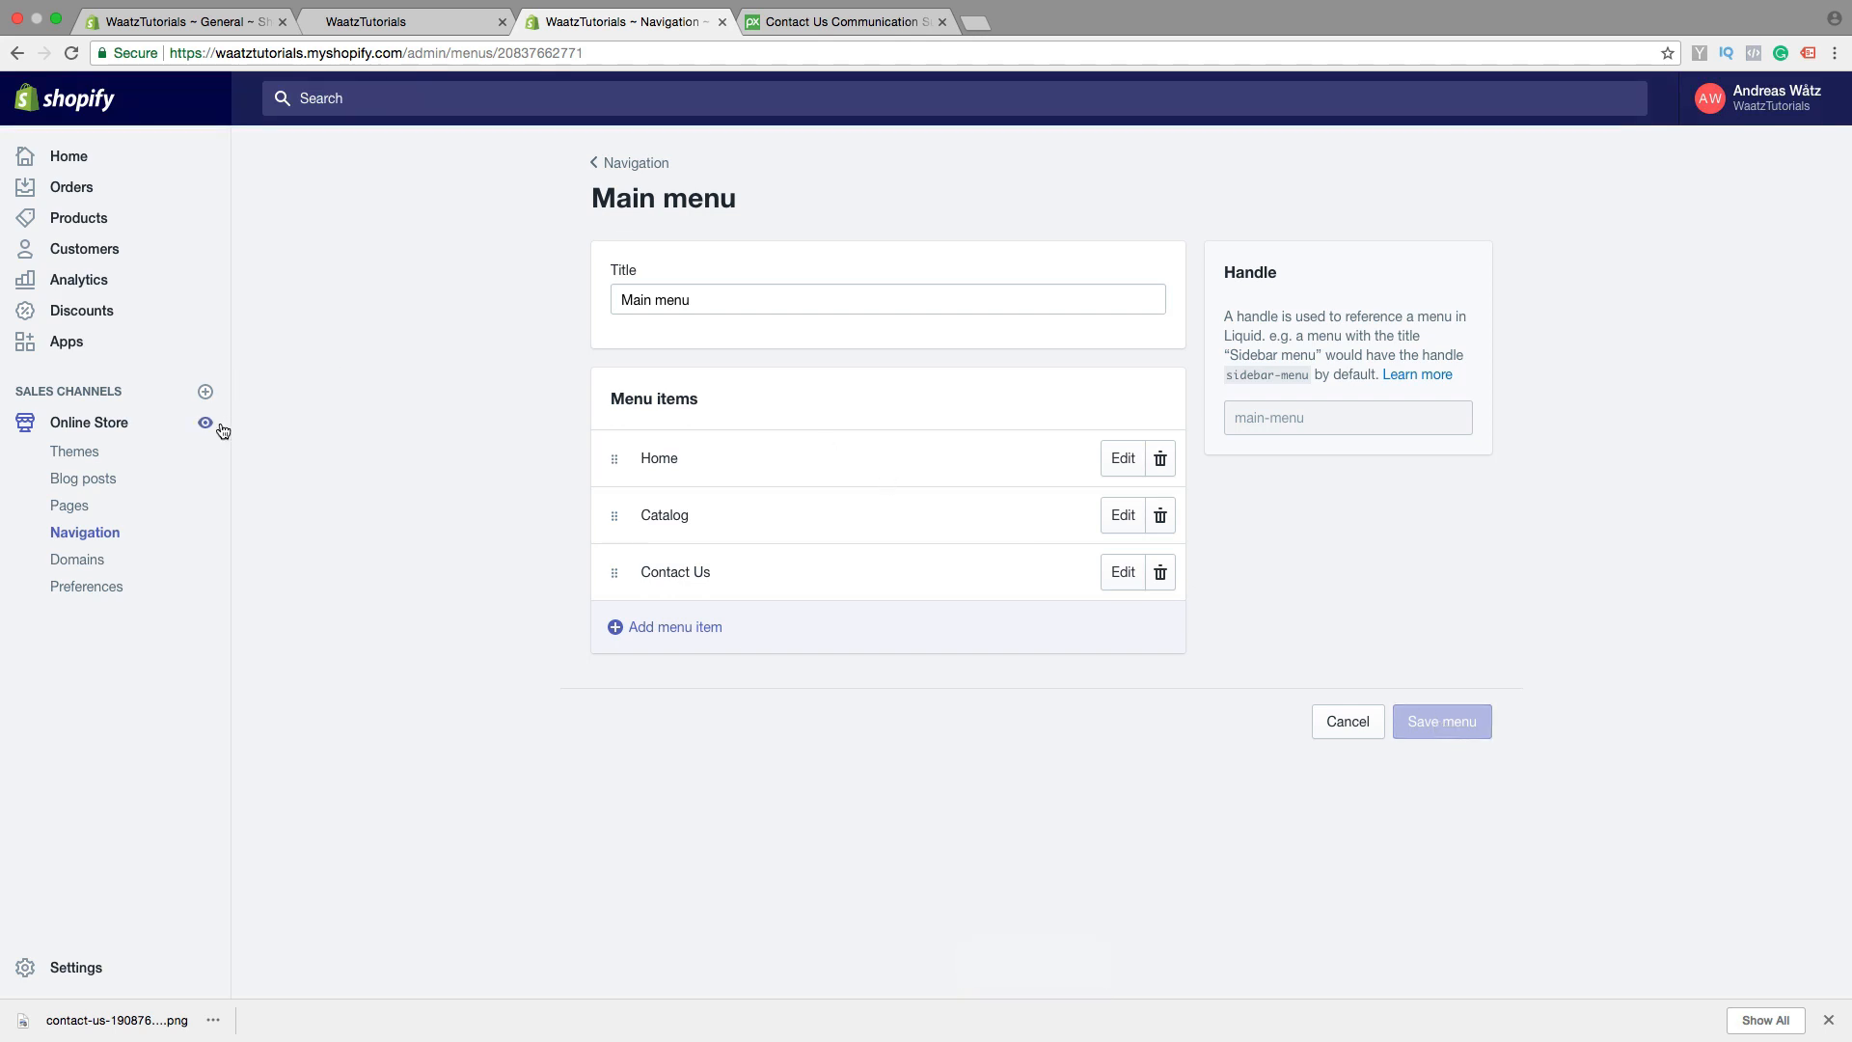
left_click(205, 421)
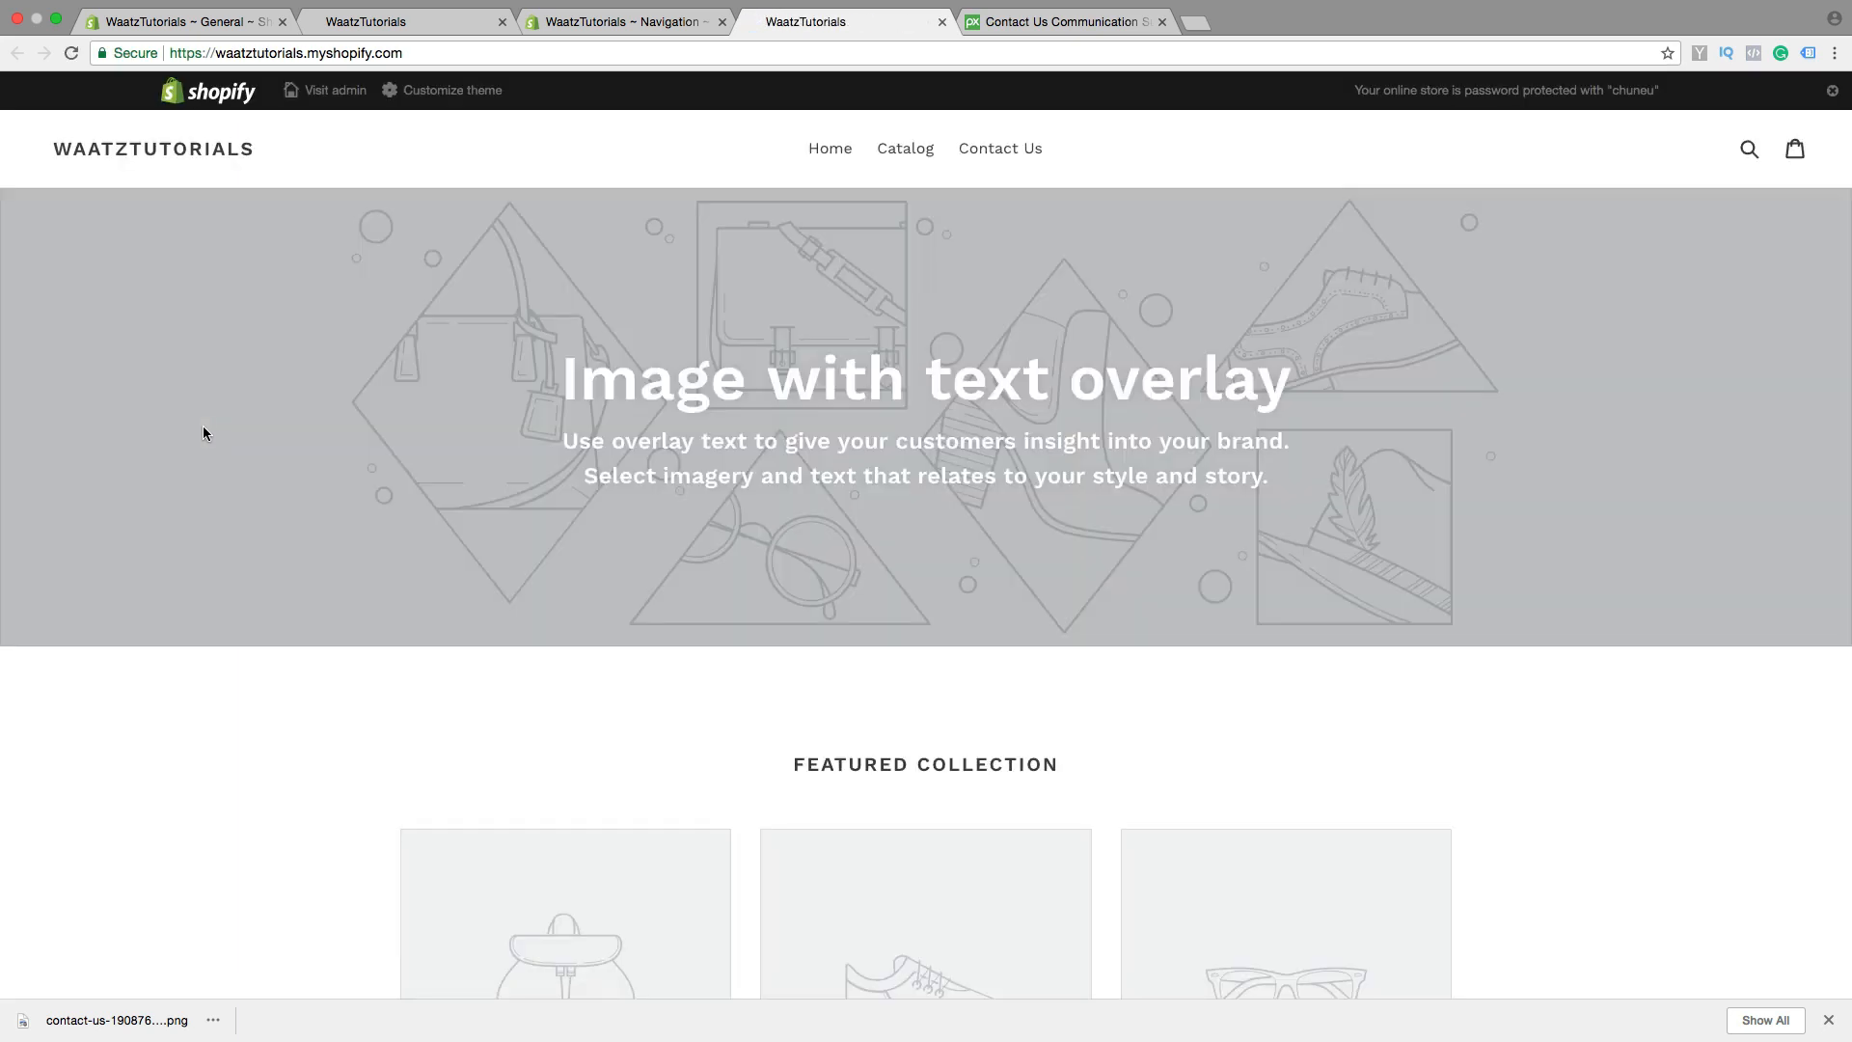
mouse_move(1000, 149)
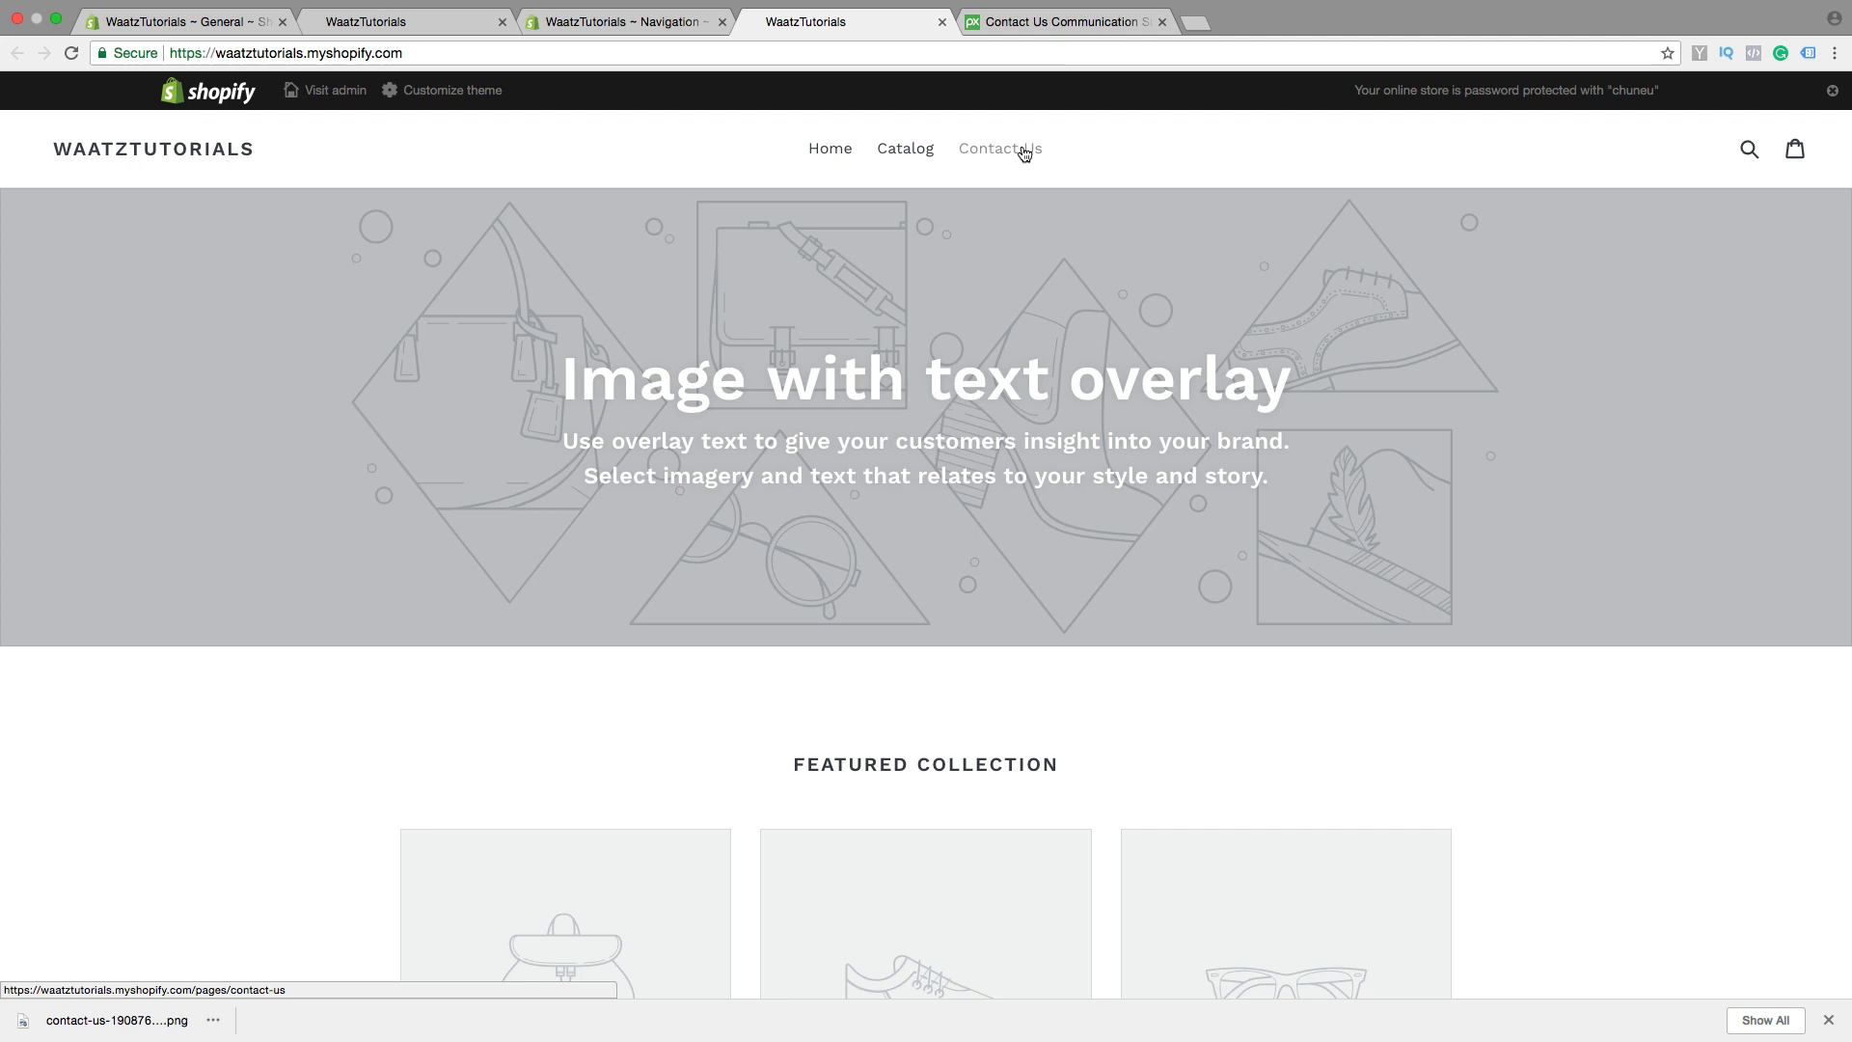
mouse_move(1001, 154)
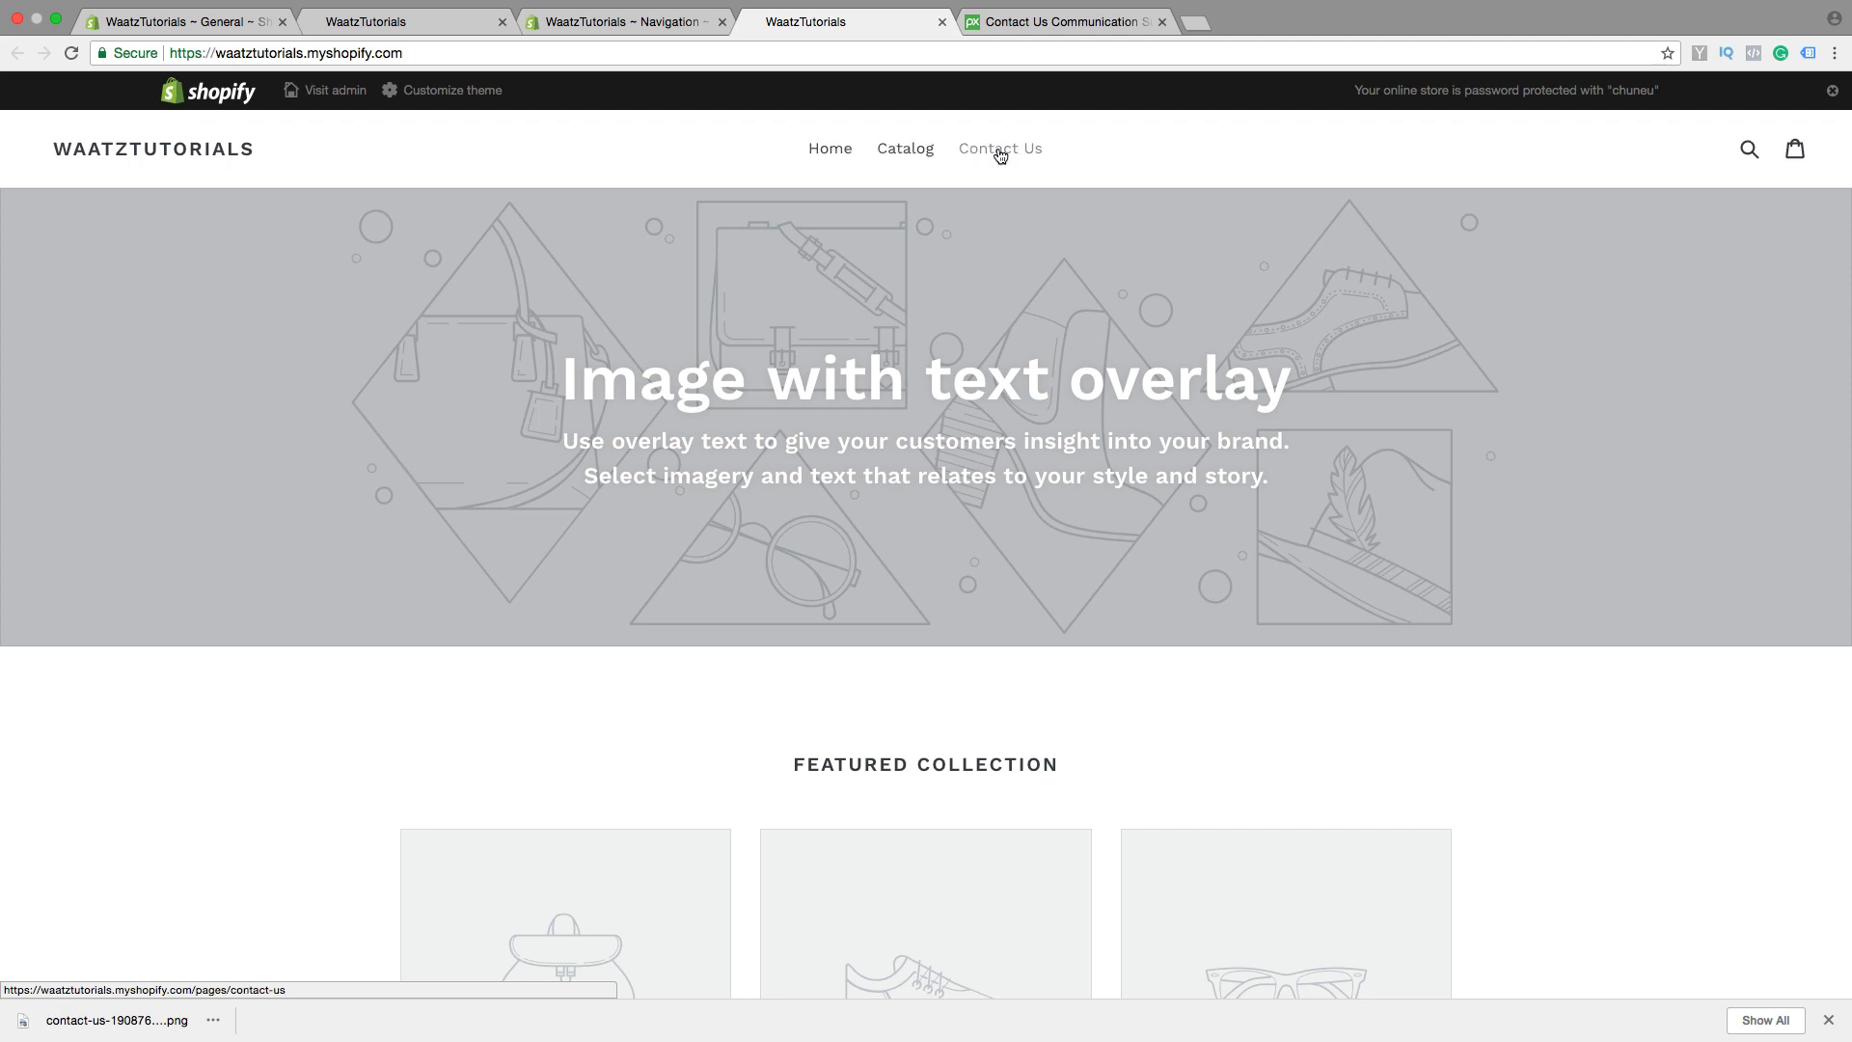
Open Contact Us from the storefront header and scroll to view the contact form
left_click(1000, 147)
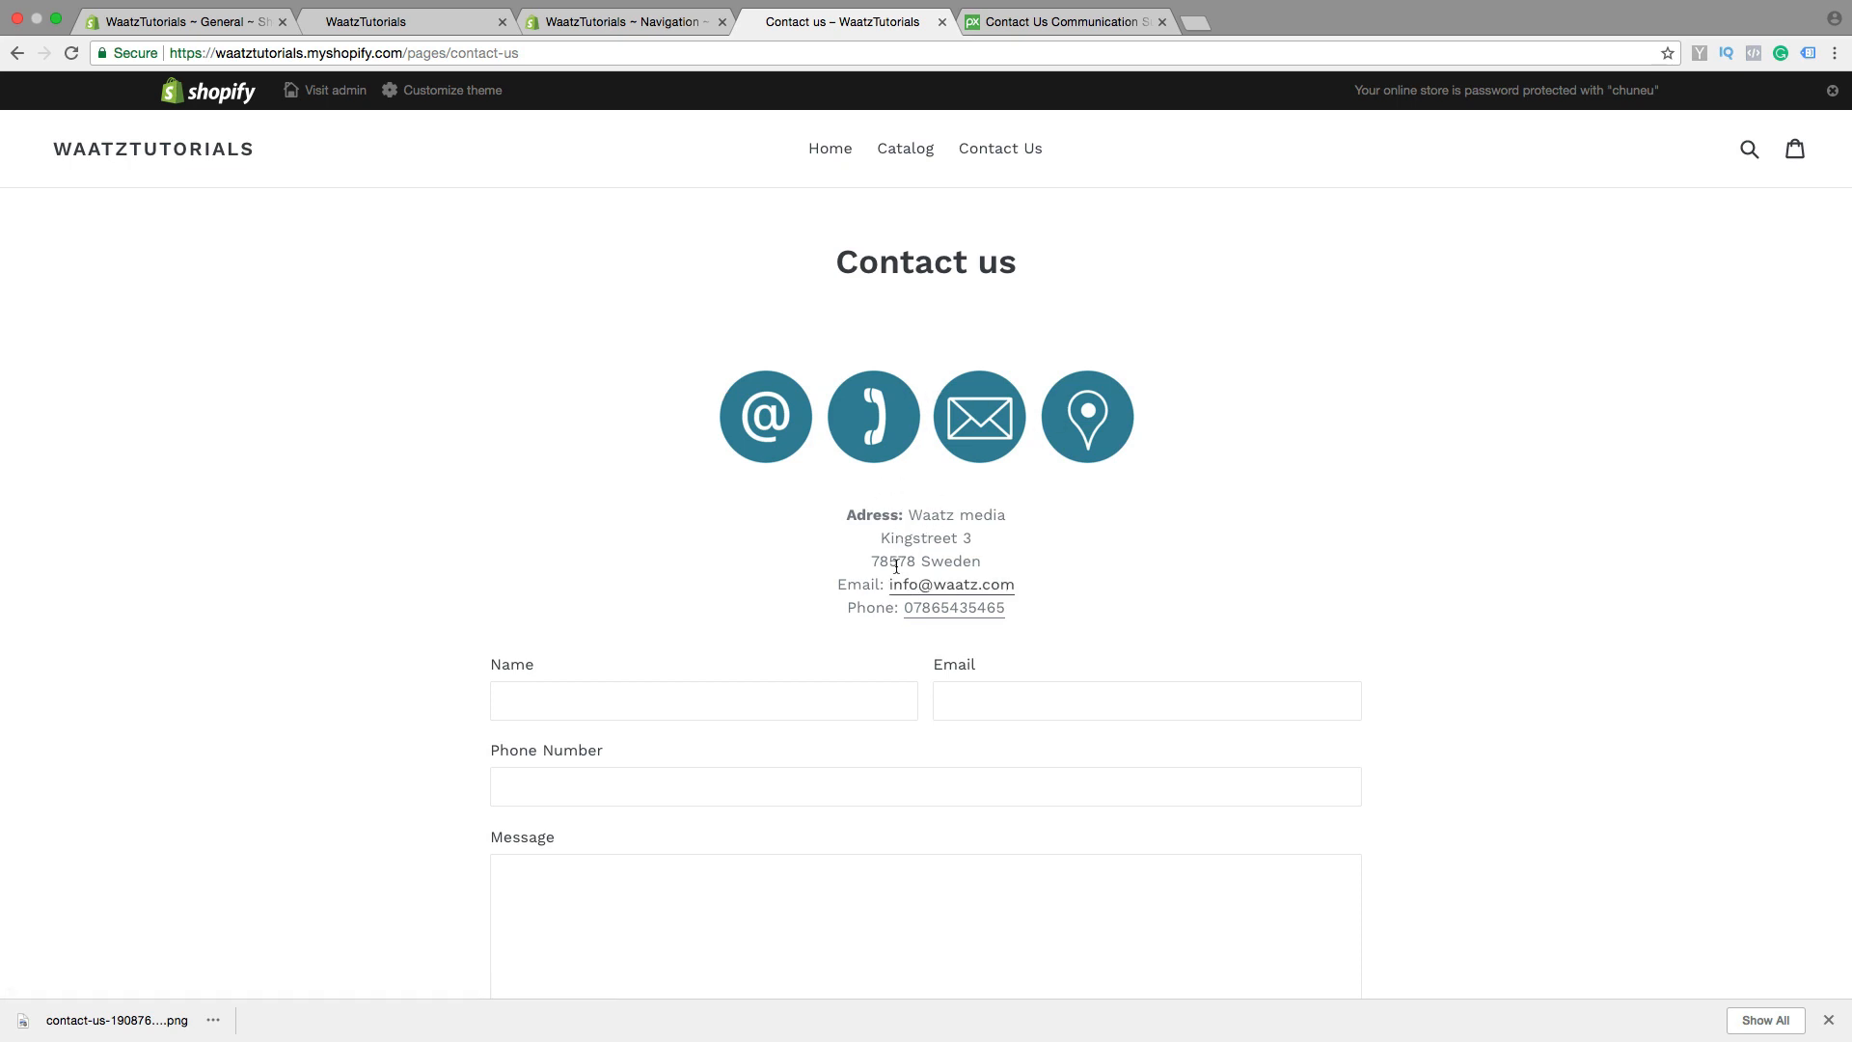
mouse_move(954, 608)
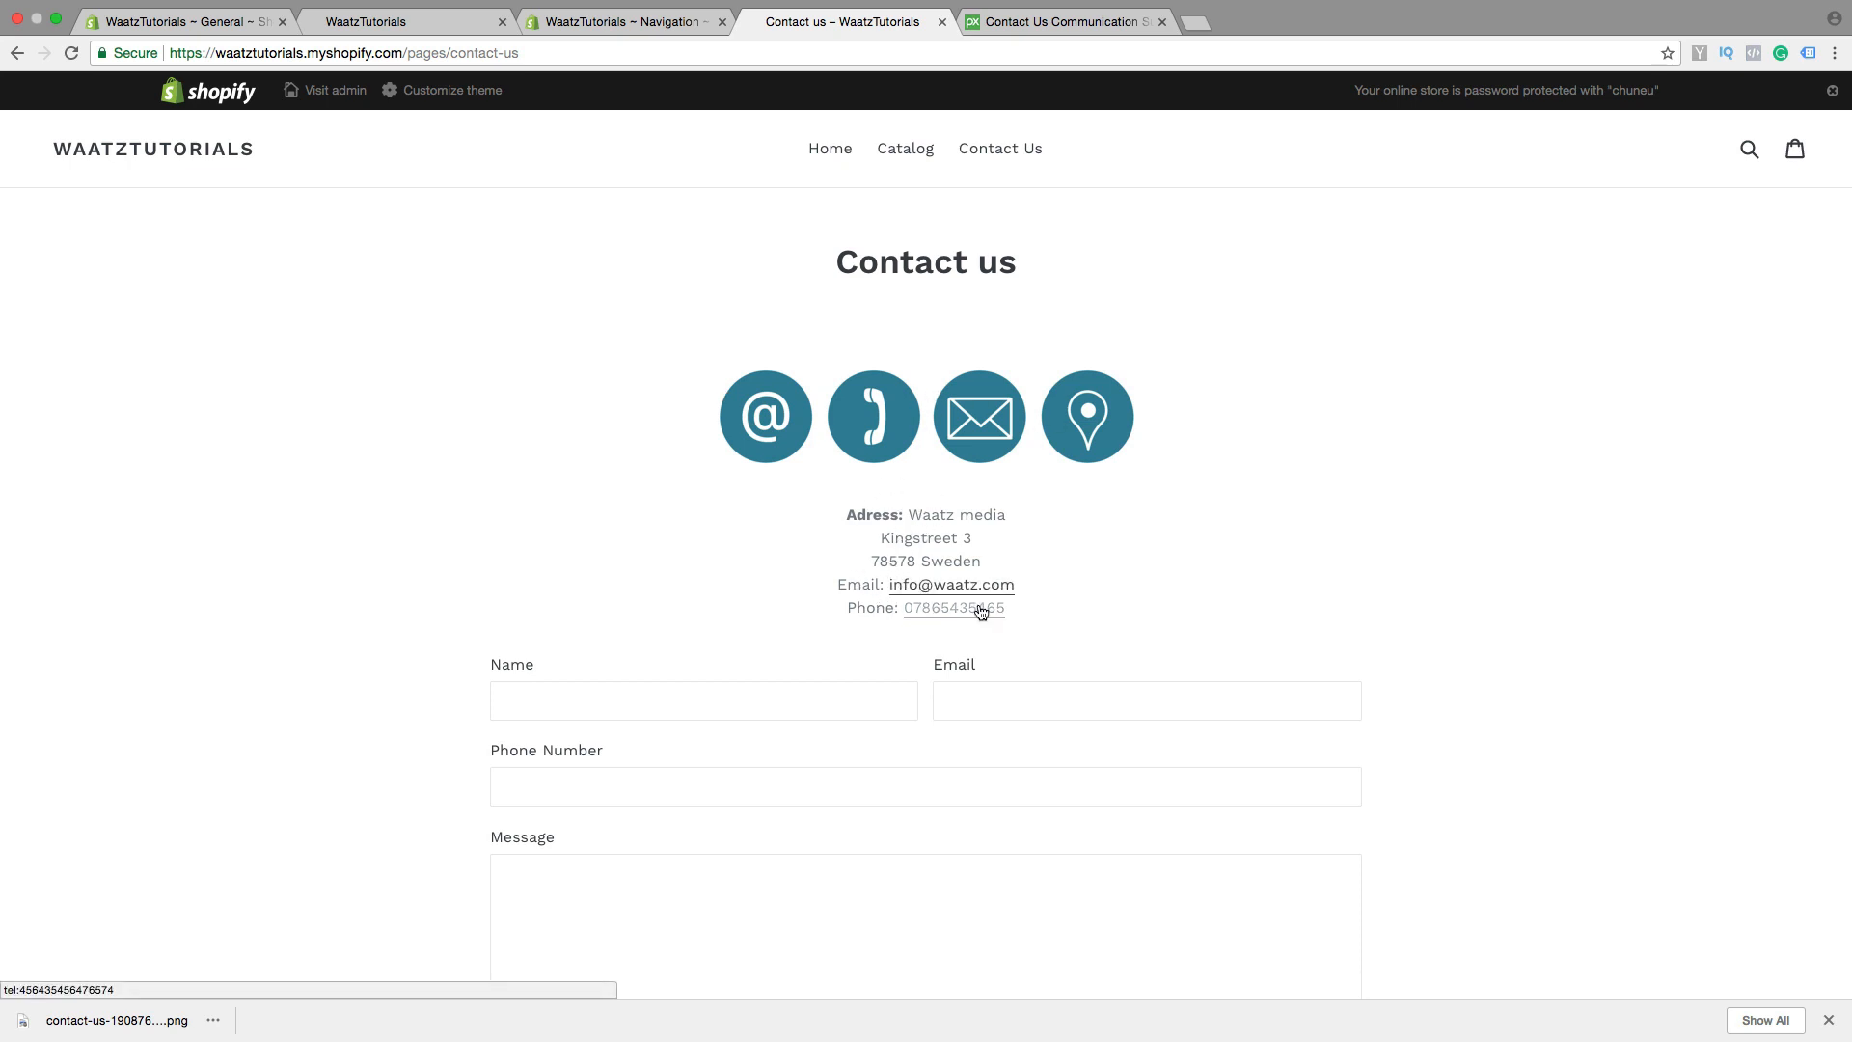
scroll("down", 3)
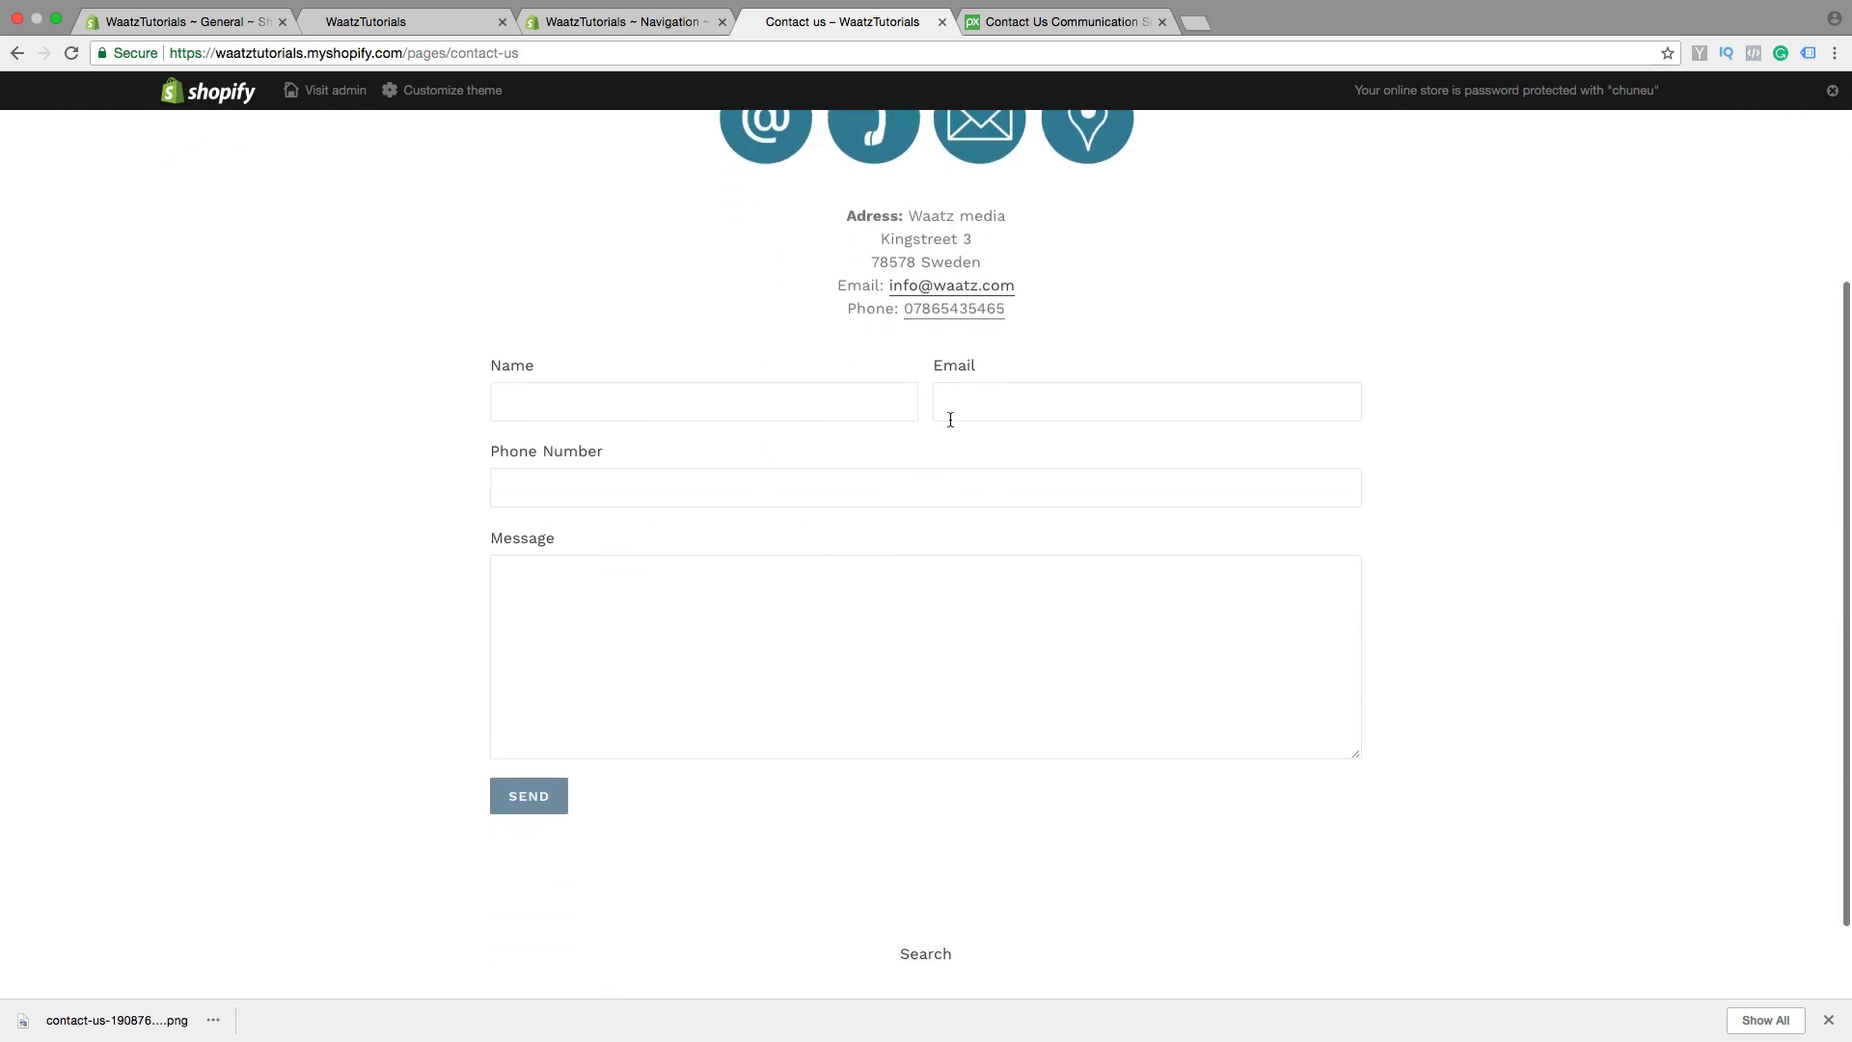
mouse_move(606, 607)
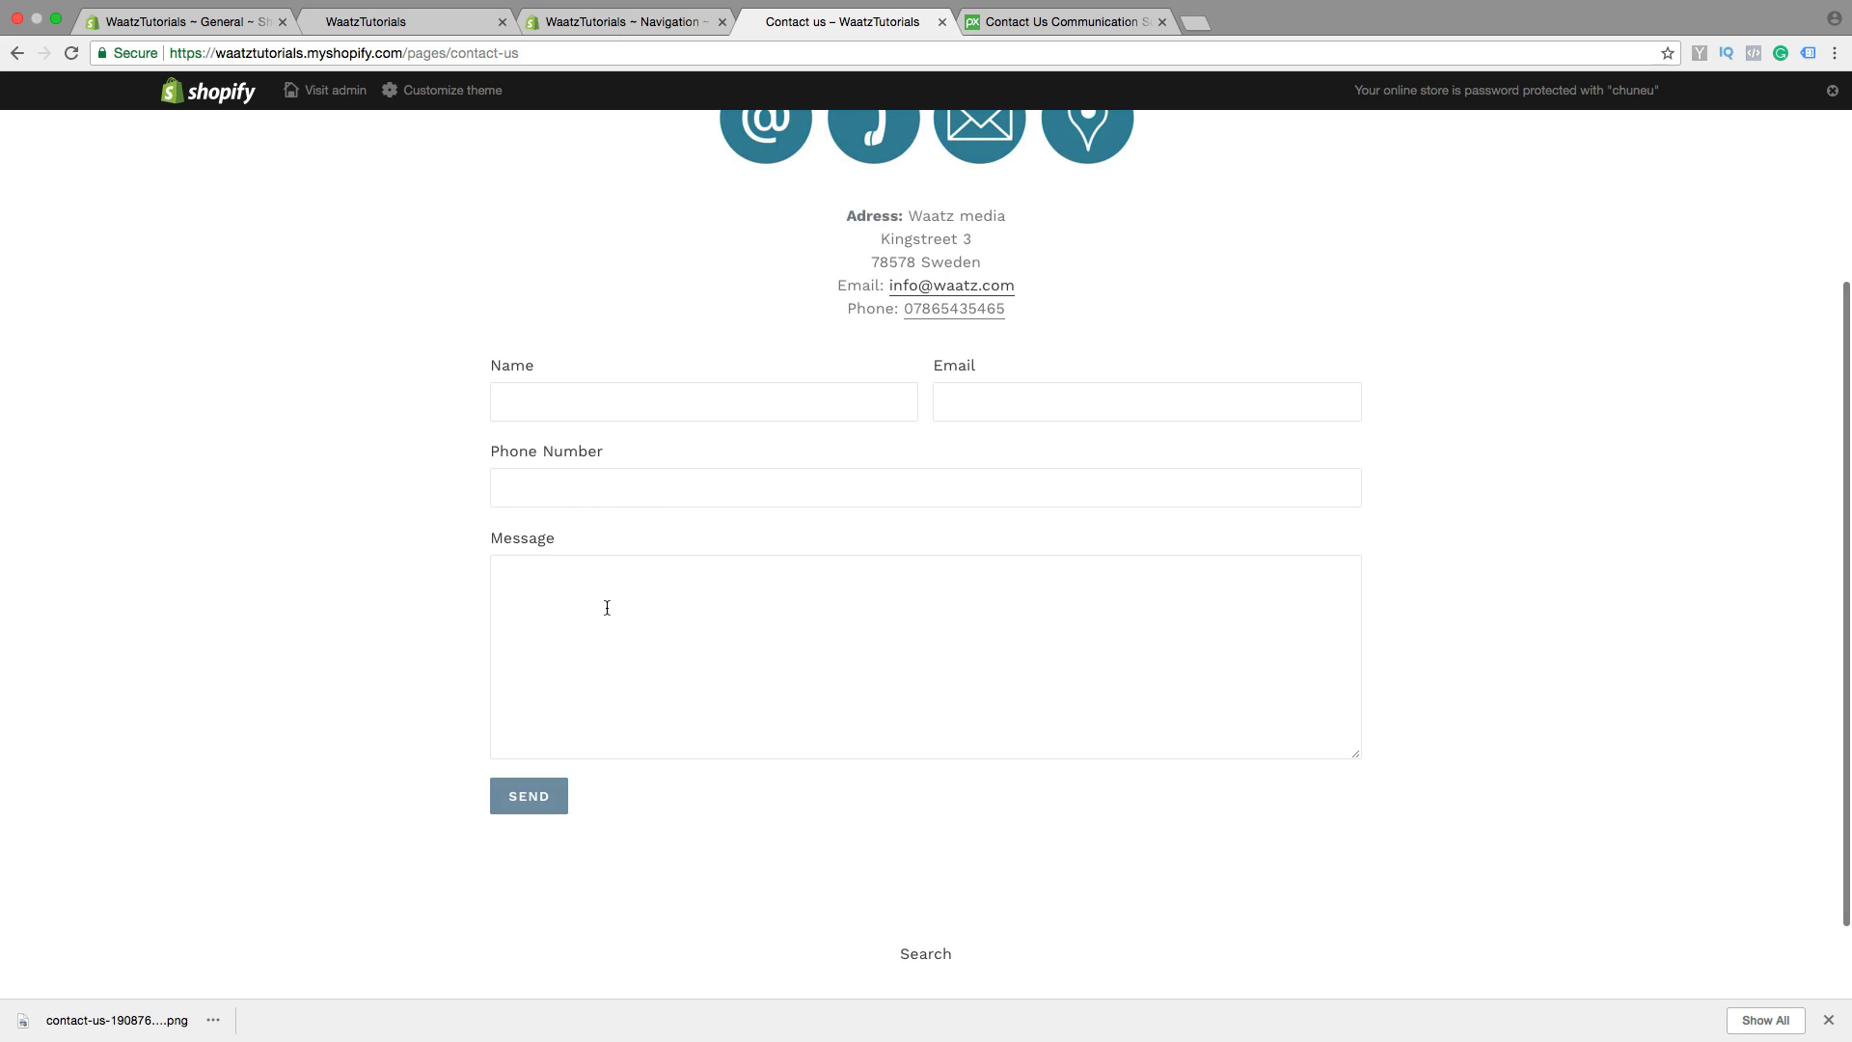
scroll("up", 3)
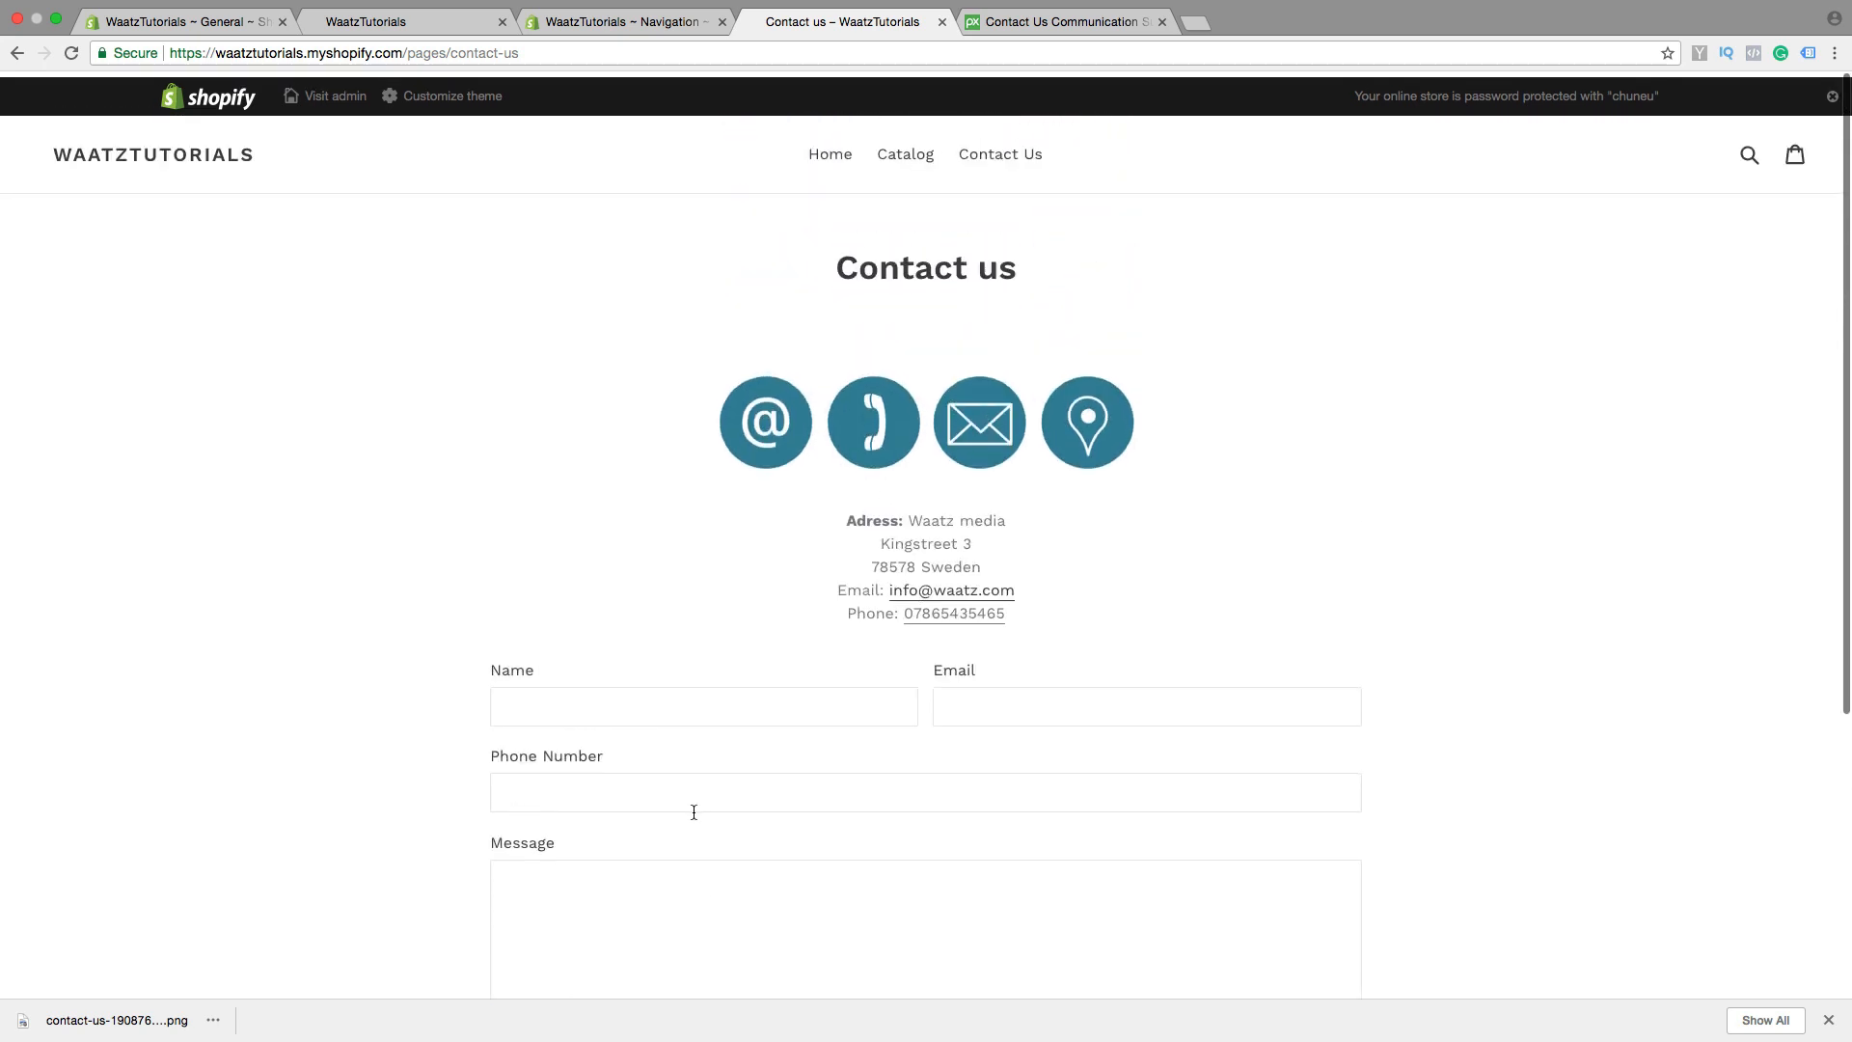